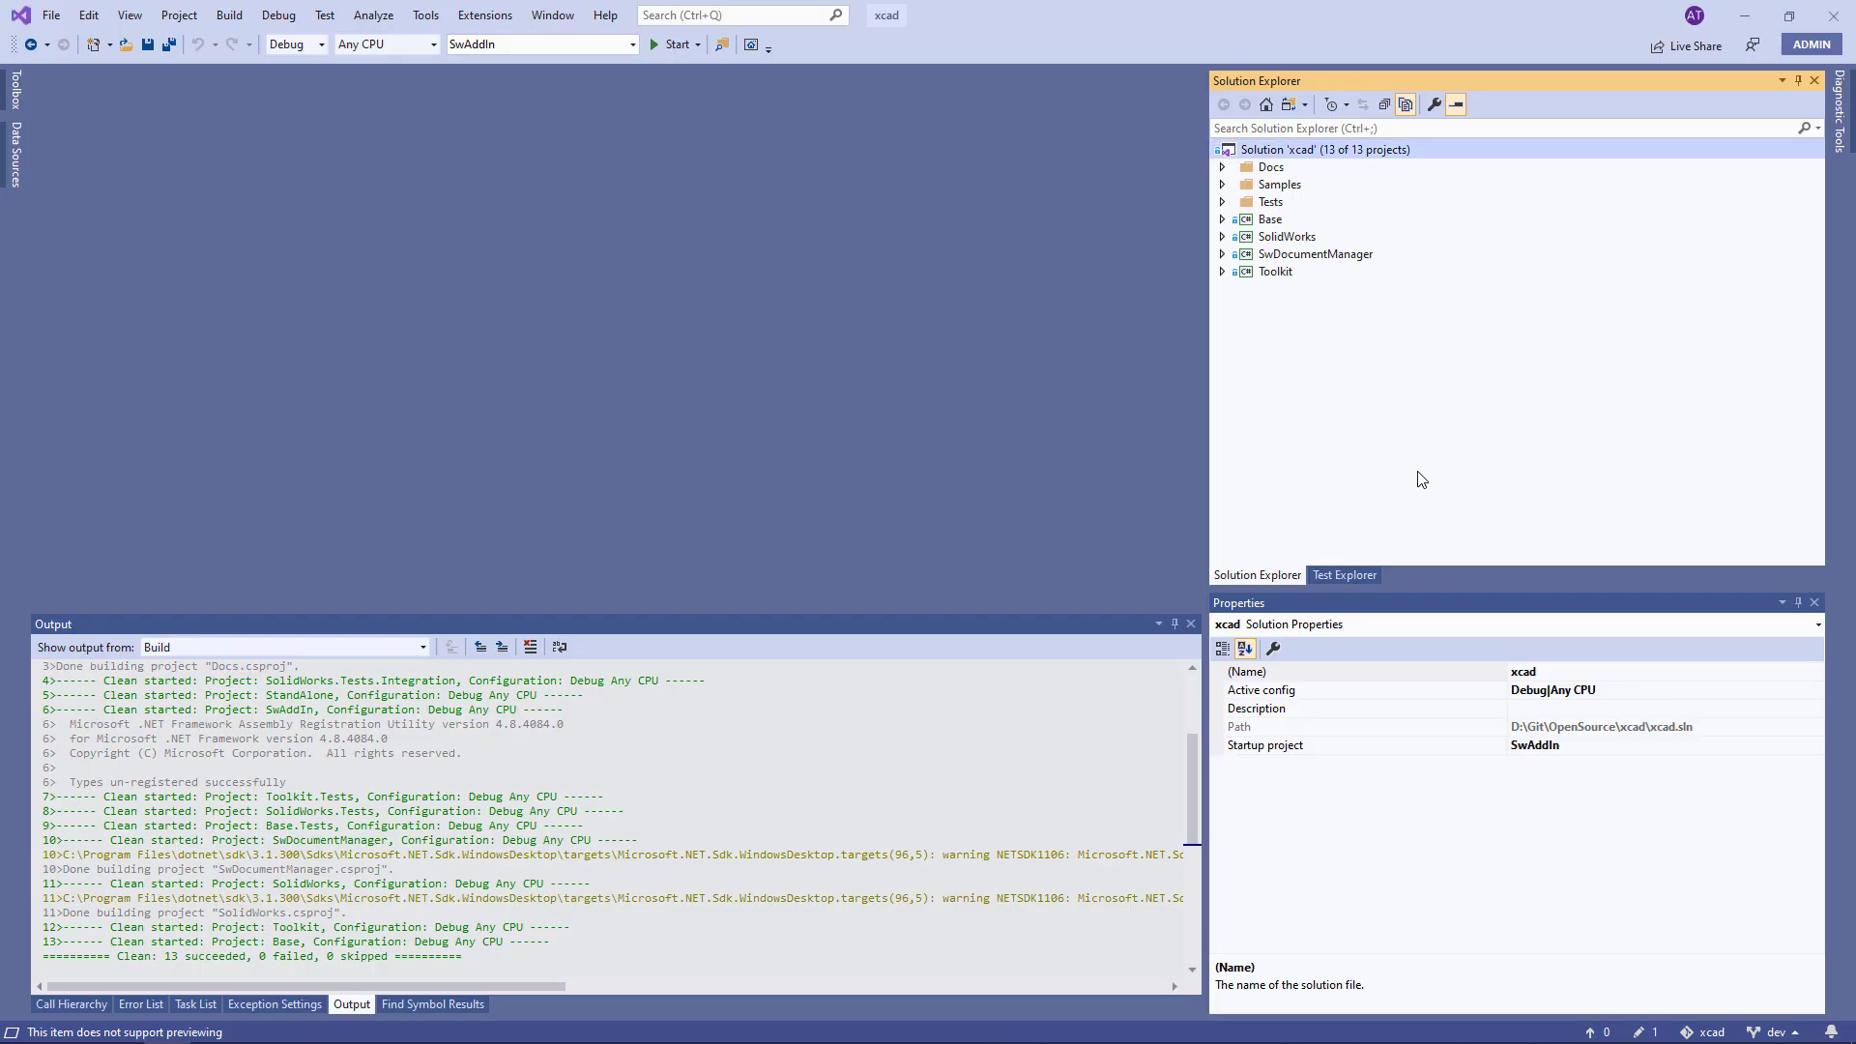
Step: Expand the Tests folder and review SwAddInExTest.cs from the SolidWorks.Tests project
left_click(1223, 201)
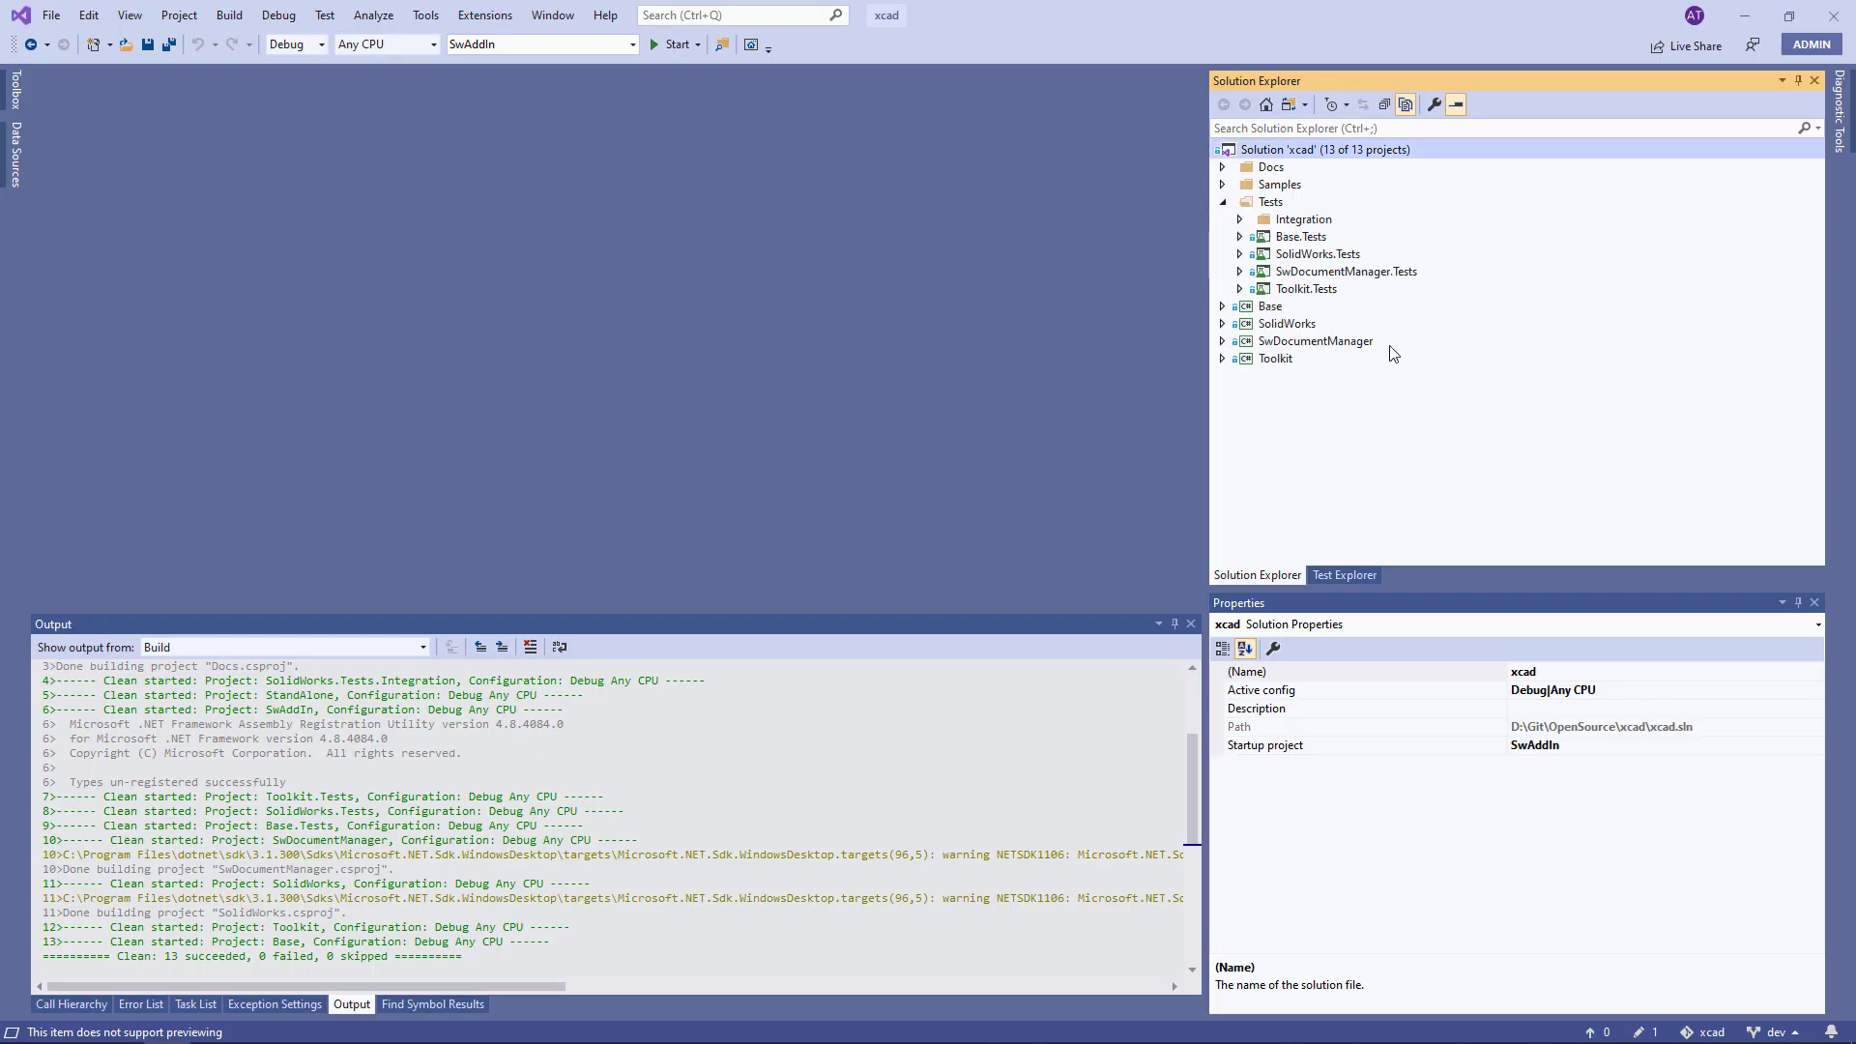
left_click(1240, 255)
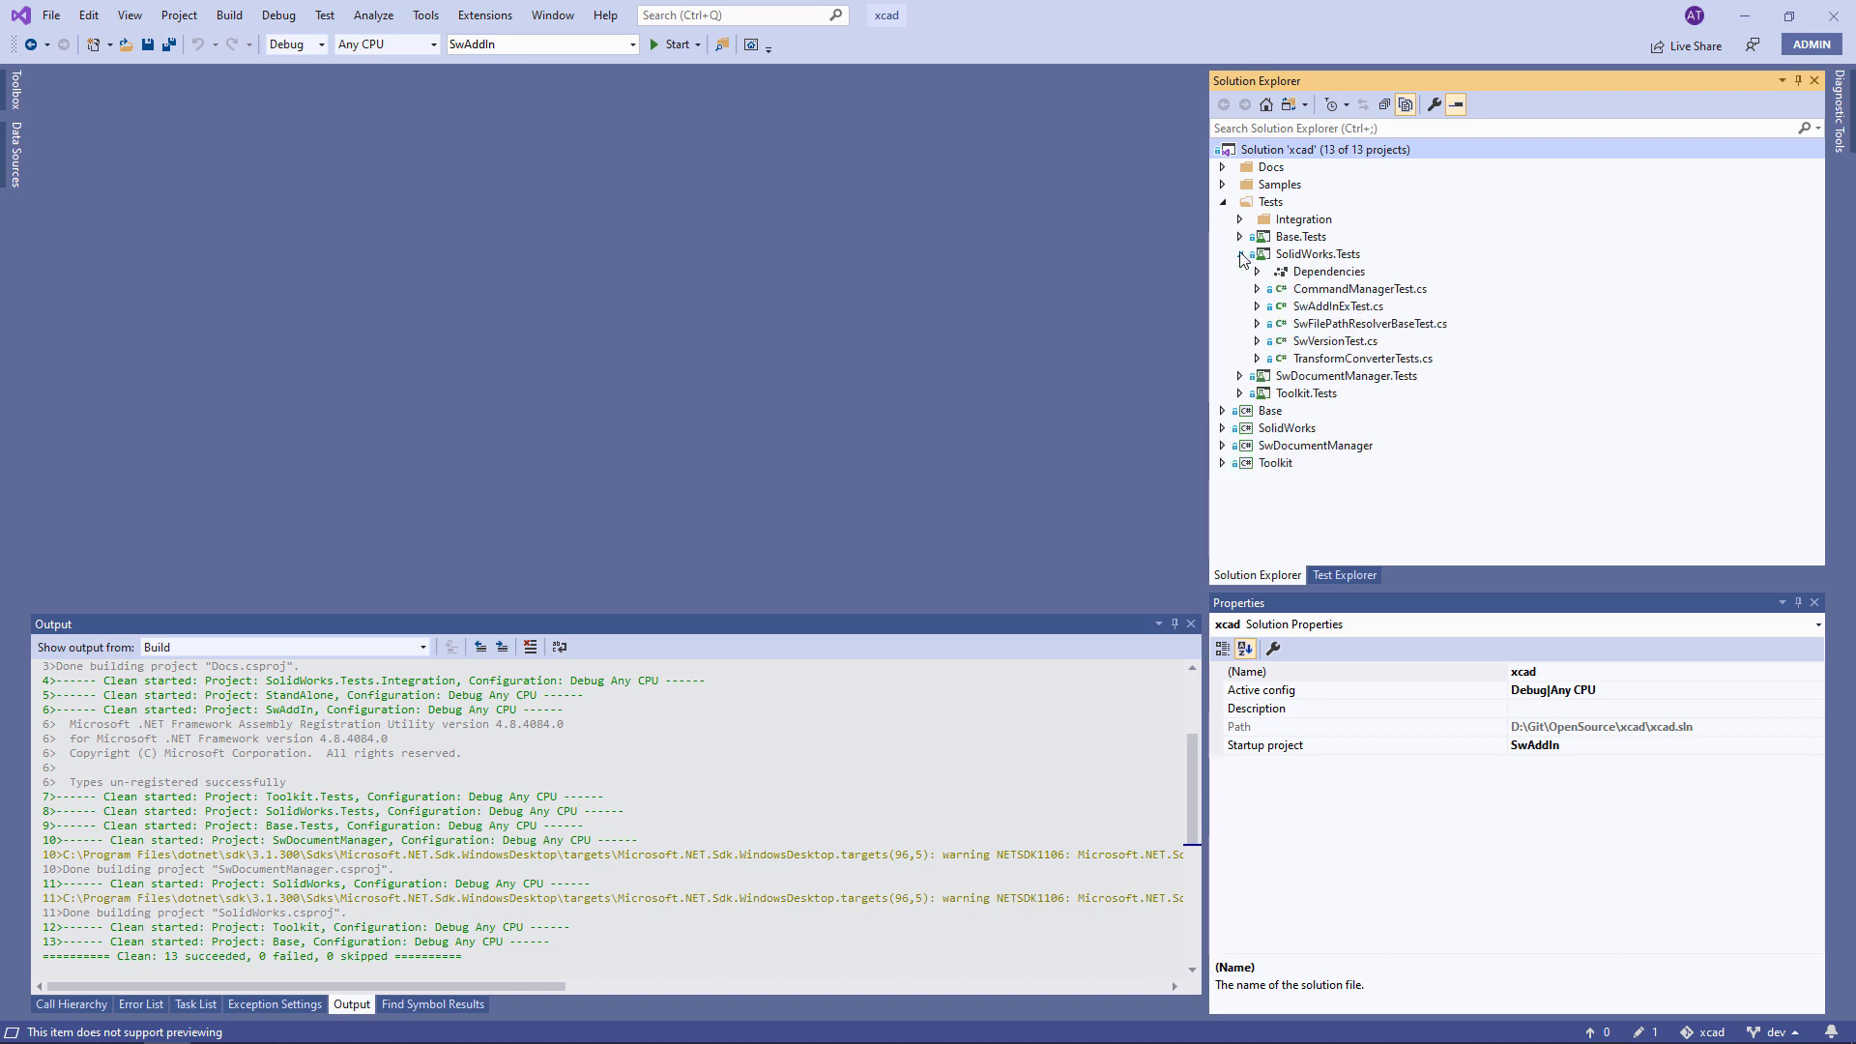
double_click(1339, 305)
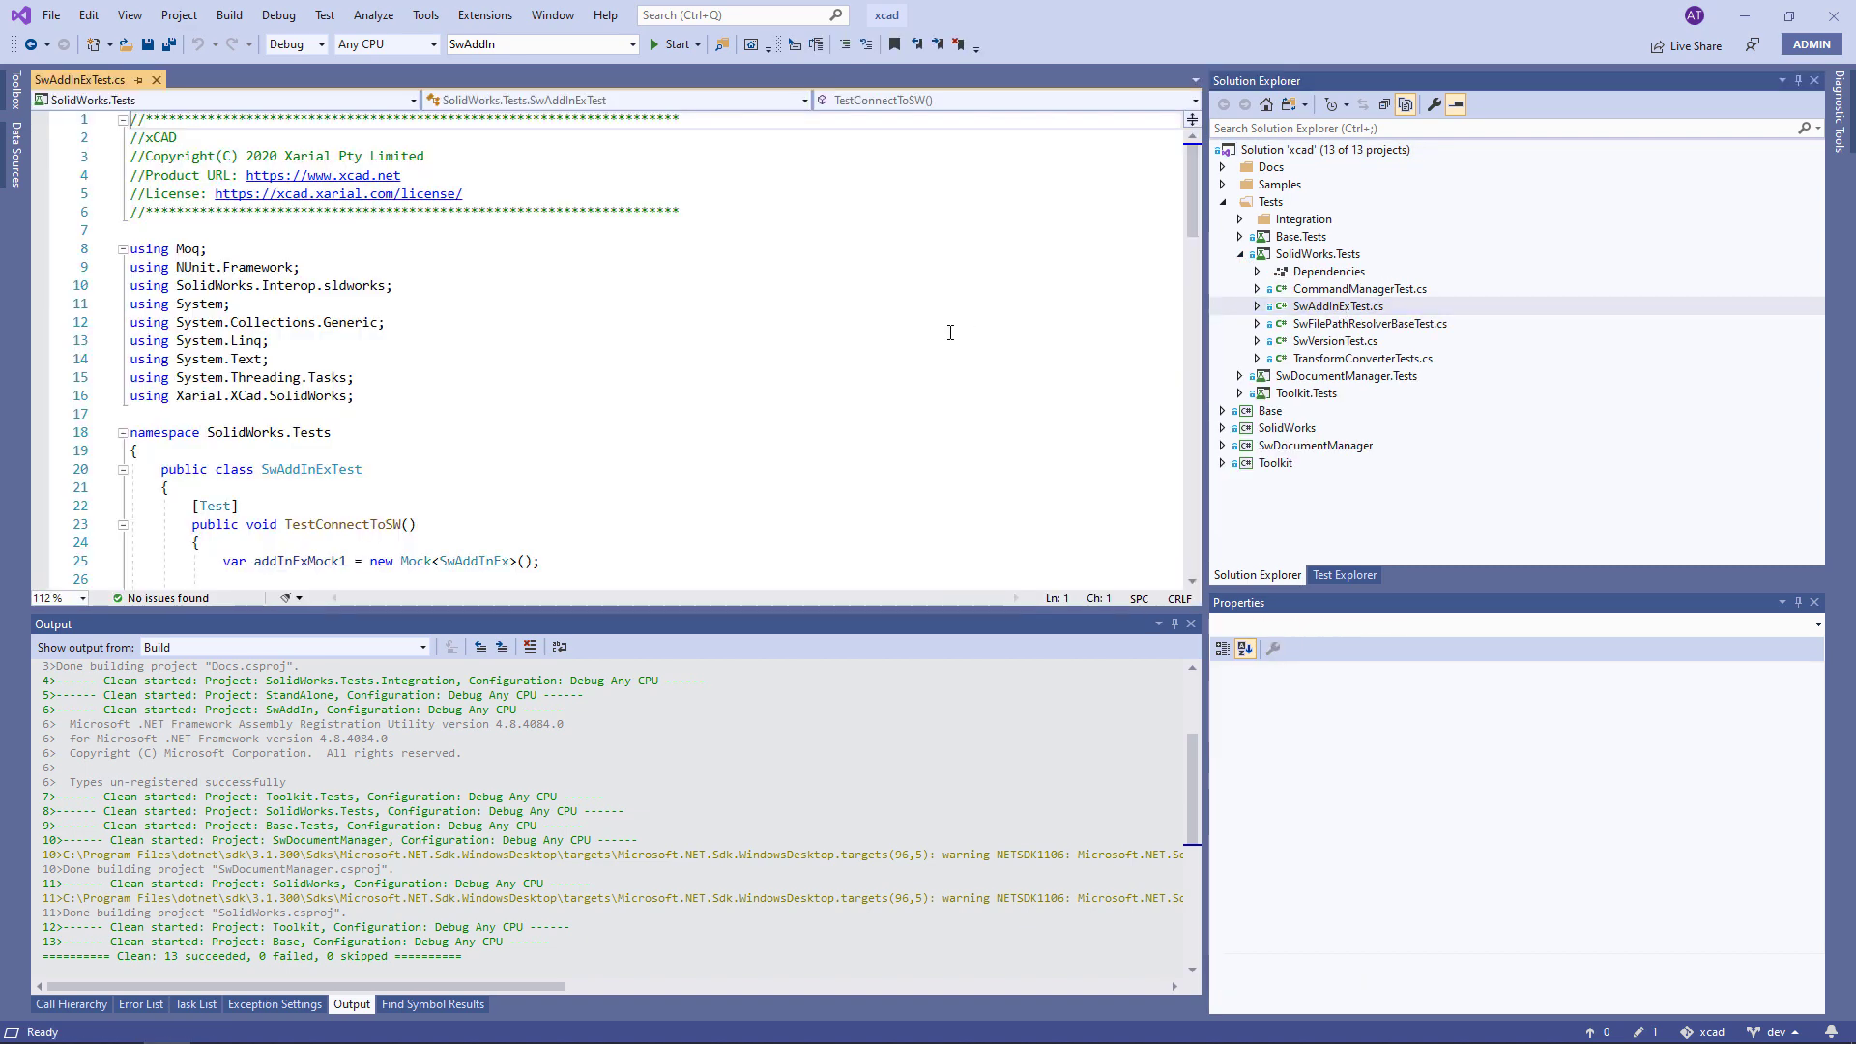
scroll("down", 3)
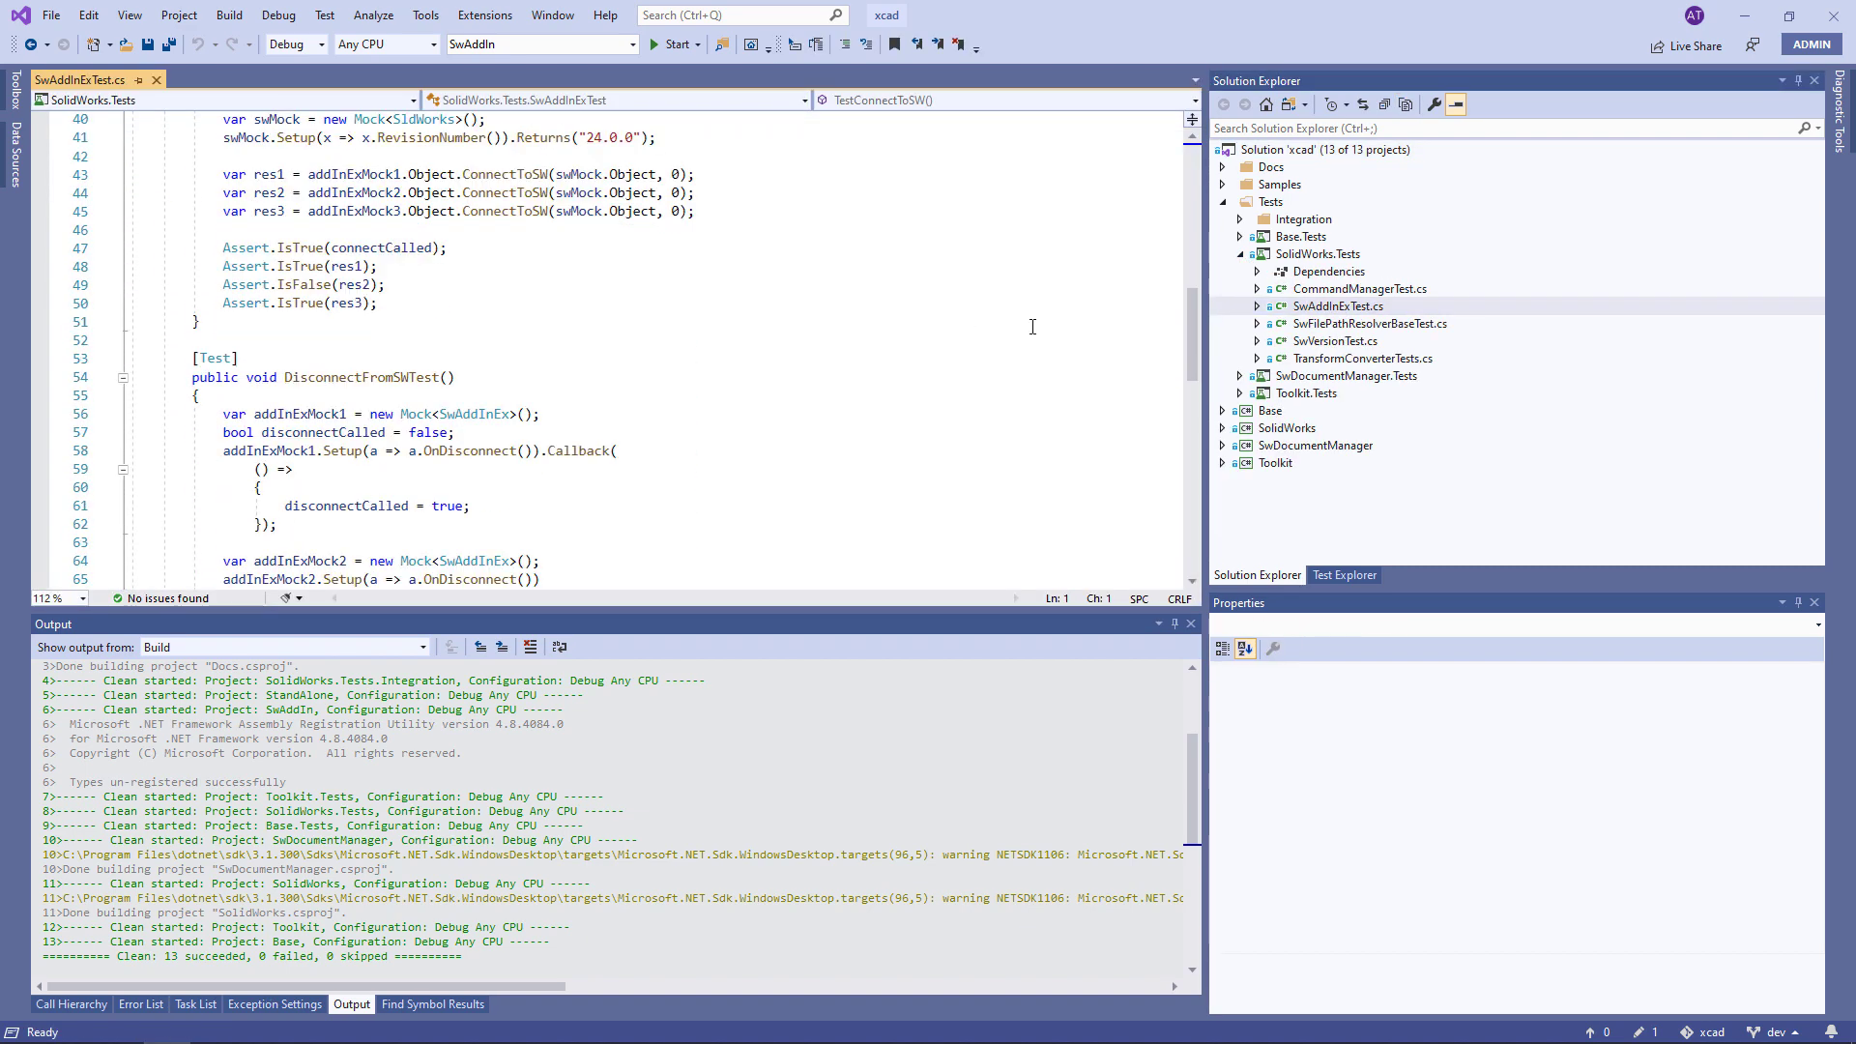
Step: Review ComponentsTest.cs from the SolidWorksDocMgr.Tests.Integration project
left_click(1240, 254)
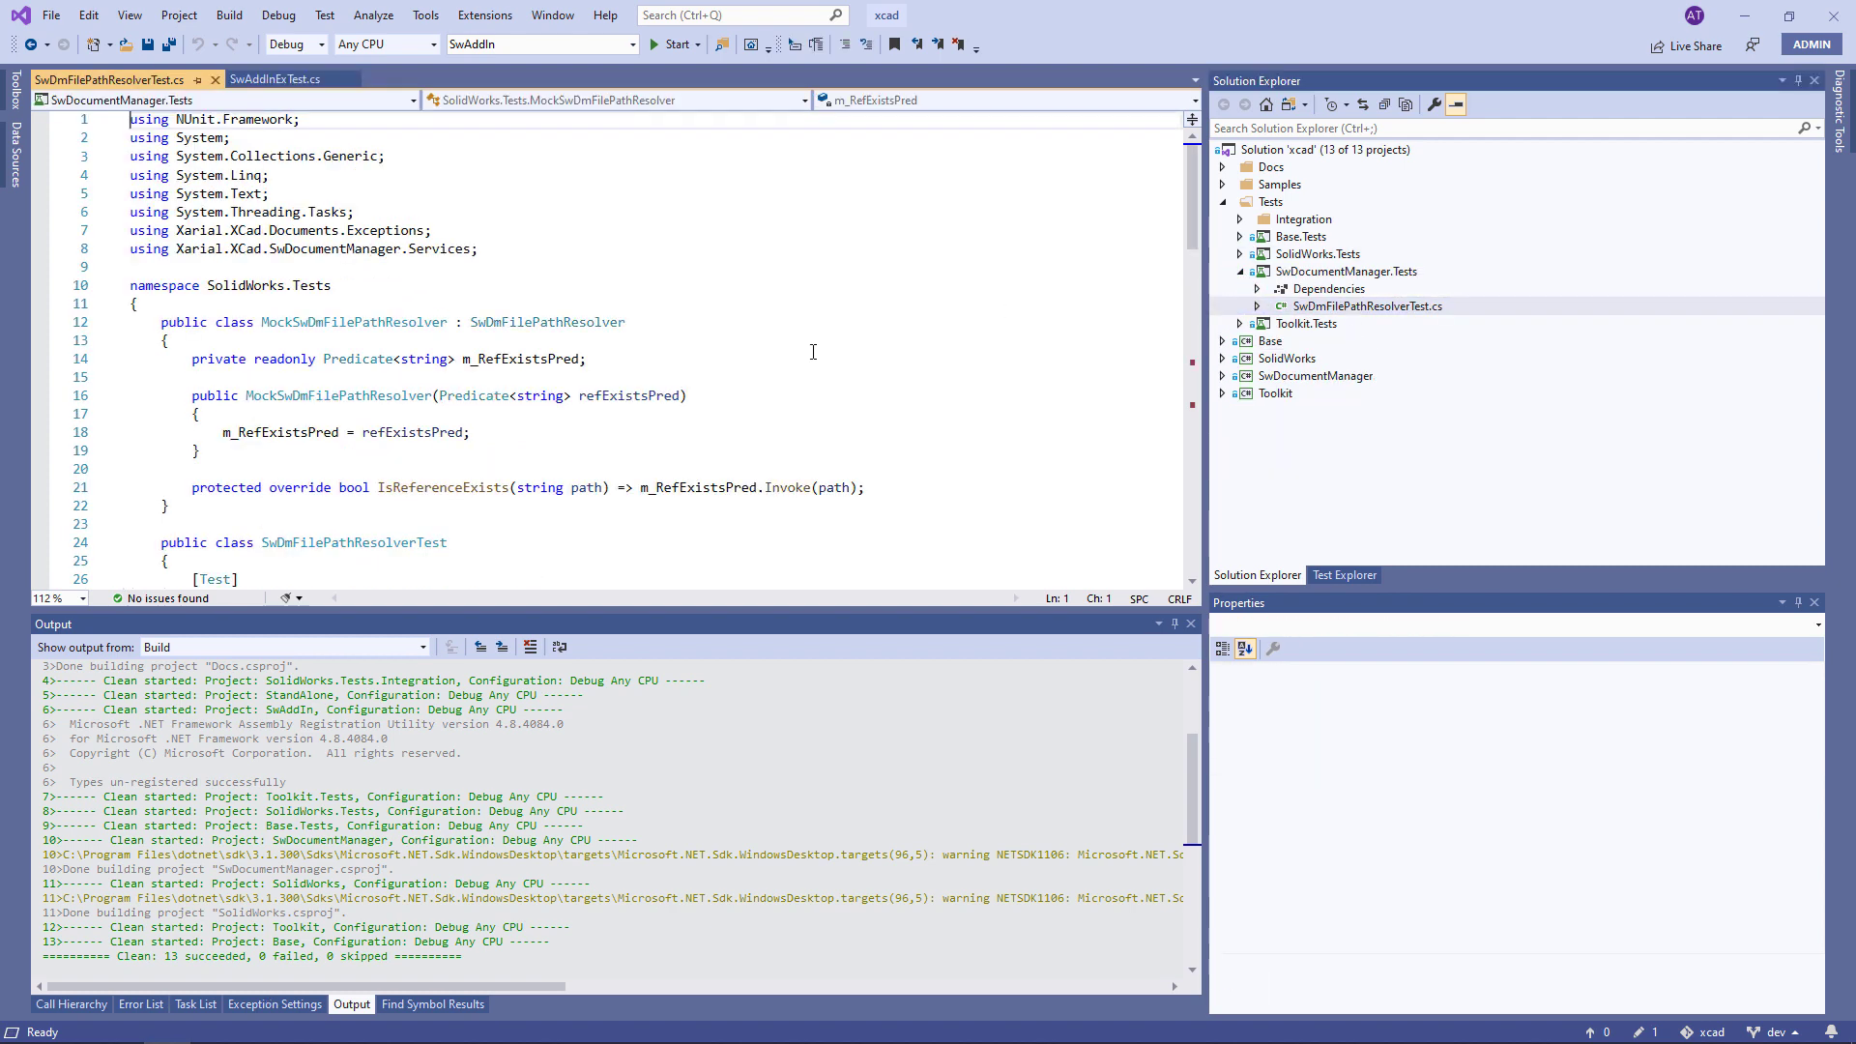
scroll("down", 3)
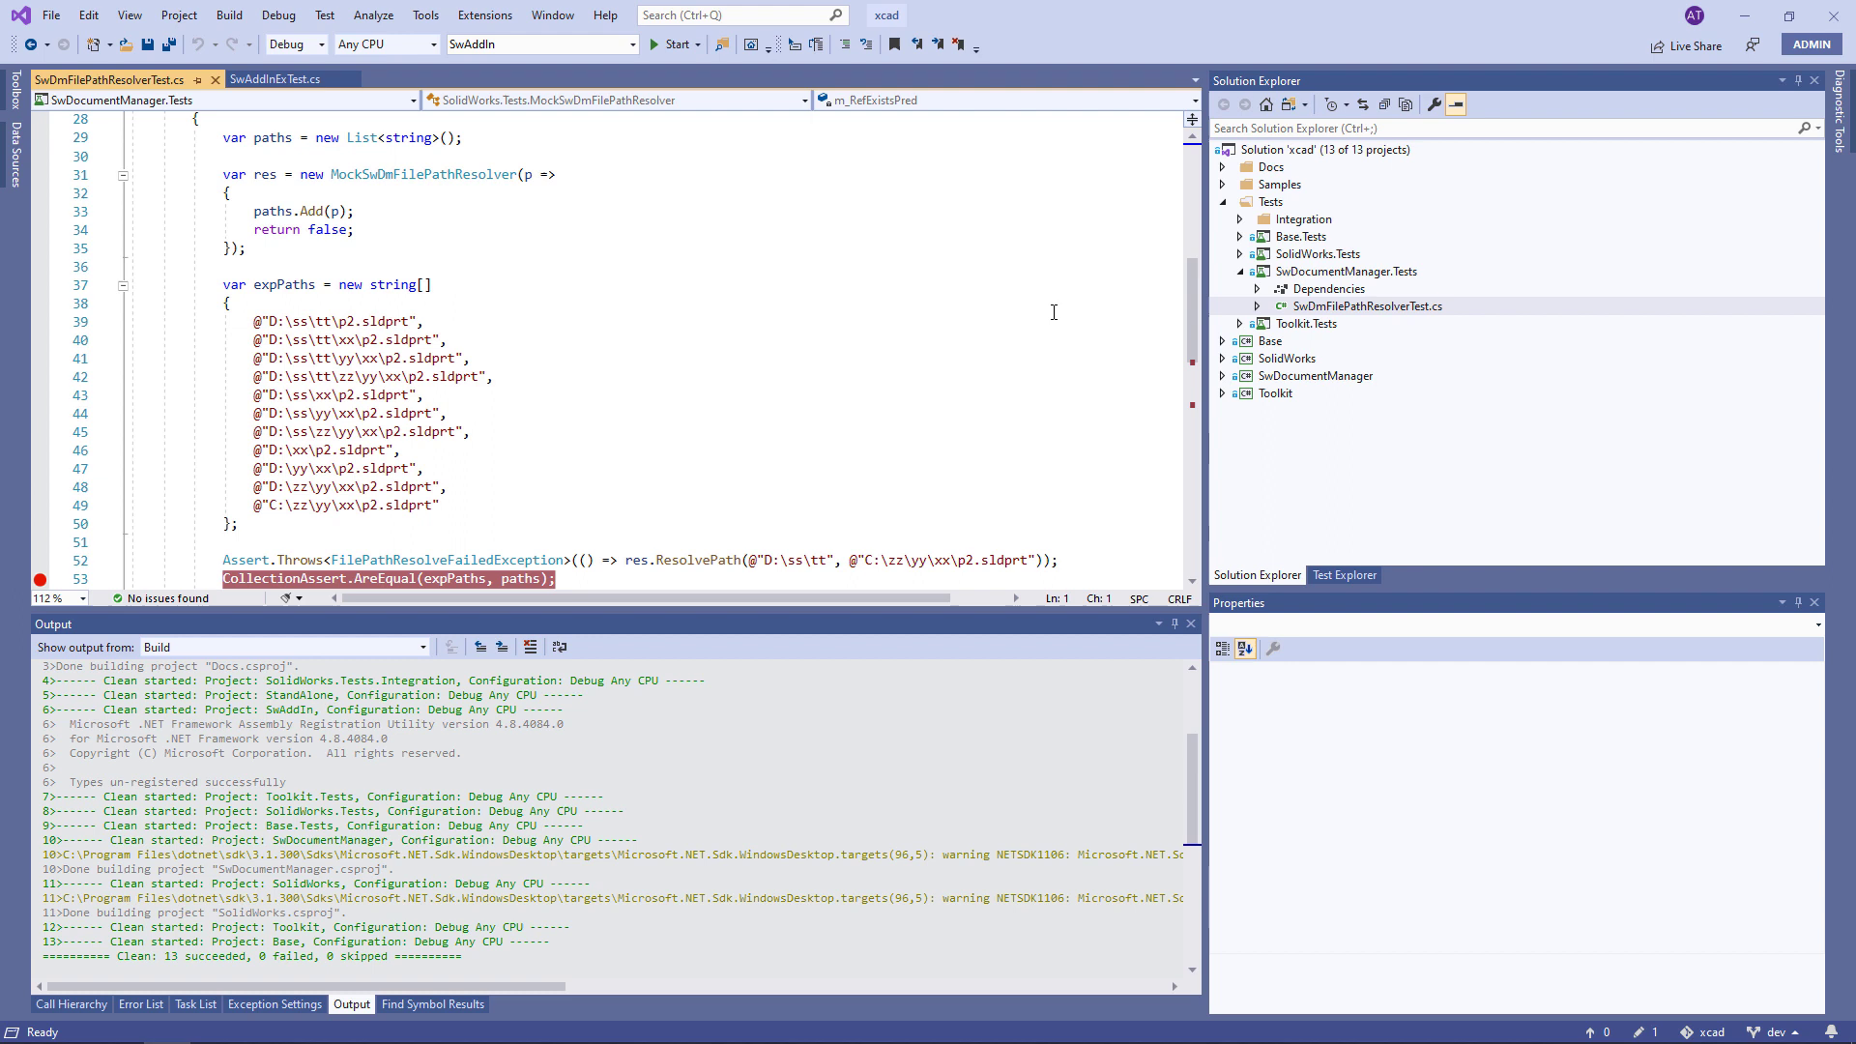
left_click(1345, 271)
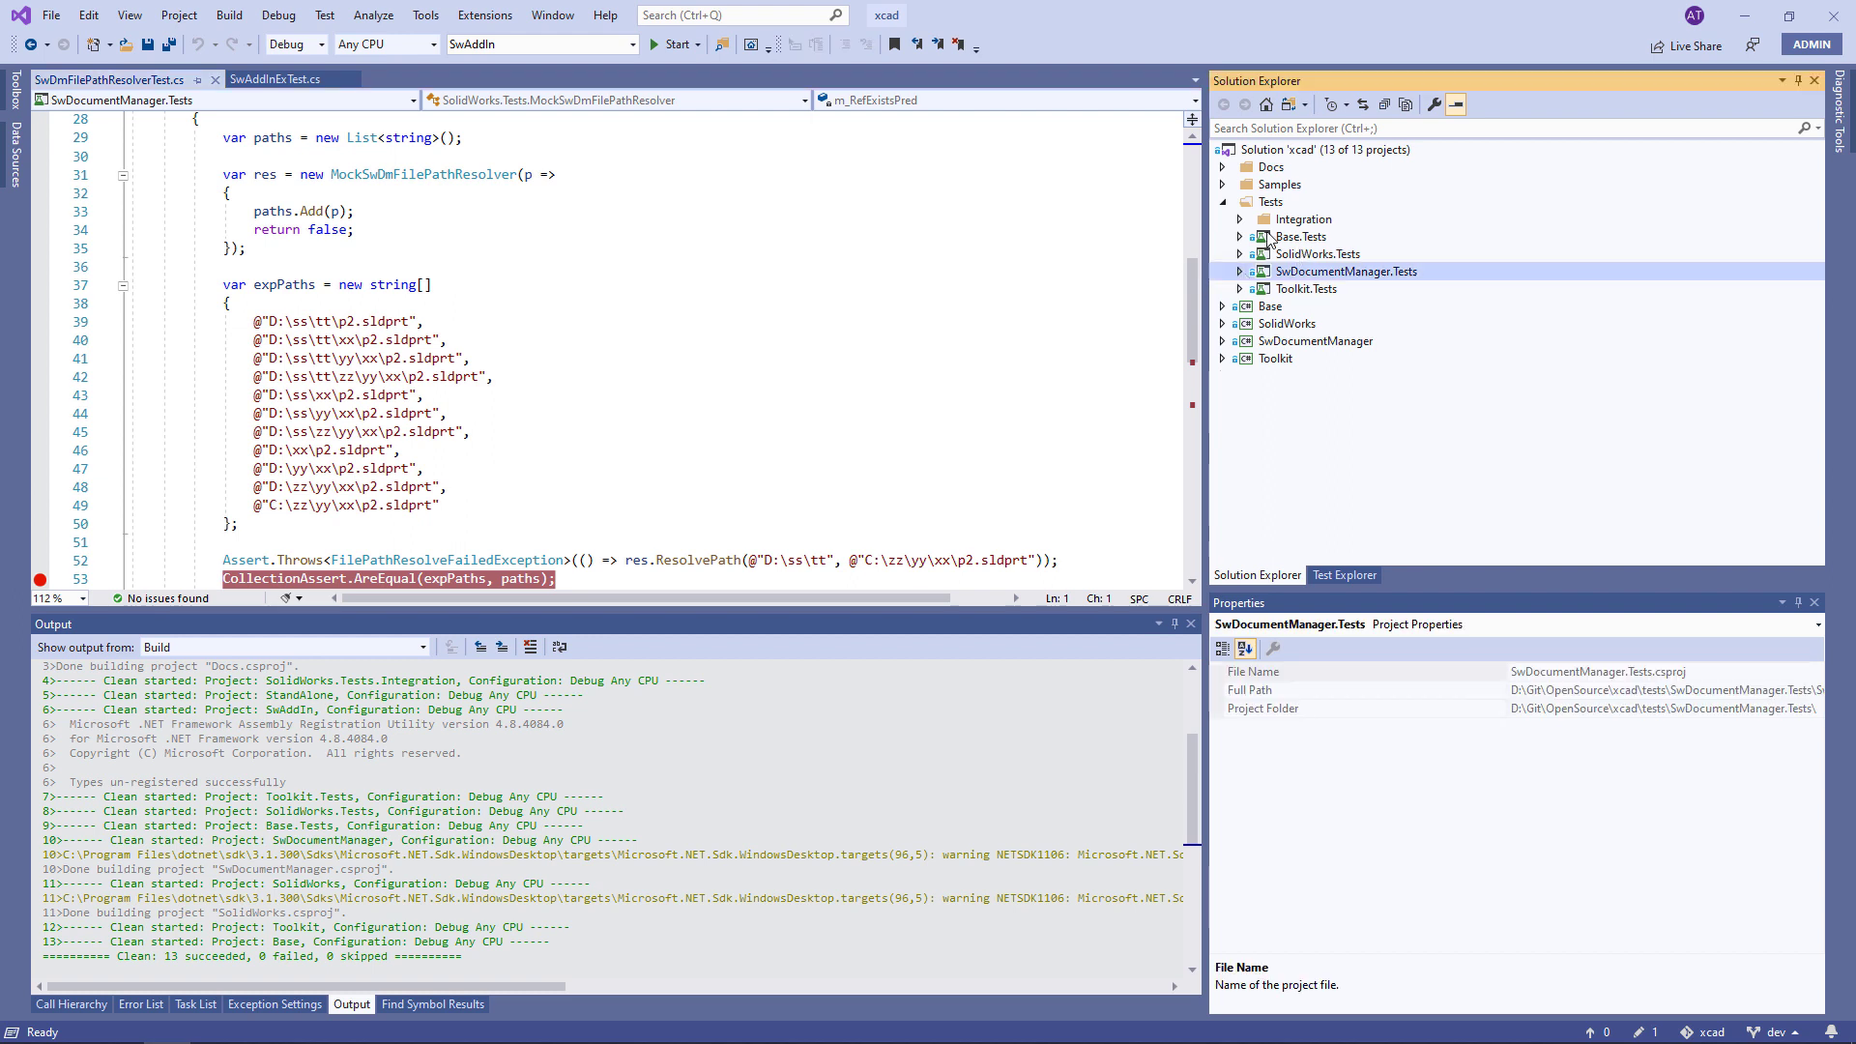
left_click(1239, 220)
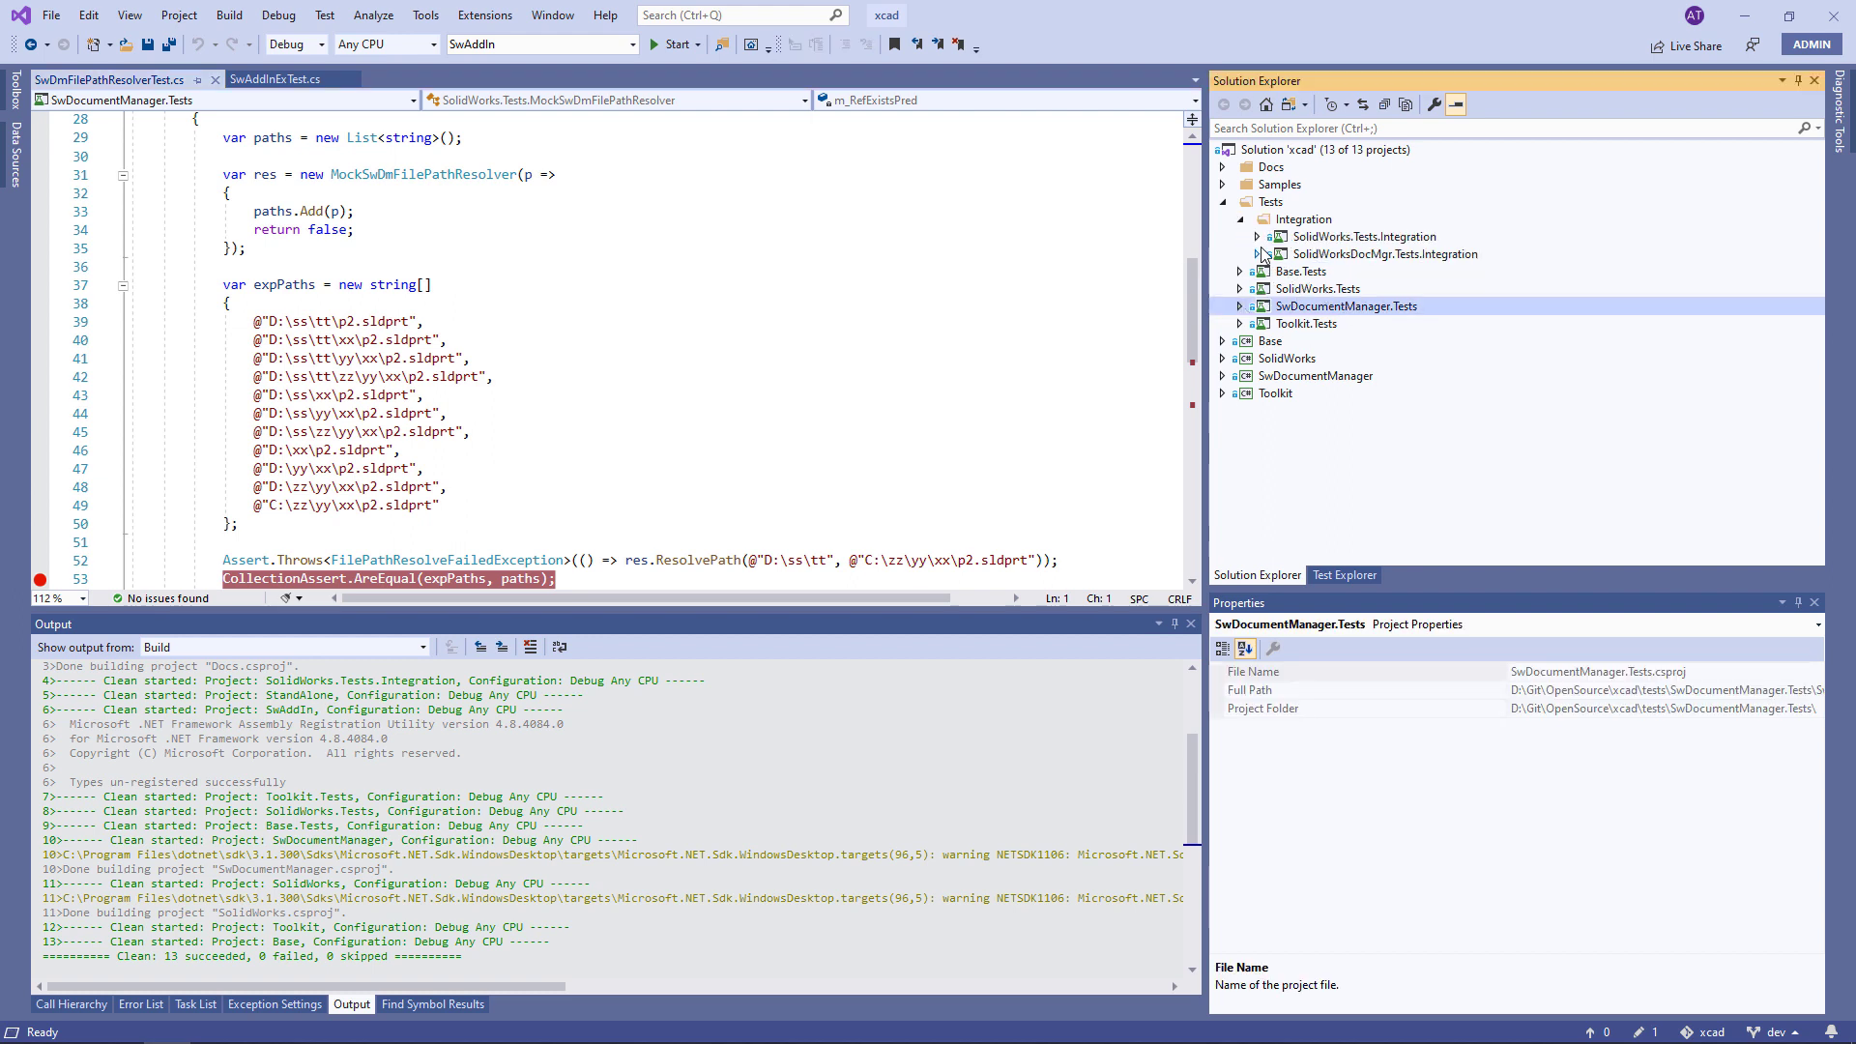
left_click(1257, 253)
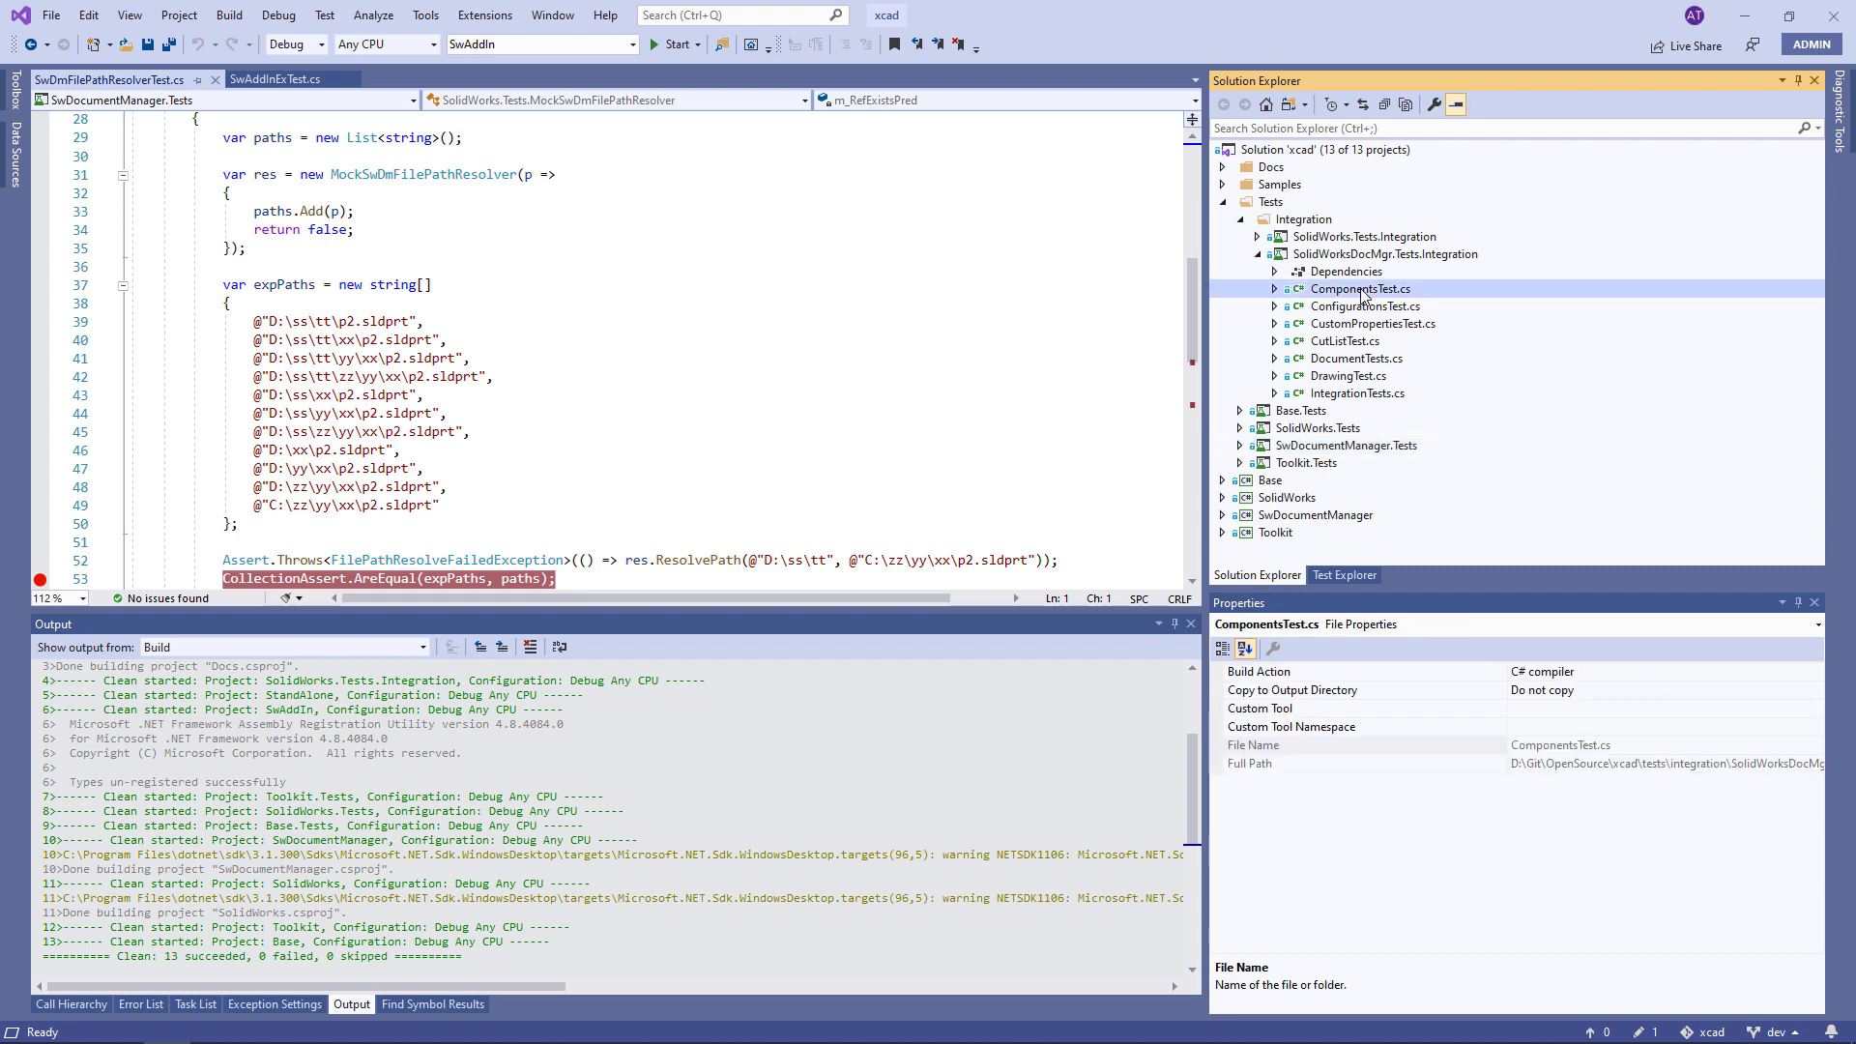
double_click(1361, 289)
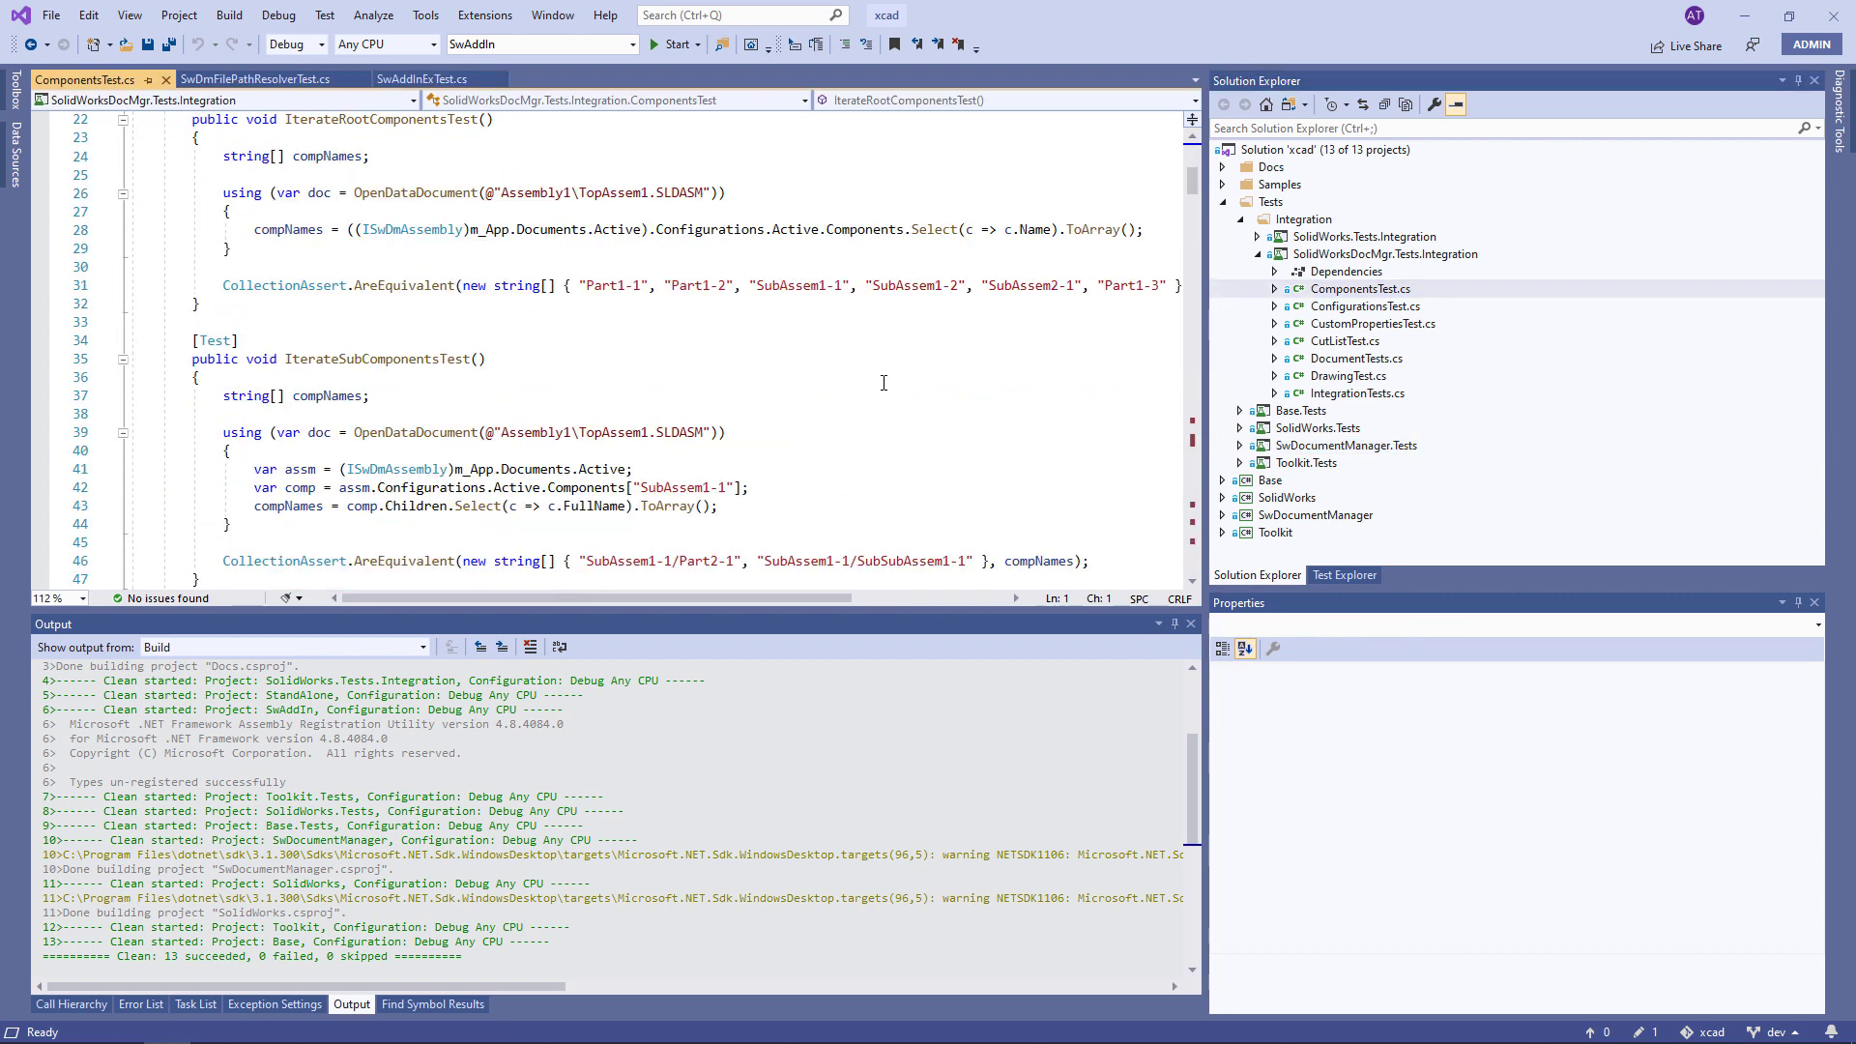
scroll("down", 3)
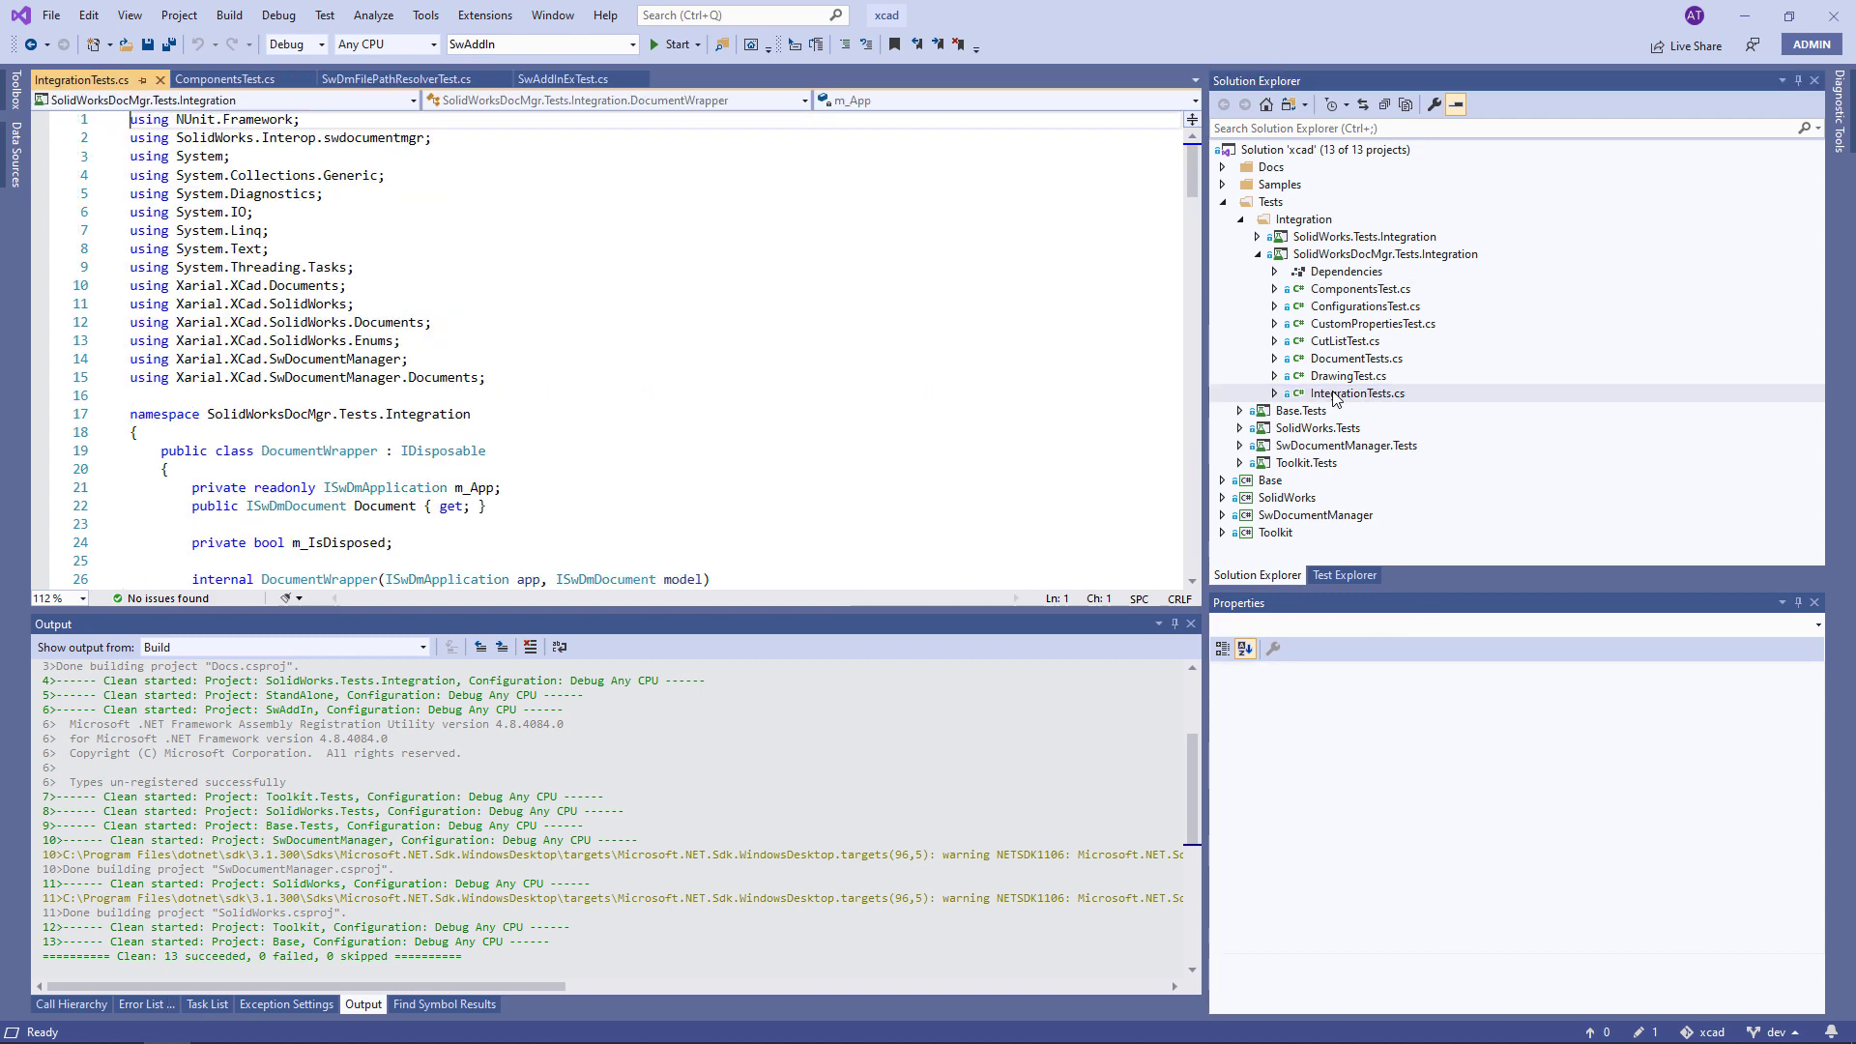
scroll("down", 3)
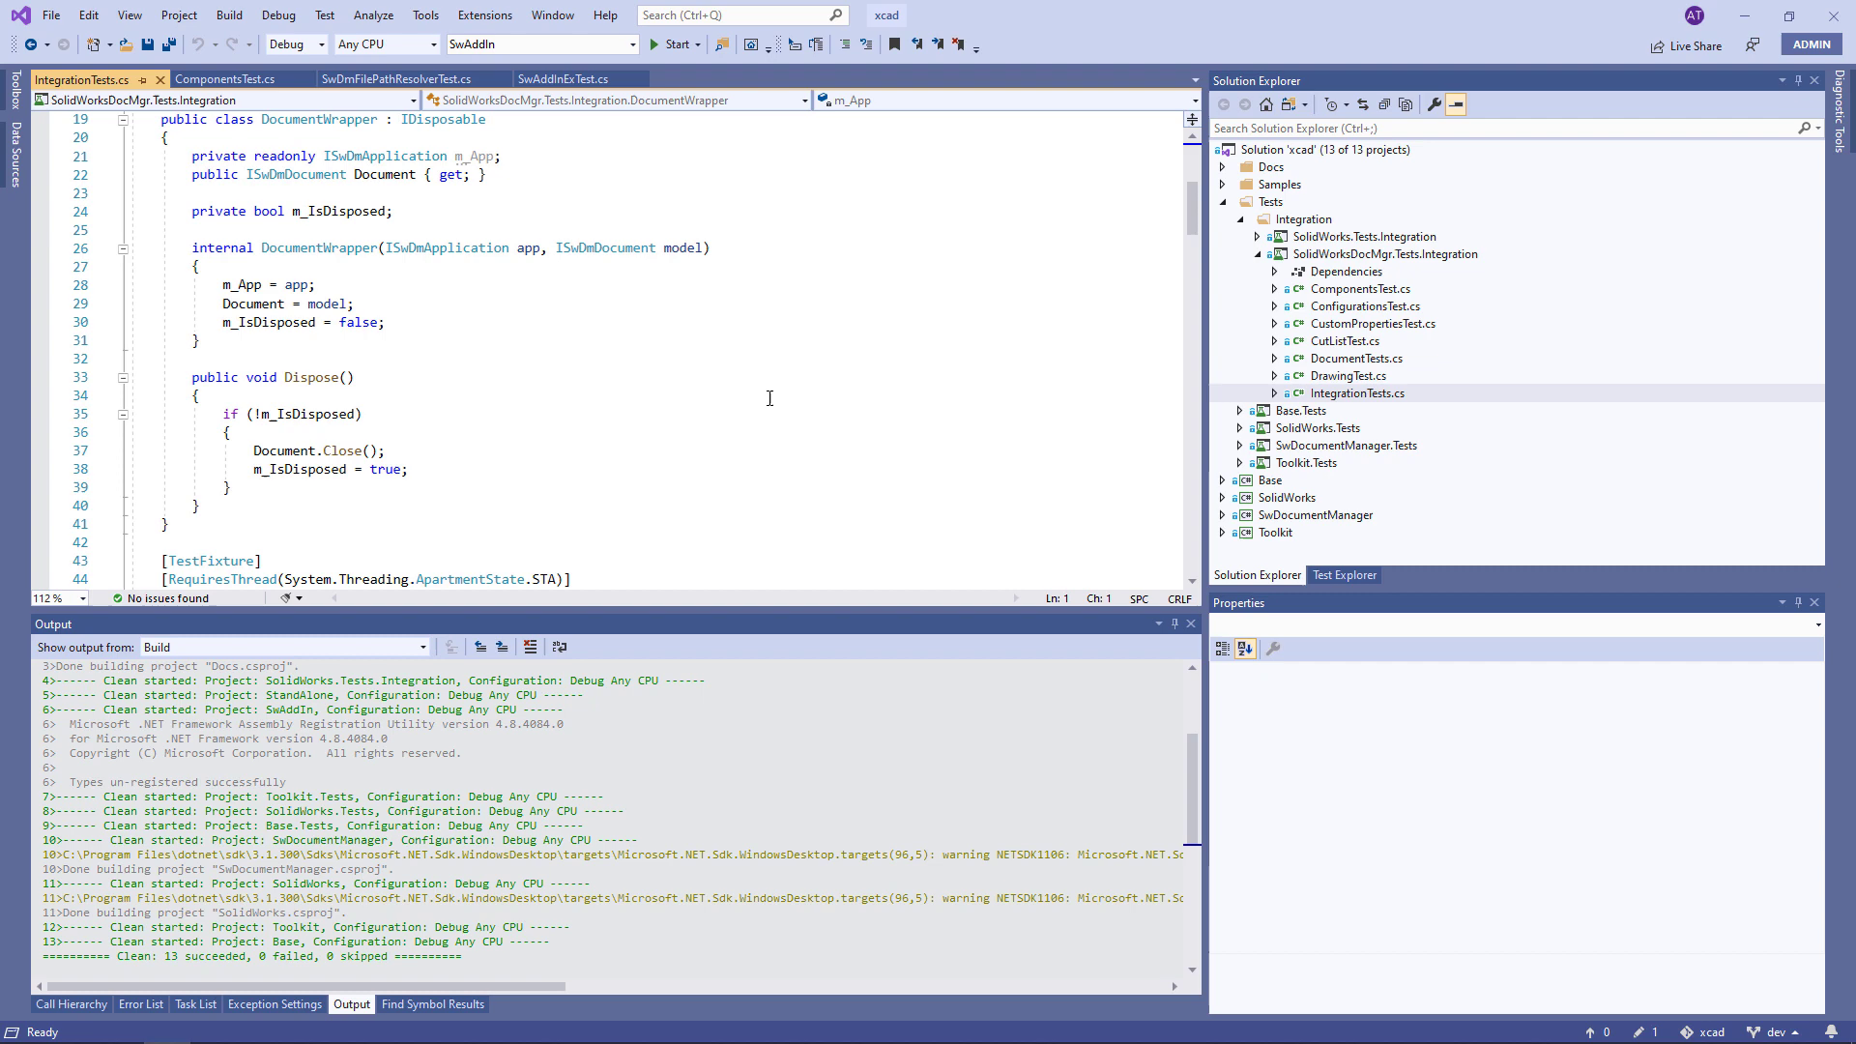
scroll("down", 3)
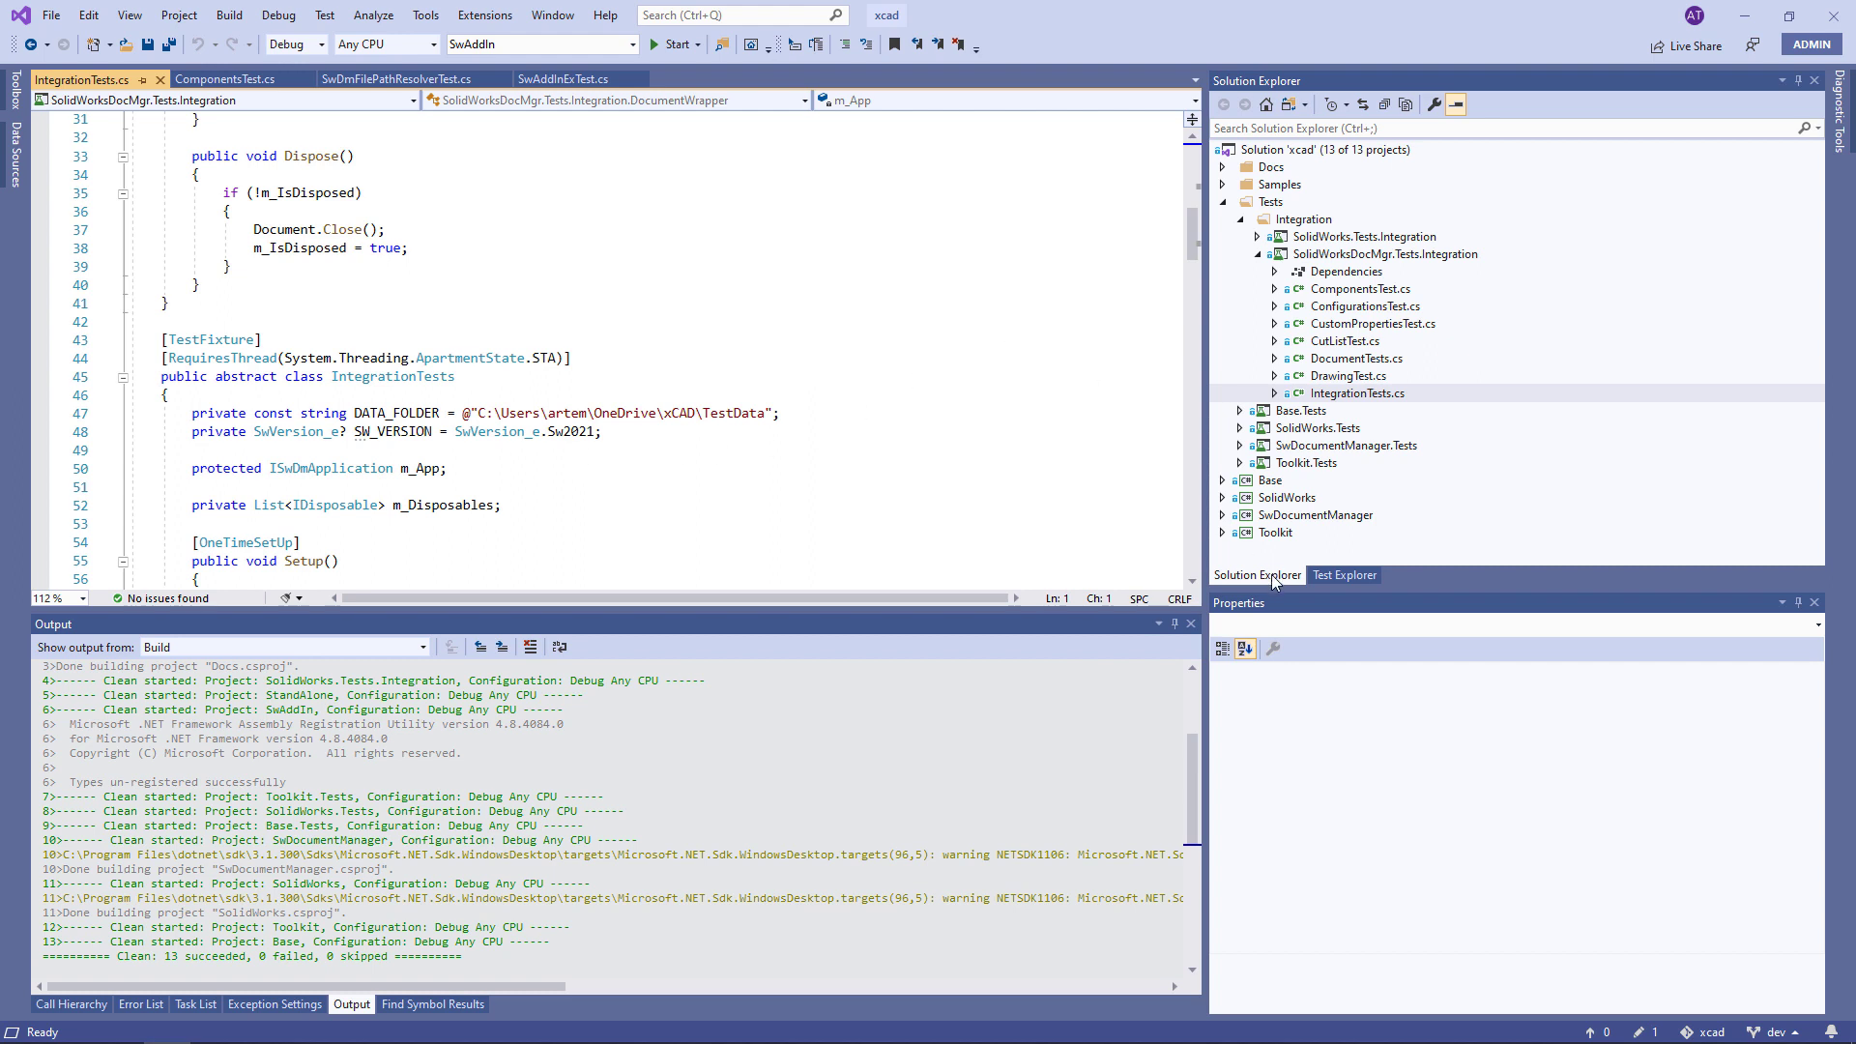
Step: Run all tests from Test Explorer and follow the integration test groups until all 262 pass
left_click(1344, 576)
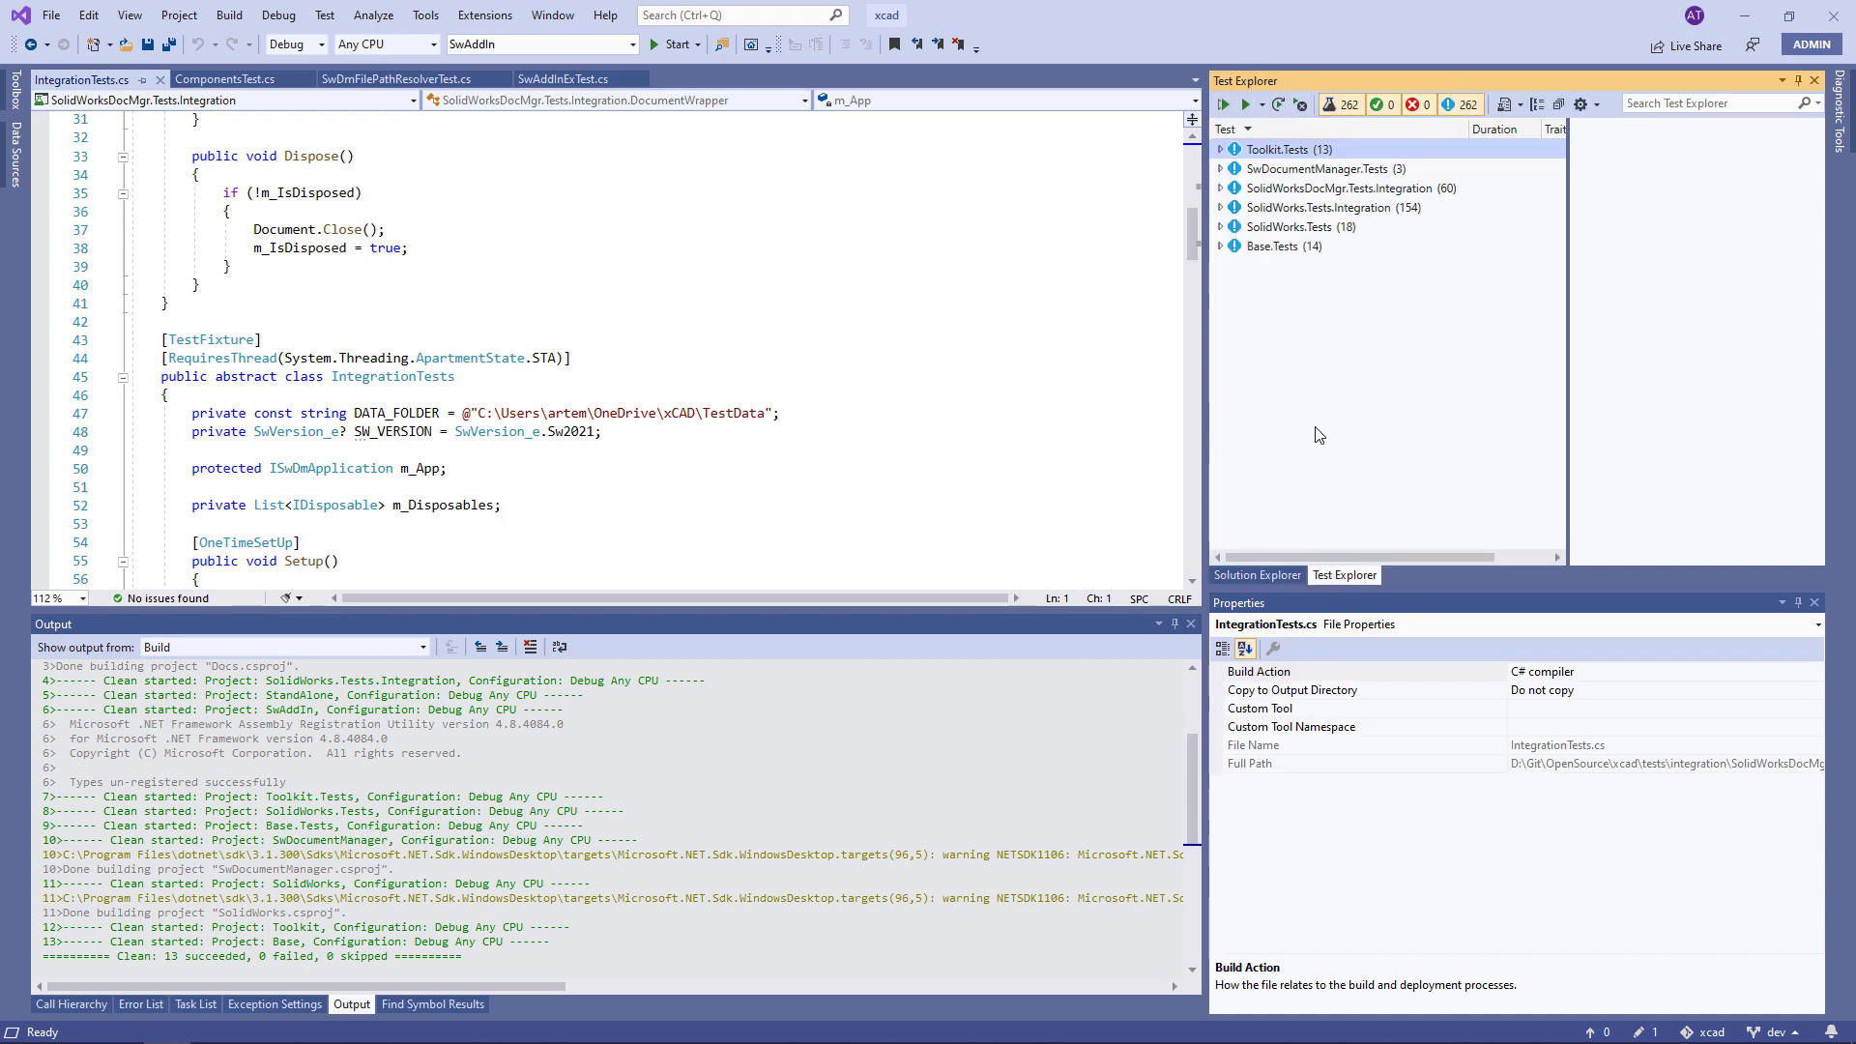
mouse_move(1225, 105)
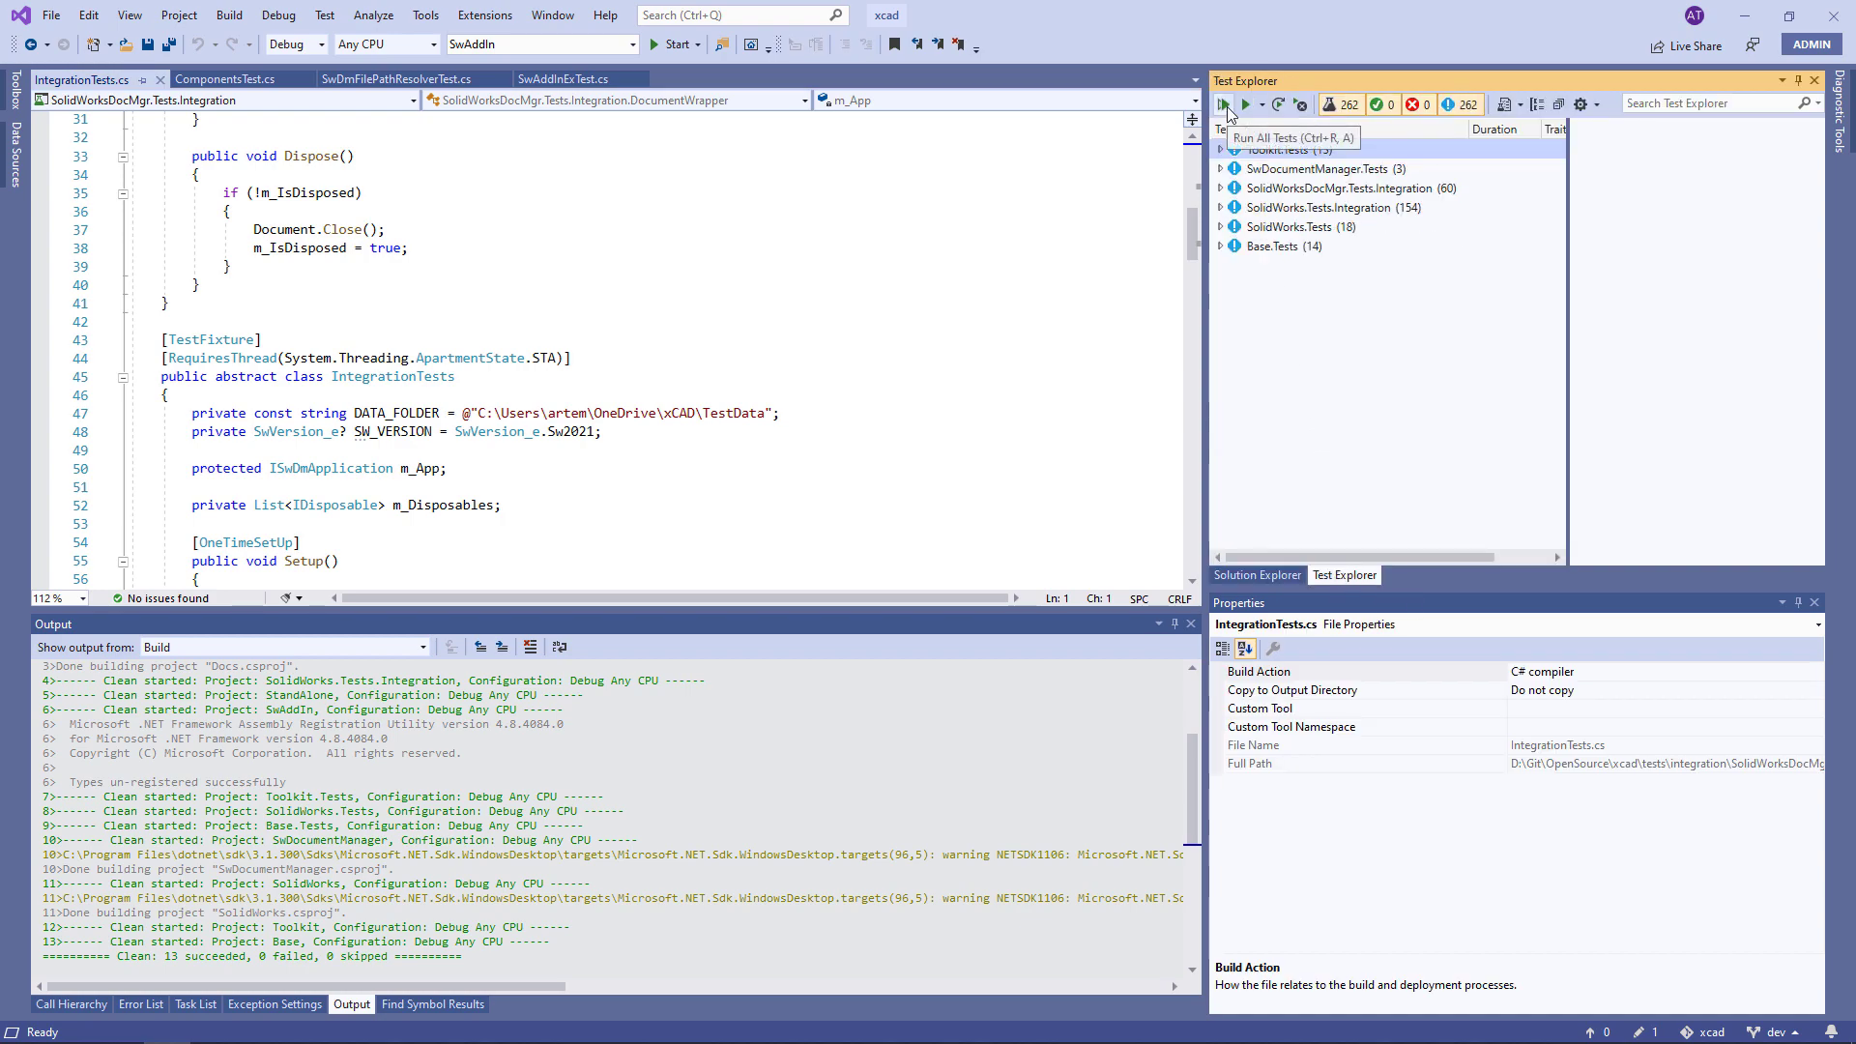
left_click(1244, 104)
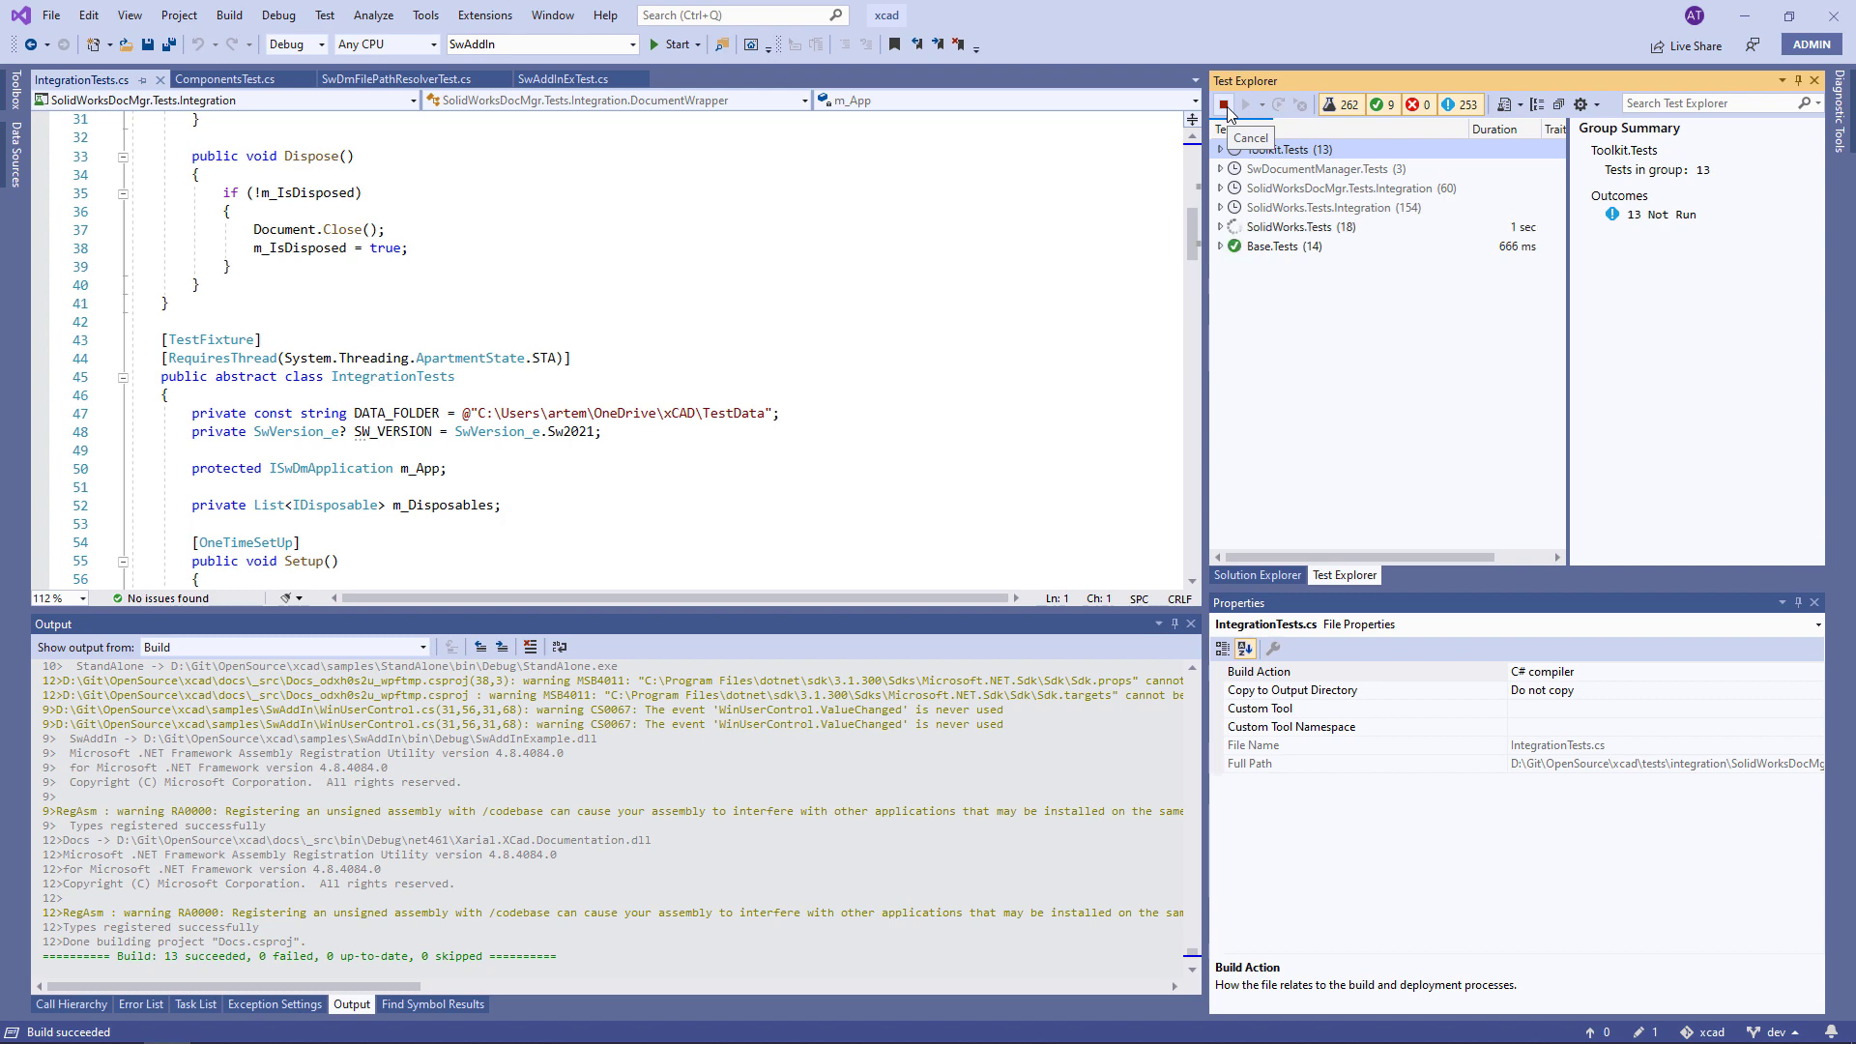
left_click(1219, 104)
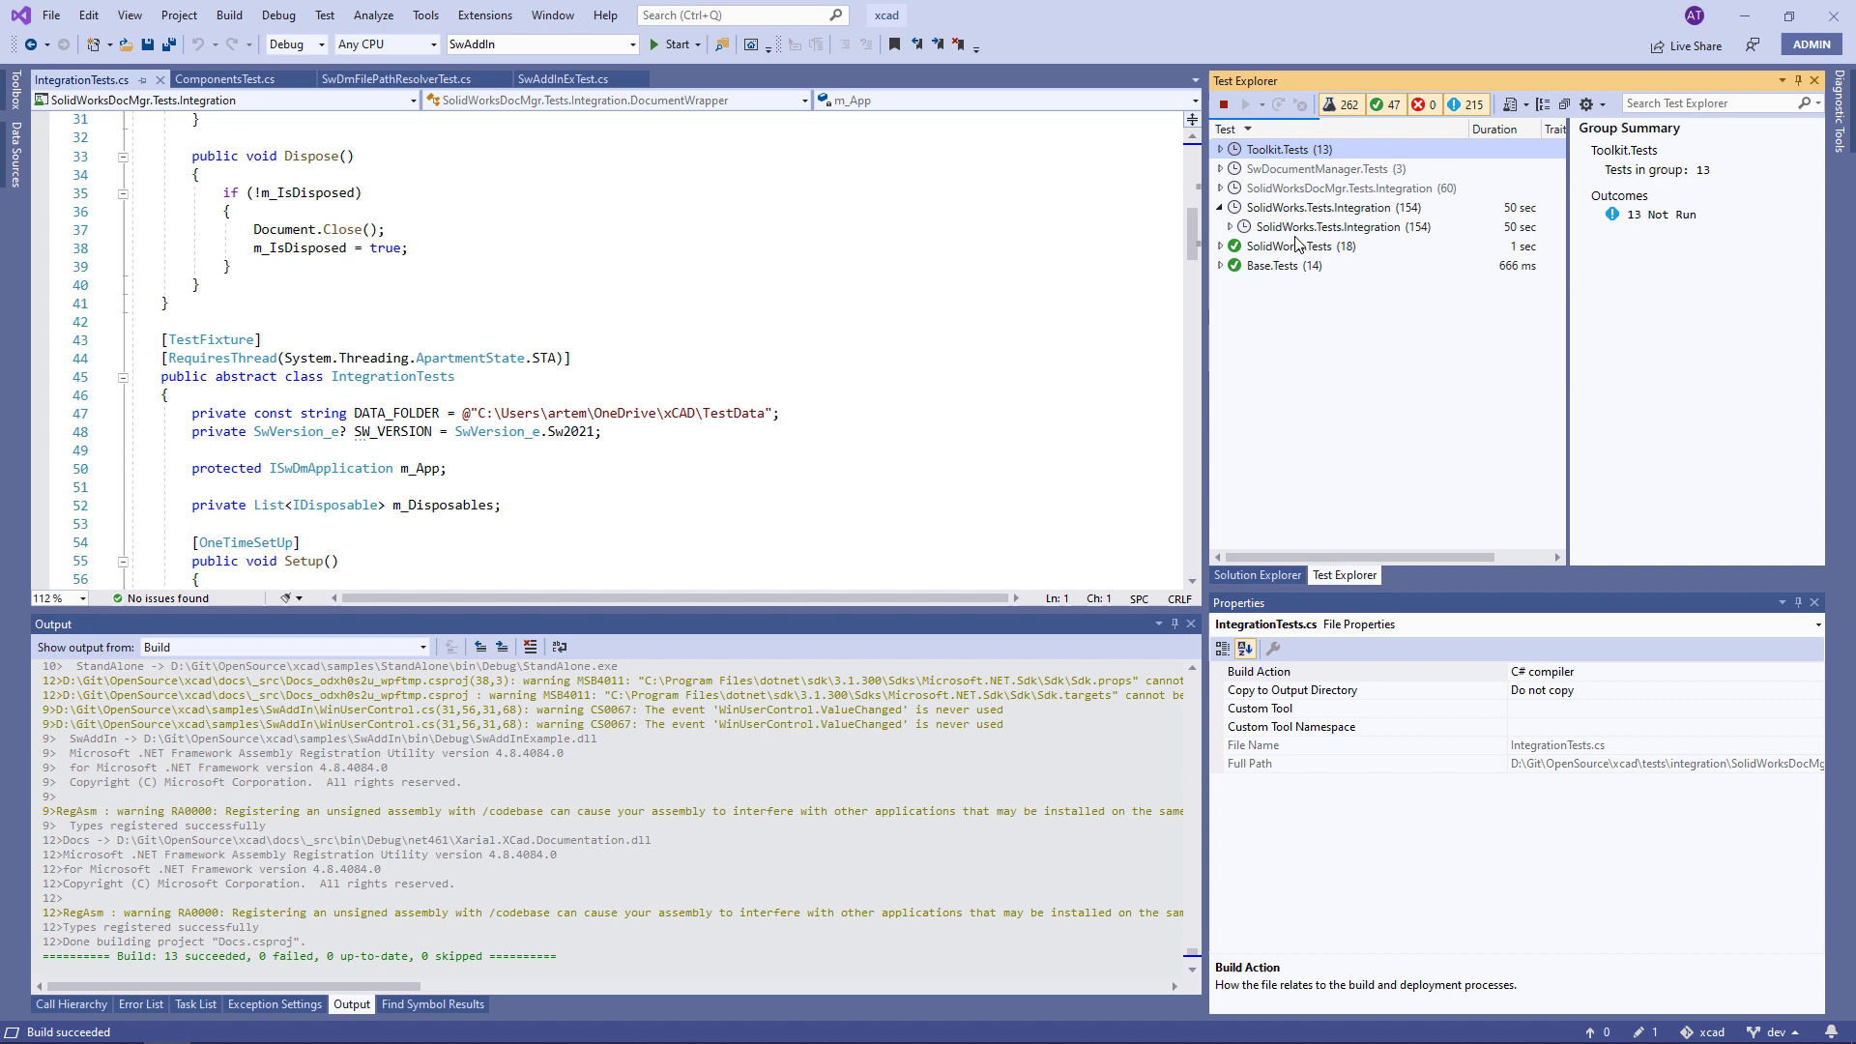
left_click(1220, 226)
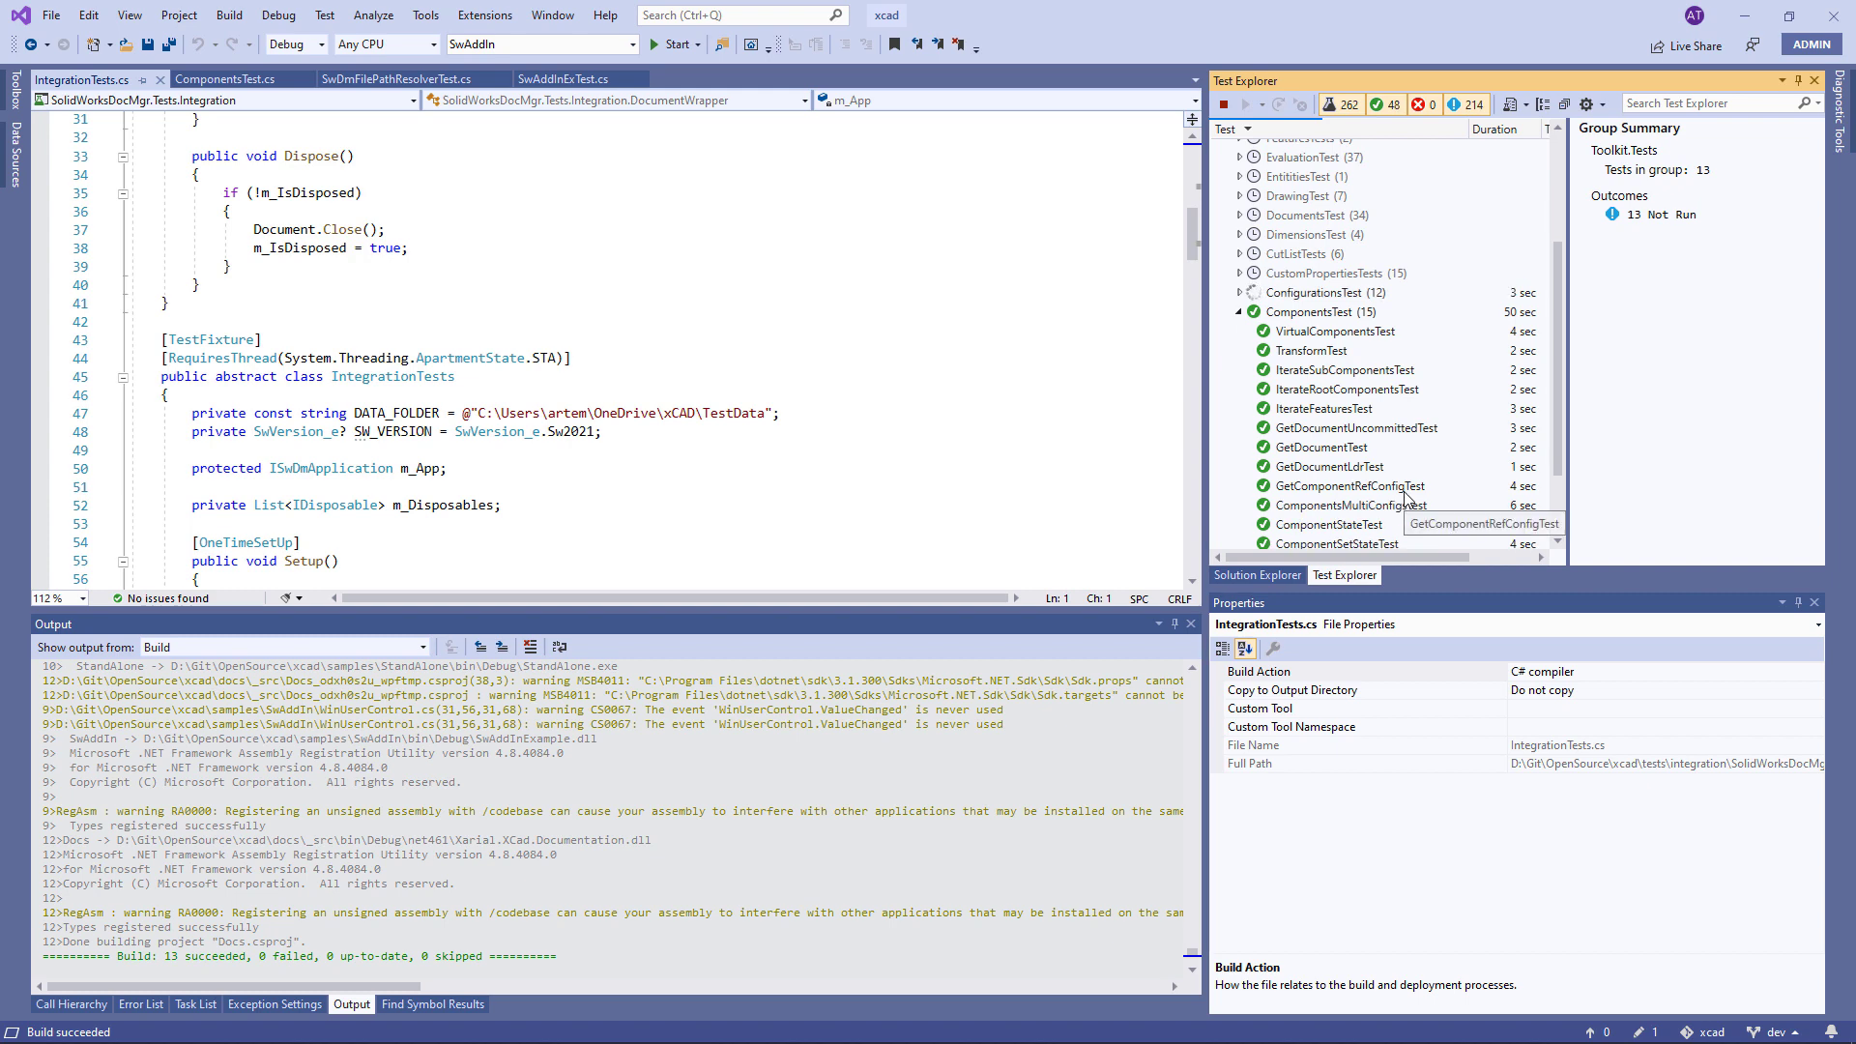
scroll("down", 3)
type("2")
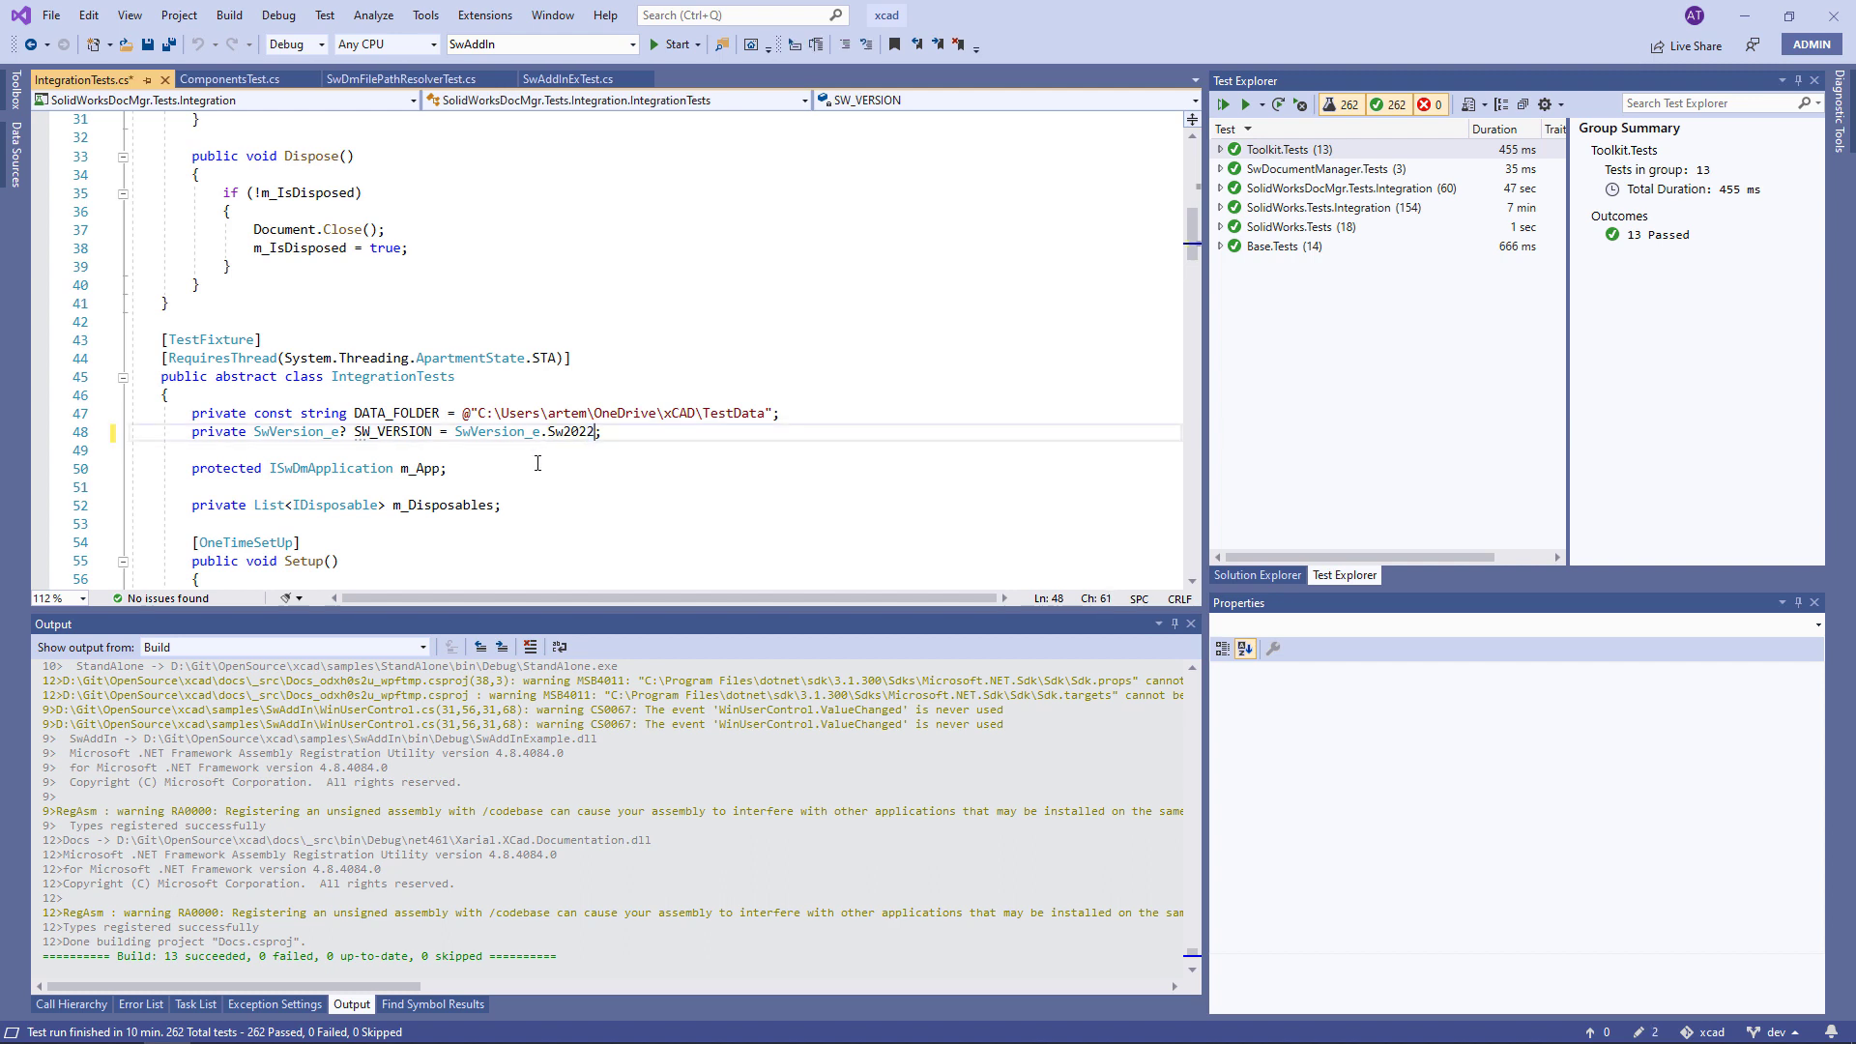
Step: Search the entire solution for SW_VERSION to reach the other IntegrationTests.cs occurrence
double_click(394, 431)
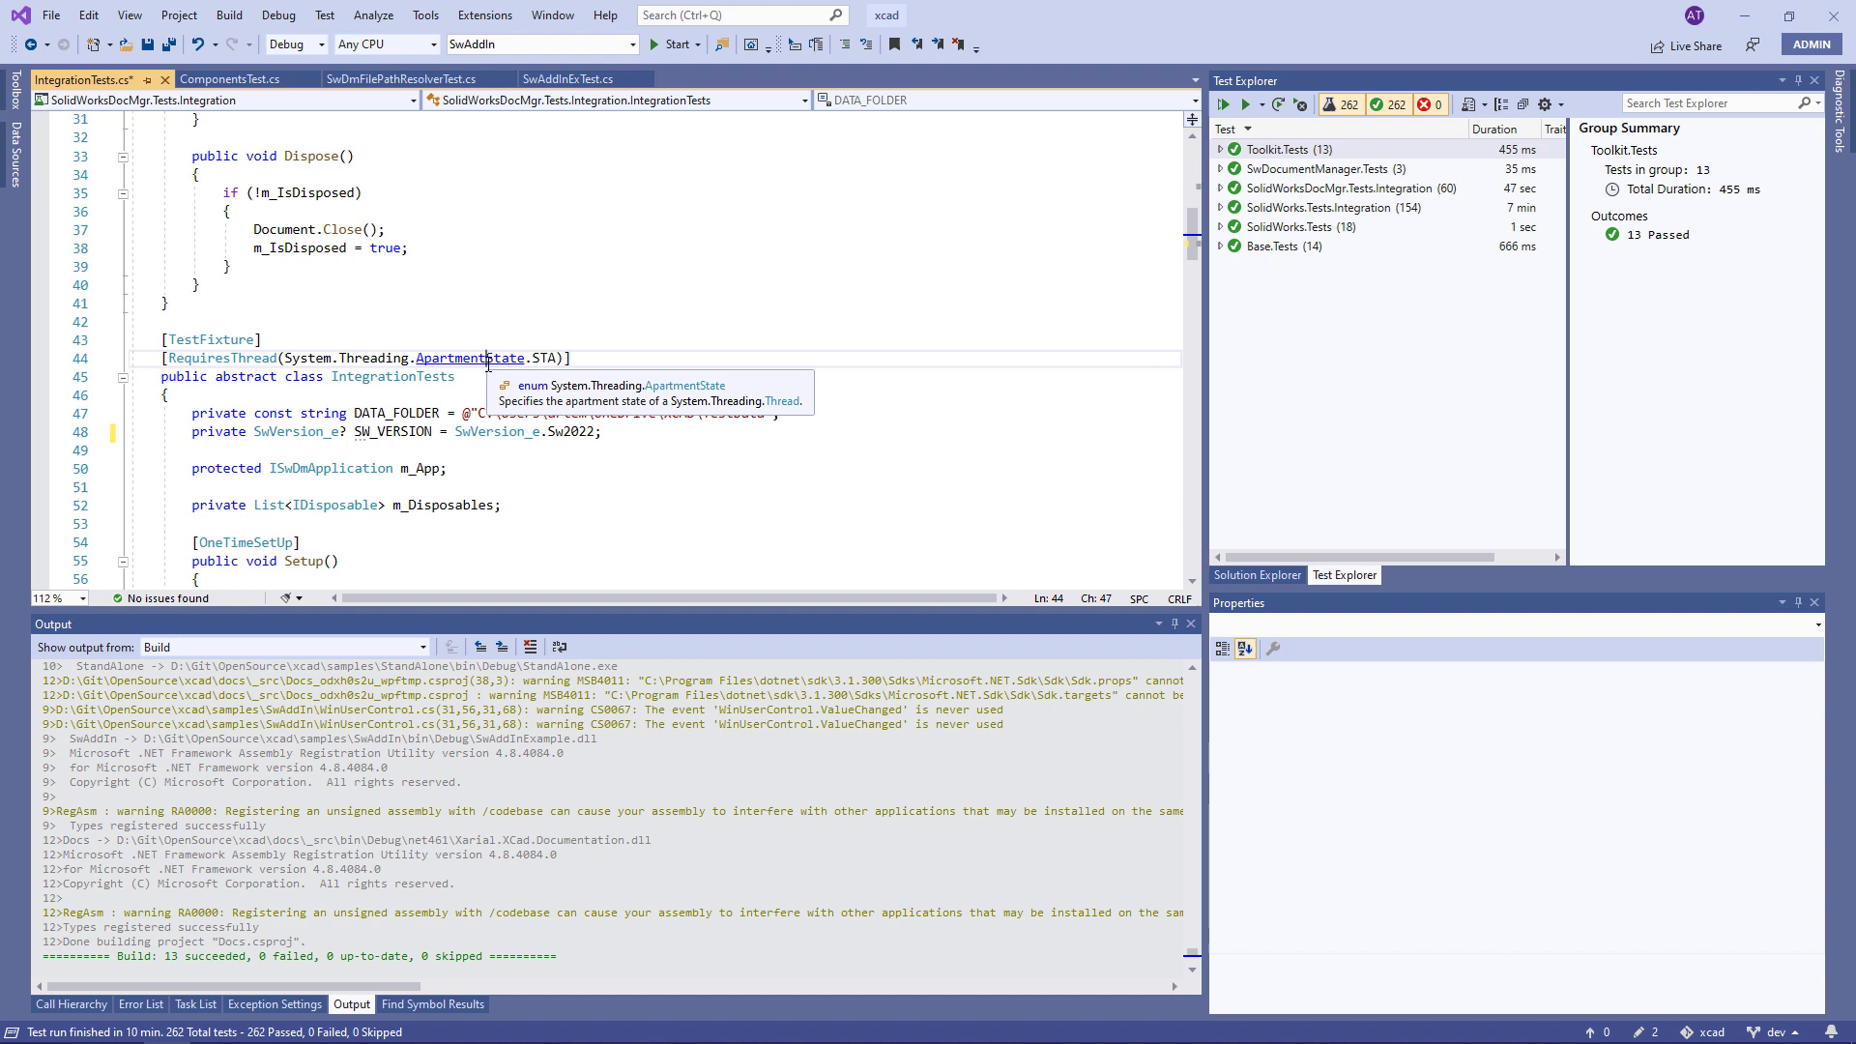
key("ctrl+f")
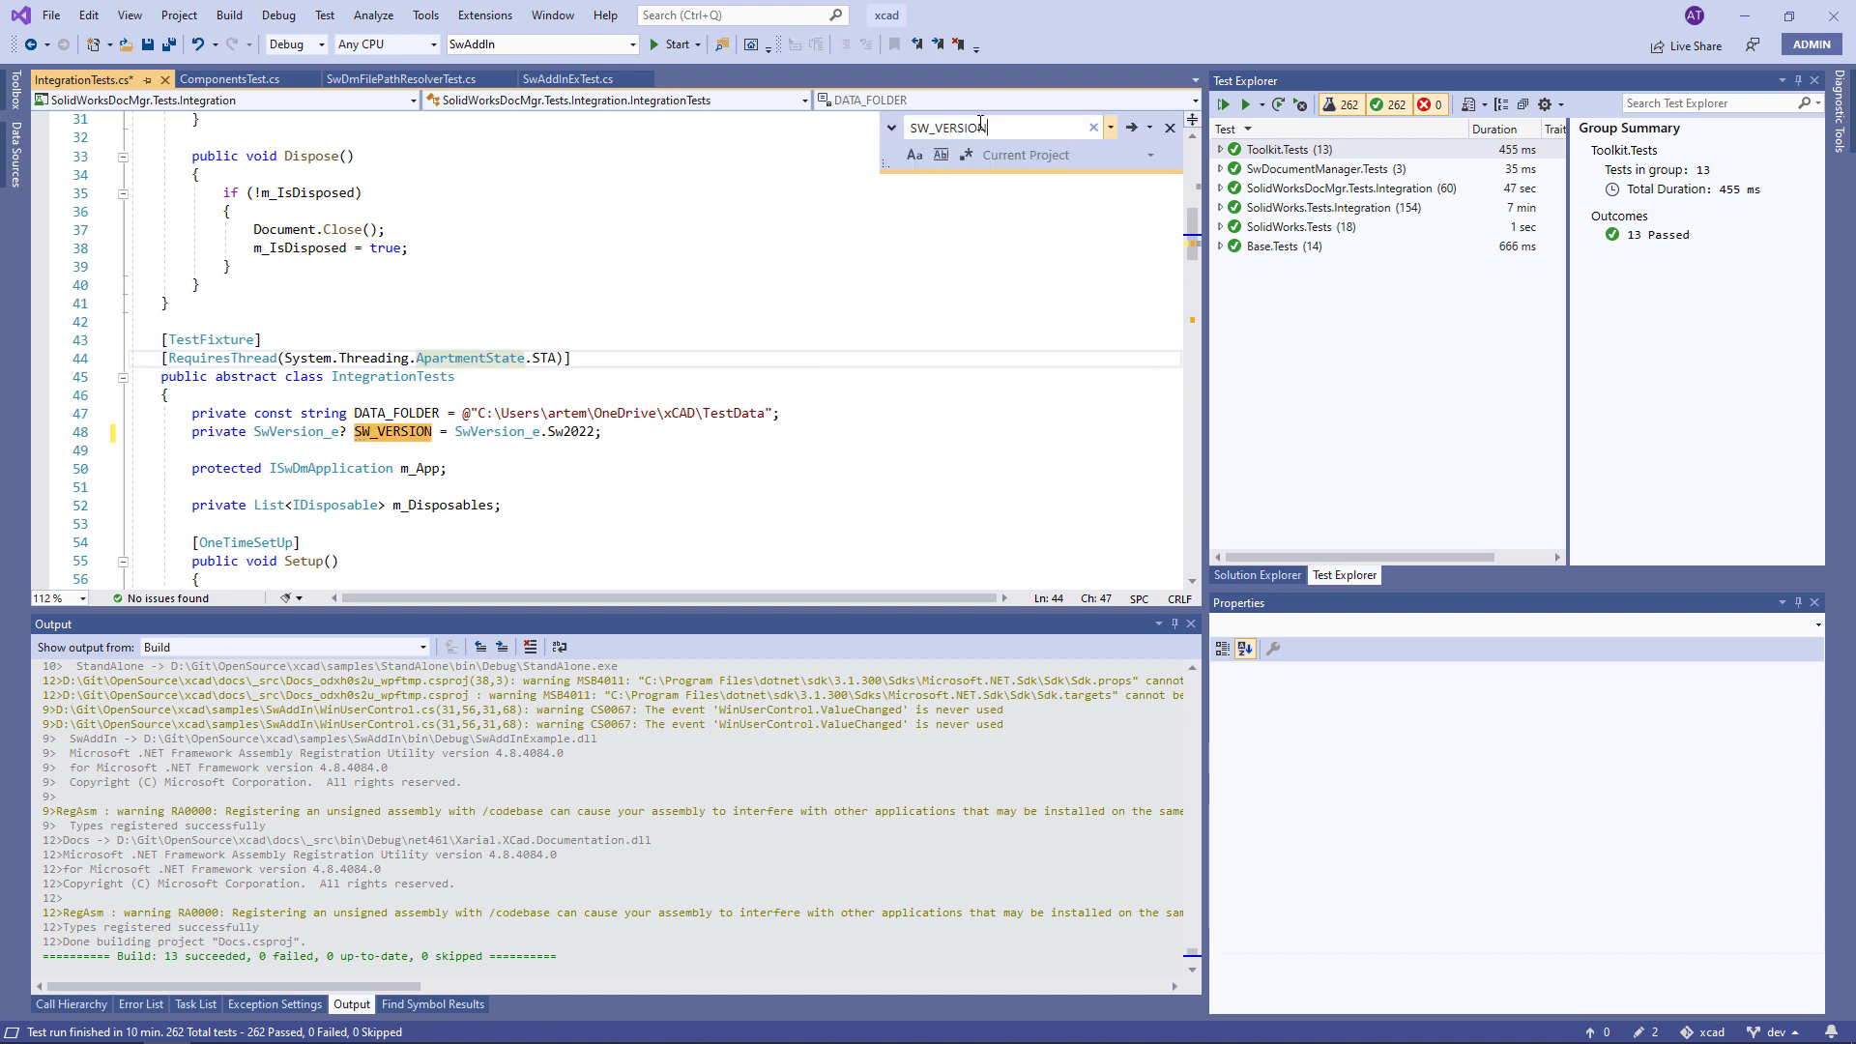
left_click(1145, 155)
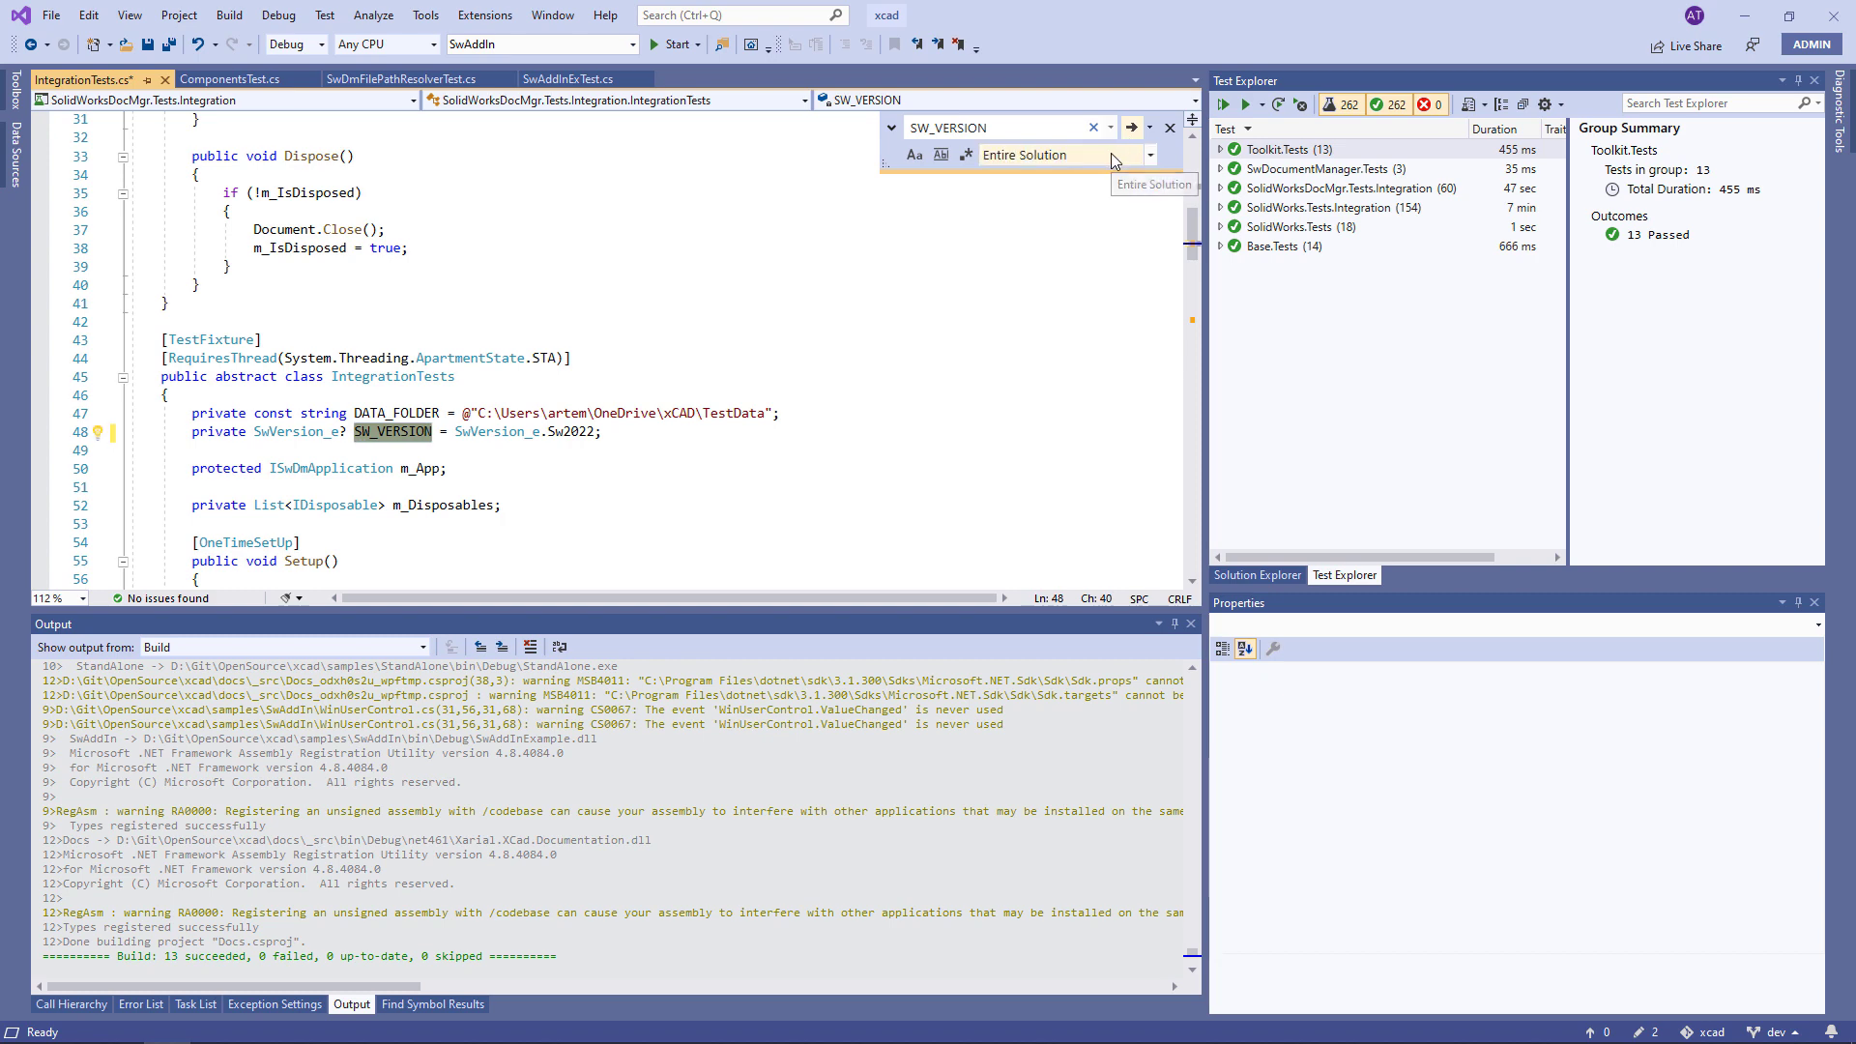
left_click(1130, 126)
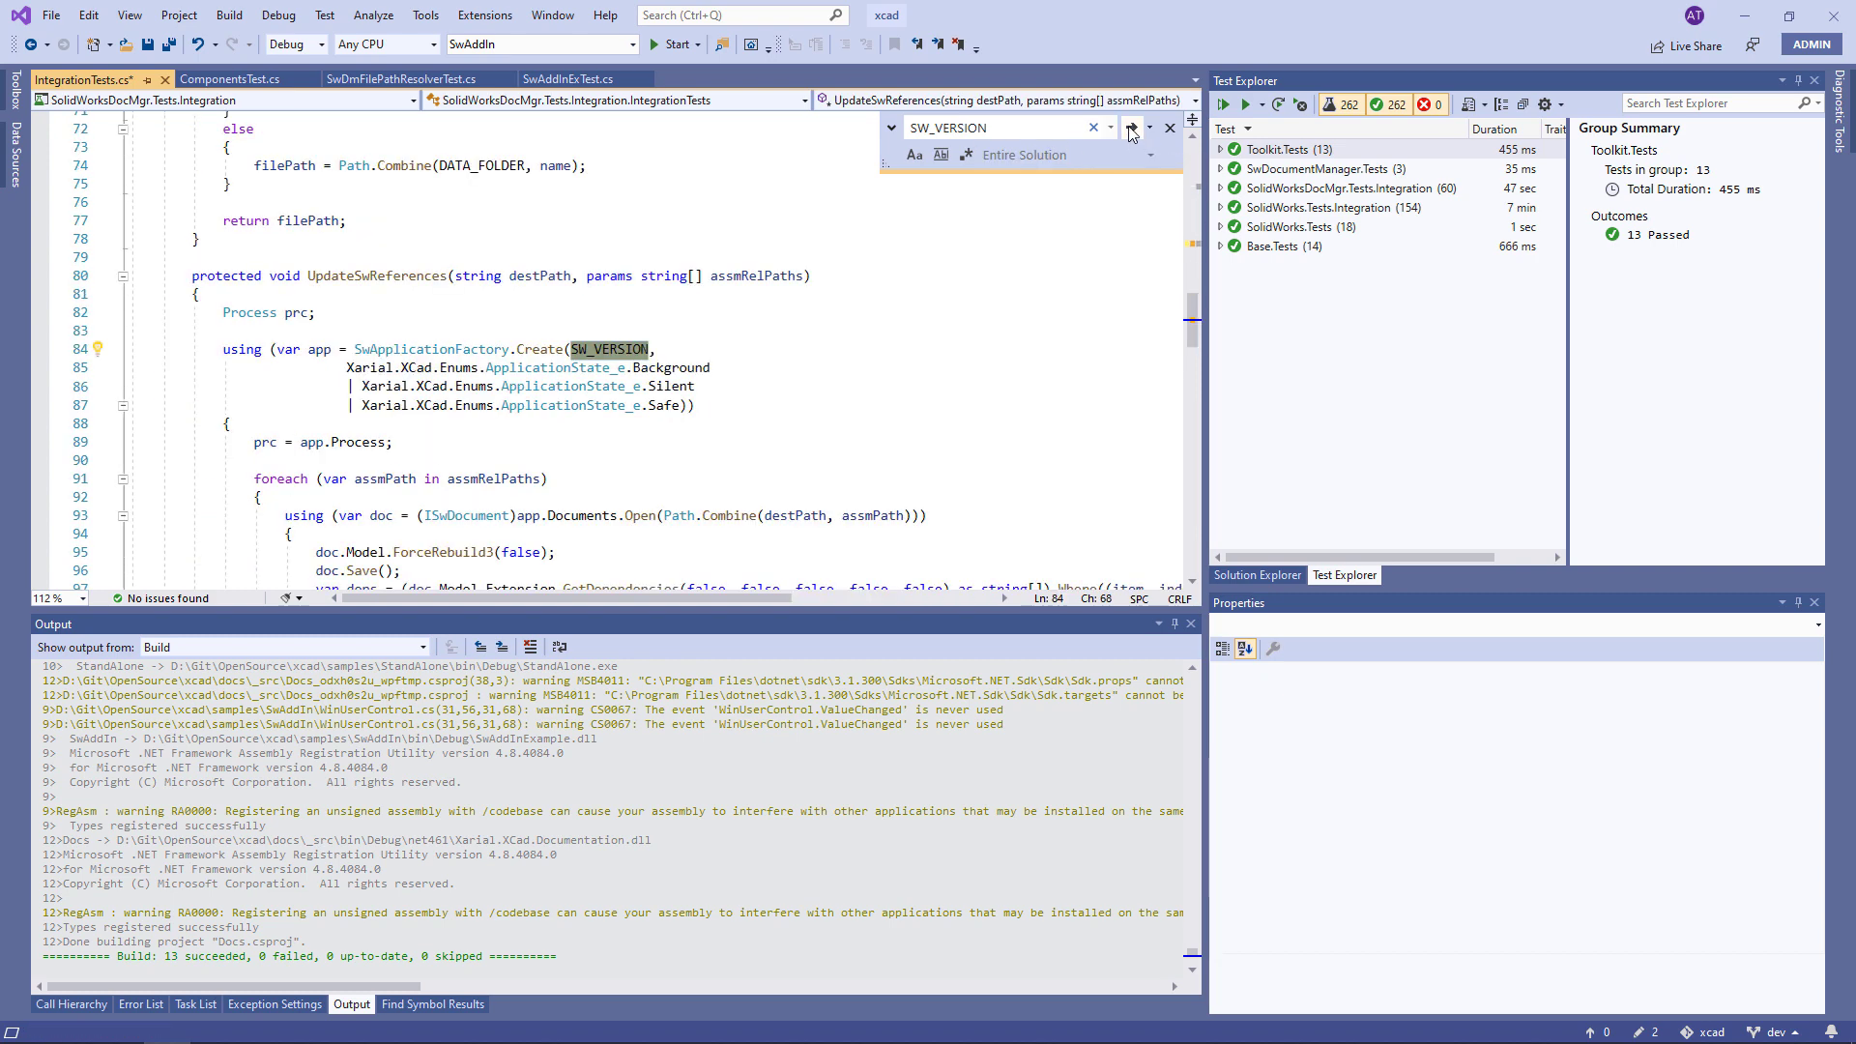
left_click(1130, 127)
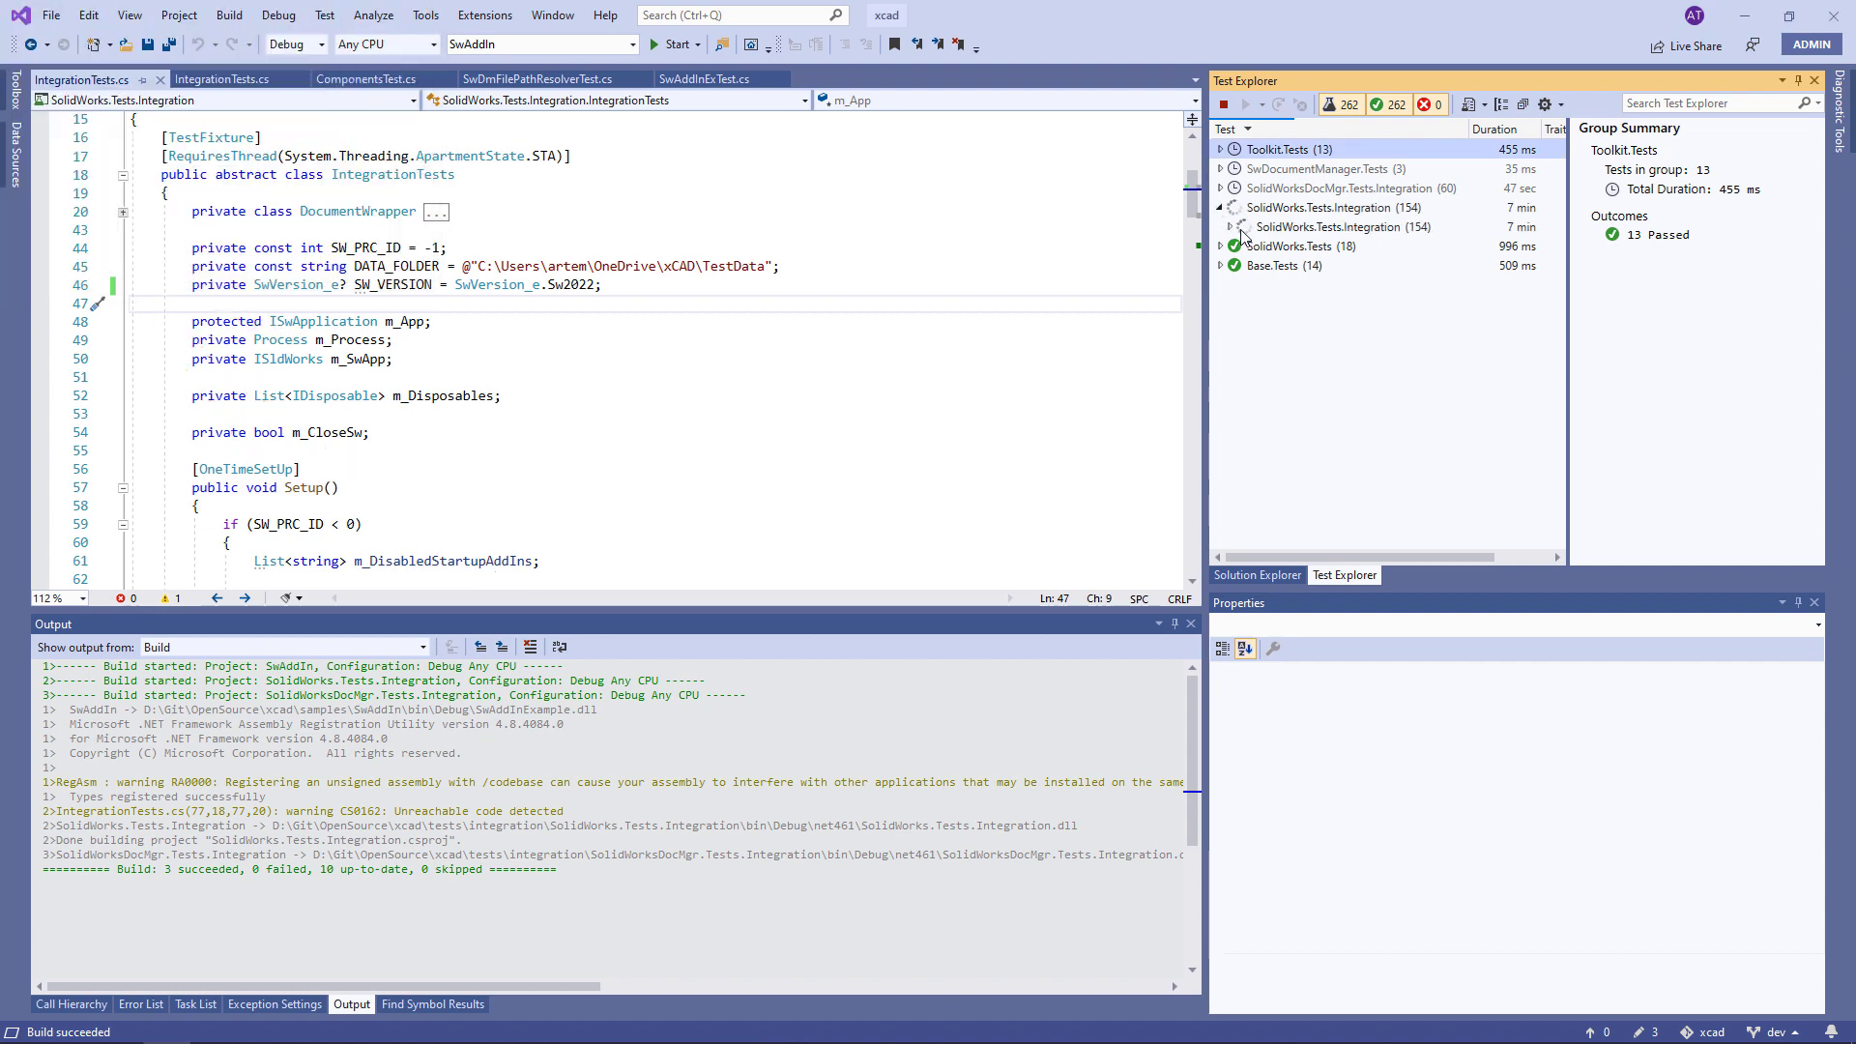
Step: Expand the finished integration test group and view the VirtualComponentsTest failure details
left_click(1223, 227)
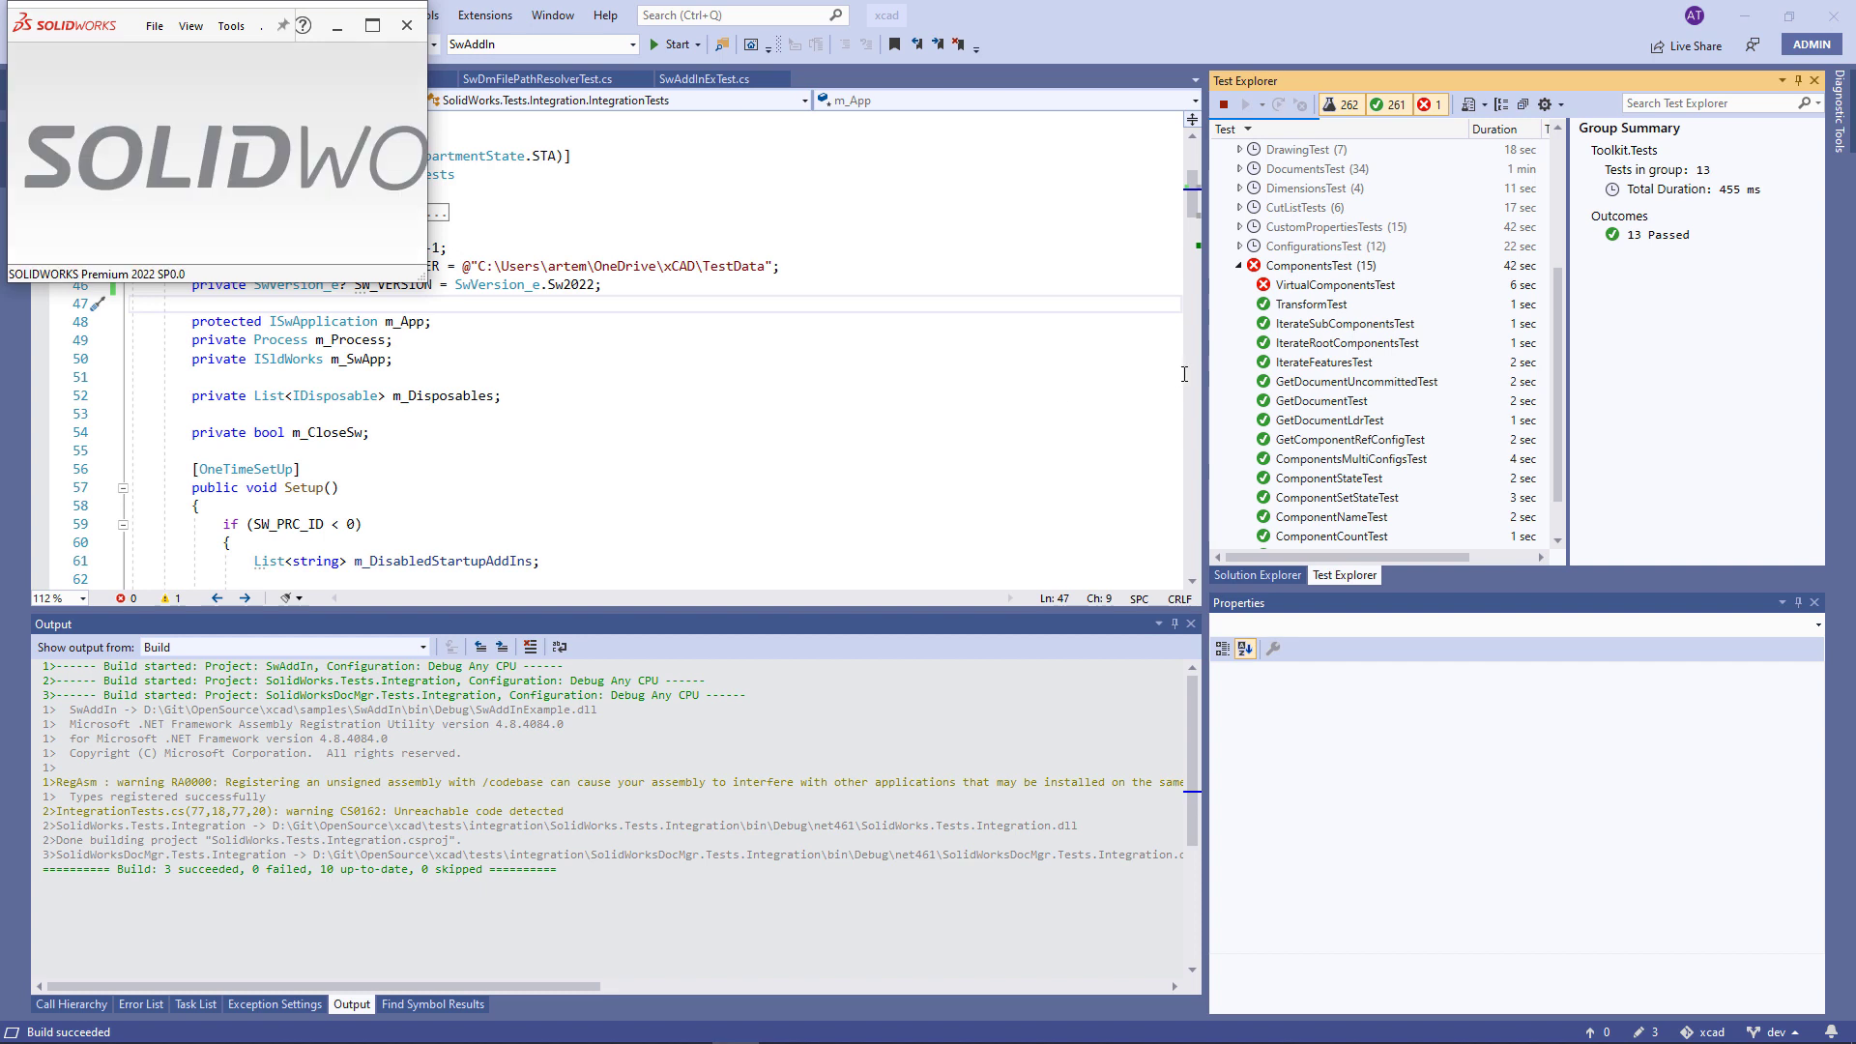
left_click(1336, 285)
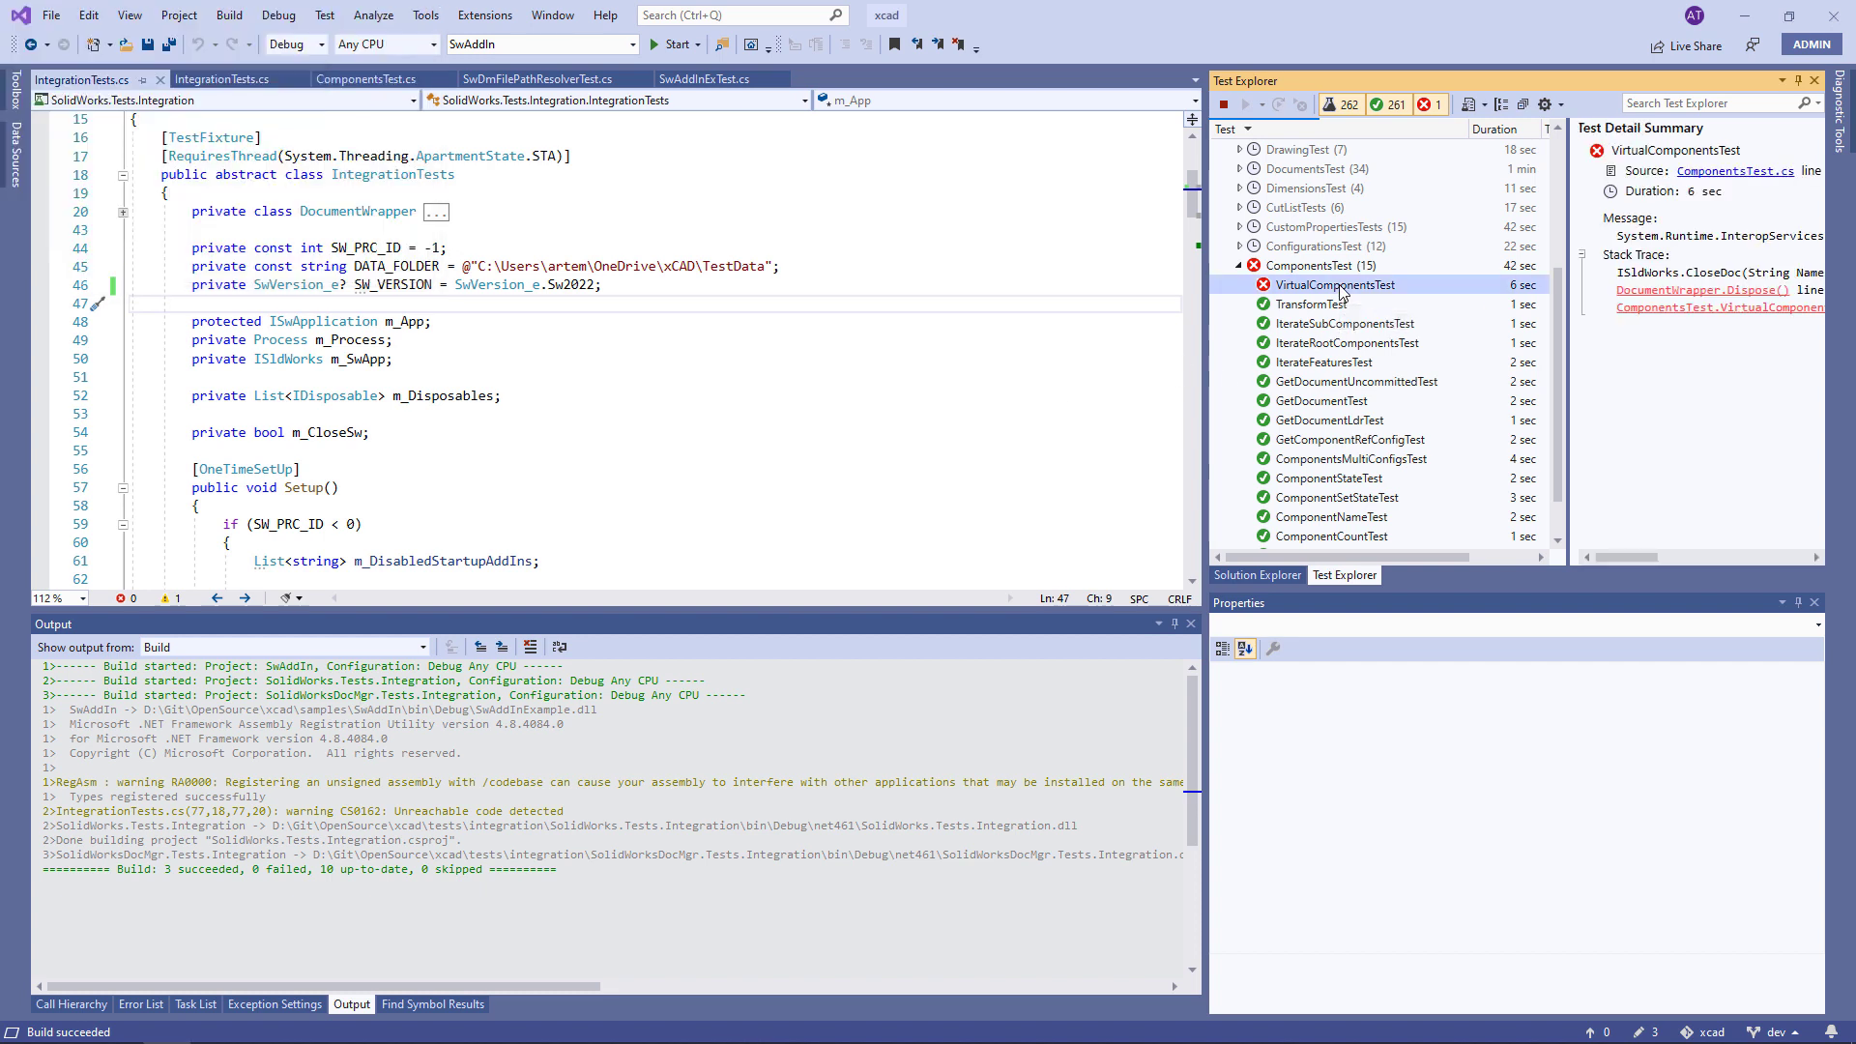
mouse_move(1312, 306)
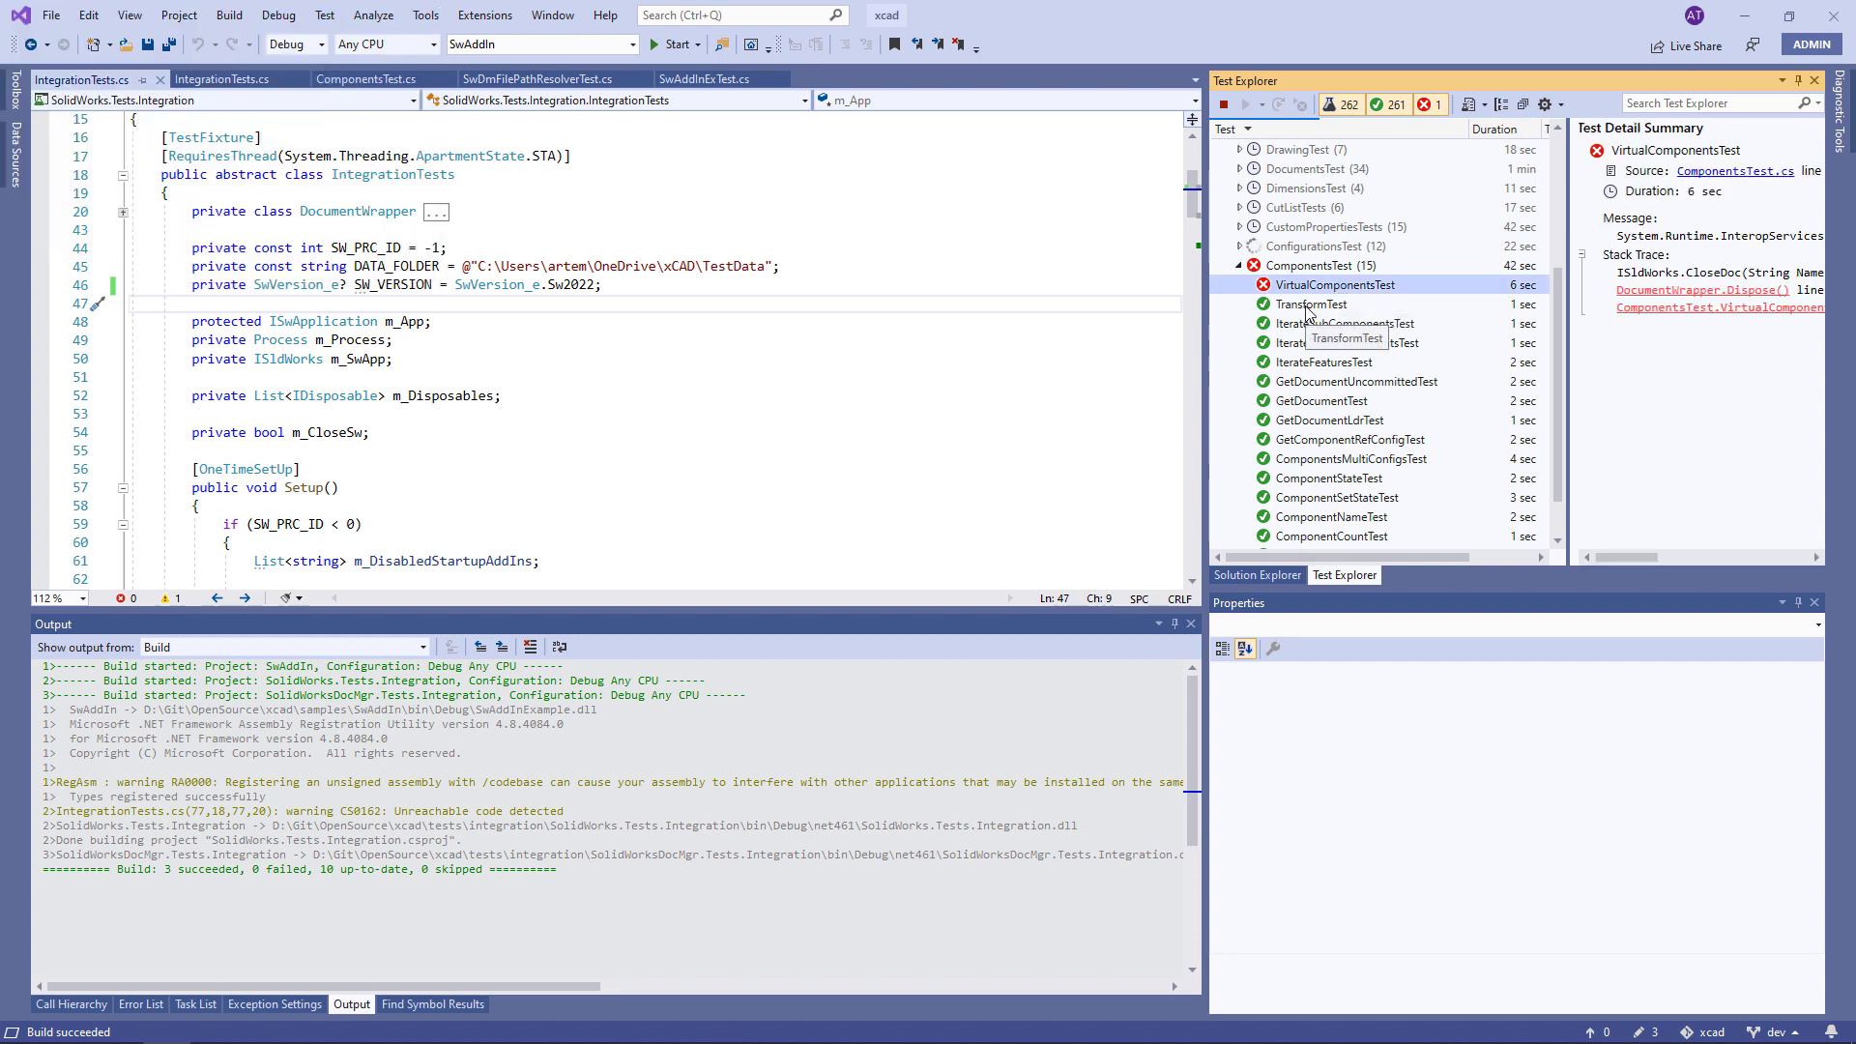
left_click(1313, 305)
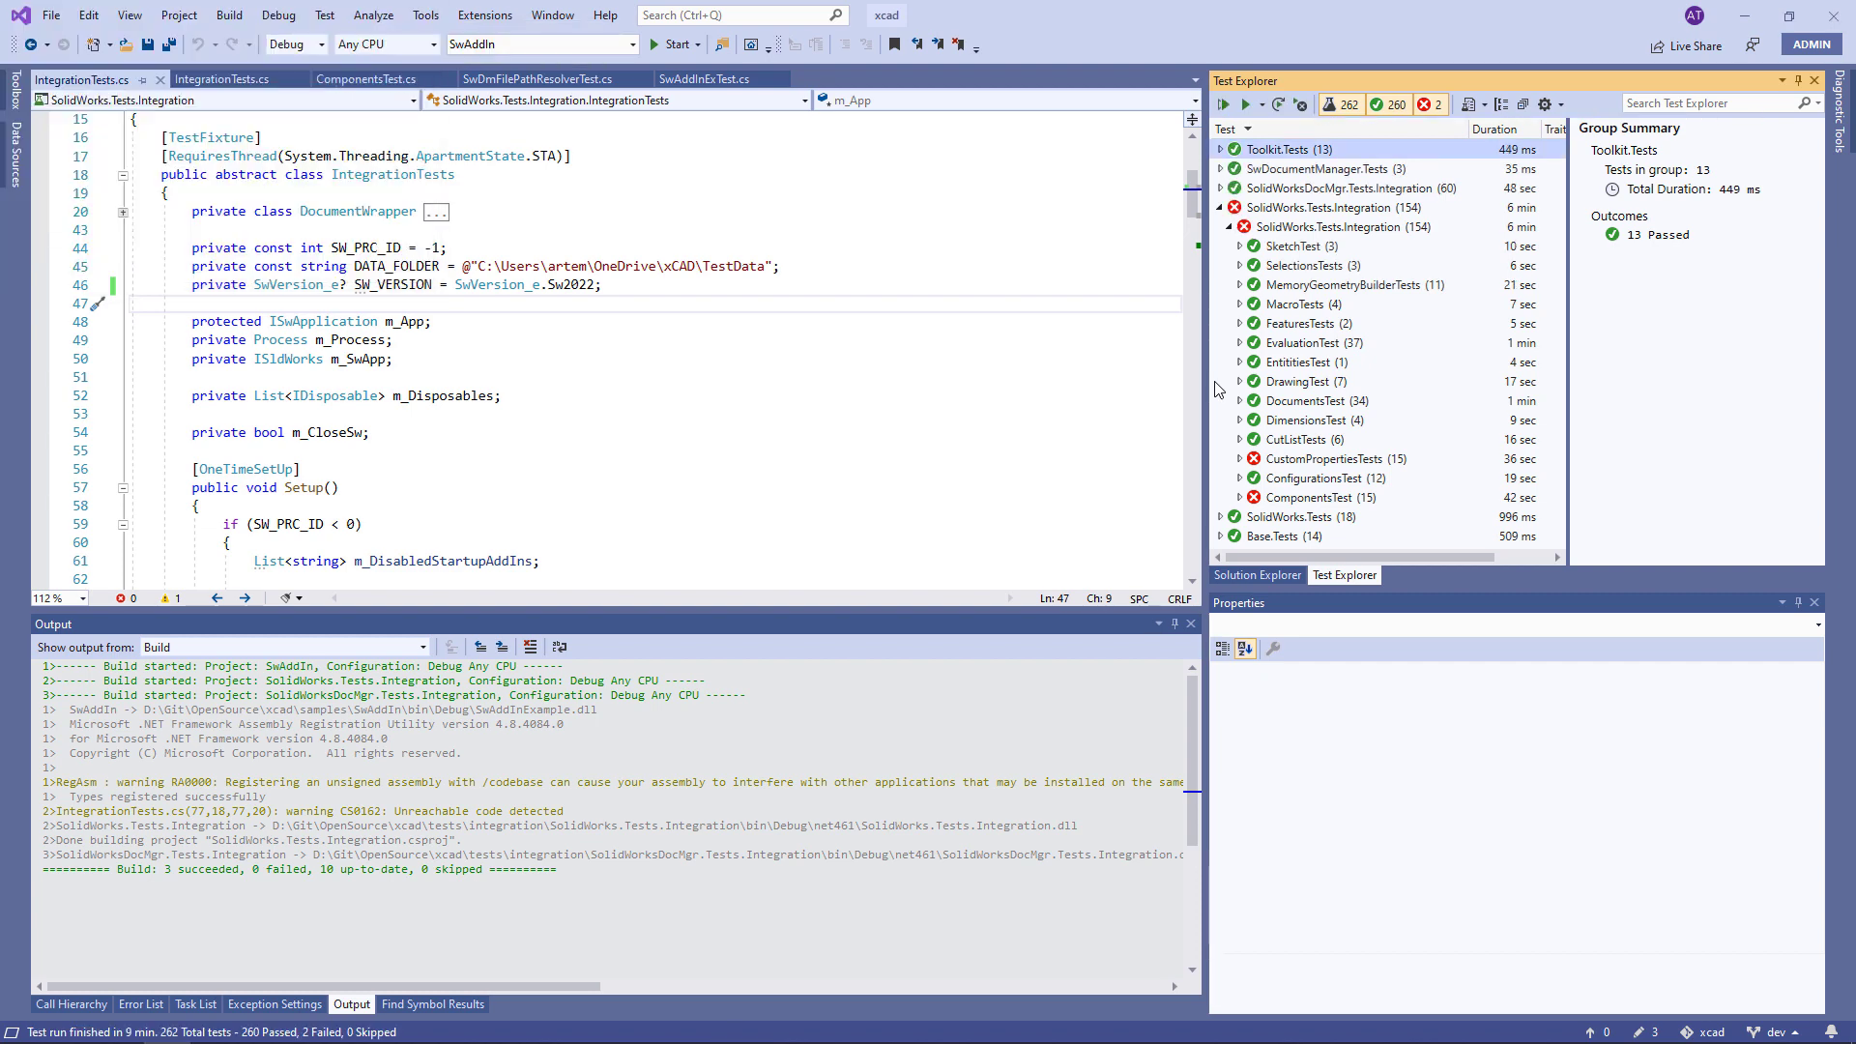
mouse_move(1389, 107)
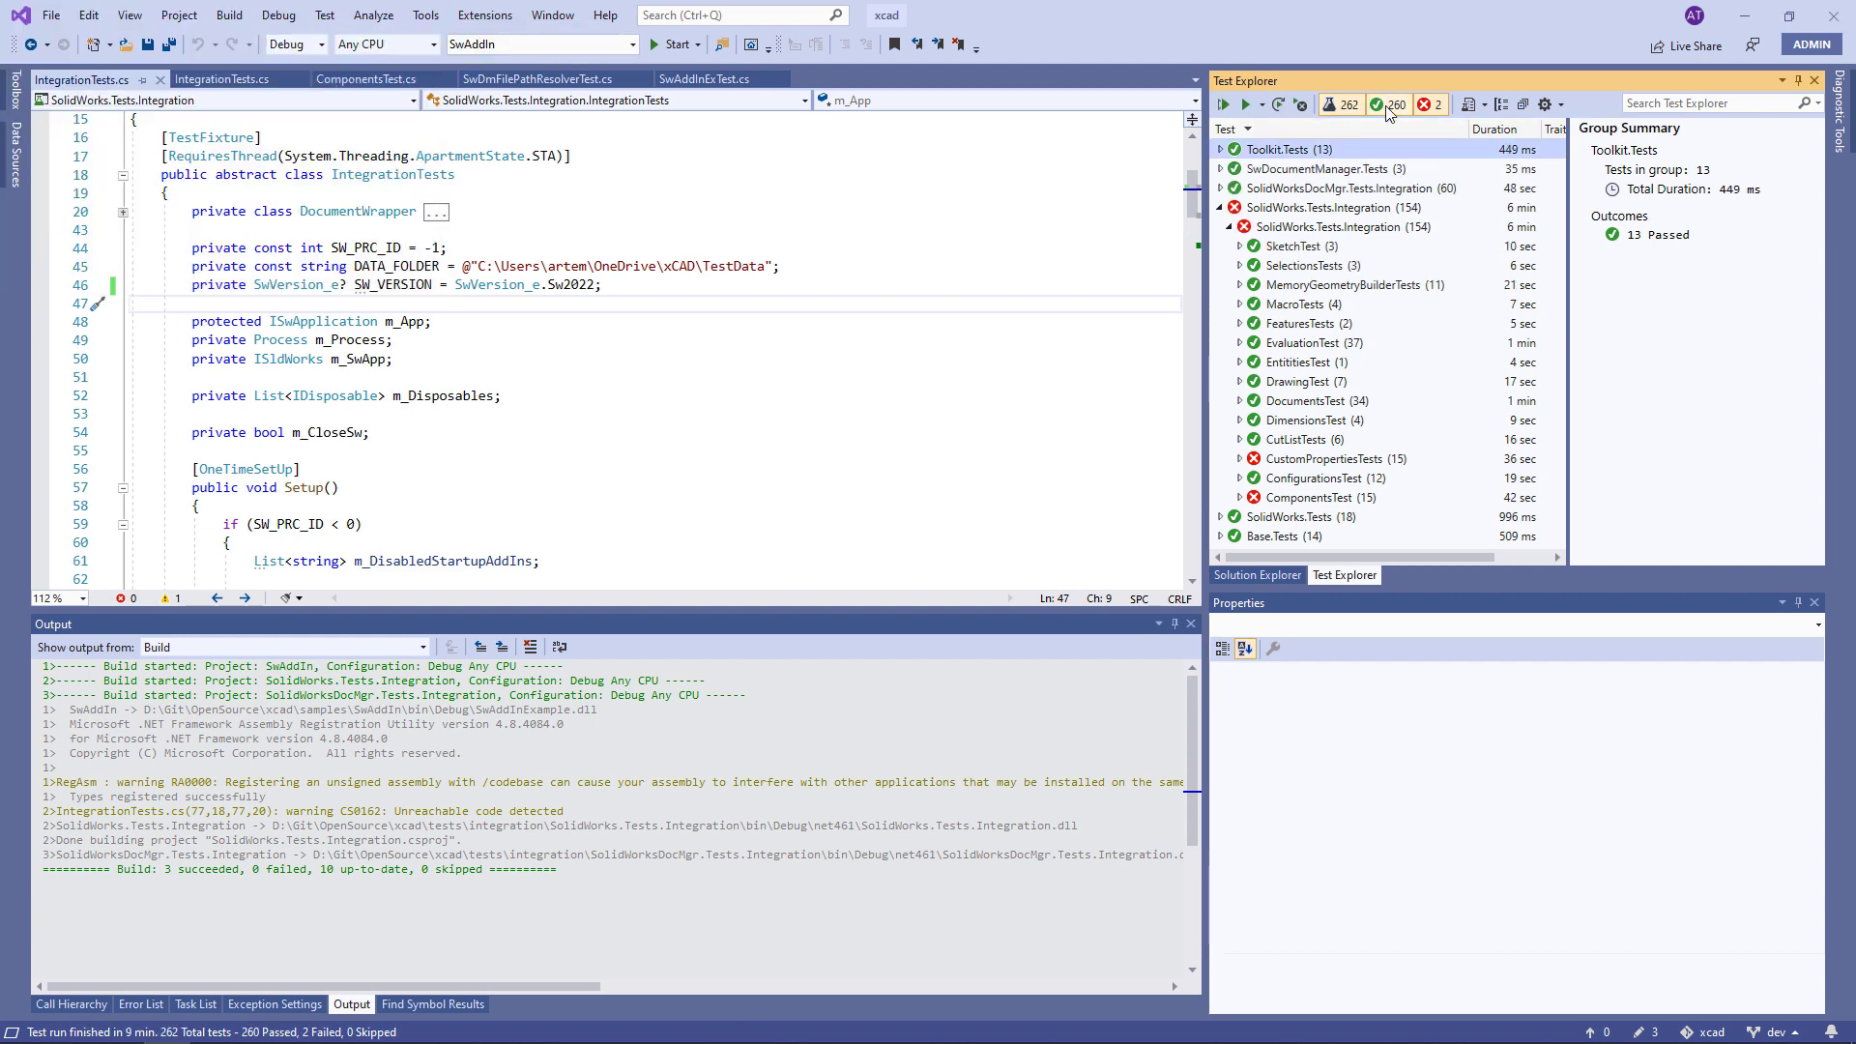
Step: Filter Test Explorer to failed tests and read the VirtualComponentsTest error
left_click(1431, 105)
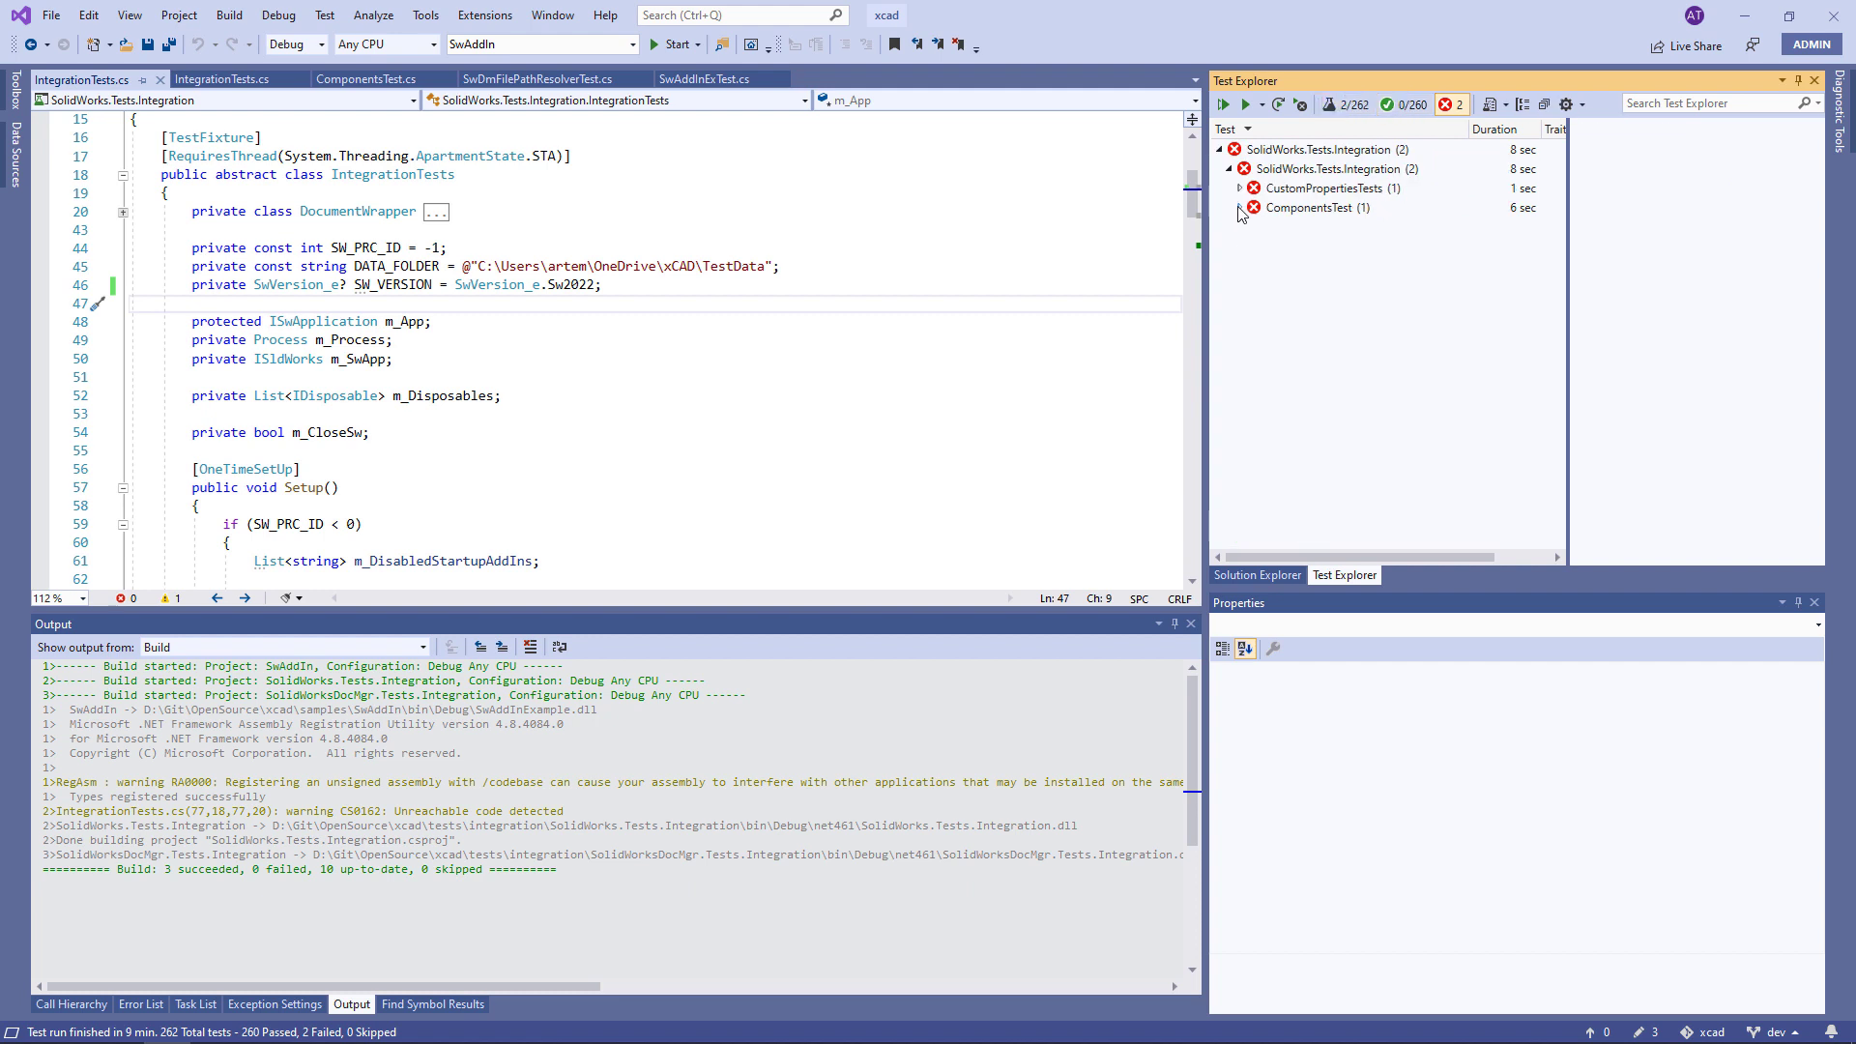
left_click(1239, 226)
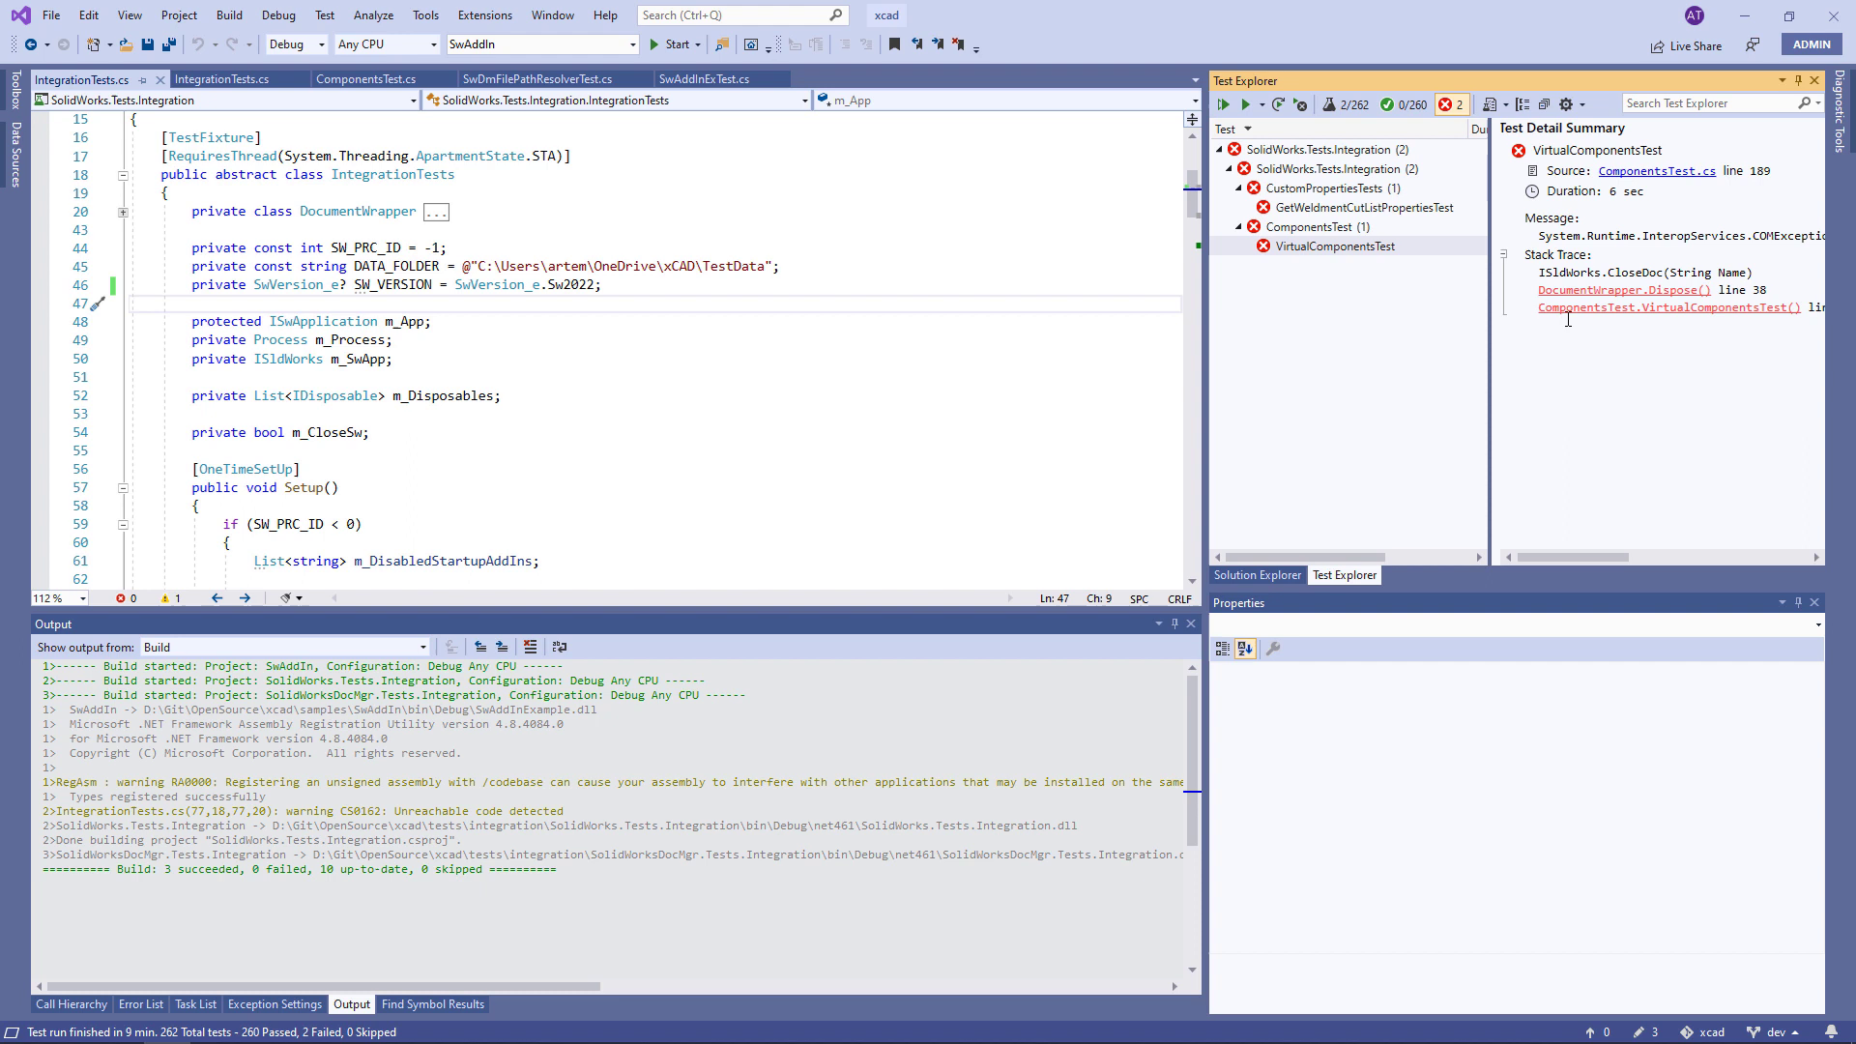
scroll("right", 3)
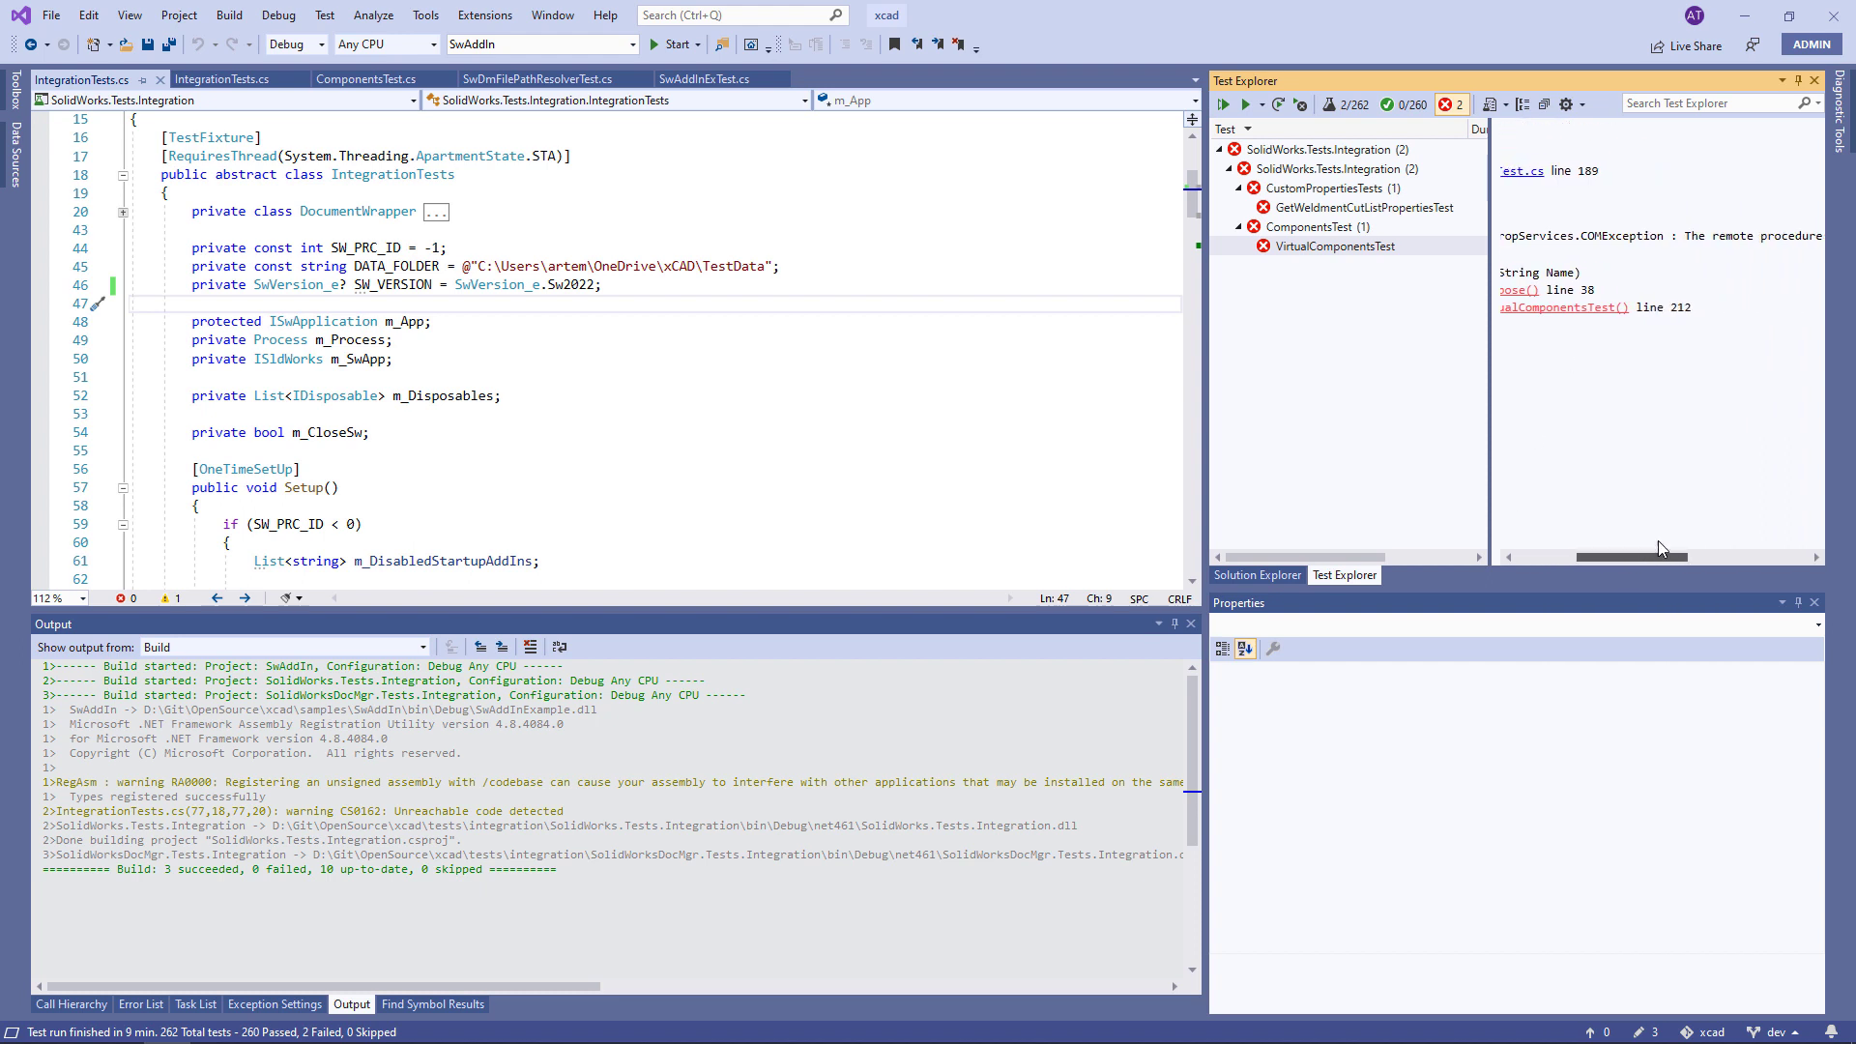
left_click(1333, 247)
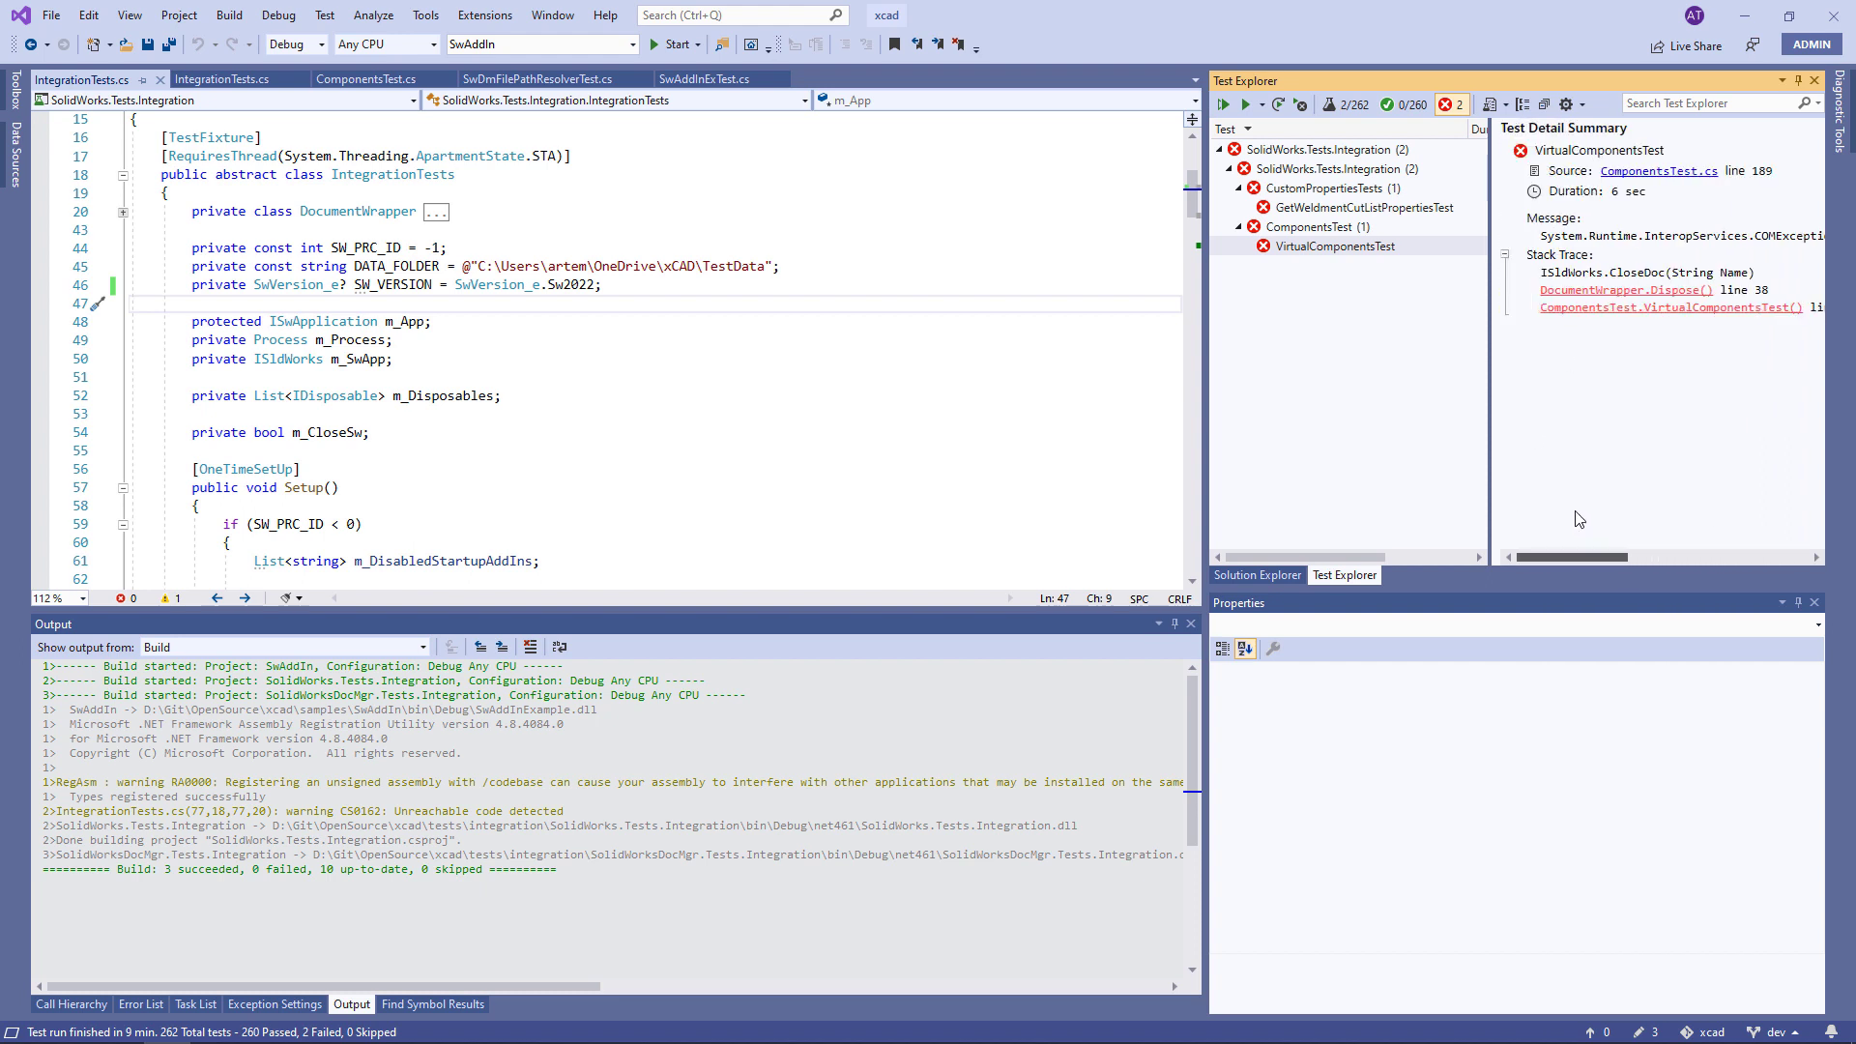
mouse_move(1334, 224)
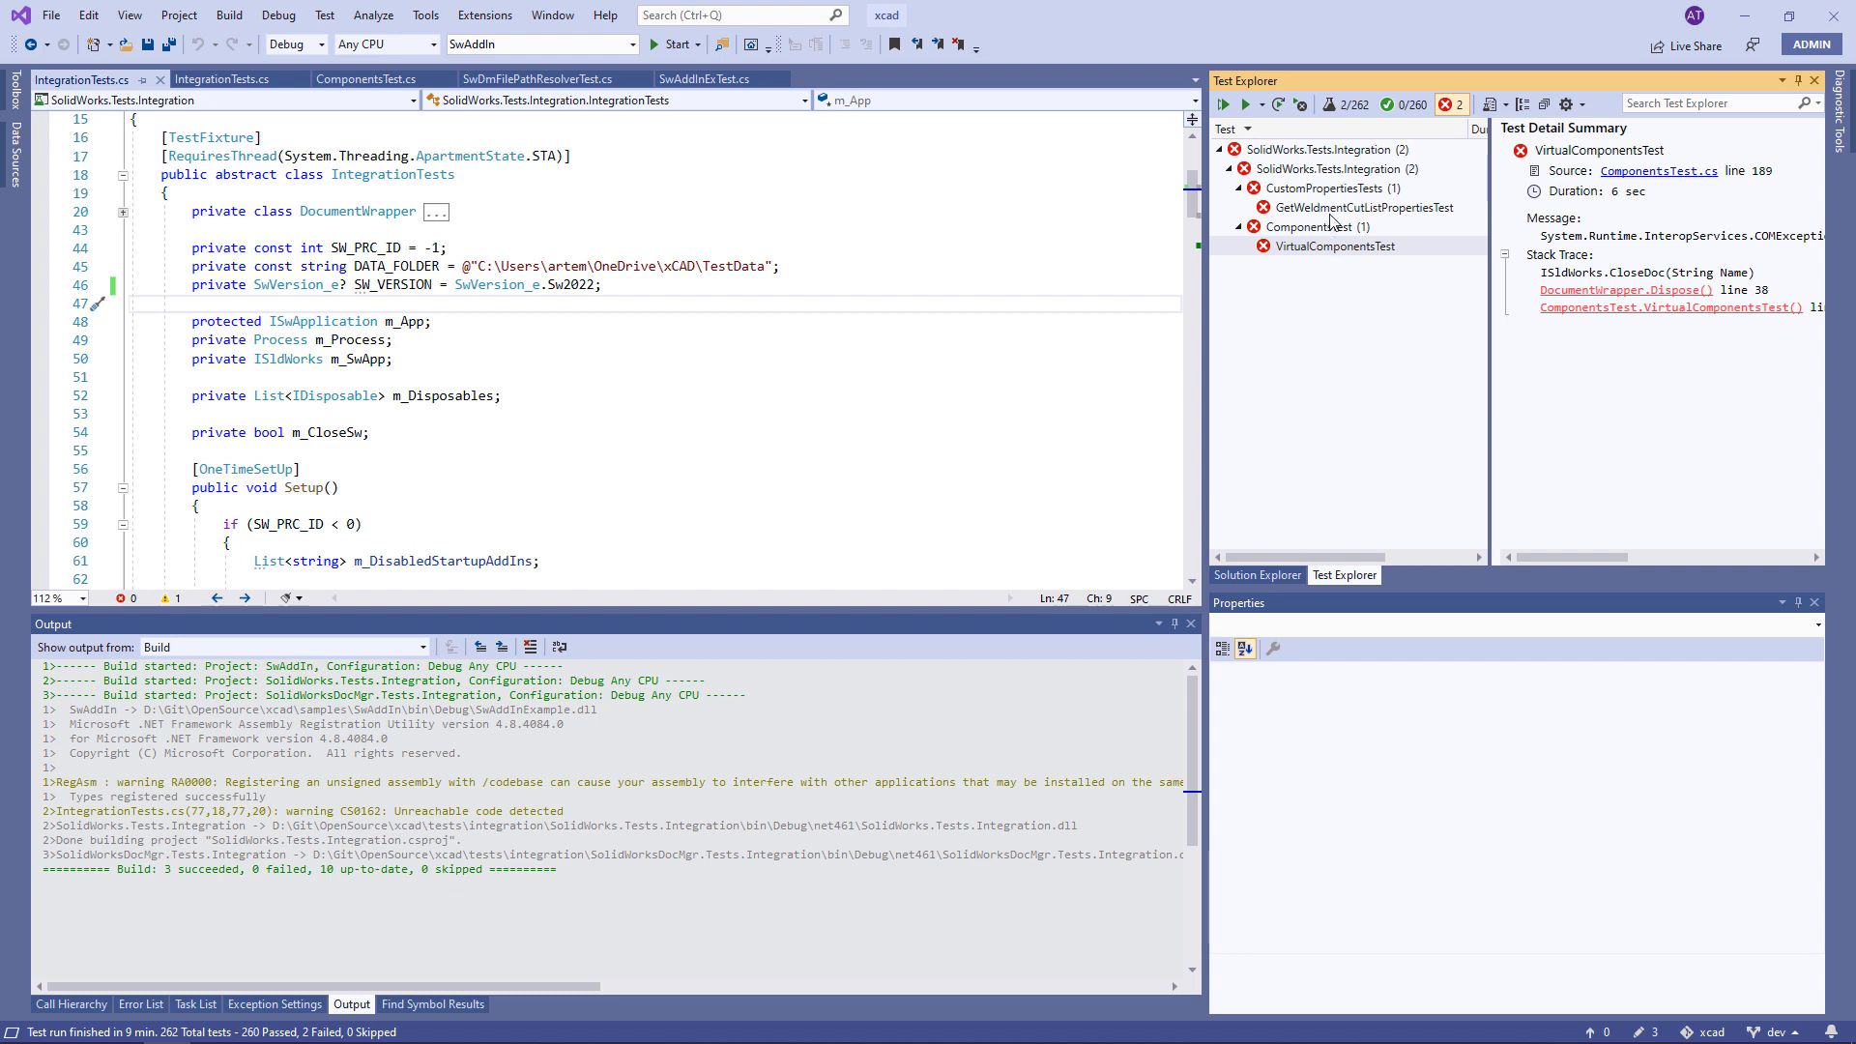
Step: Read the GetWeldmentCutListPropertiesTest error, then return to VirtualComponentsTest
left_click(1361, 207)
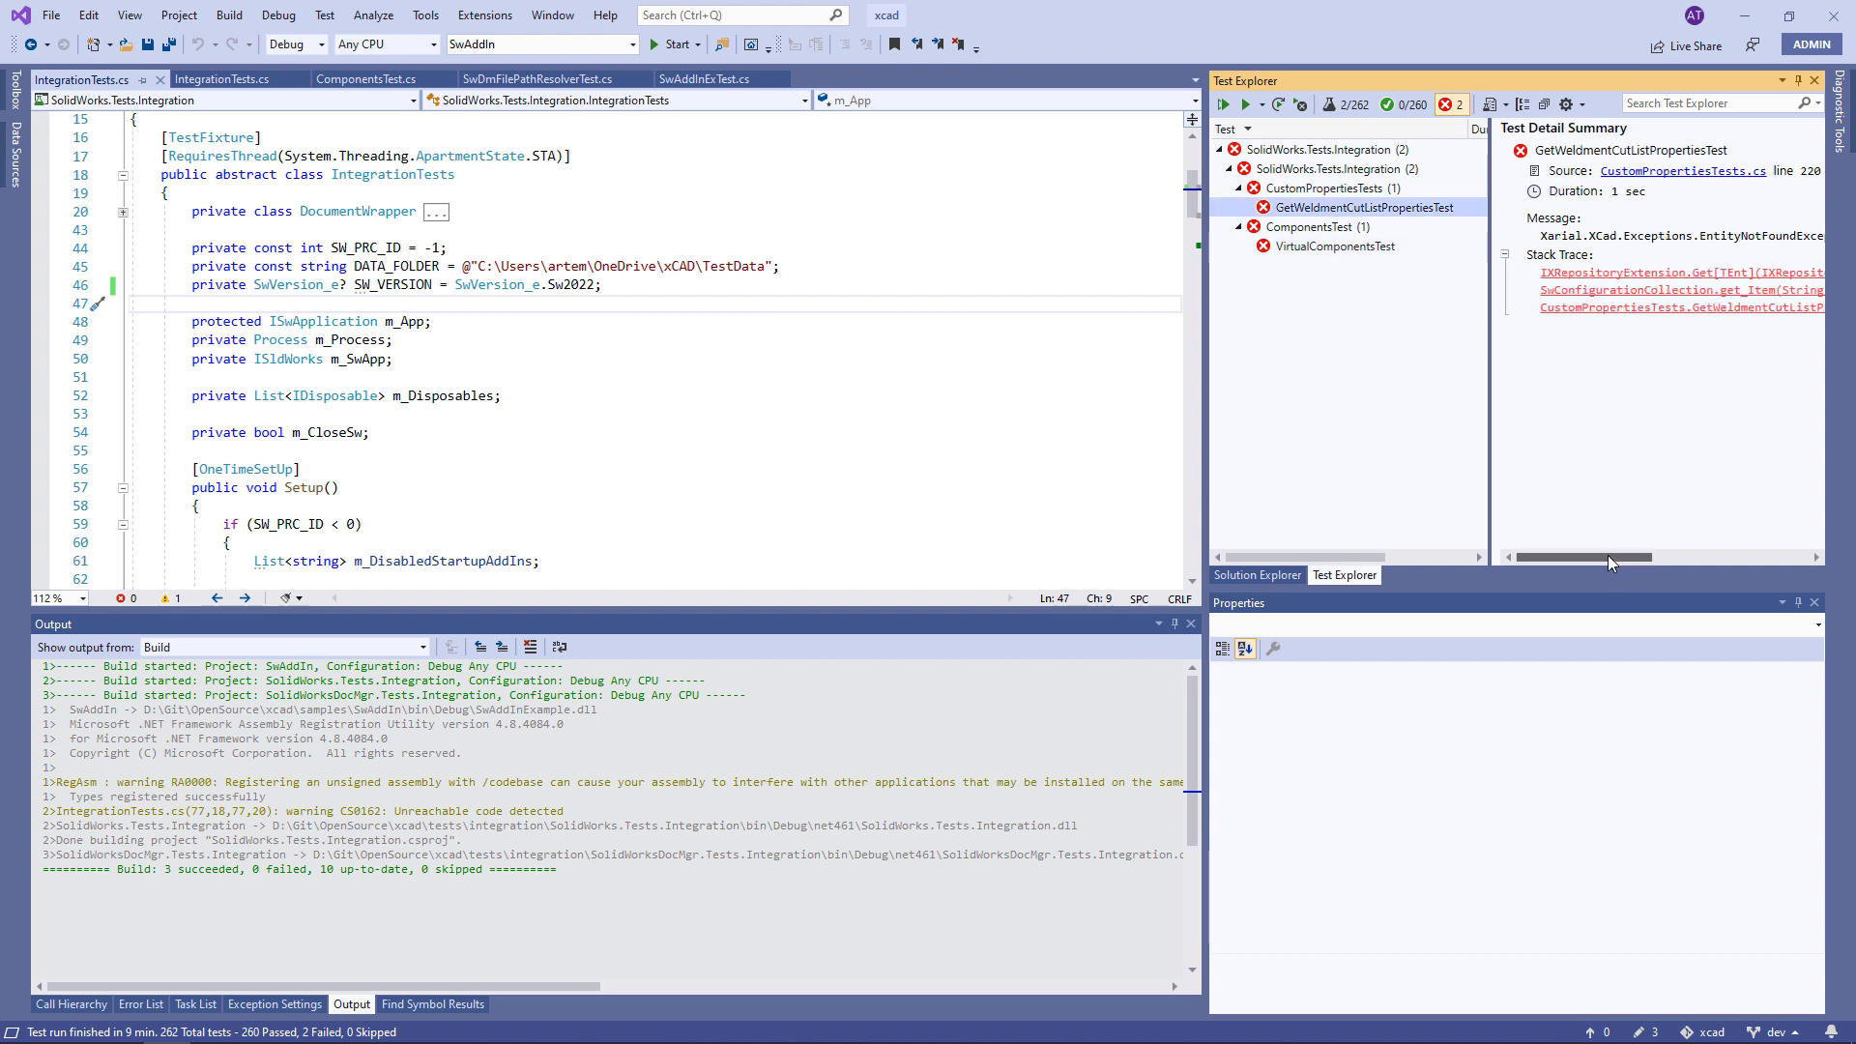
scroll("right", 3)
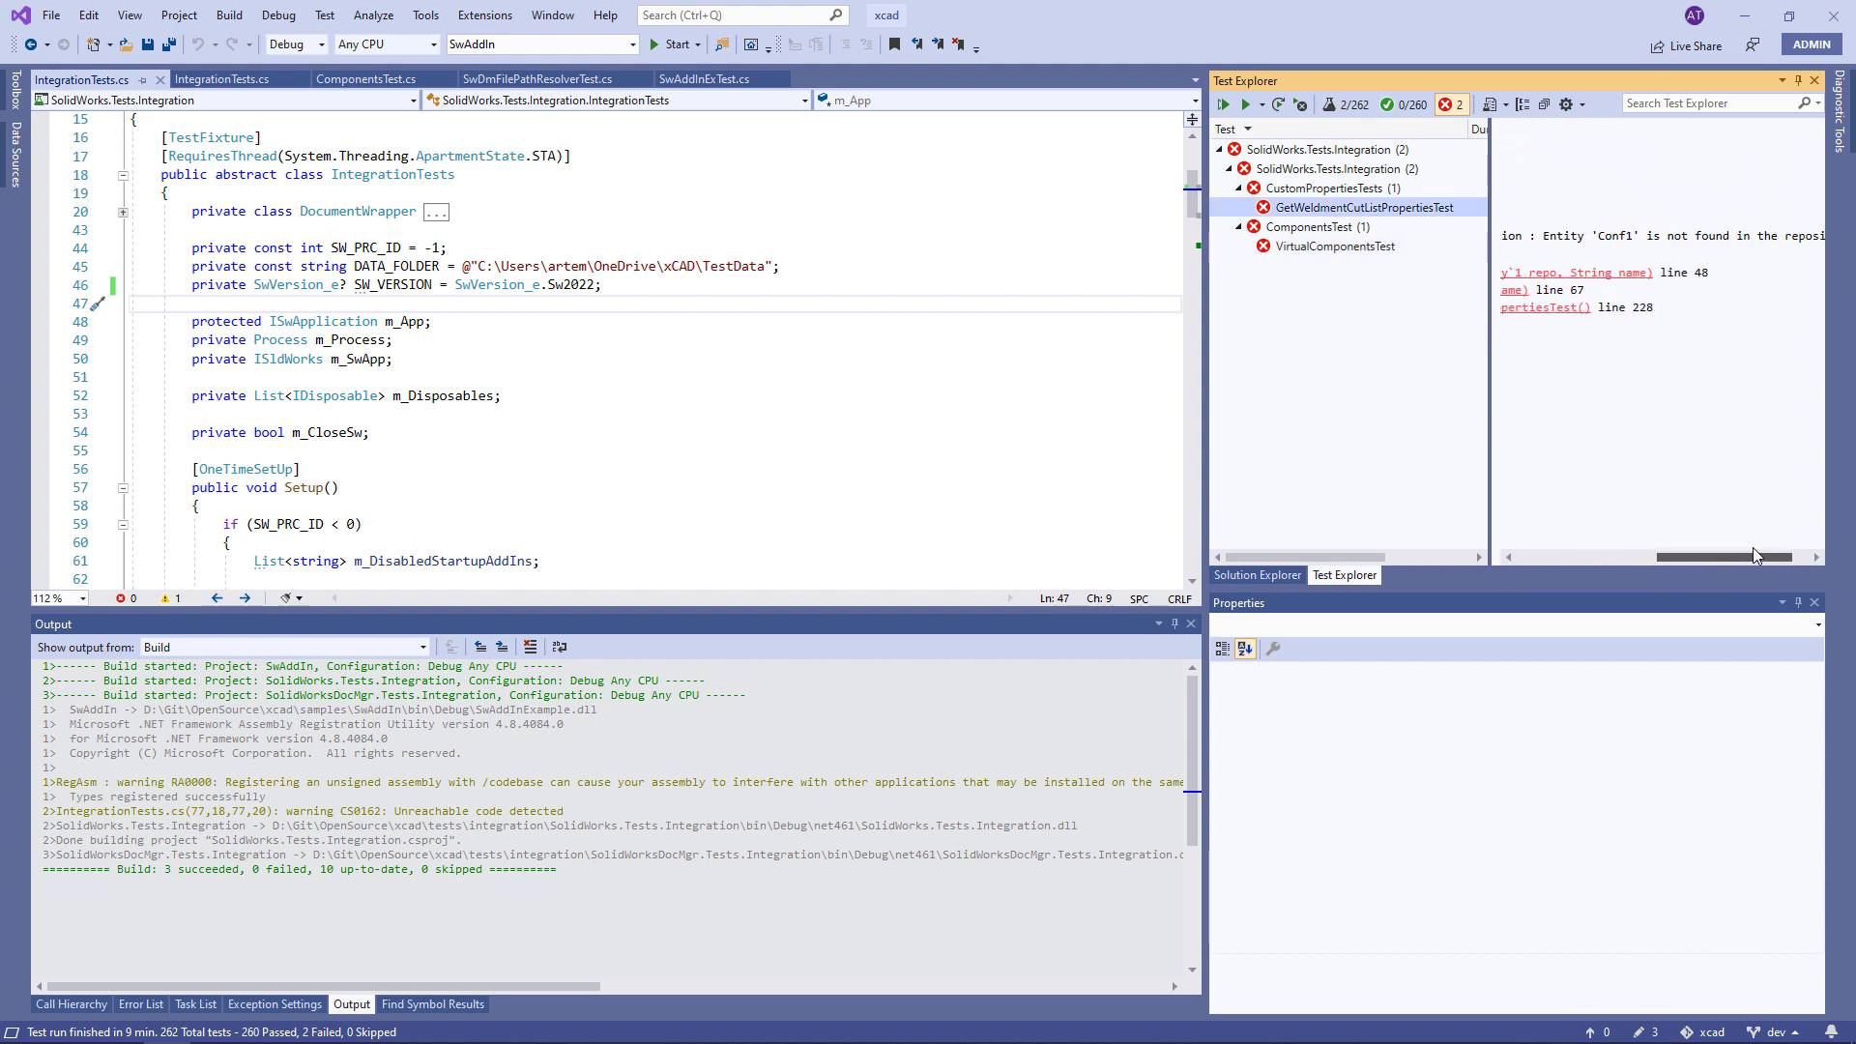
left_click(1362, 207)
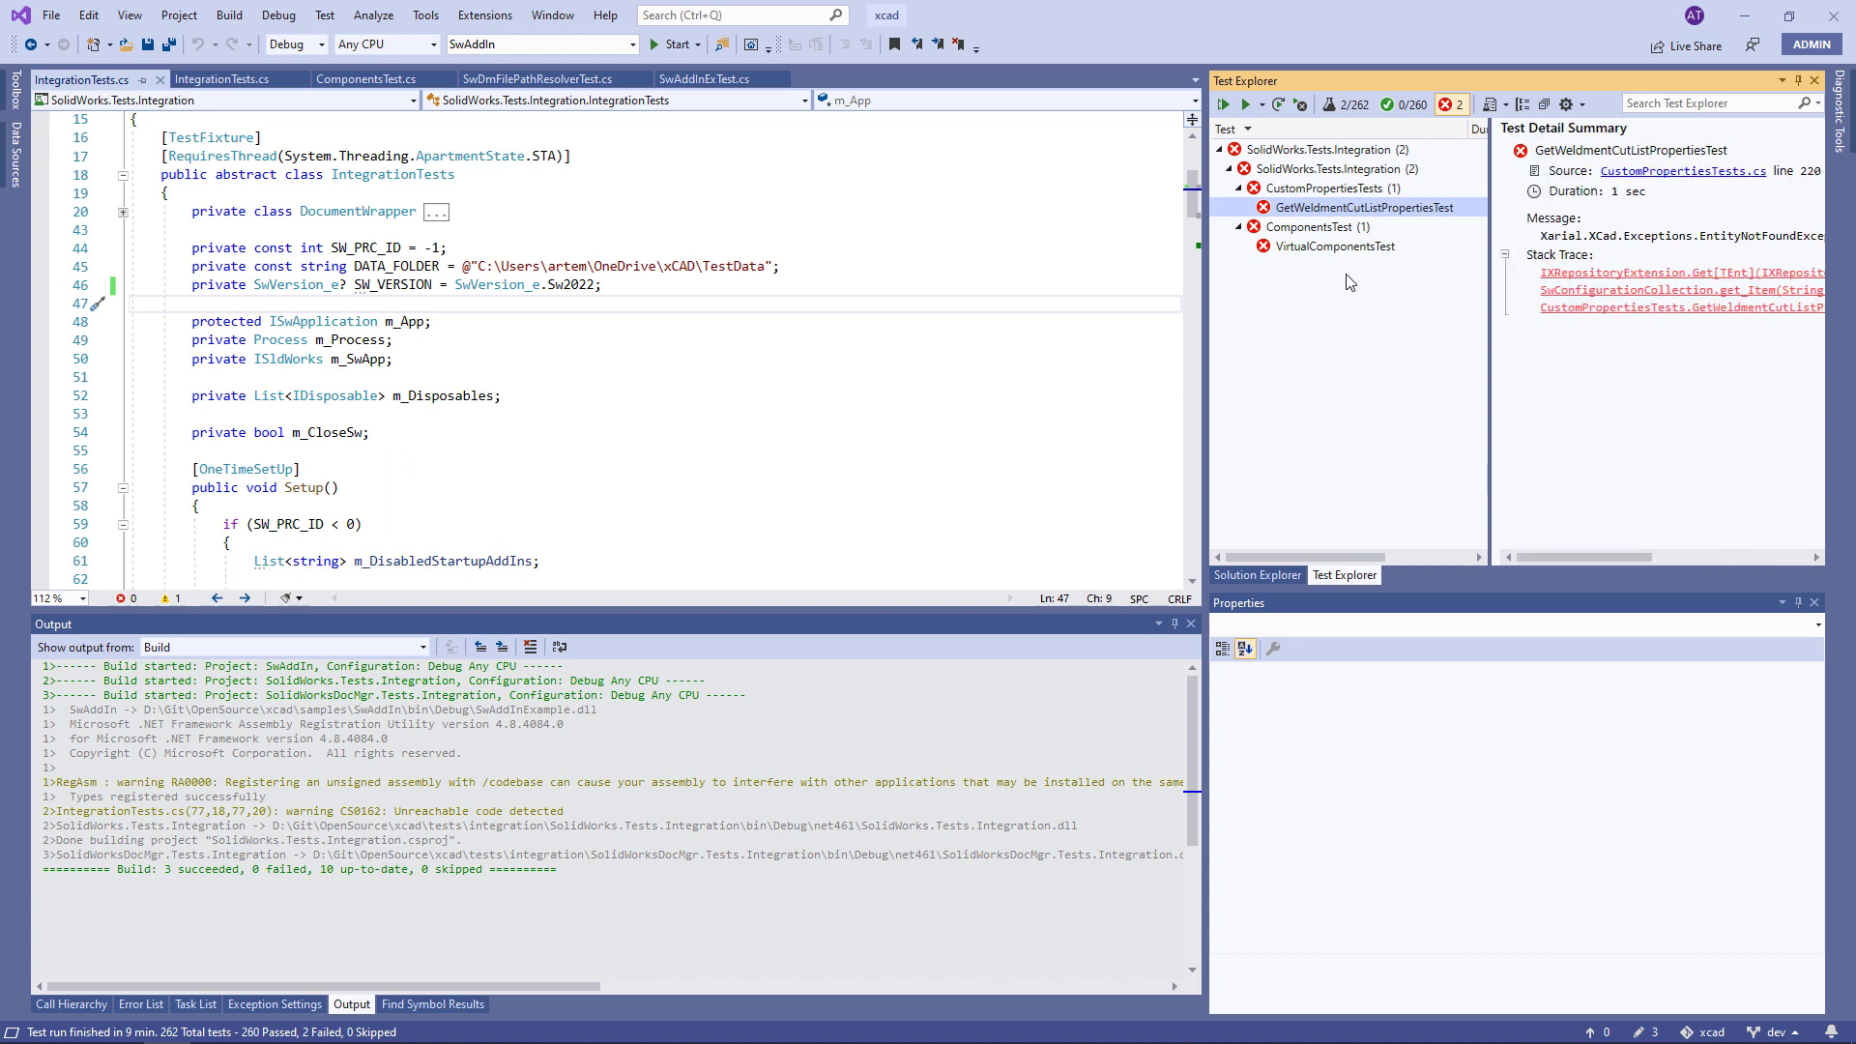
left_click(1335, 247)
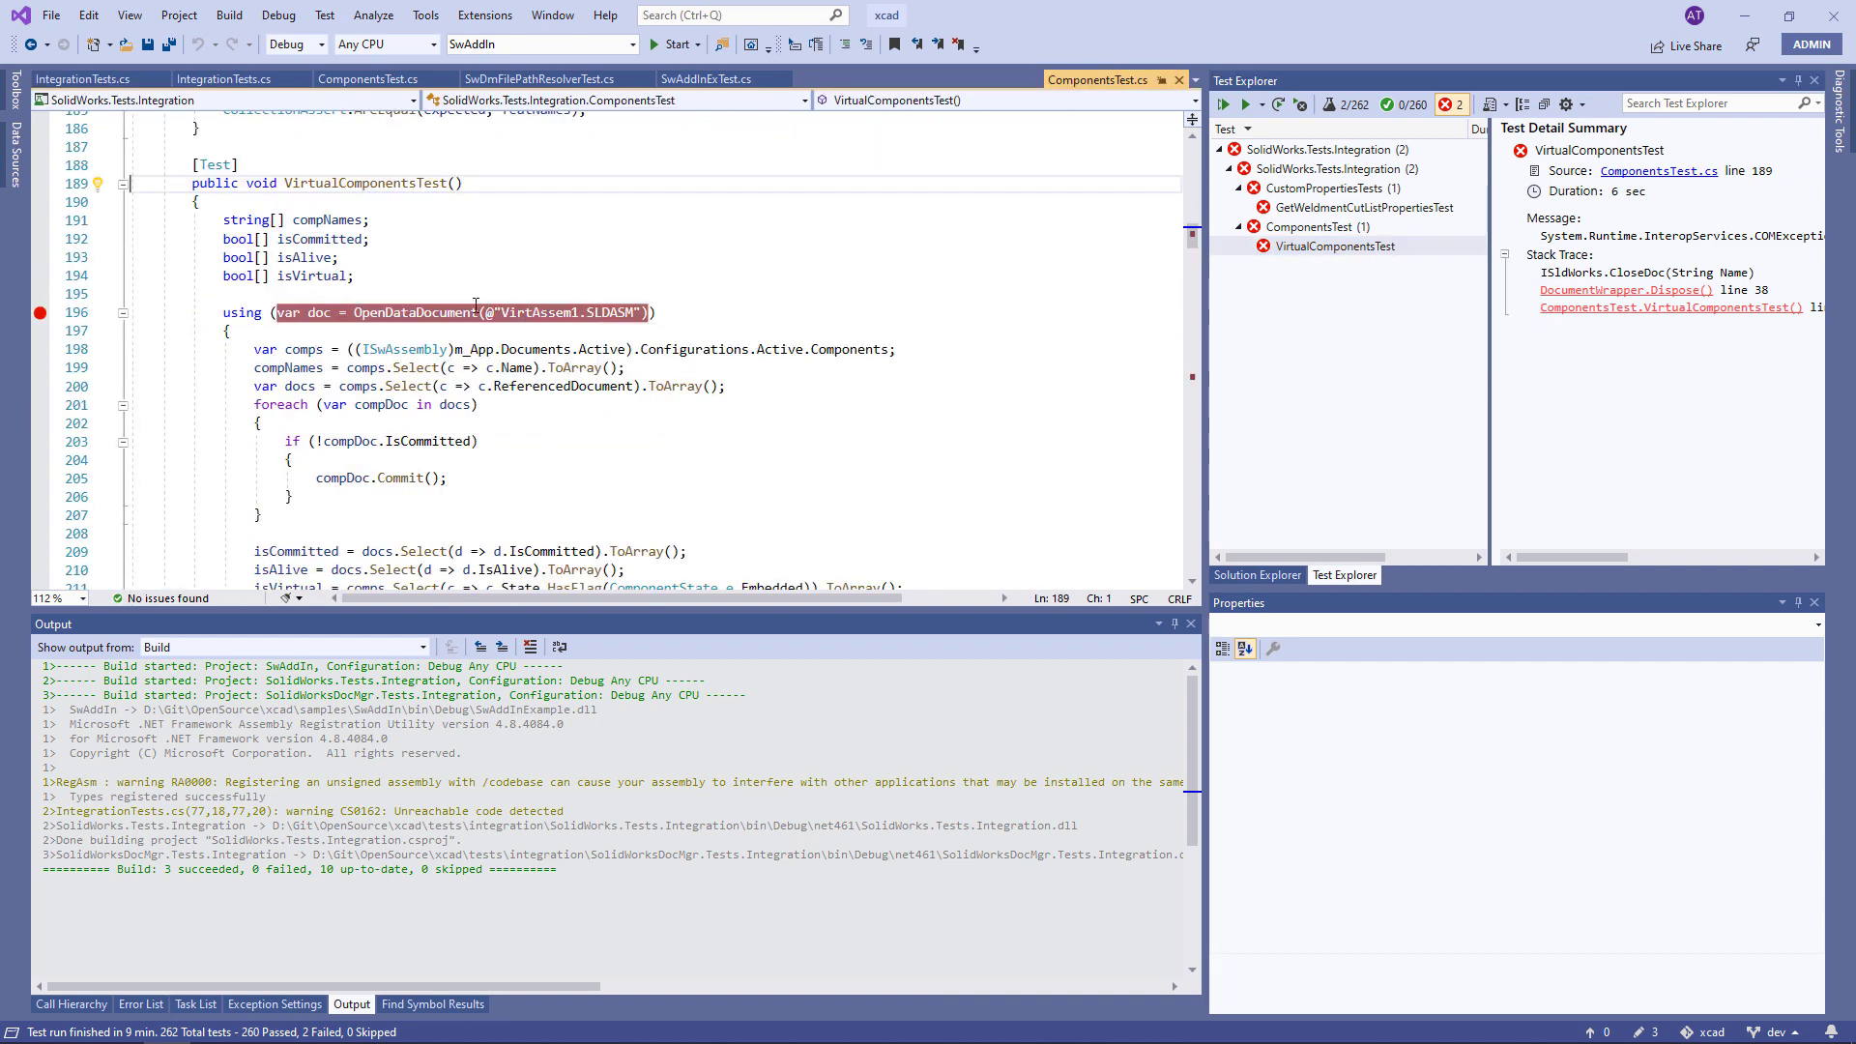
Step: Debug VirtualComponentsTest from the code context menu and resume past the first breakpoint
right_click(473, 312)
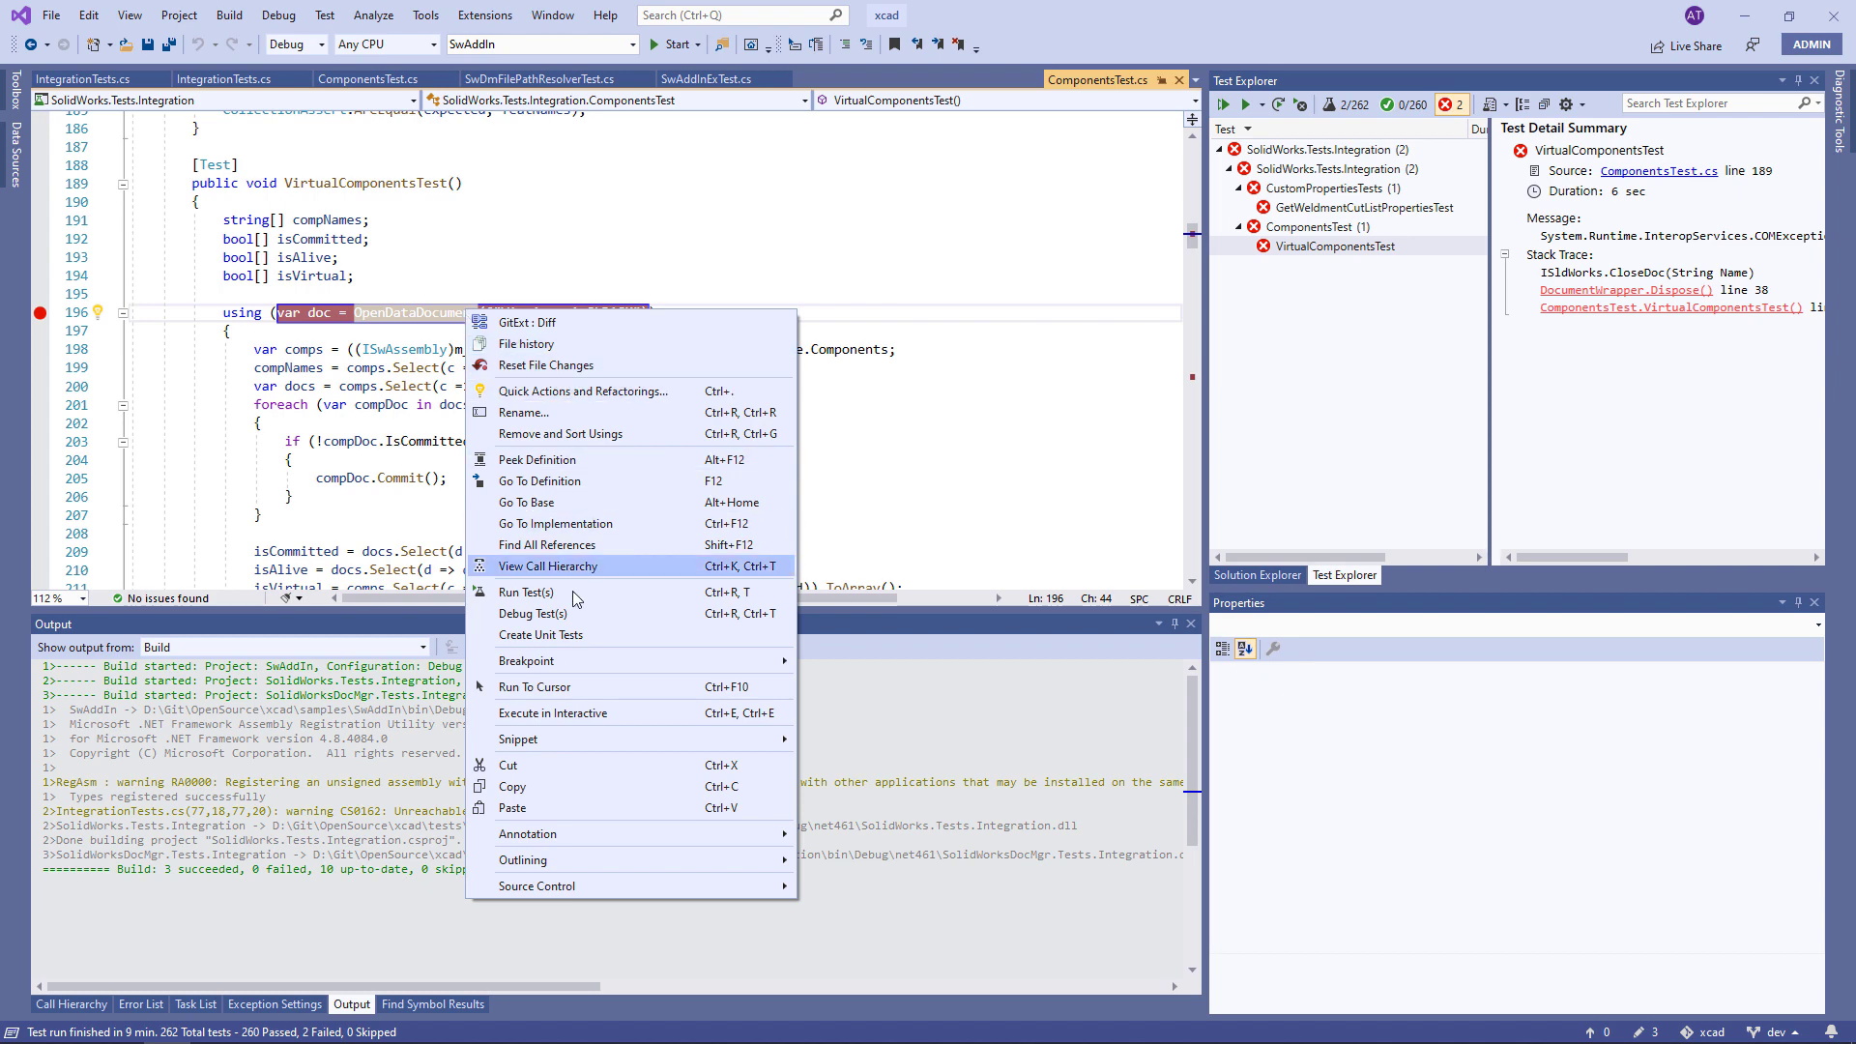
left_click(526, 592)
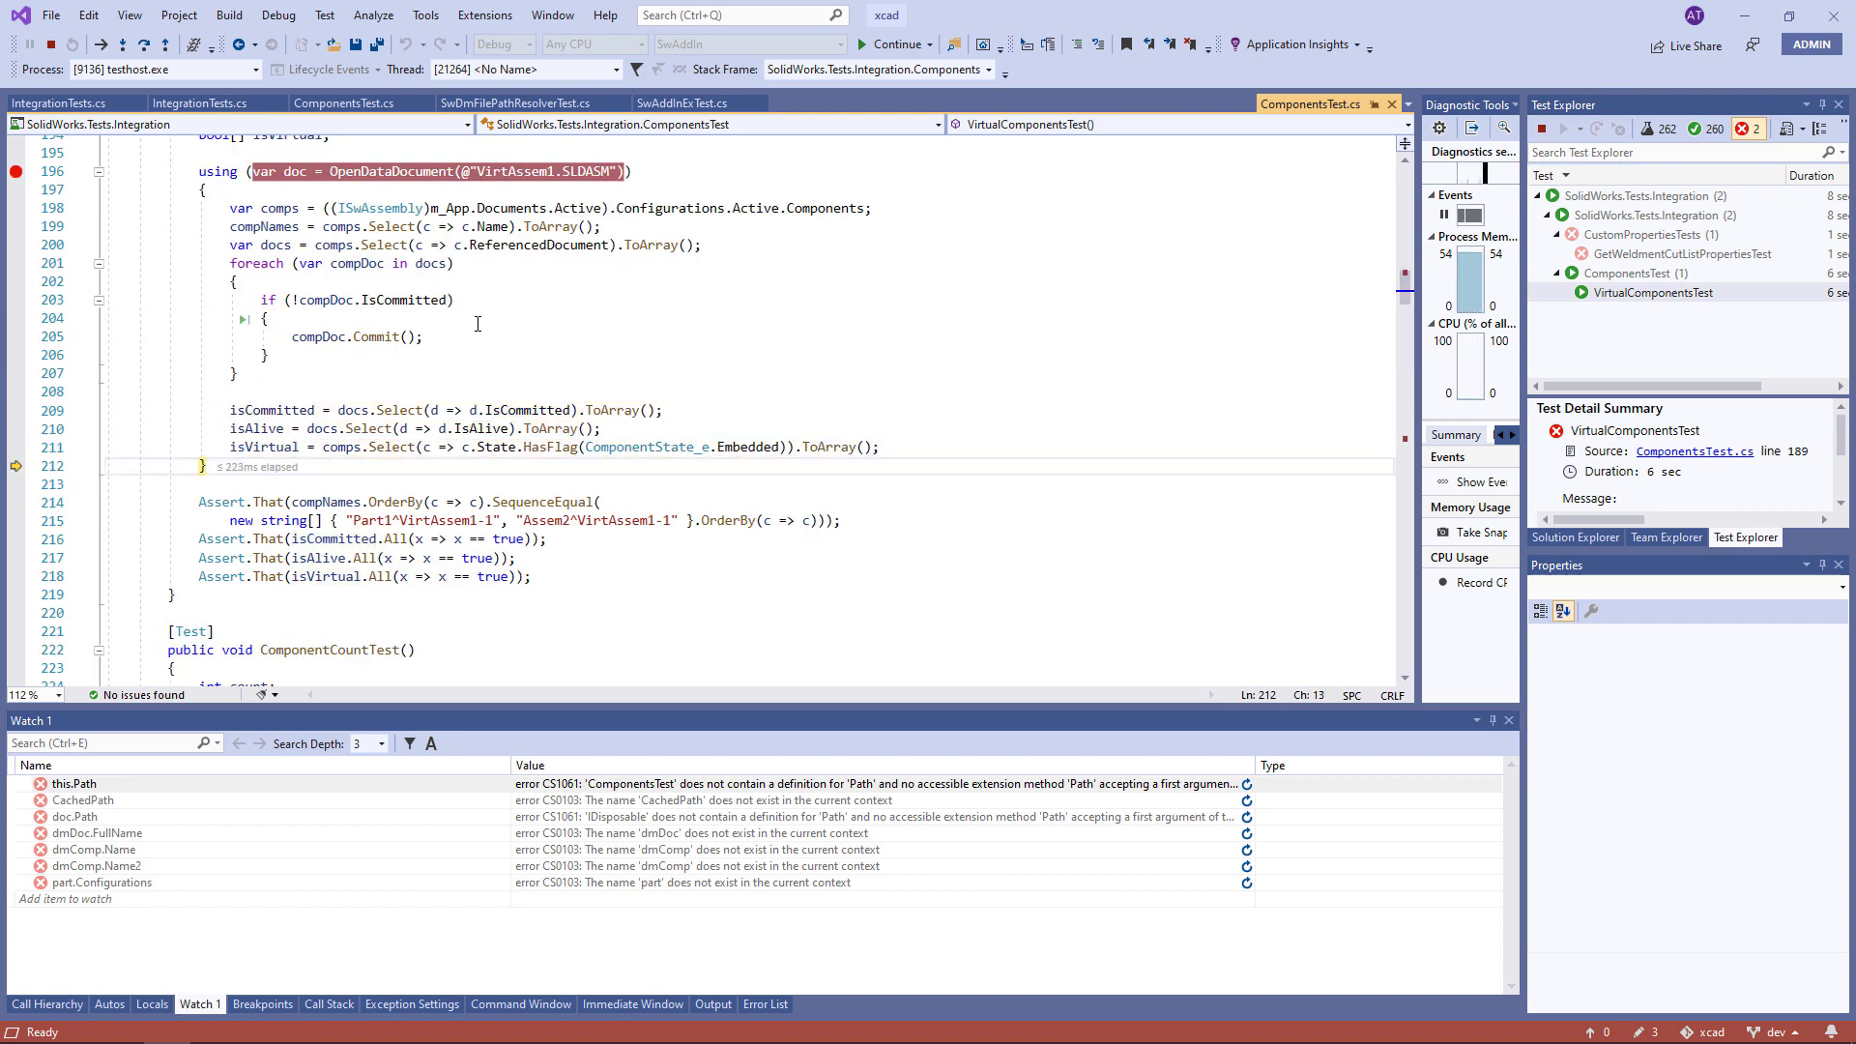
left_click(59, 104)
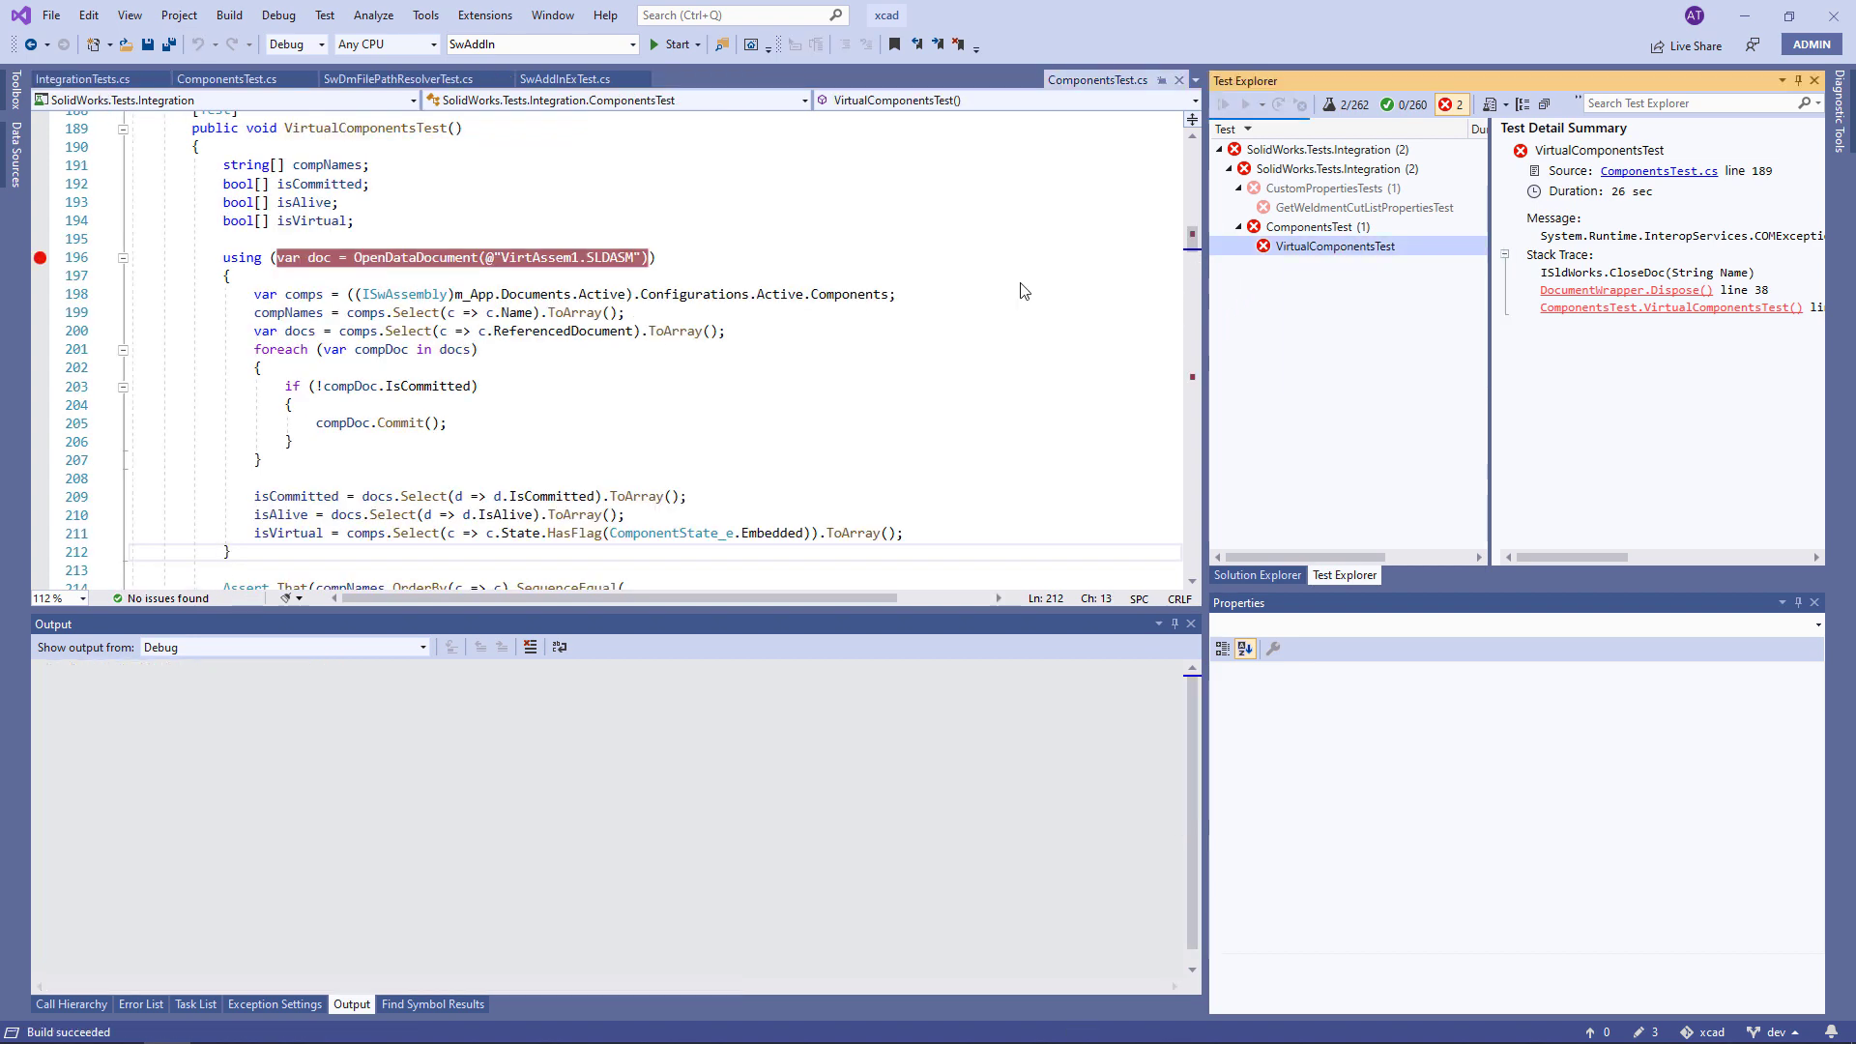
Step: Restart debugging with an extra breakpoint at line 212 and continue execution
left_click(669, 43)
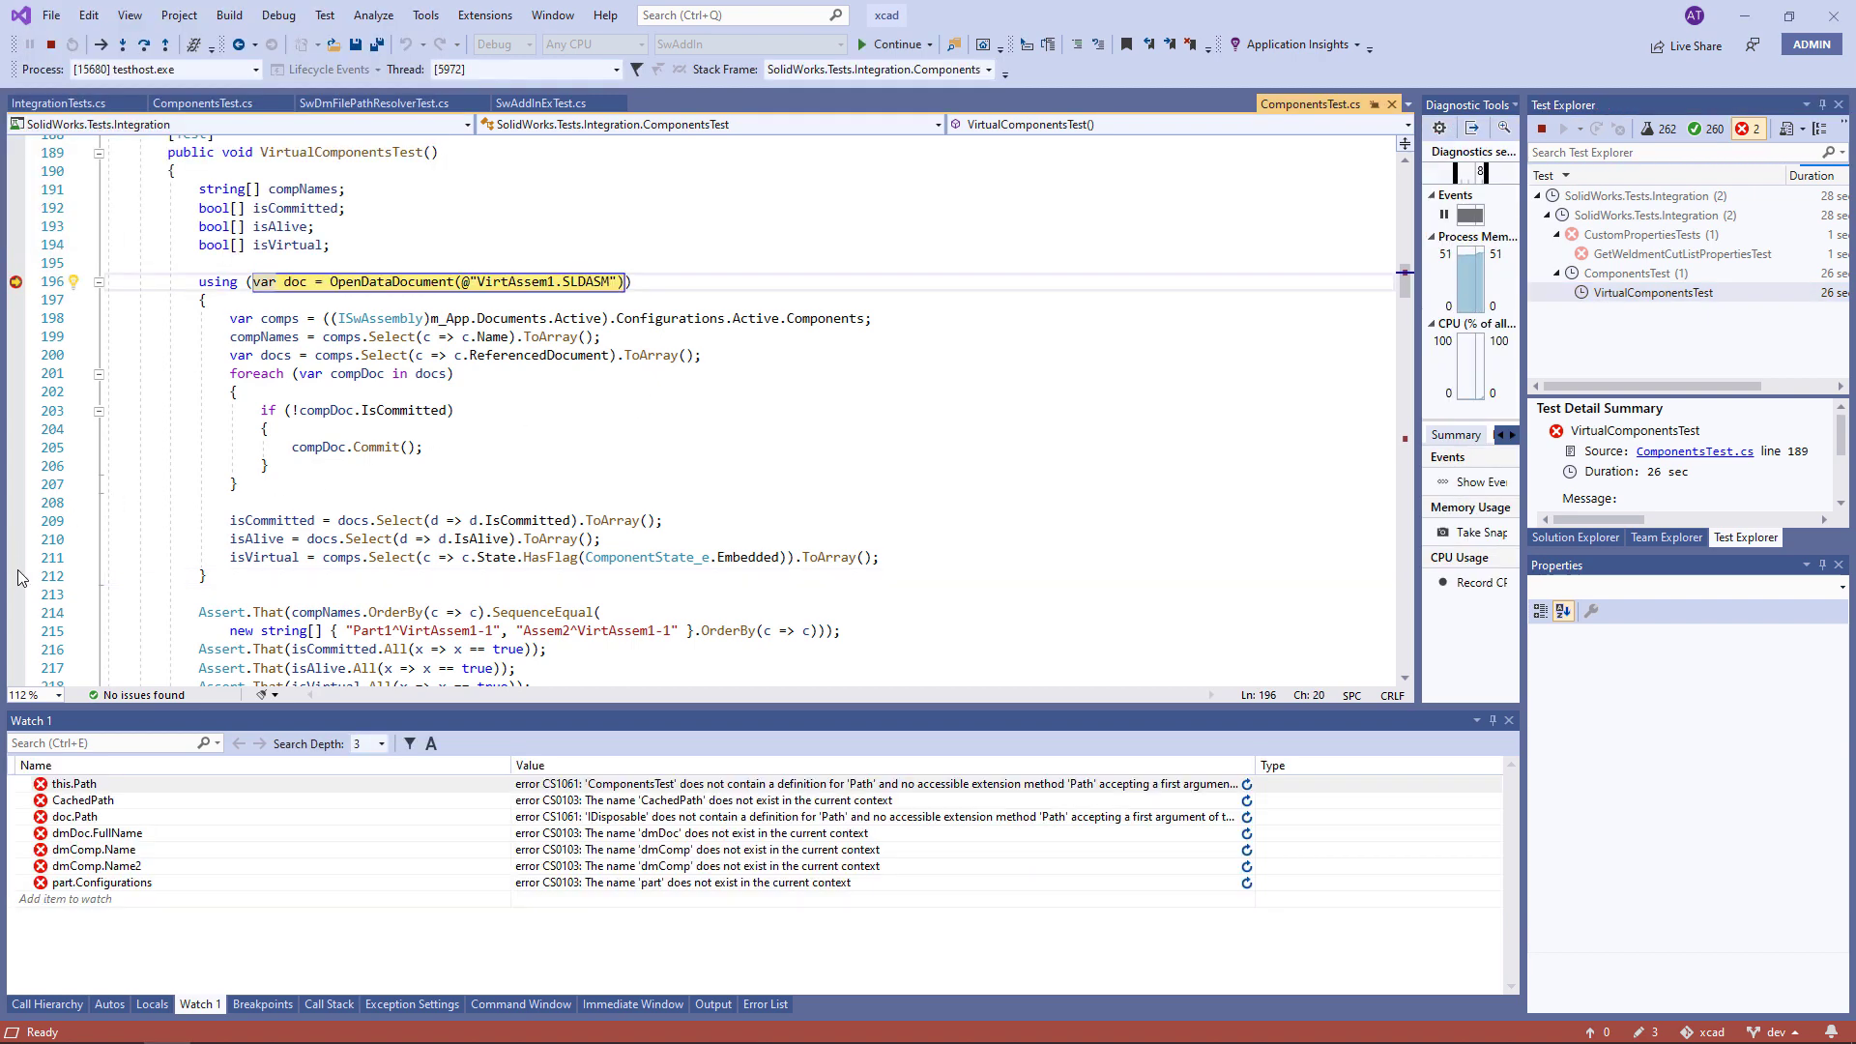
left_click(434, 447)
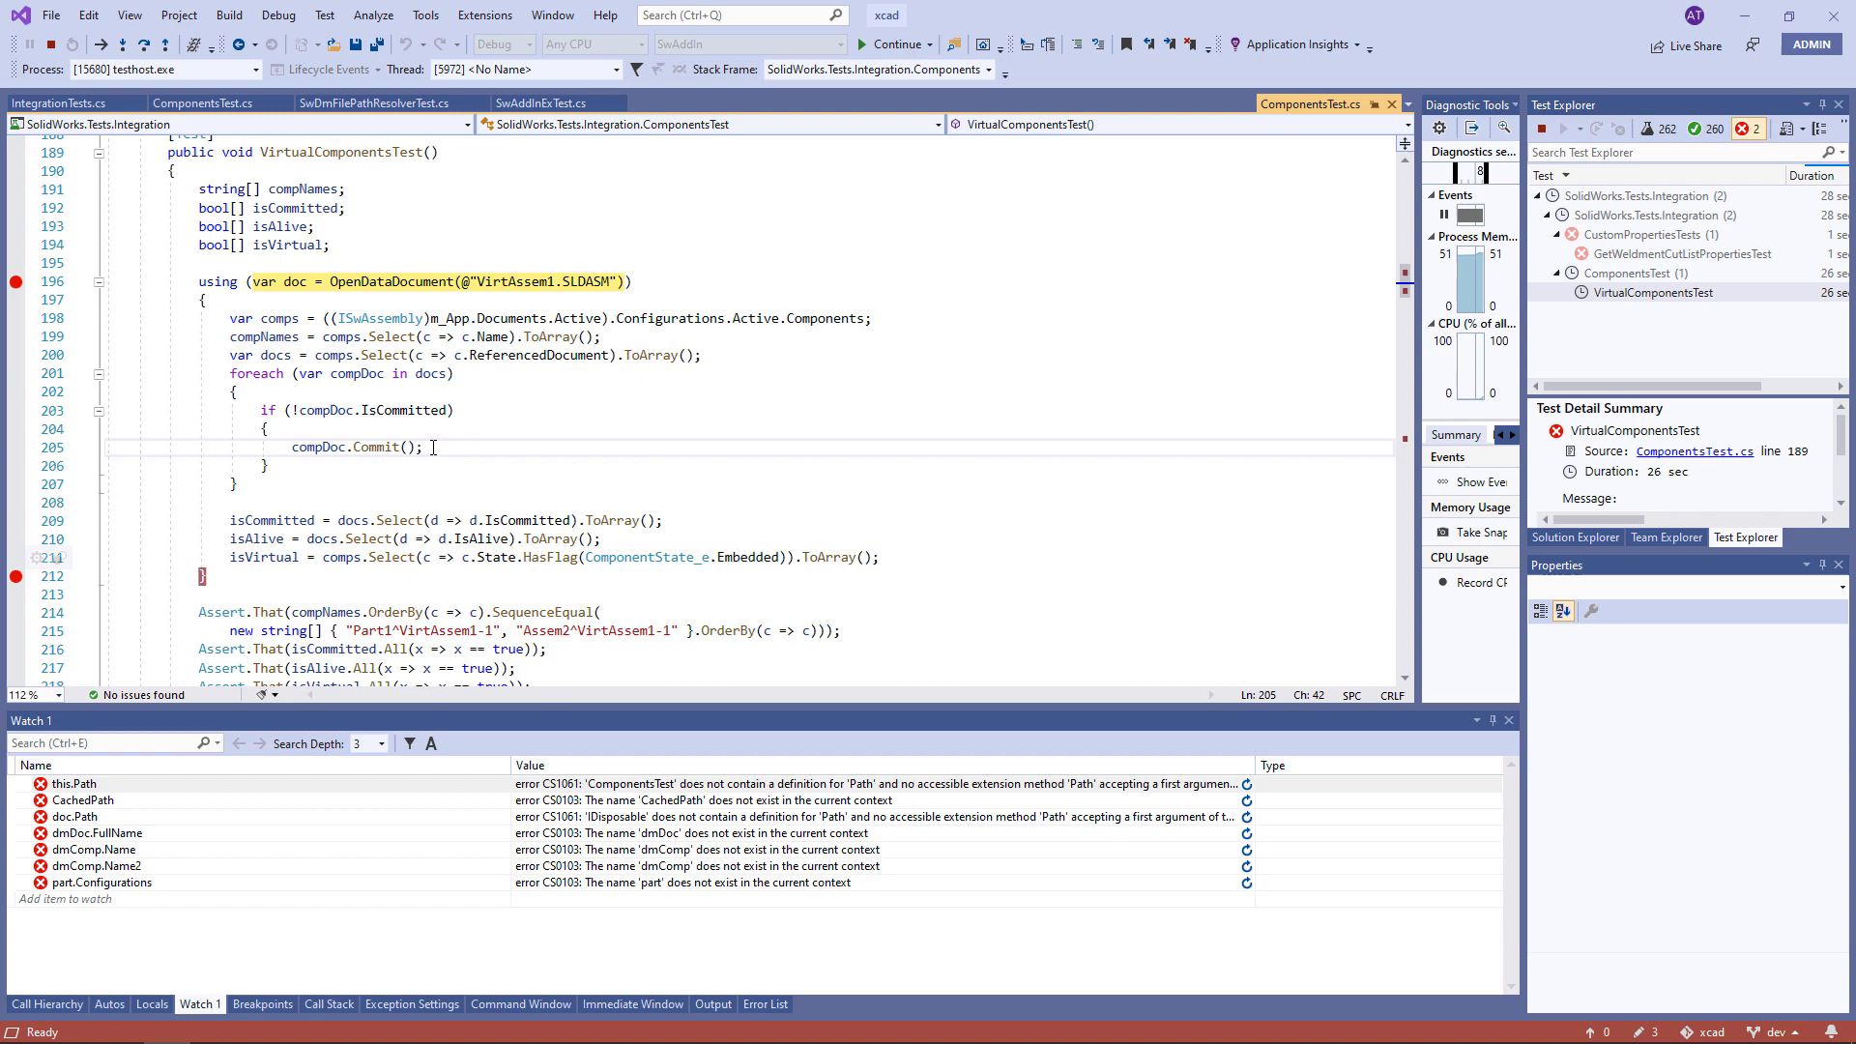
left_click(895, 43)
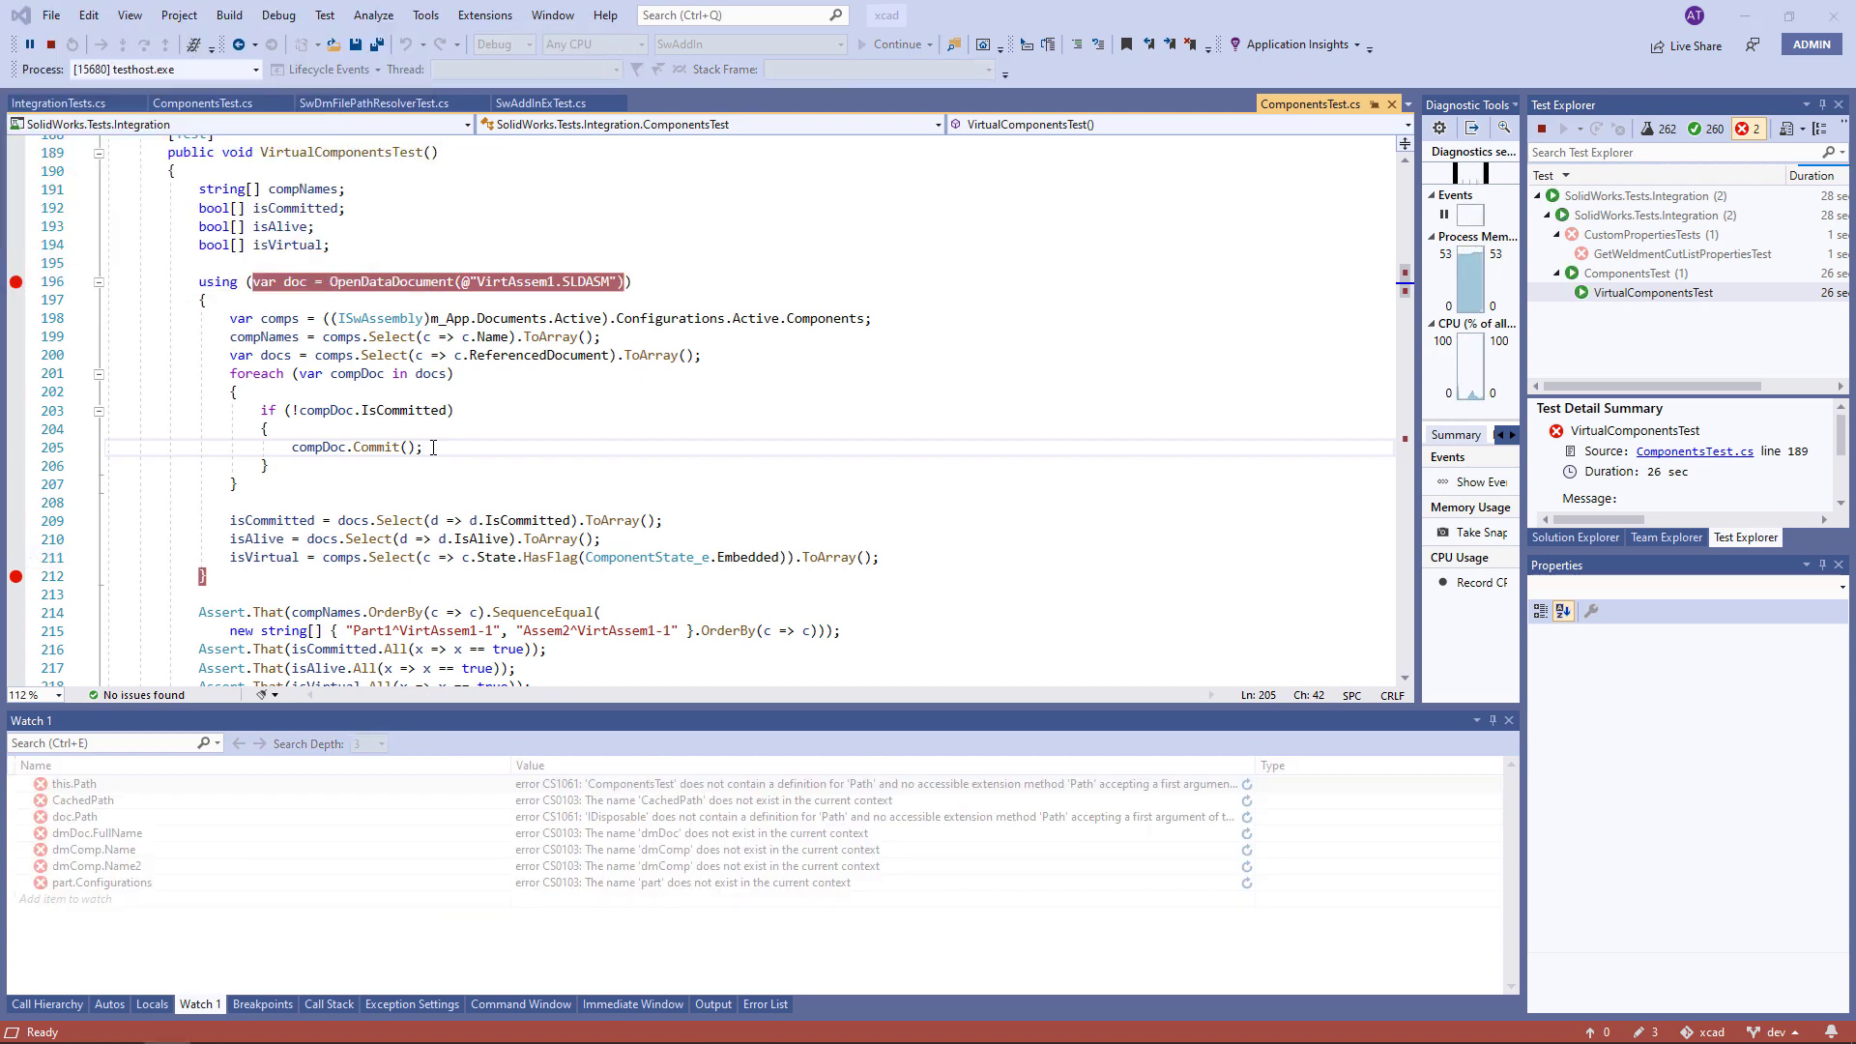
key("F10")
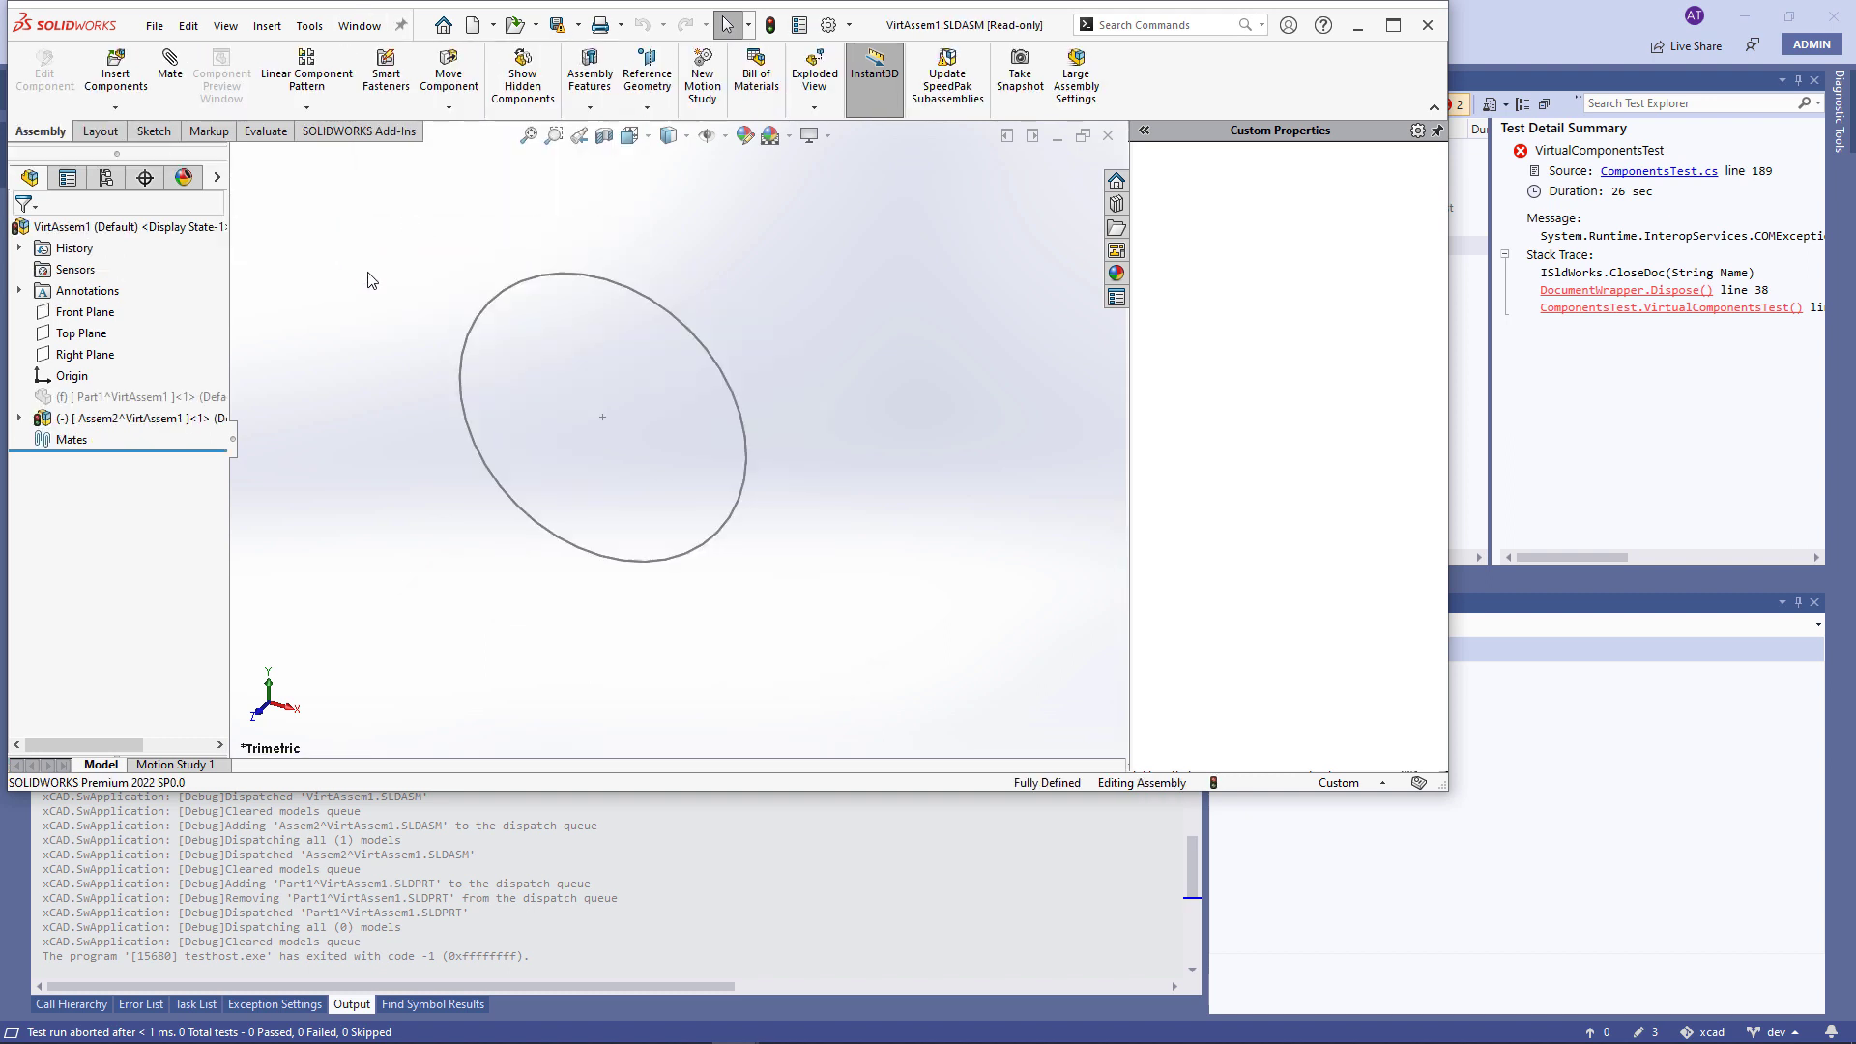
mouse_move(106, 396)
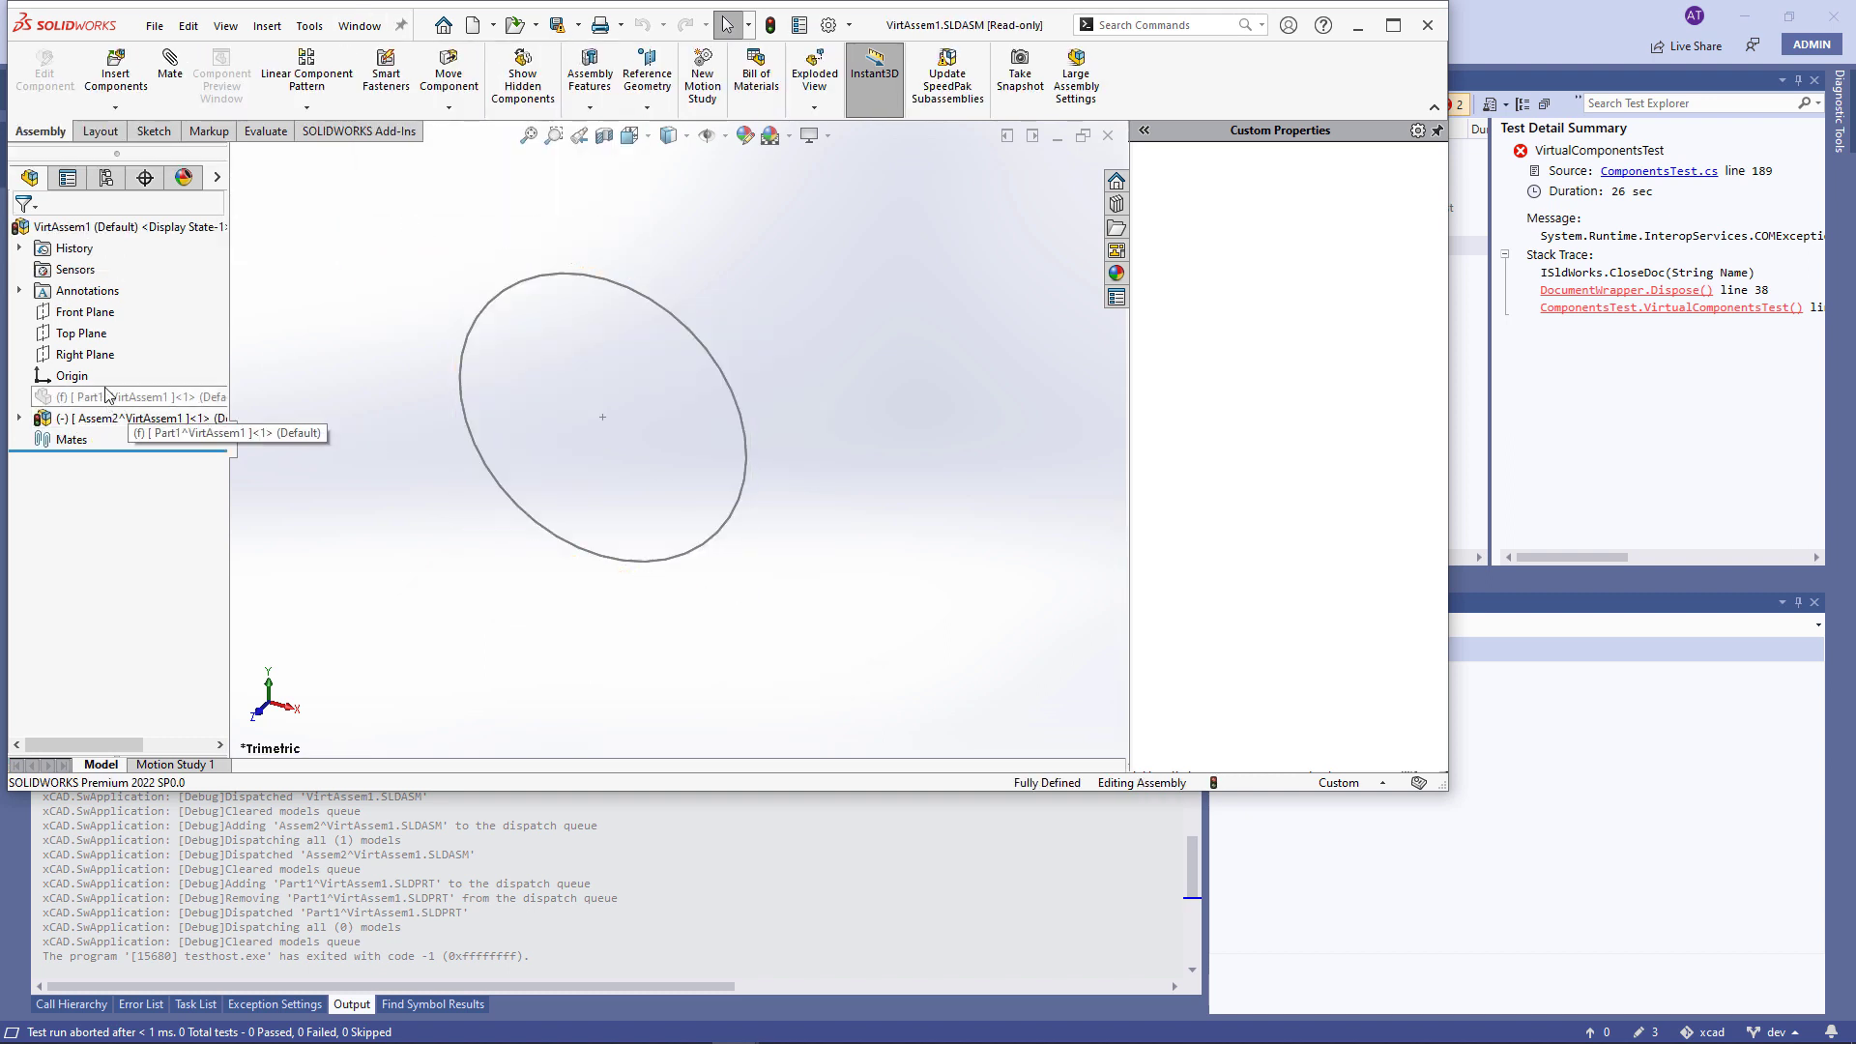
Step: Switch to the Part1^VirtAssem1.SLDPRT washer window in SOLIDWORKS and close it
left_click(358, 25)
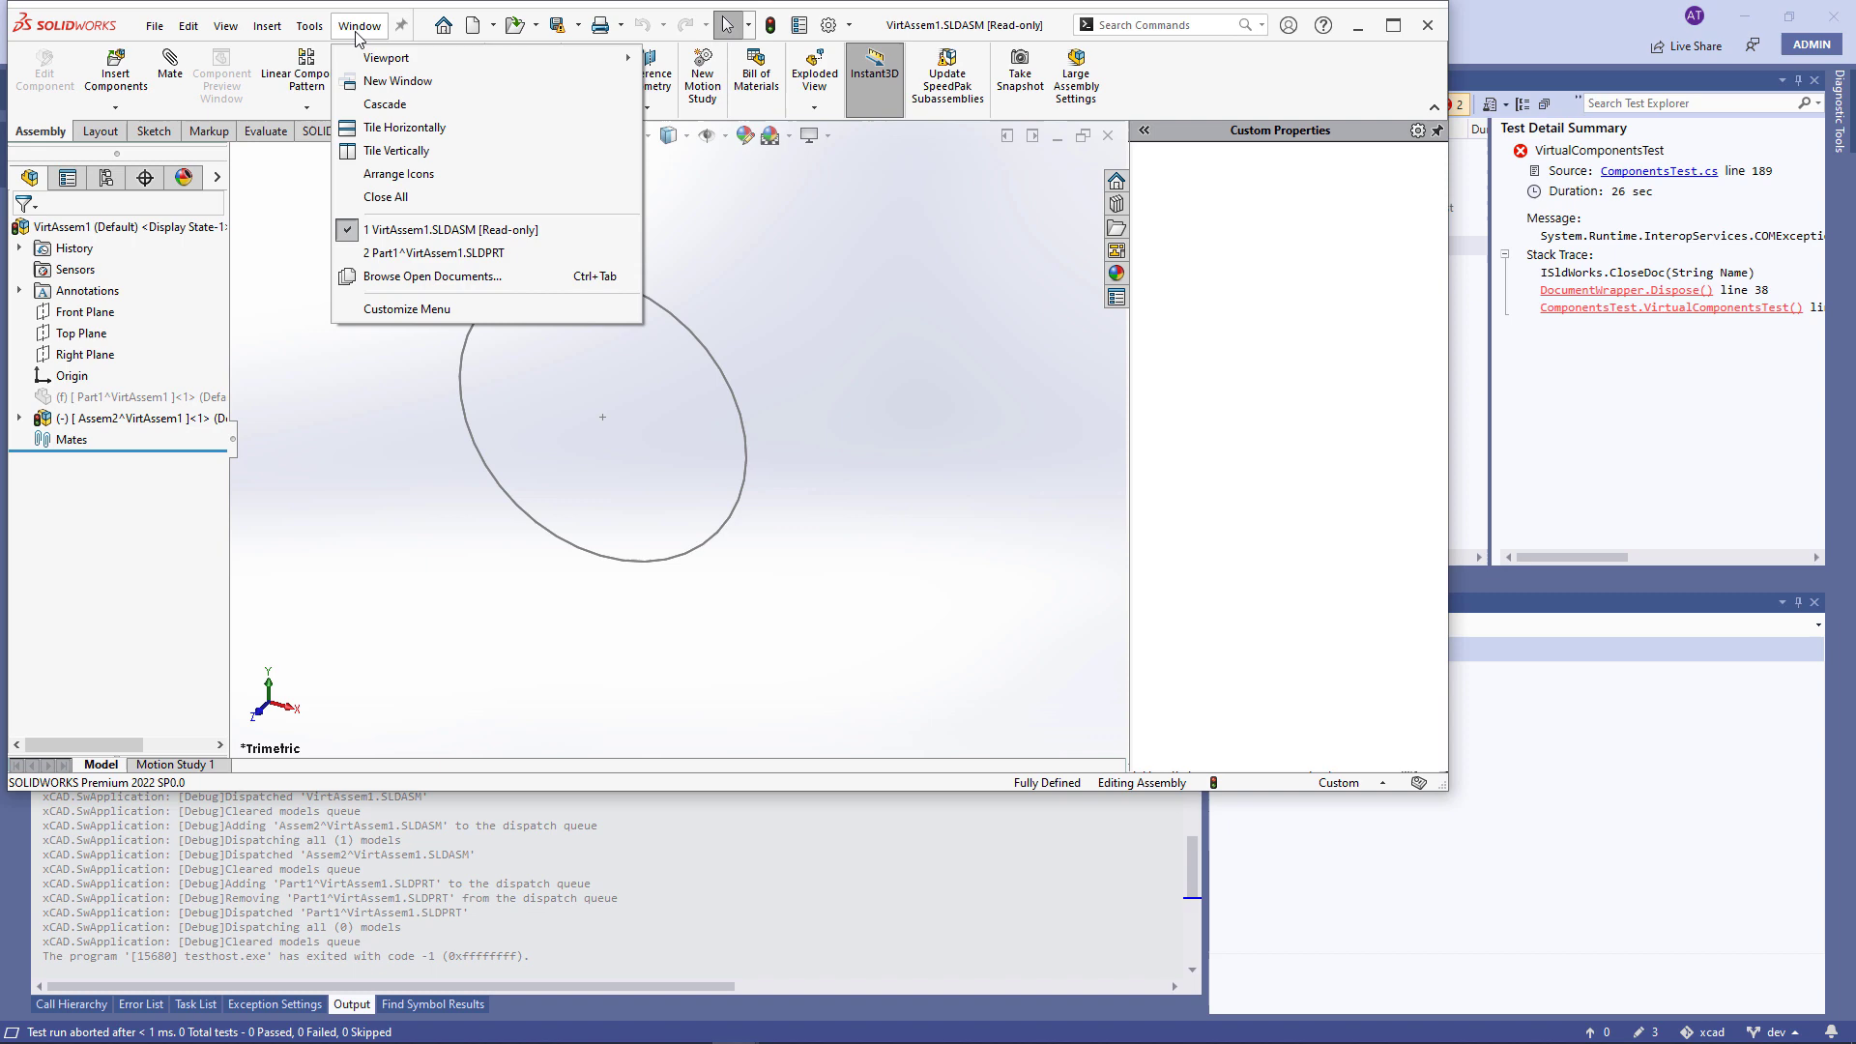
left_click(437, 254)
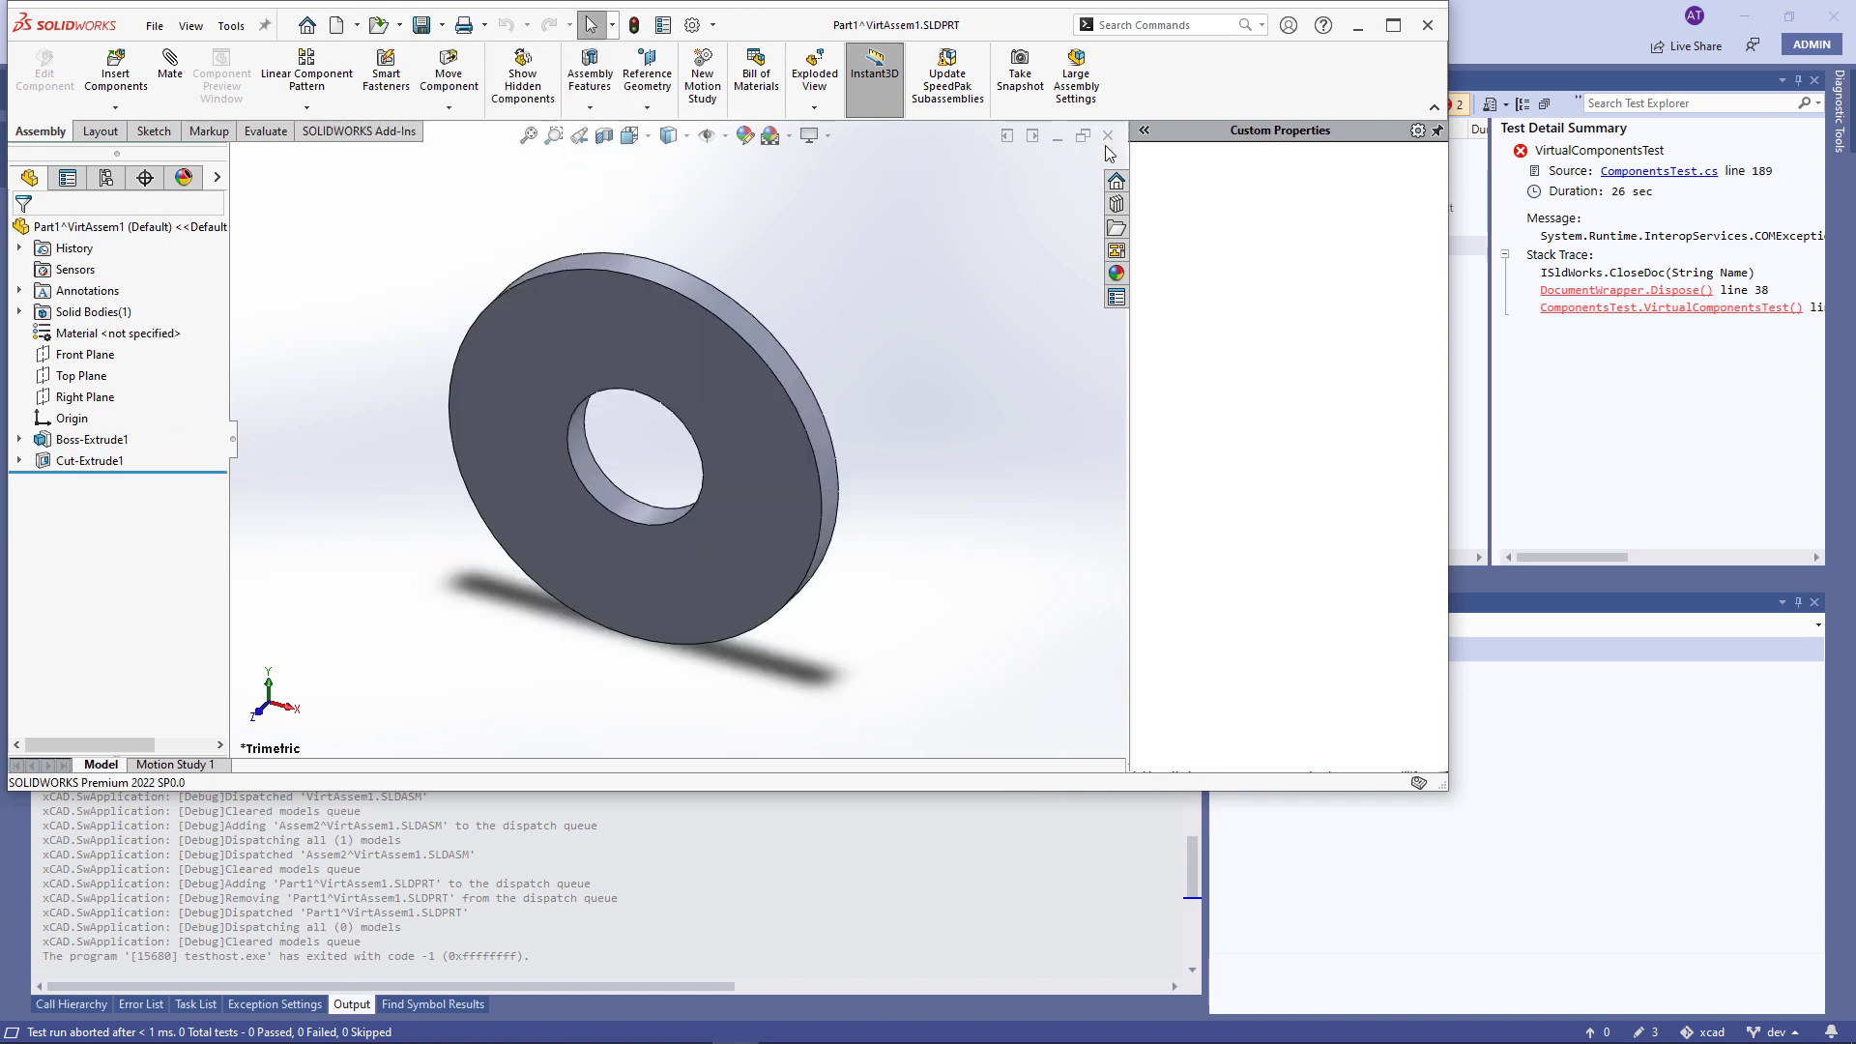
left_click(1107, 136)
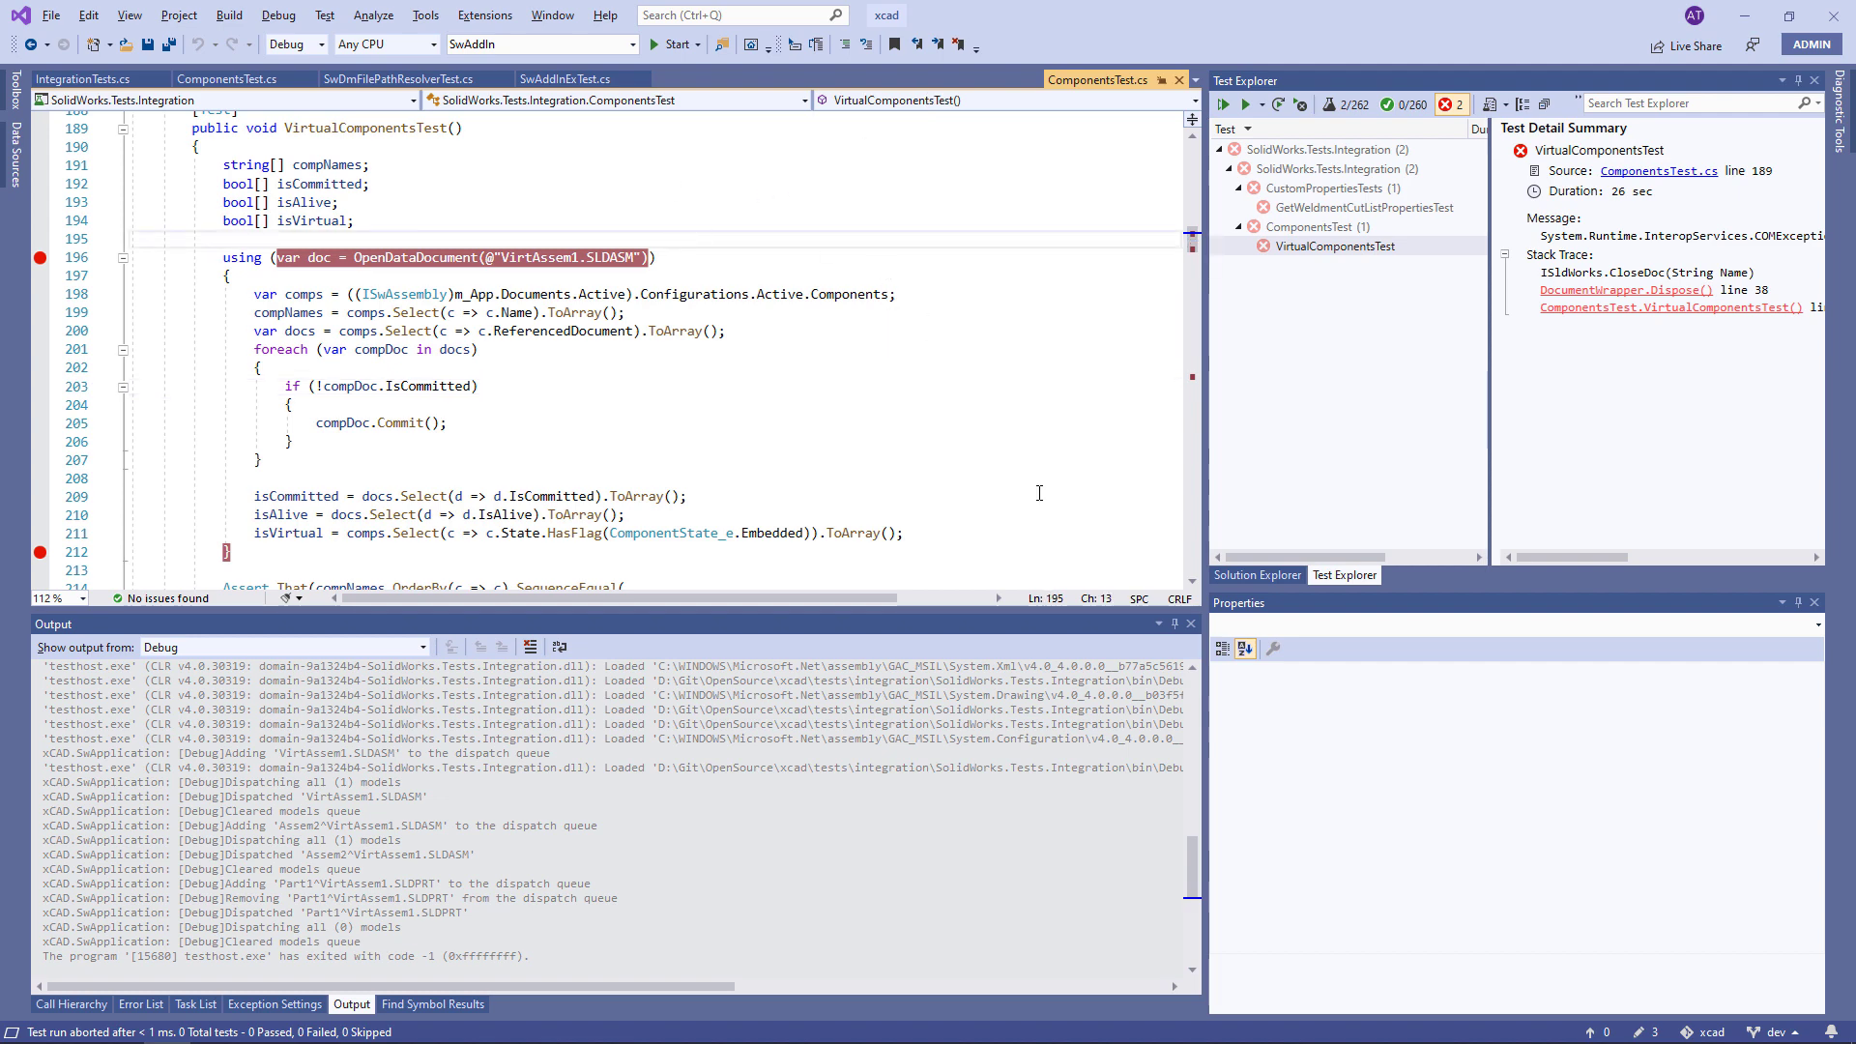
Step: Leave Visual Studio for the SOLIDWORKS Welcome screen with no documents open
left_click(228, 14)
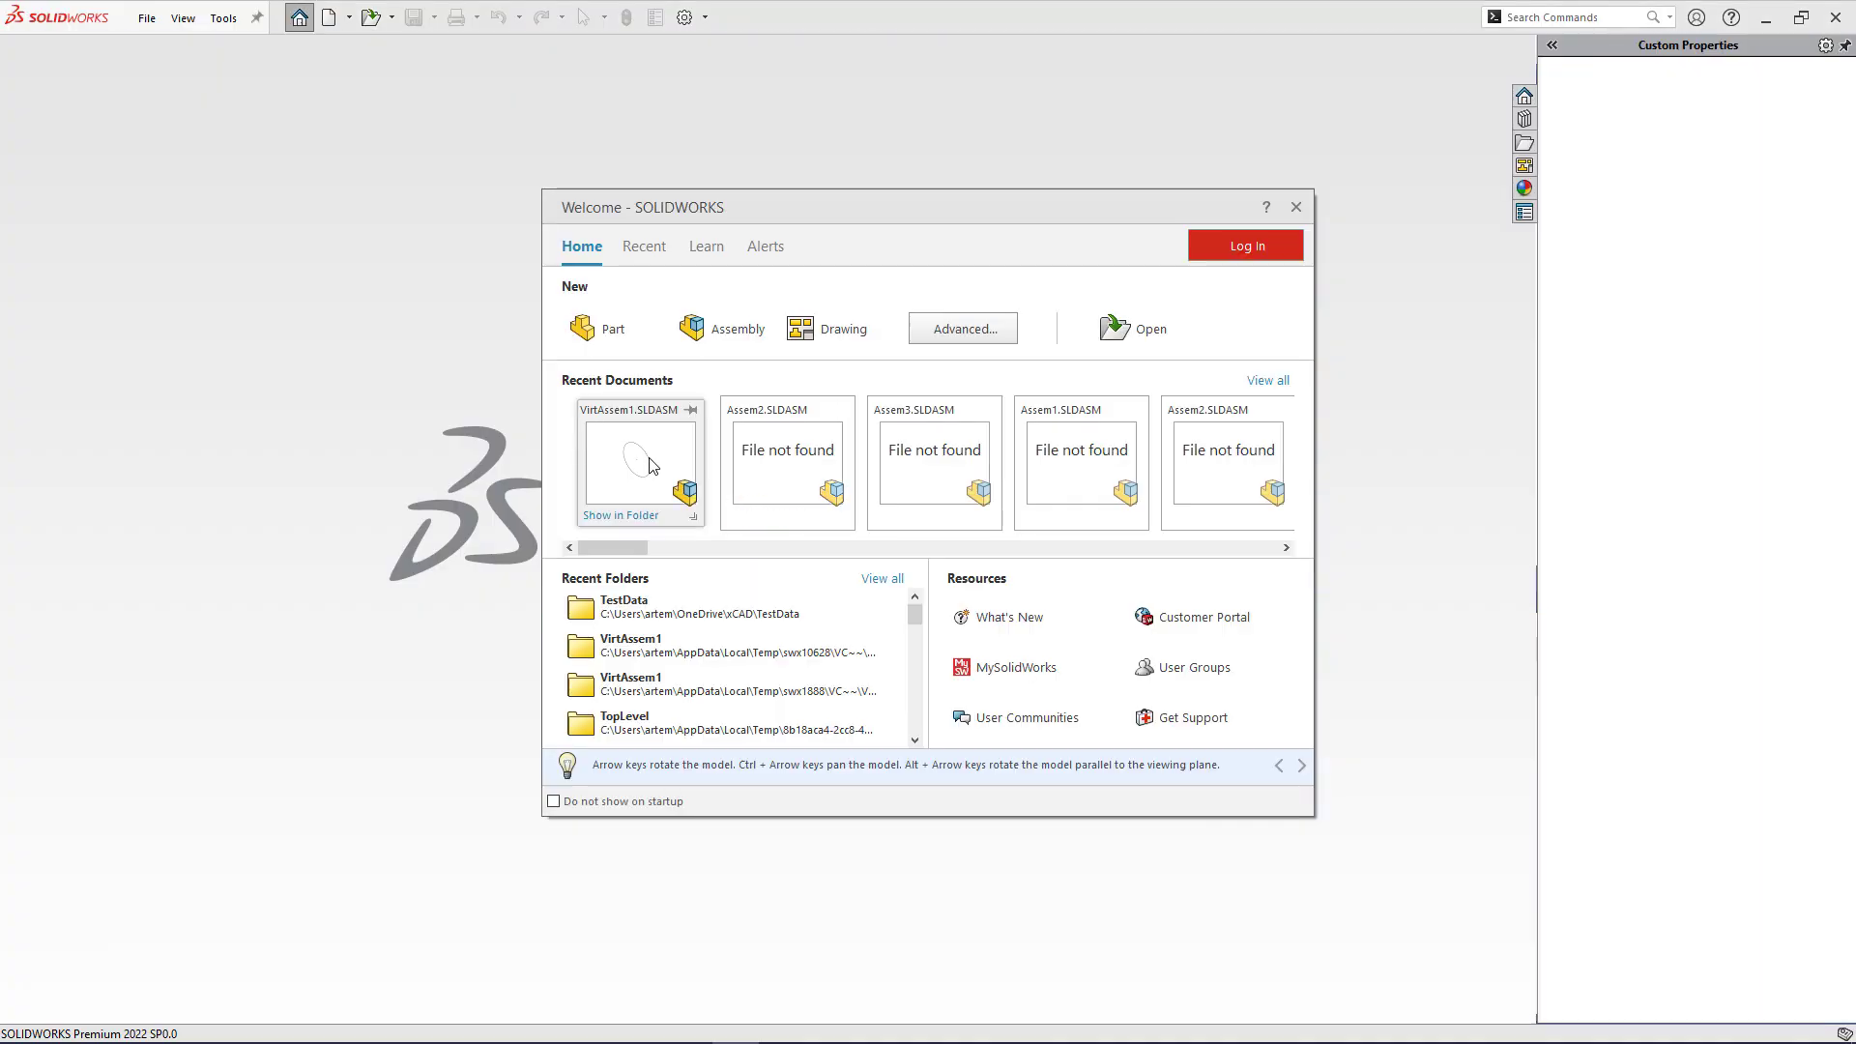
Step: Reopen and rebuild VirtAssem1.SLDASM, open Part1^VirtAssem1 on its own, then close the assembly
left_click(1294, 206)
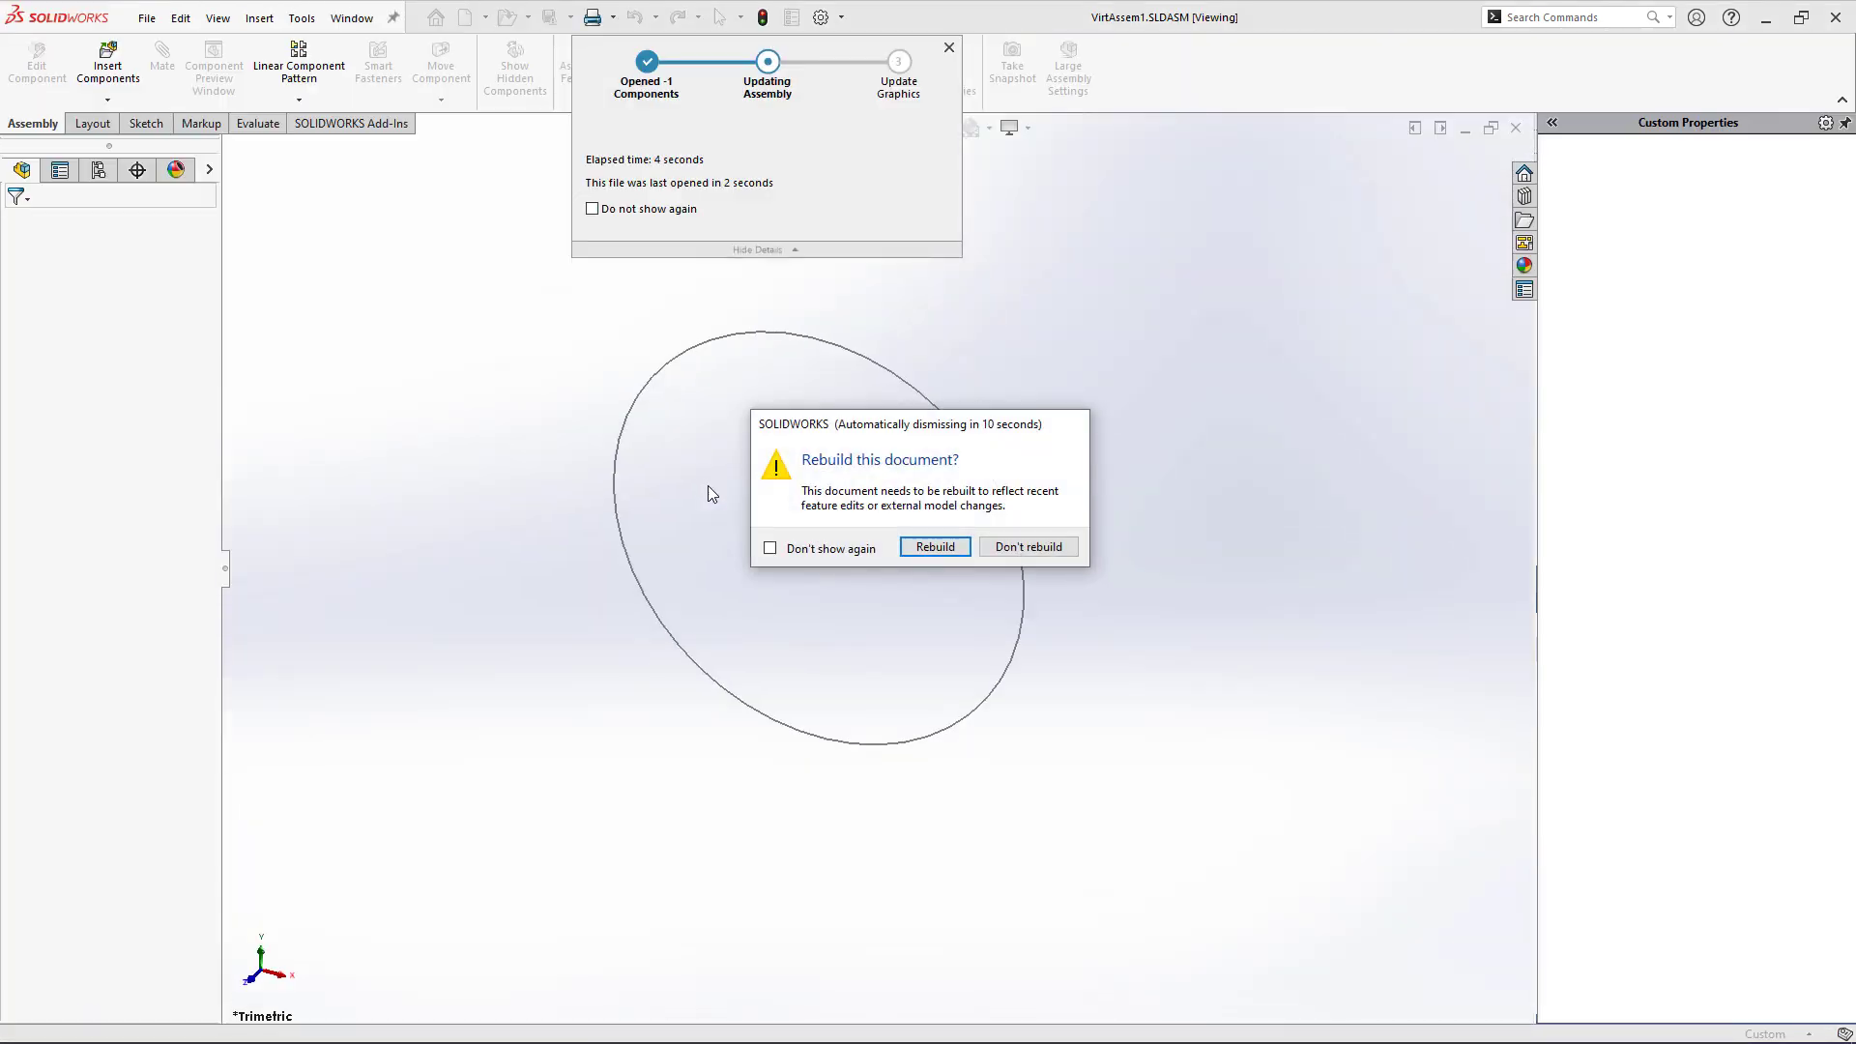
left_click(934, 546)
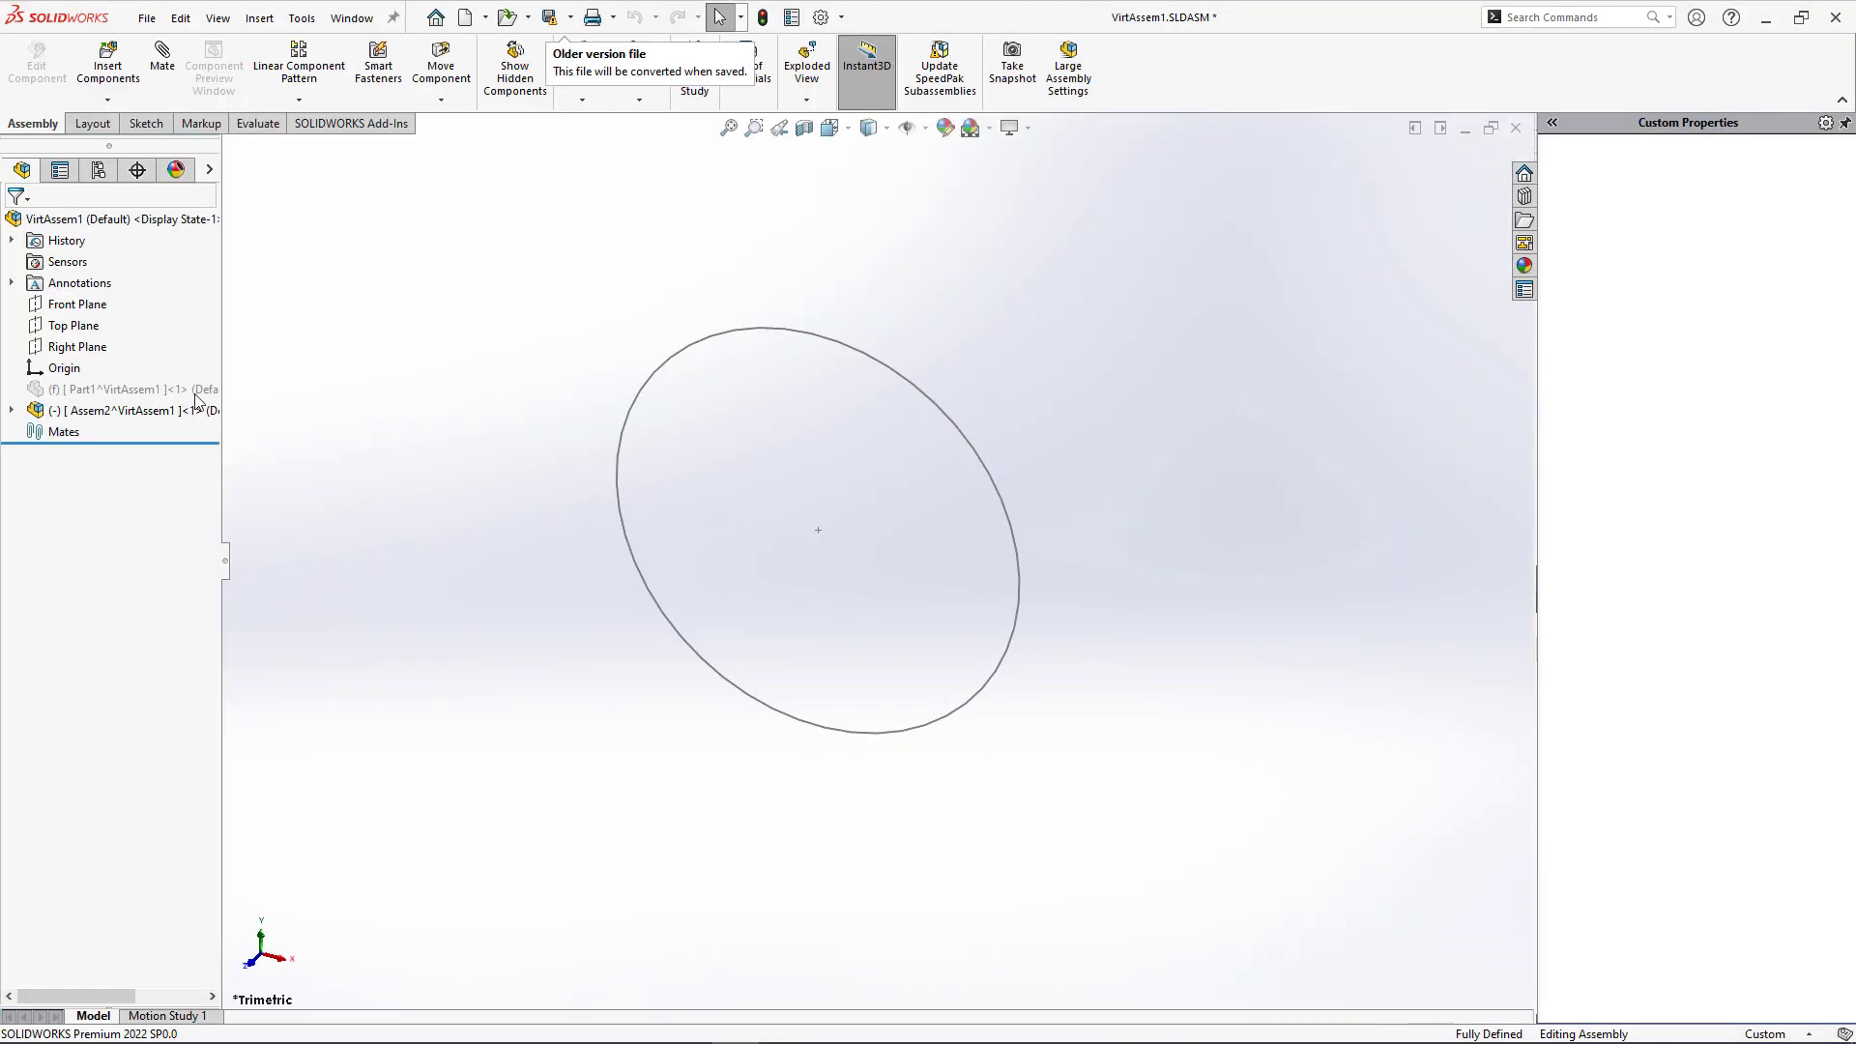
left_click(118, 389)
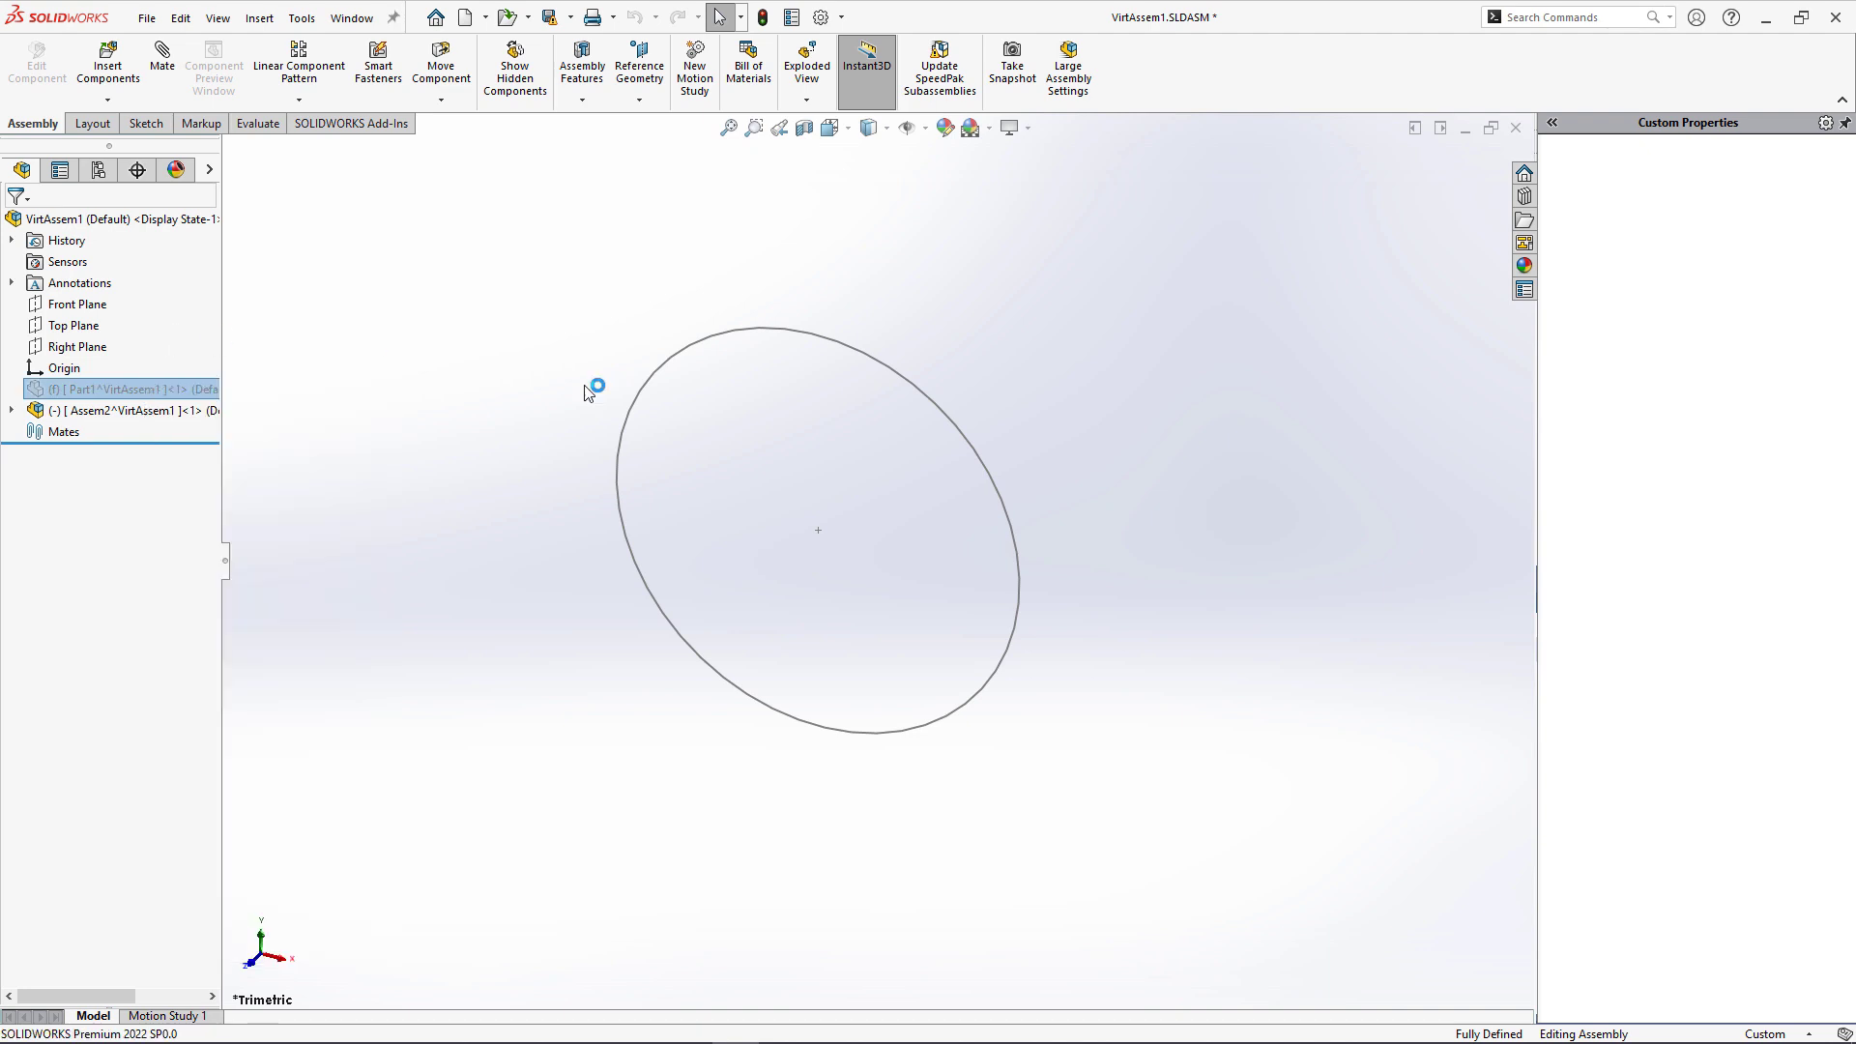
double_click(118, 389)
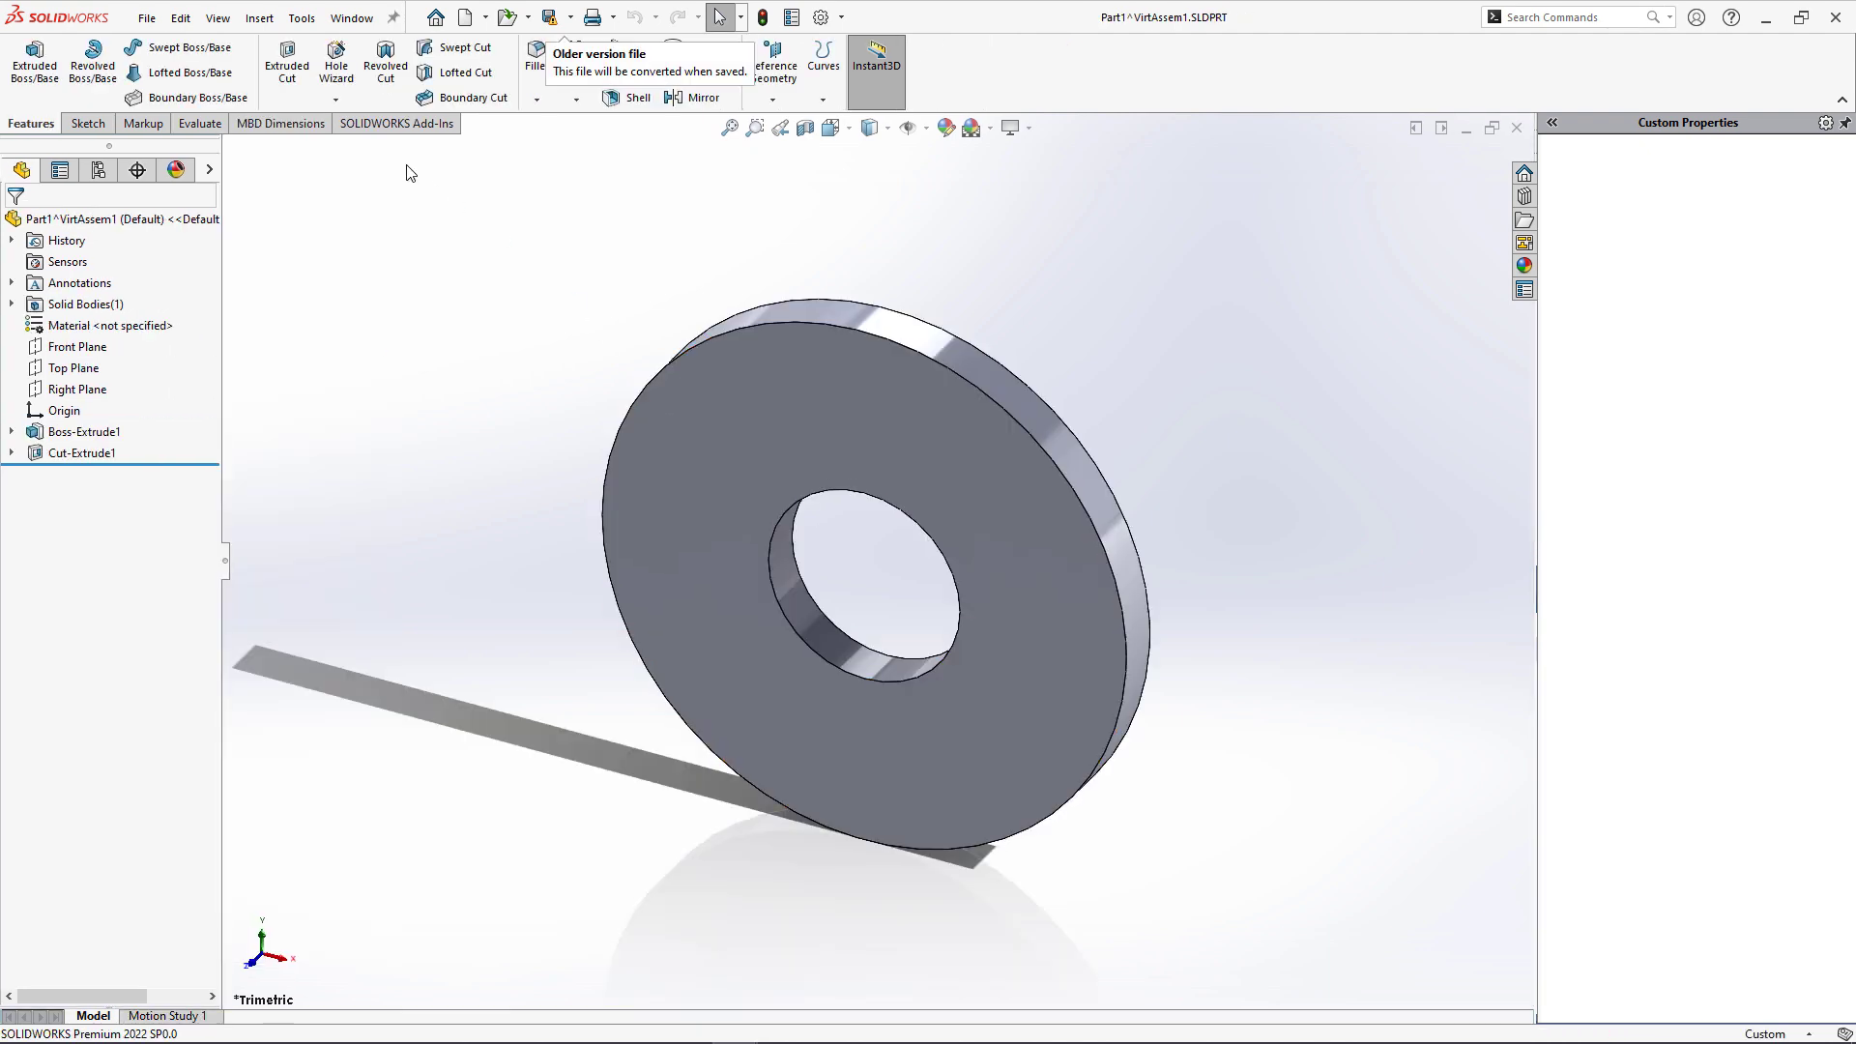
left_click(352, 17)
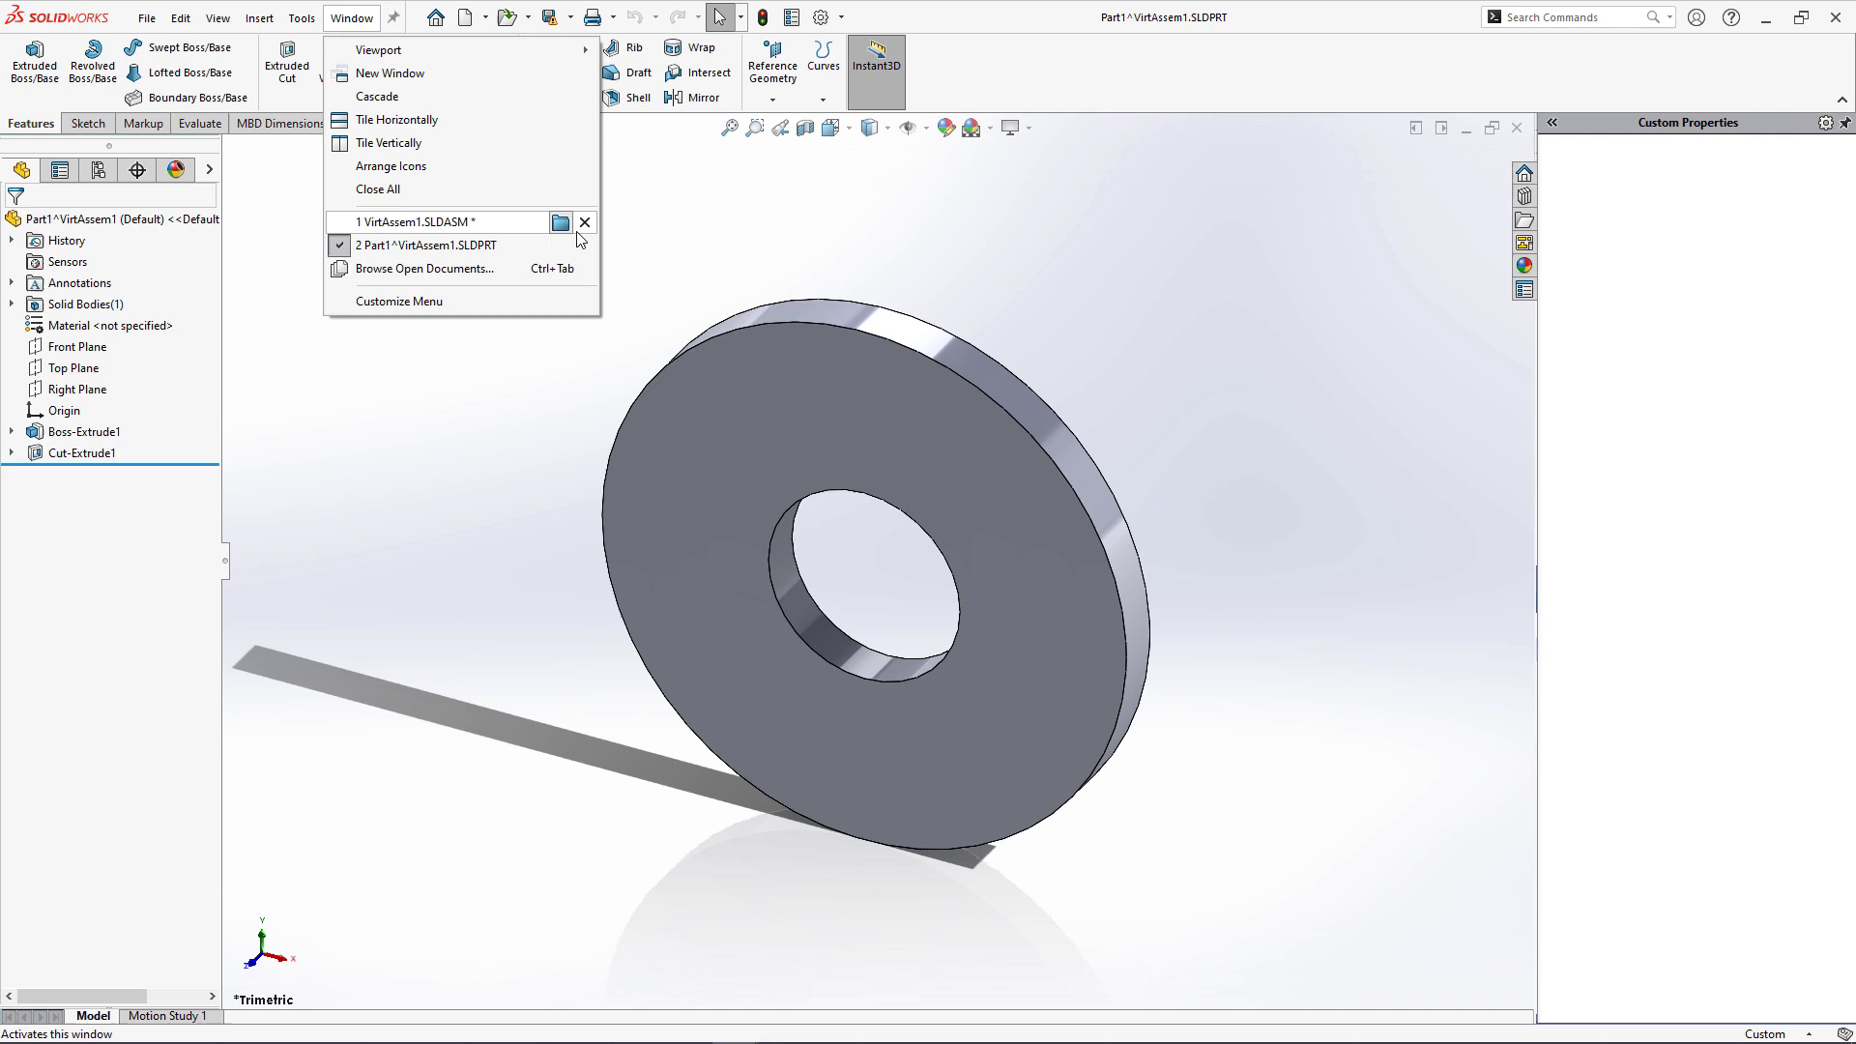
left_click(415, 221)
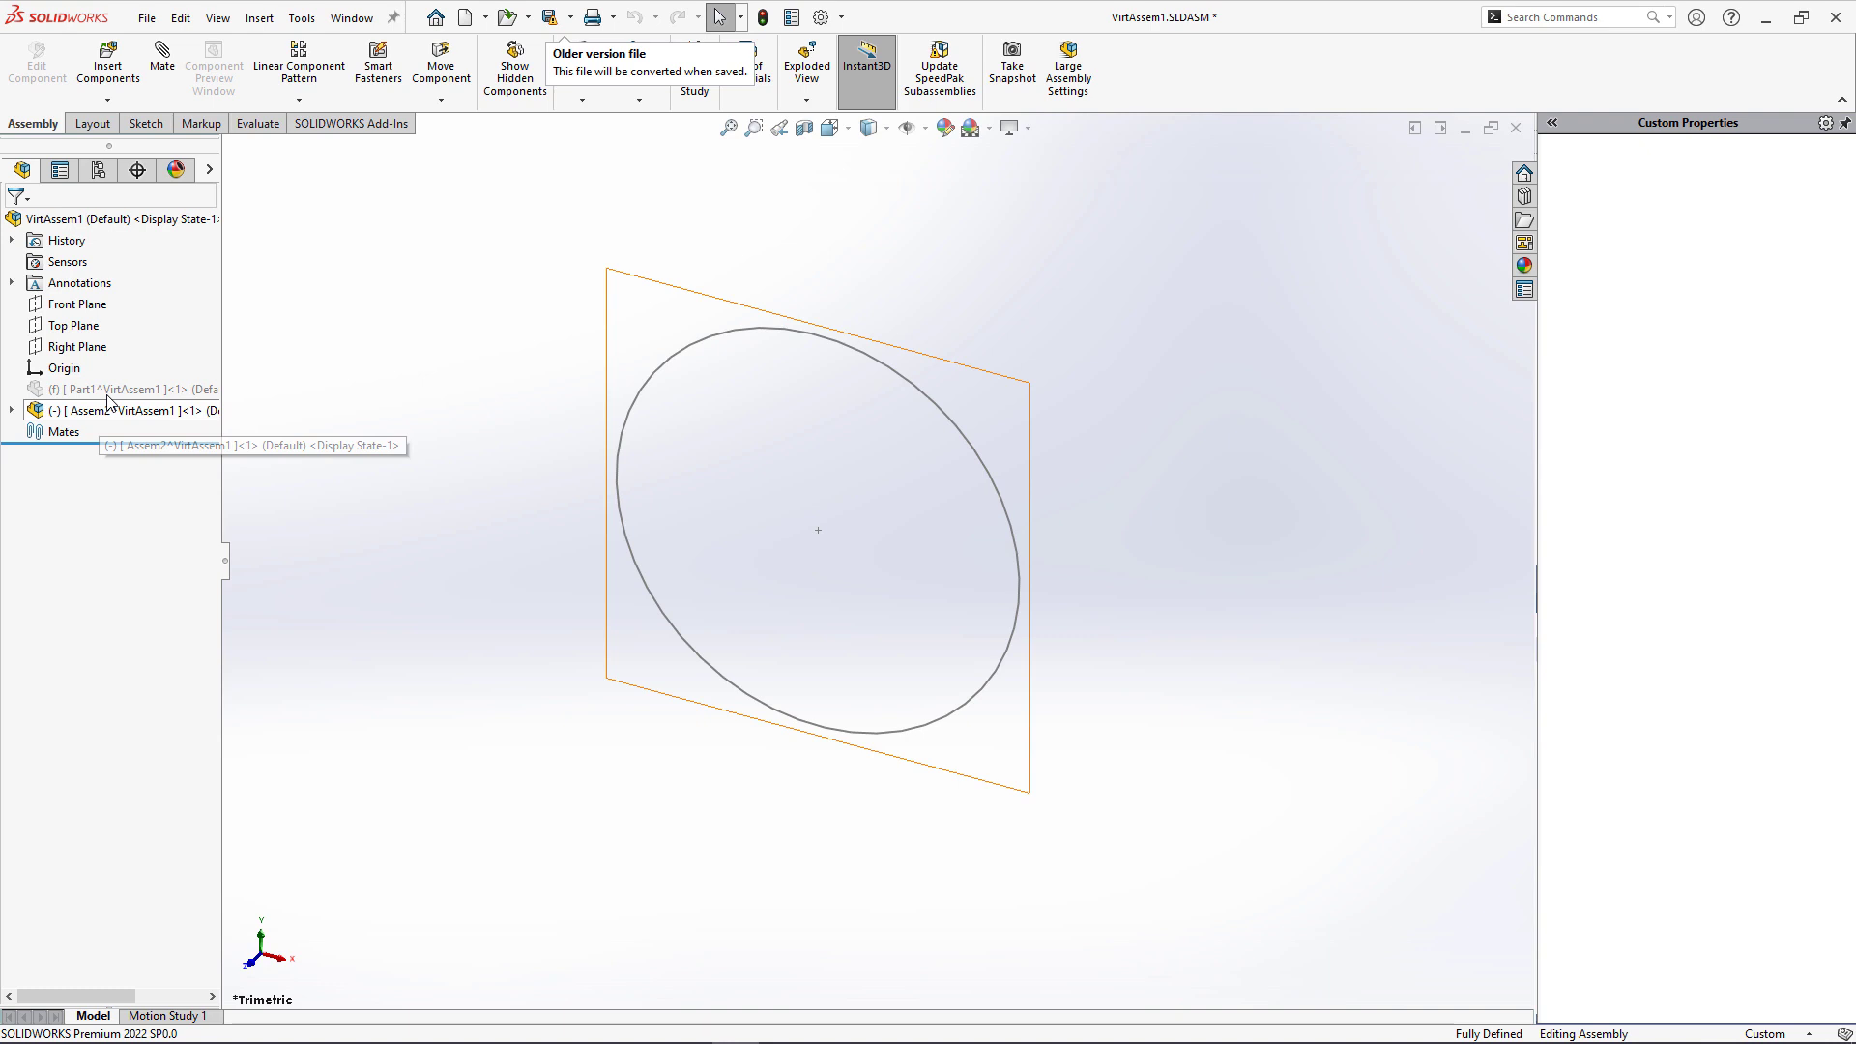
Step: Close VirtAssem1 from the Part1 component's context menu, discarding unsaved changes
right_click(118, 389)
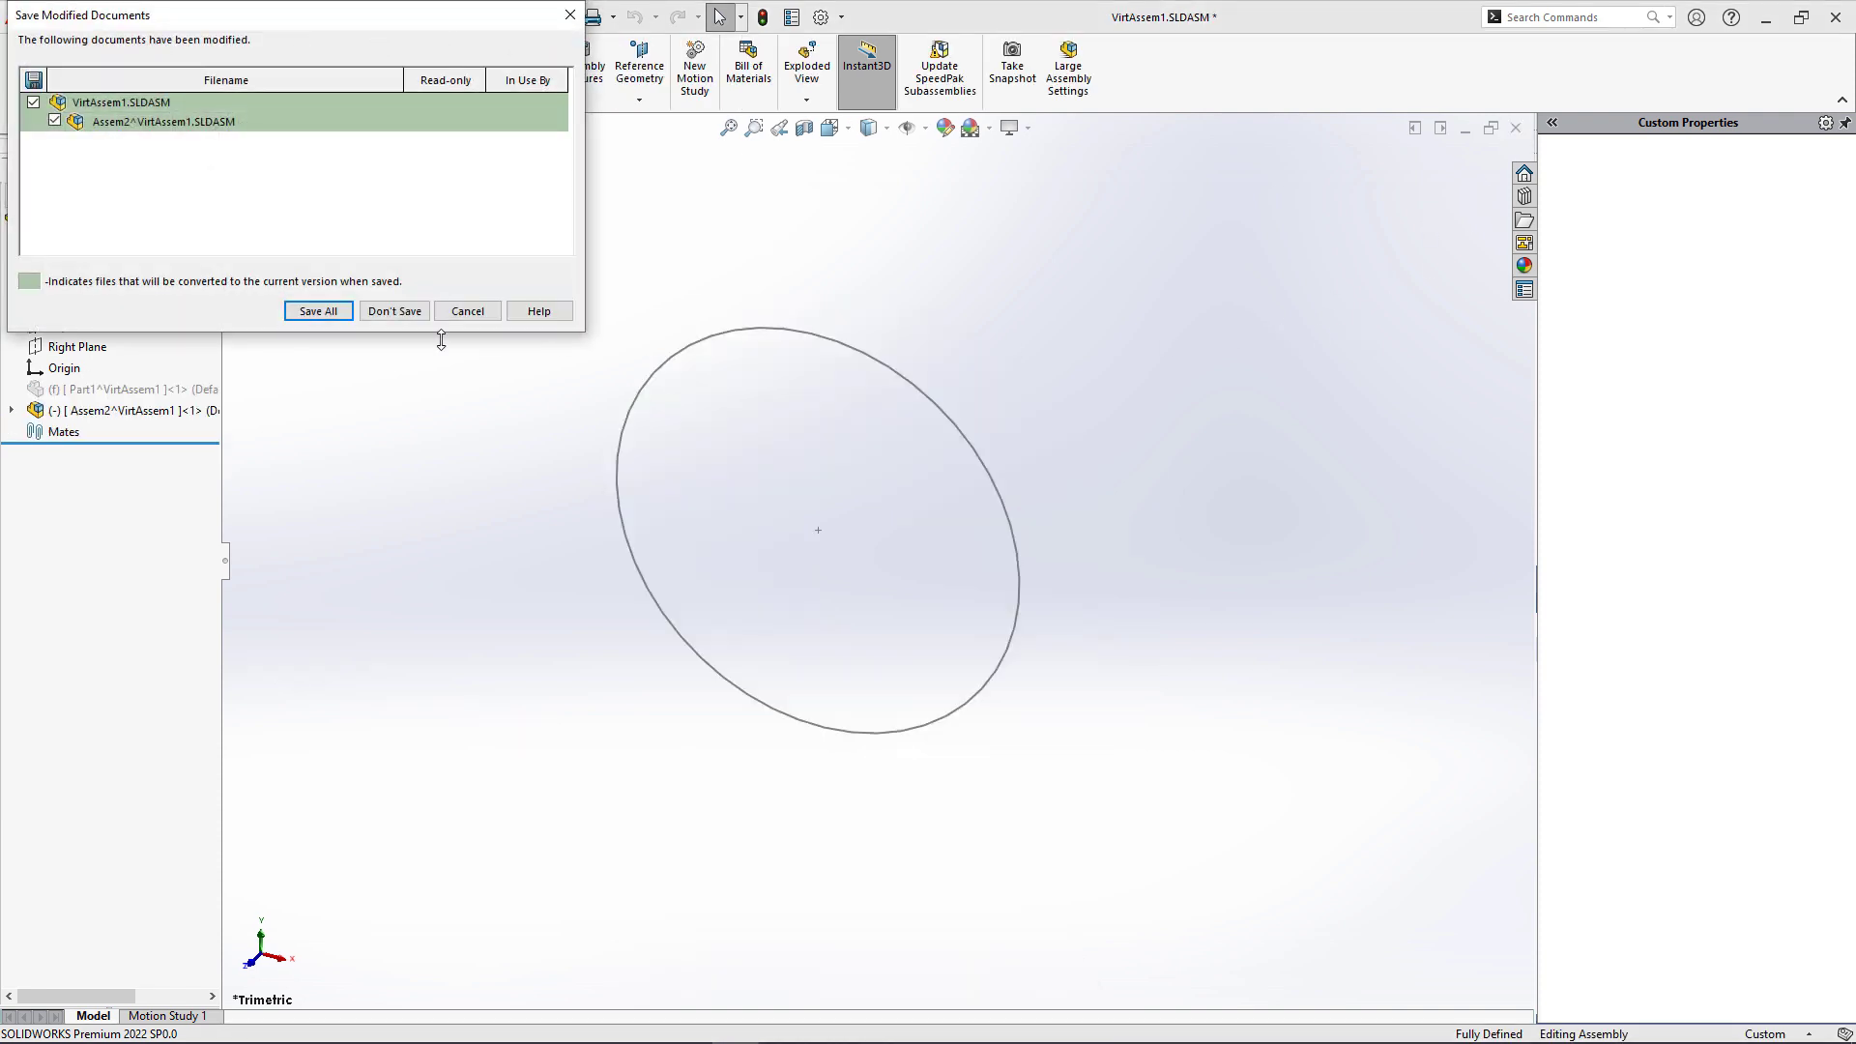
left_click(394, 310)
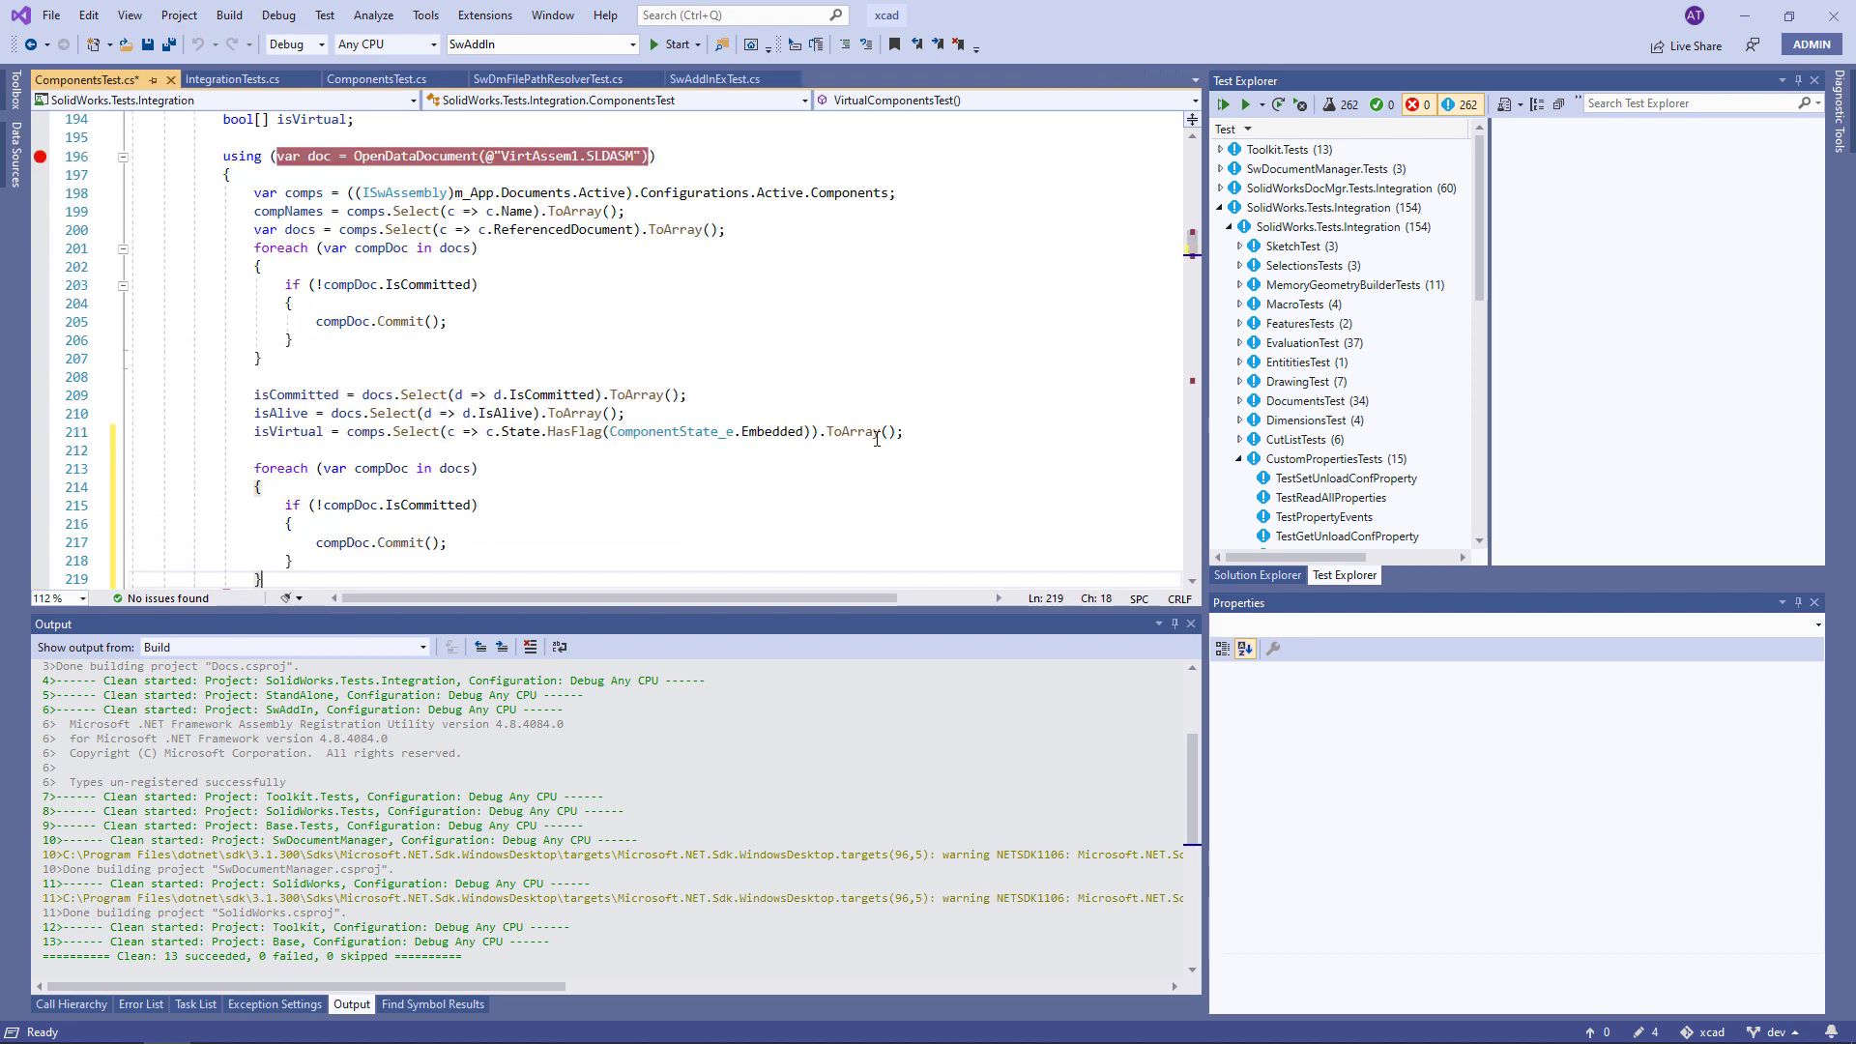
Step: Change the second loop to Close() committed component documents, add the SOLIDWORKS 2022 crash comment, and save
scroll("down", 3)
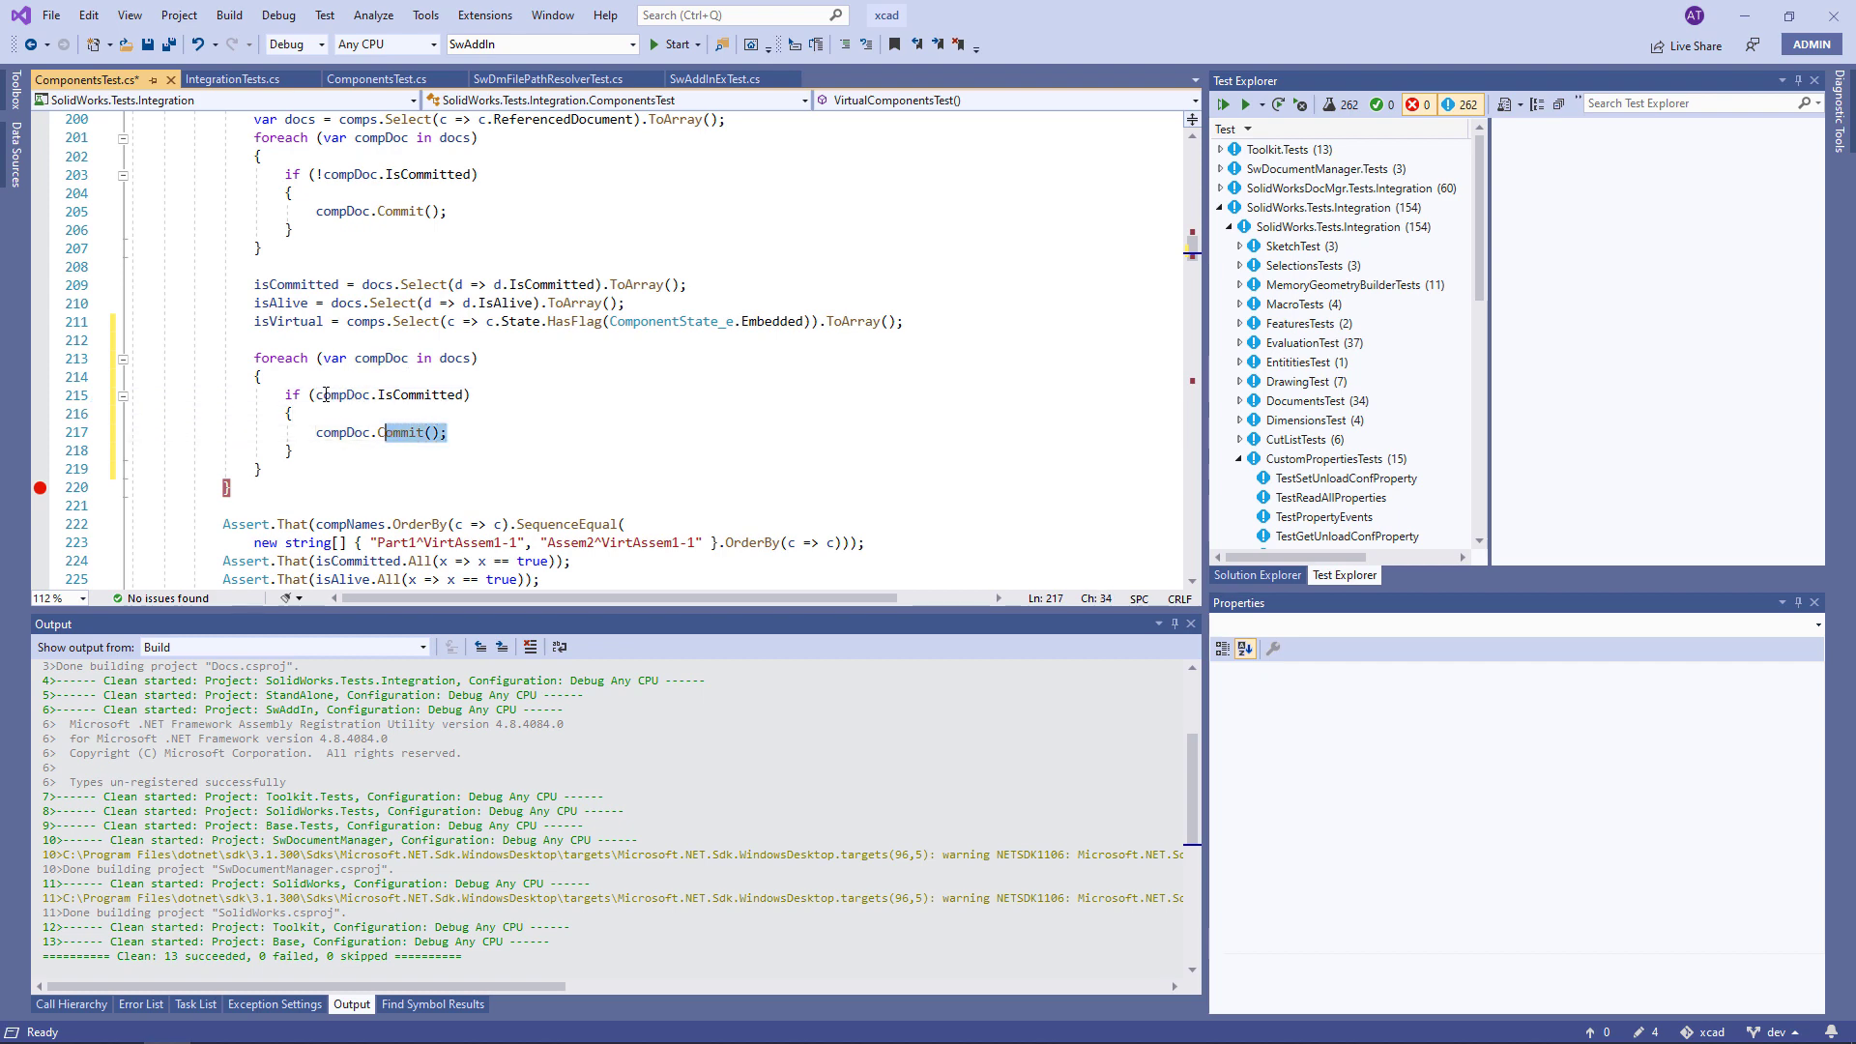
type("Close(")
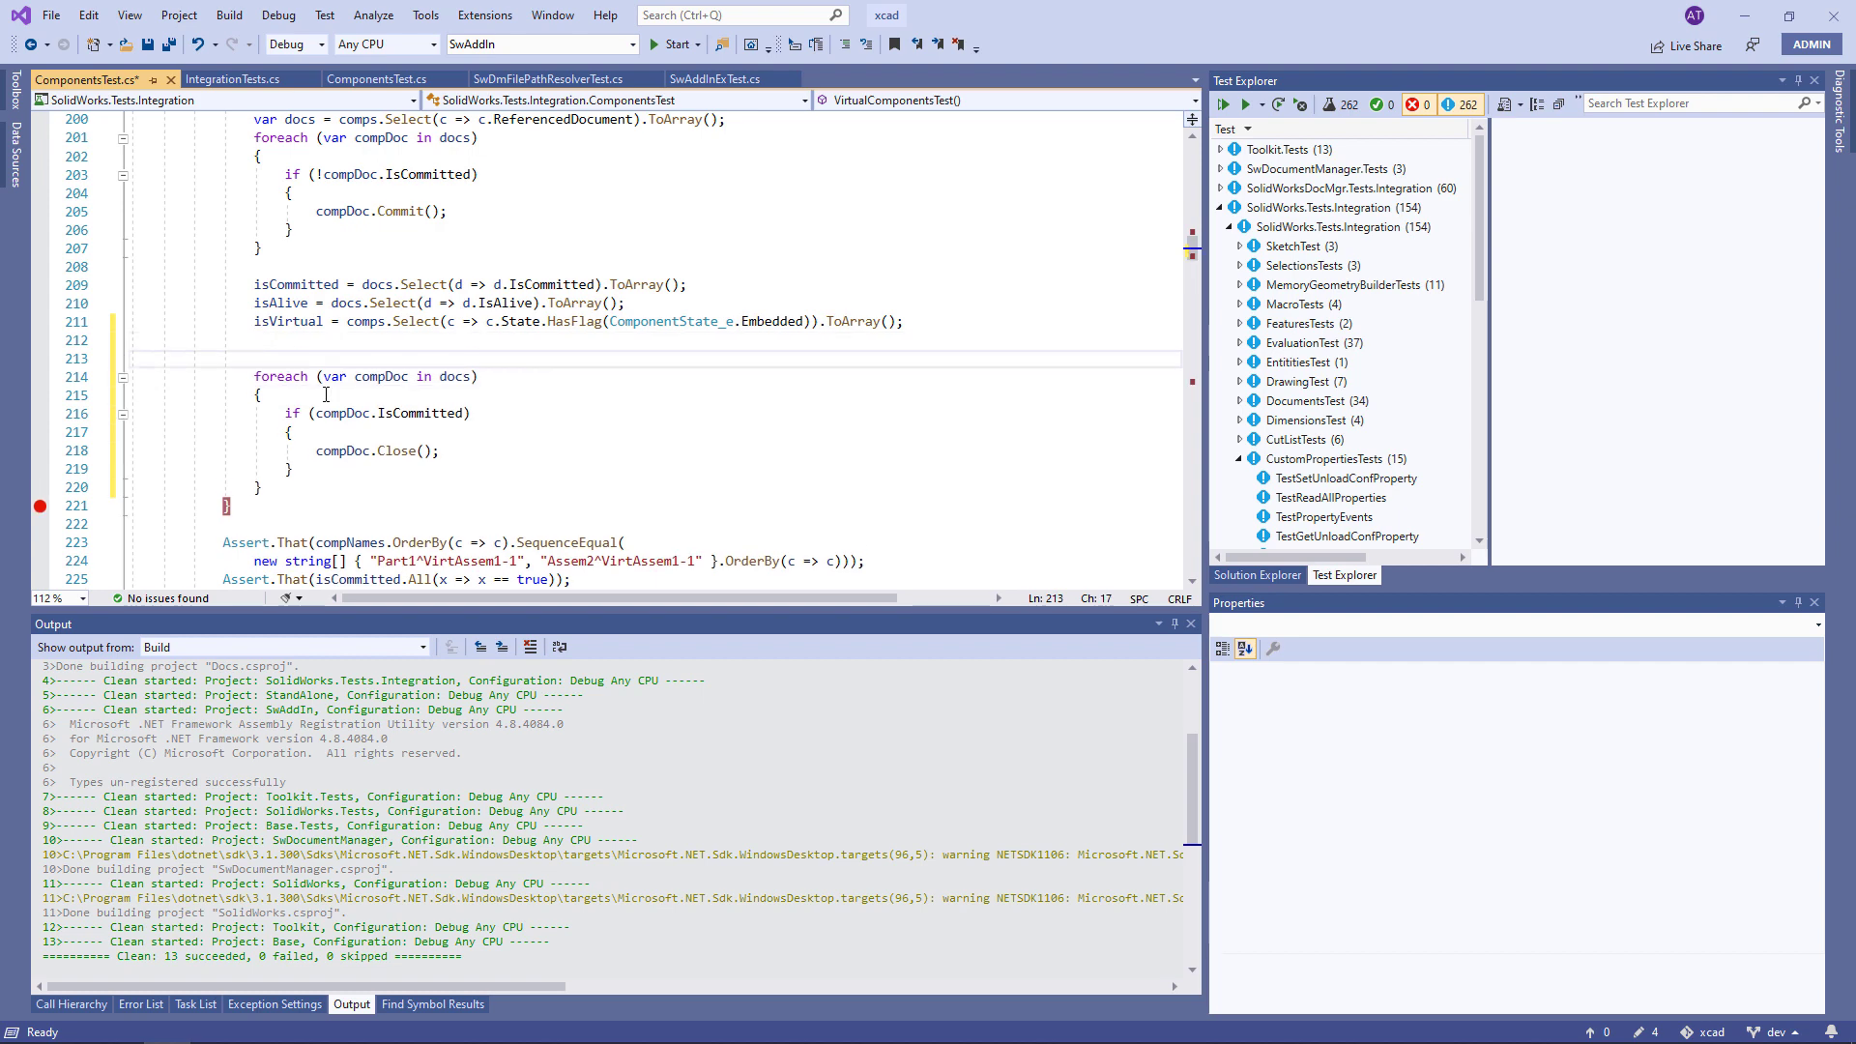
type("//SOLIDWORKS 2022 is crashingn if assembly of the virtual component is closed while")
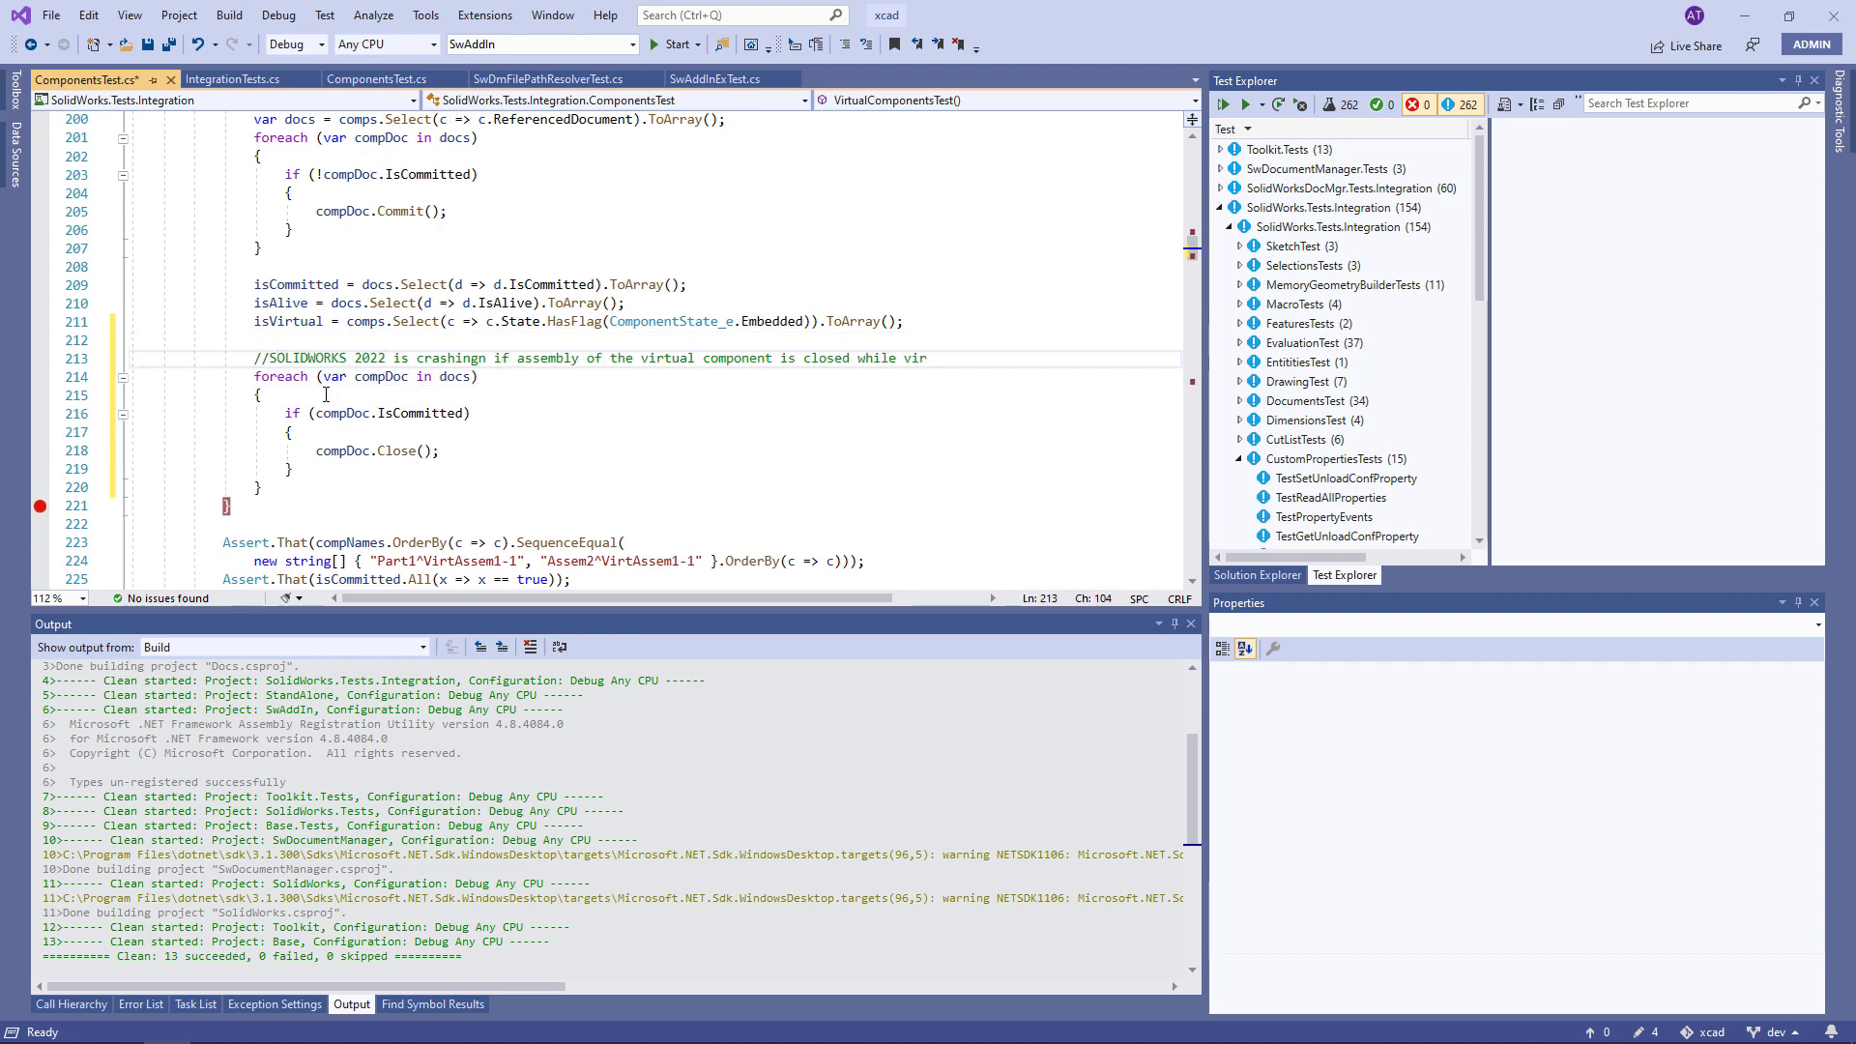
type("virtual component is opened in its own window")
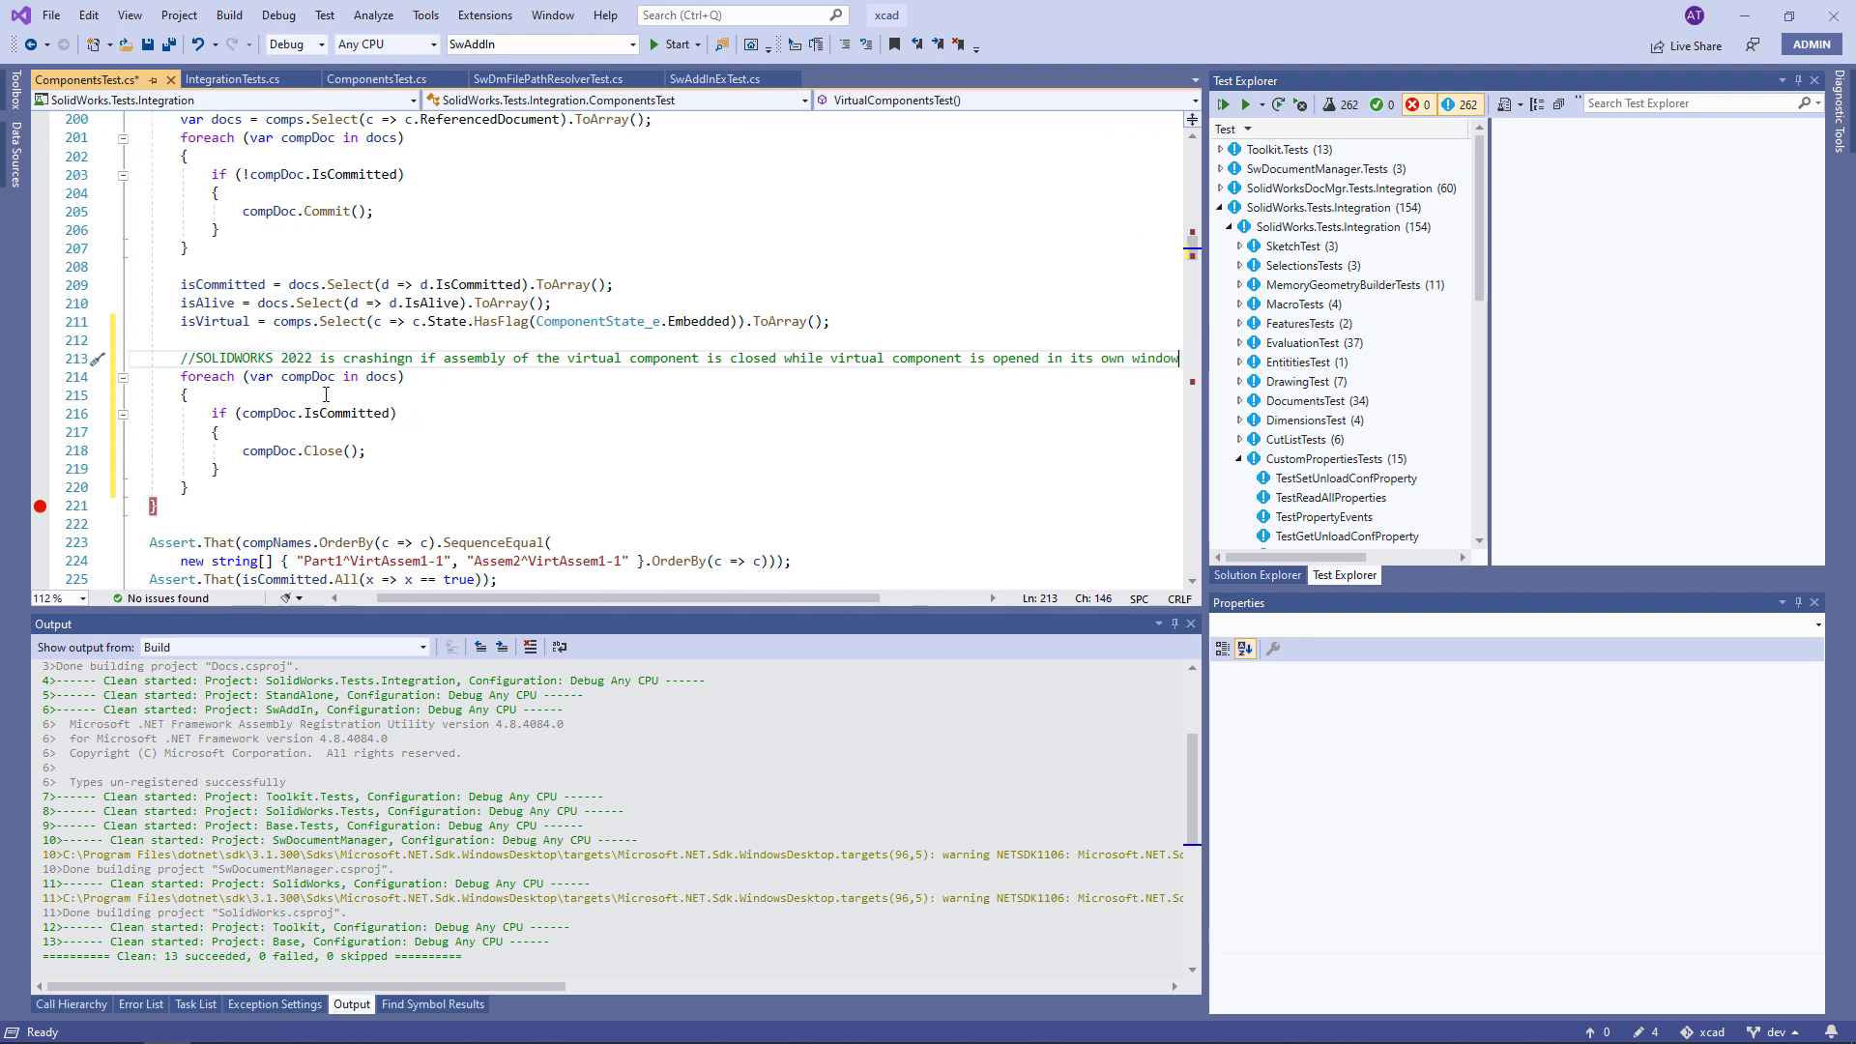
key("ctrl+s")
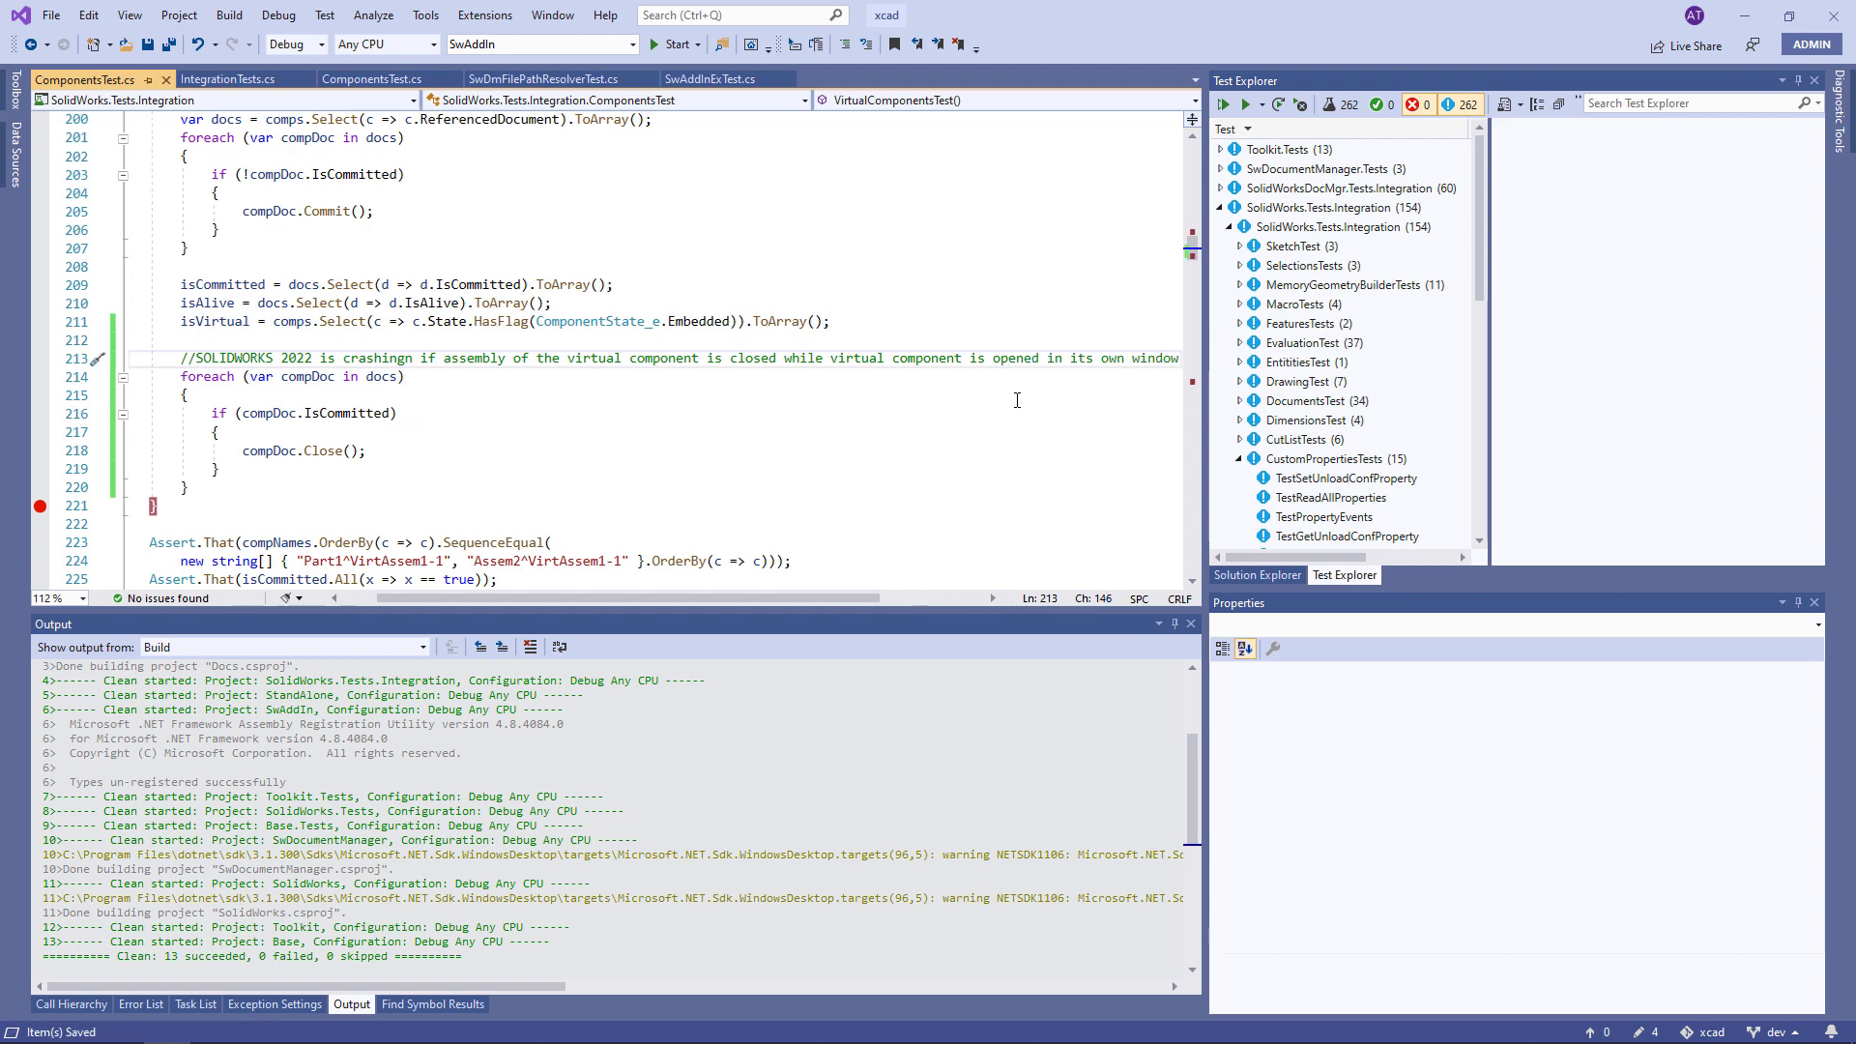
scroll("down", 3)
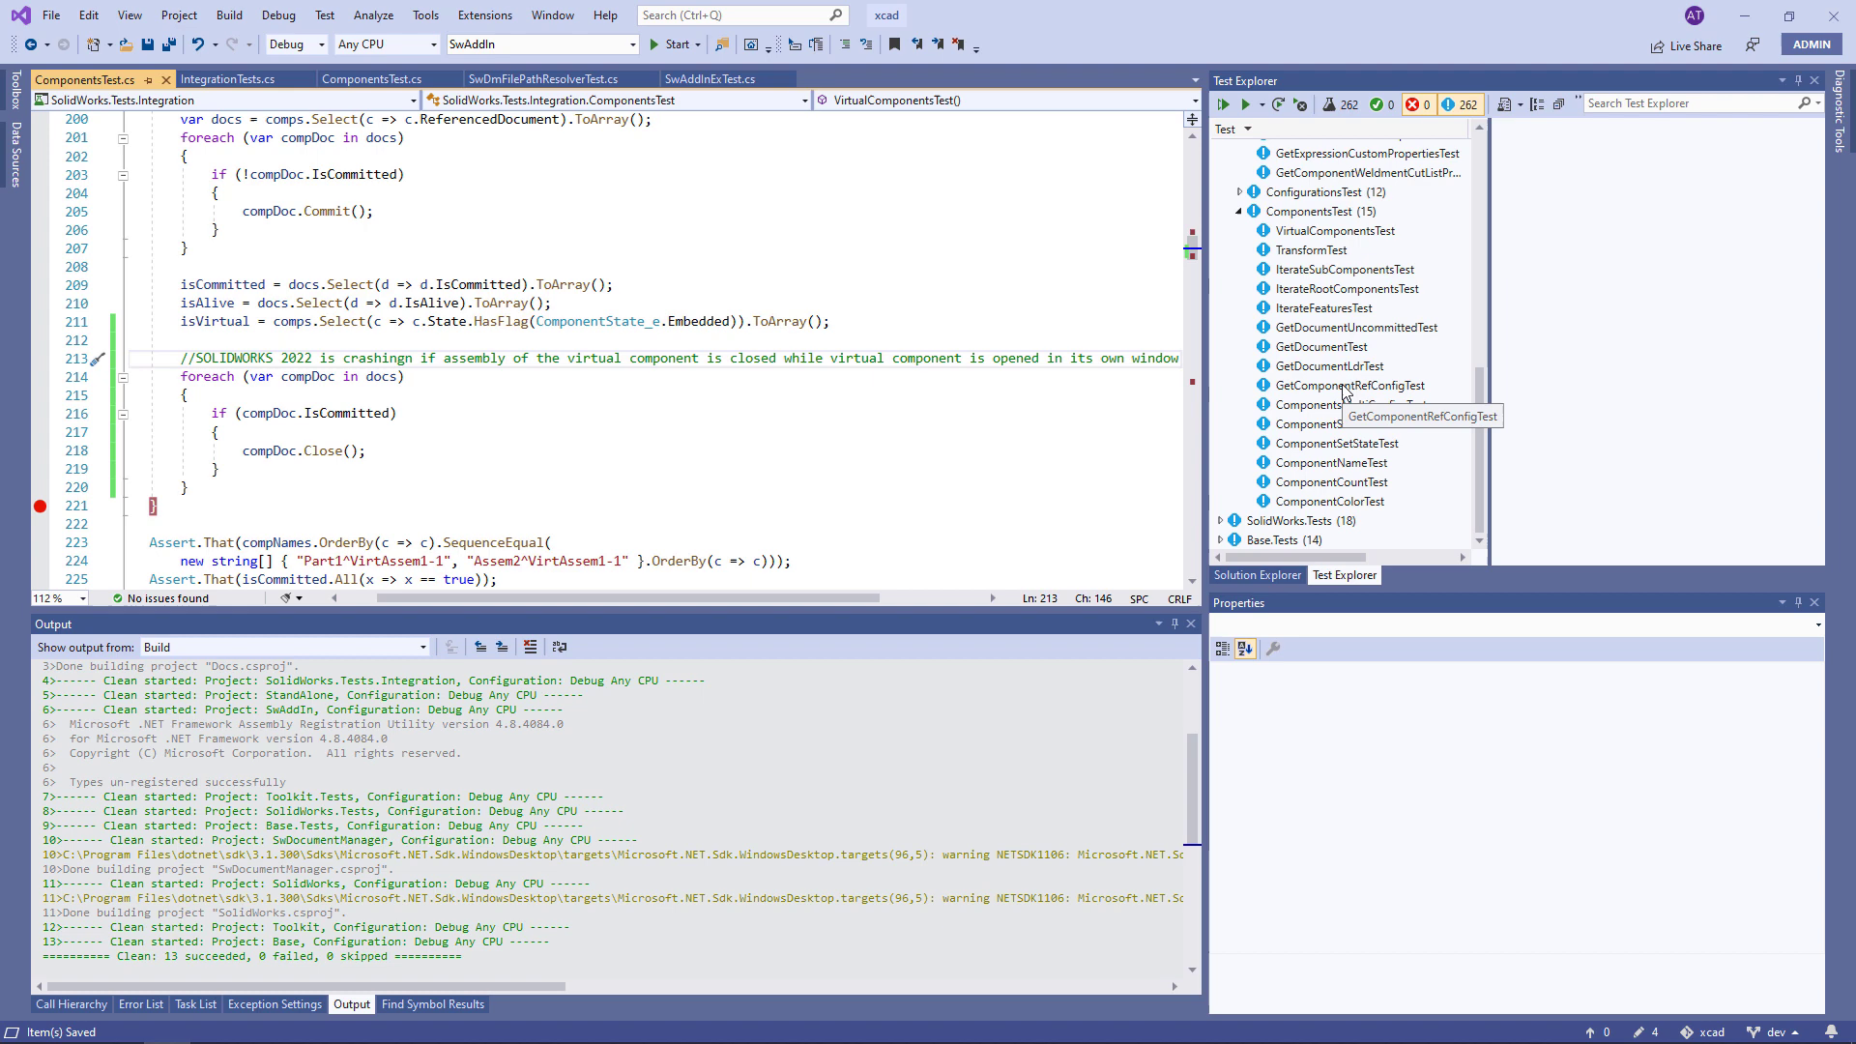
Step: Run VirtualComponentsTest (passes) and GetWeldmentCutListPropertiesTest (fails), then open the failing test's source
left_click(1338, 230)
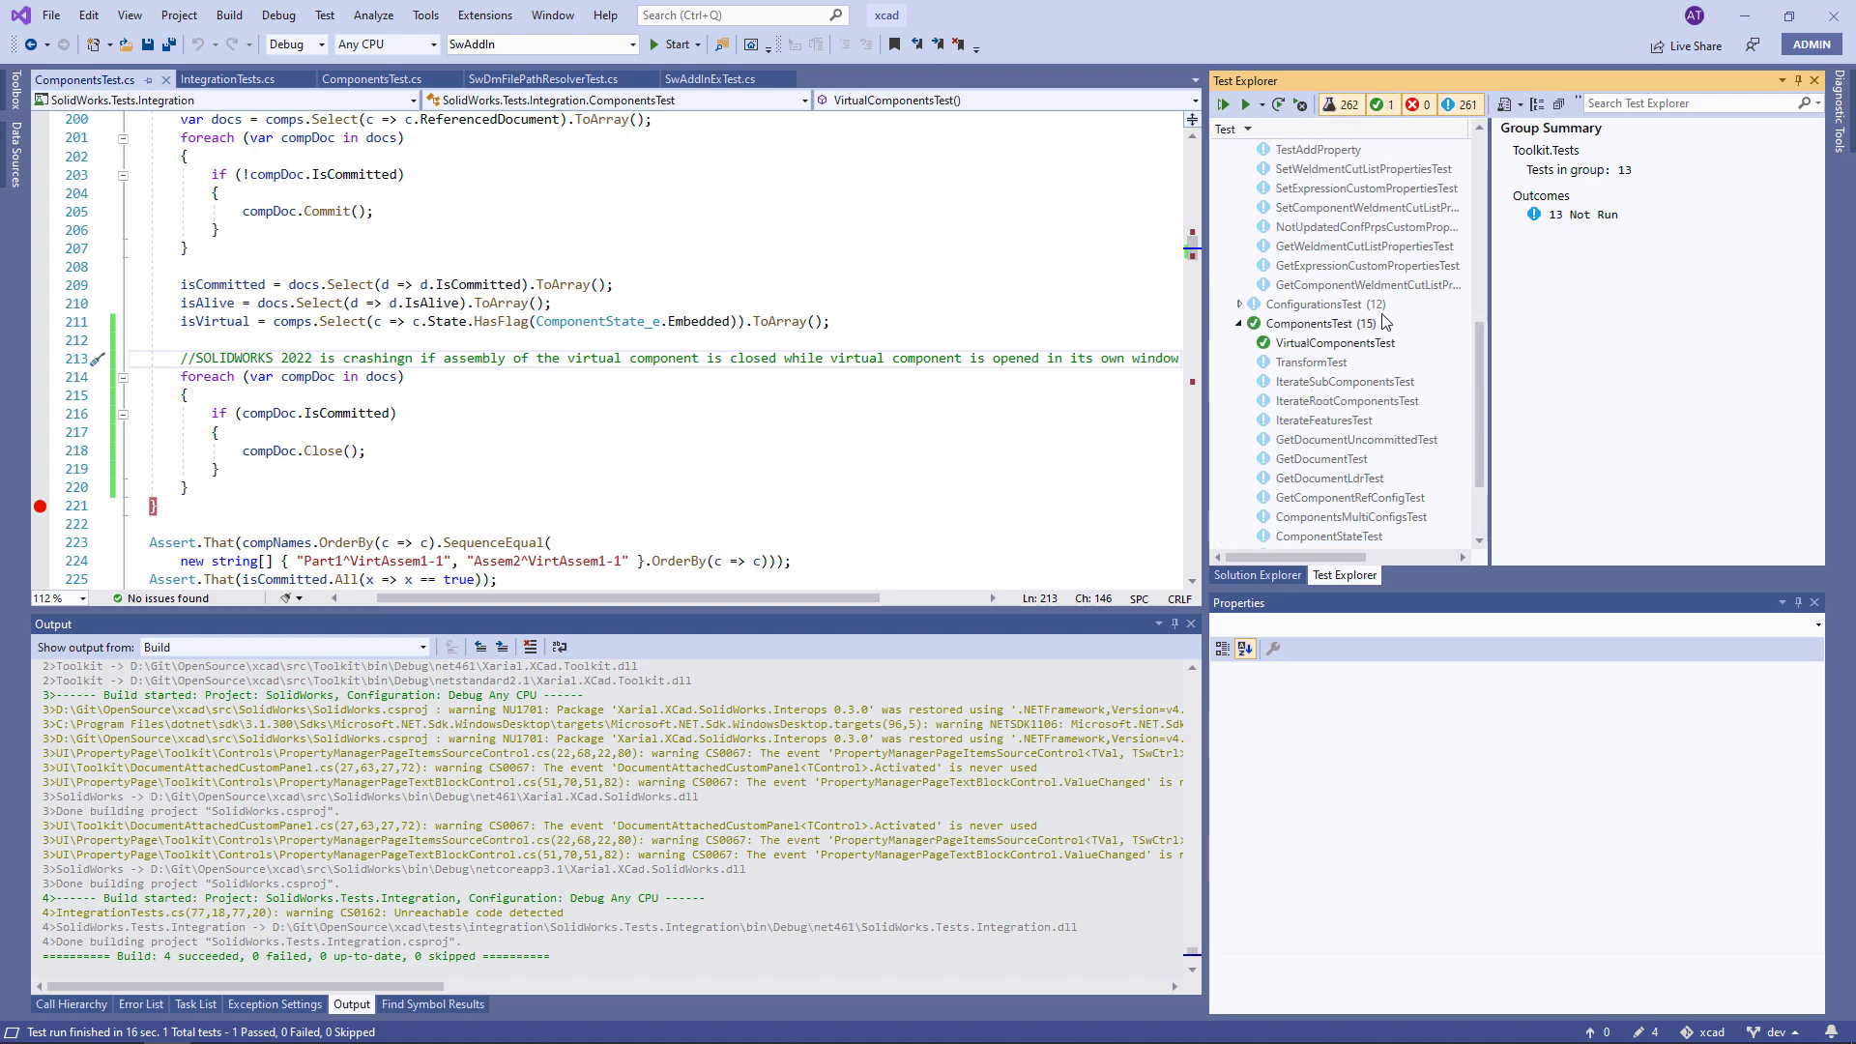
scroll("up", 3)
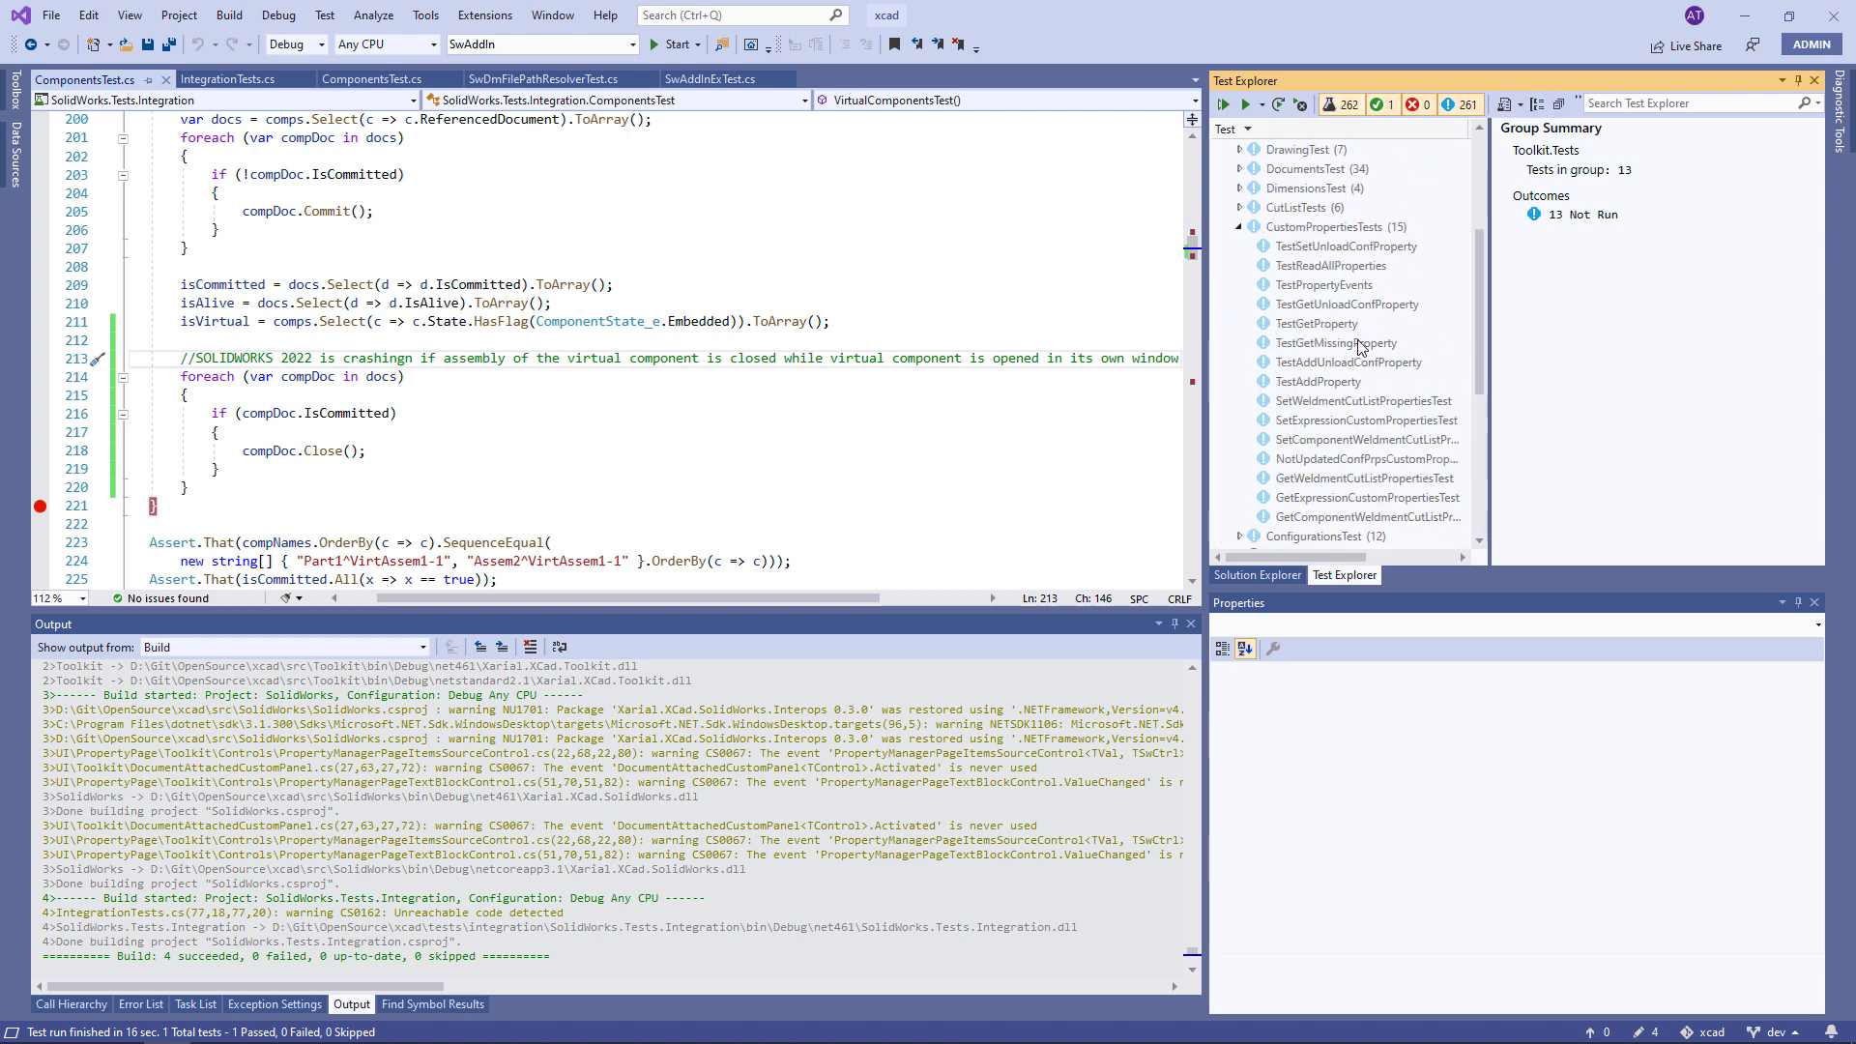
mouse_move(1361, 491)
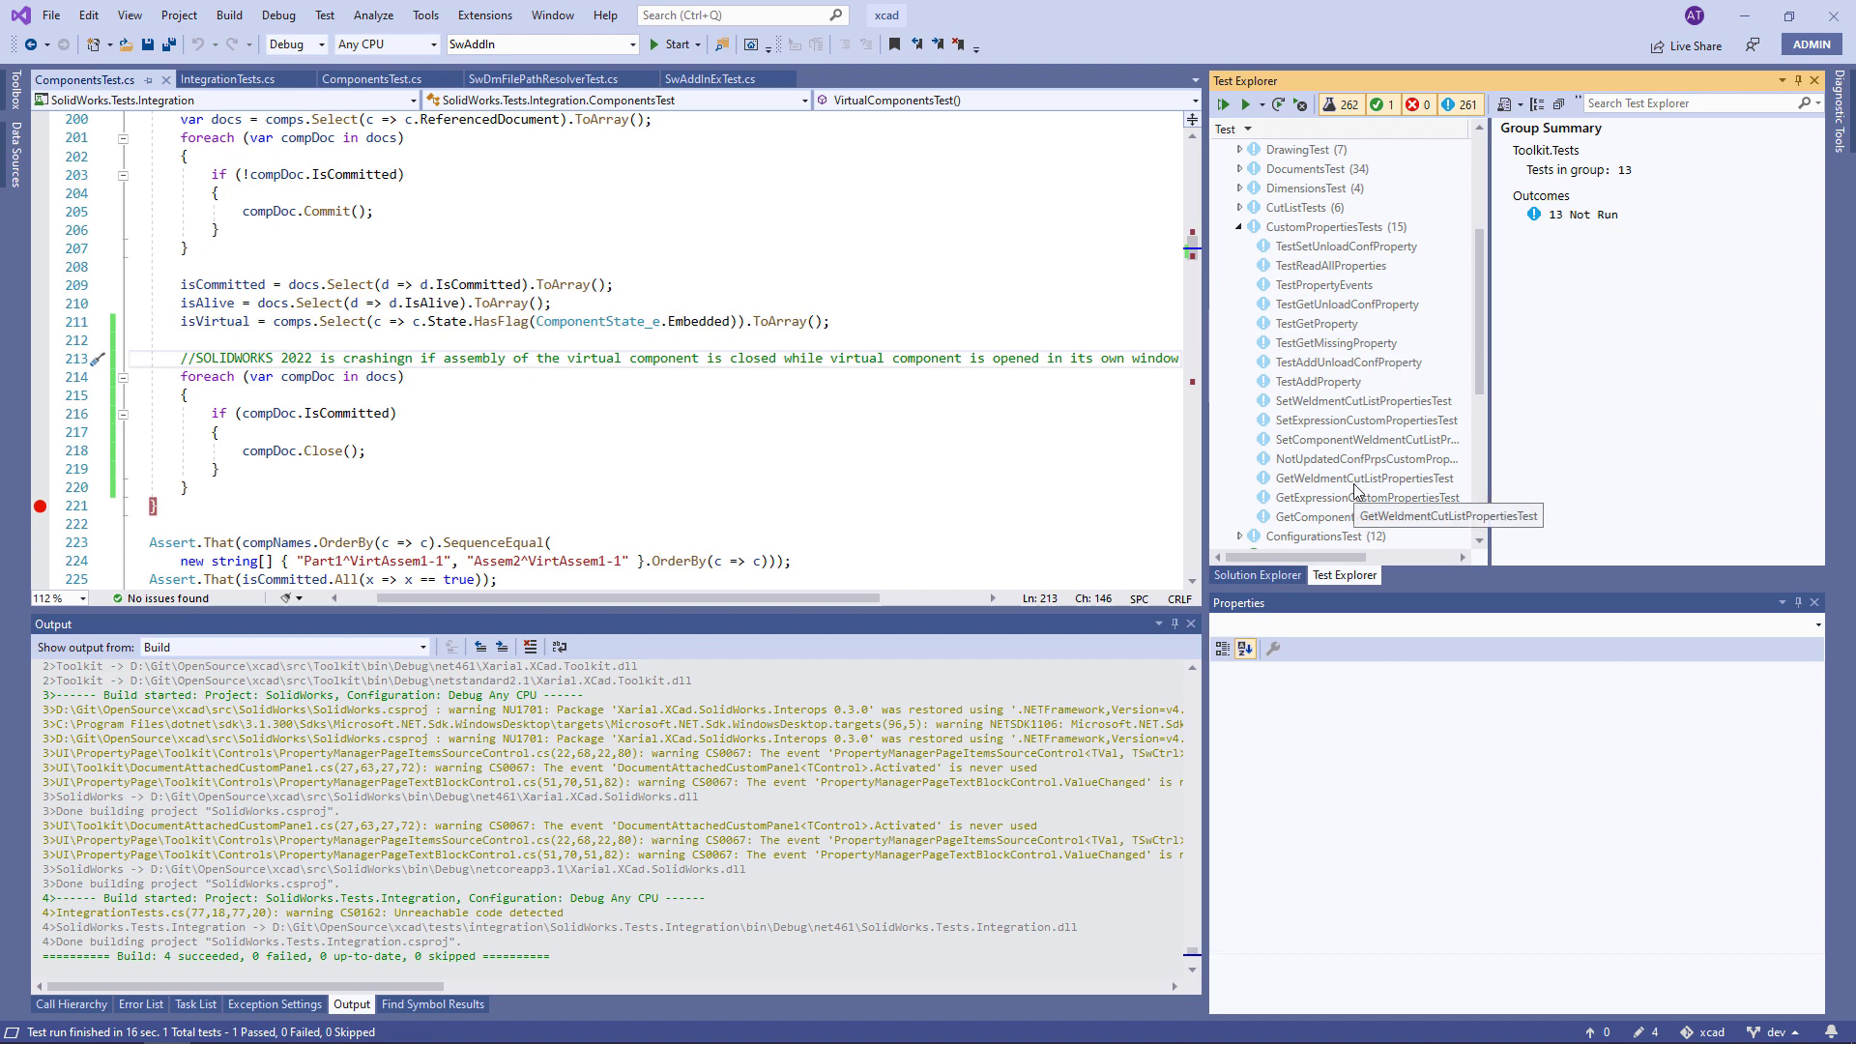
right_click(1362, 478)
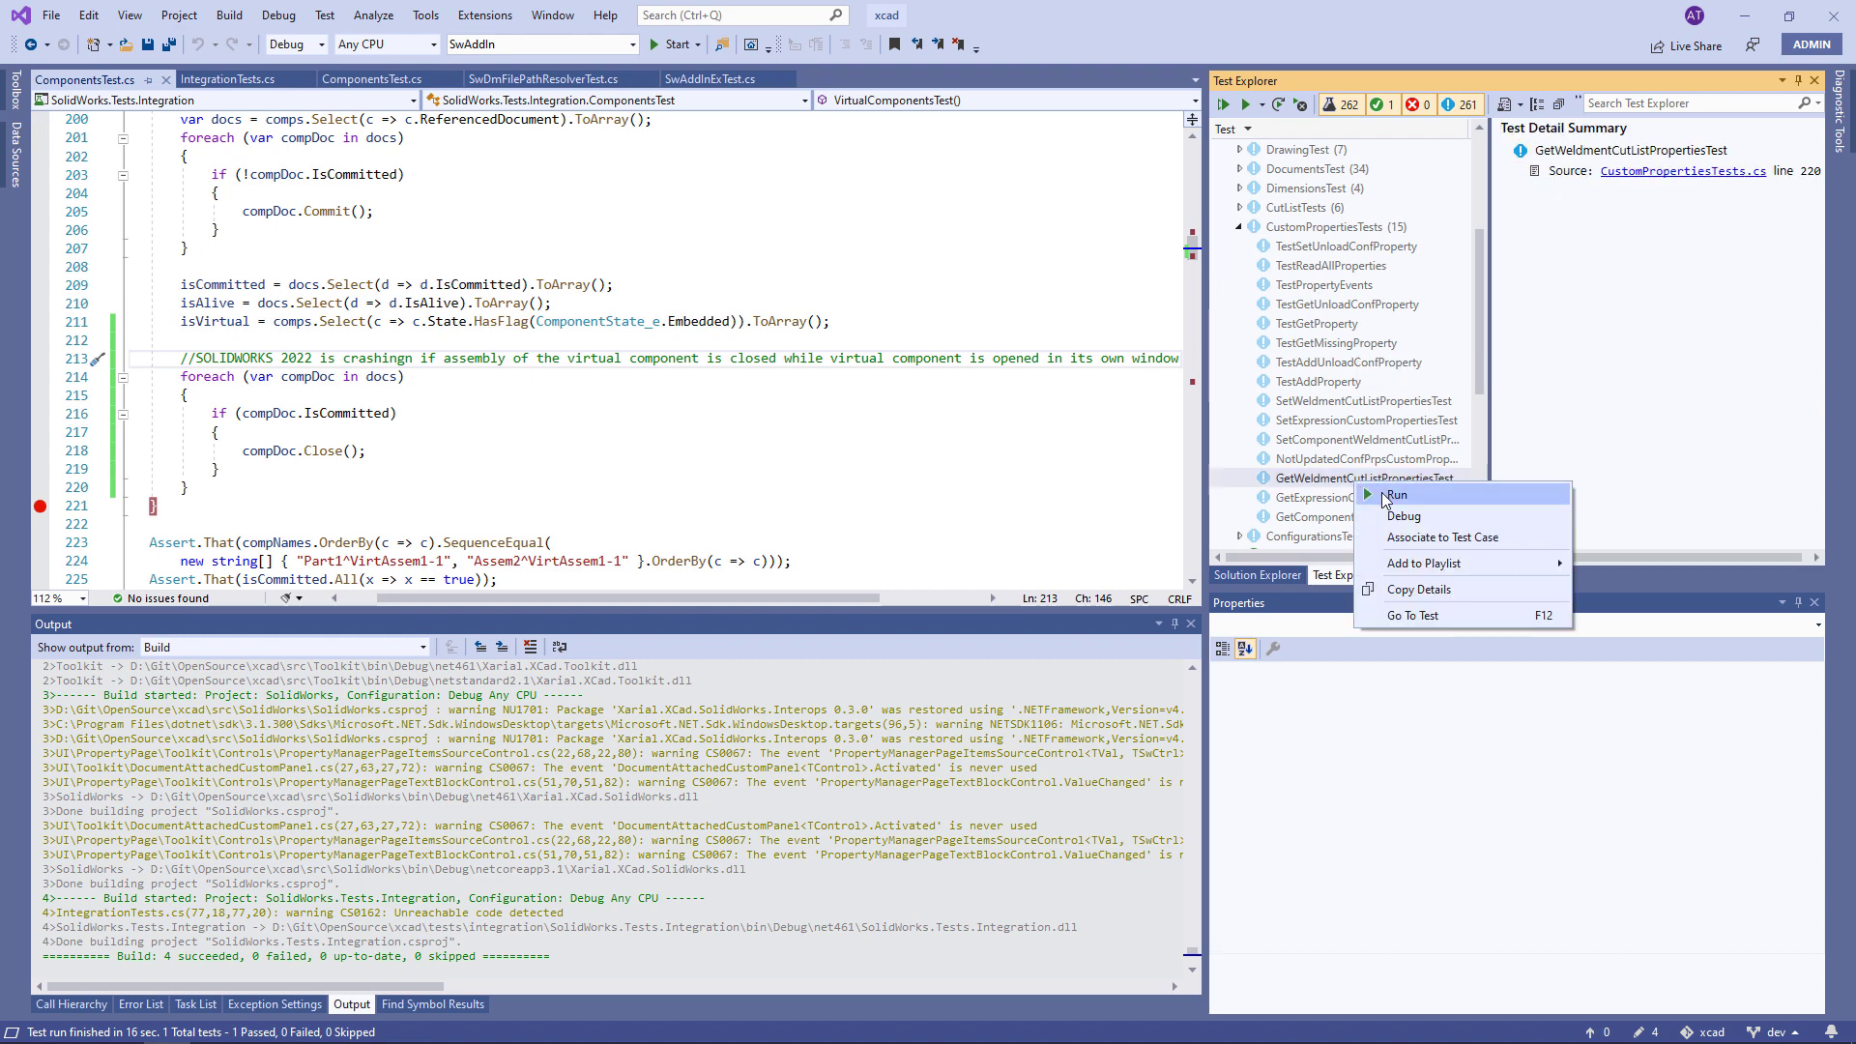
left_click(1397, 495)
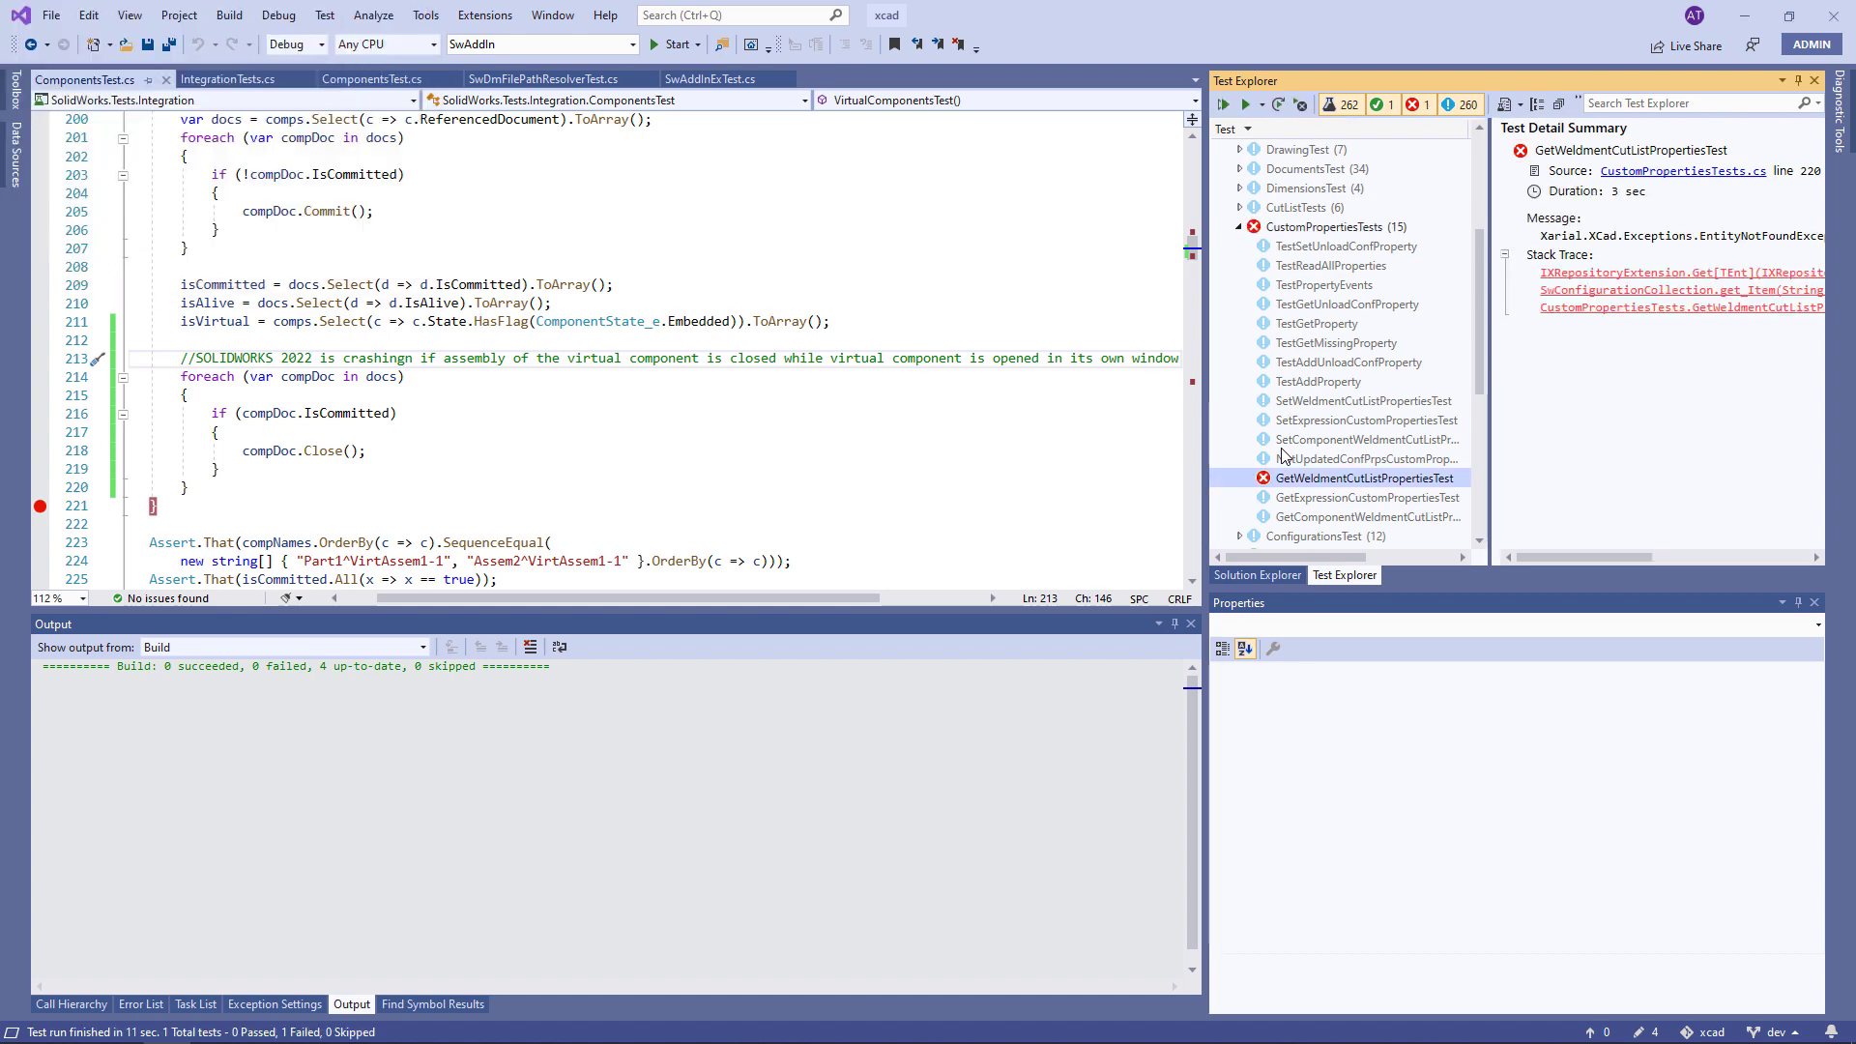
right_click(1362, 477)
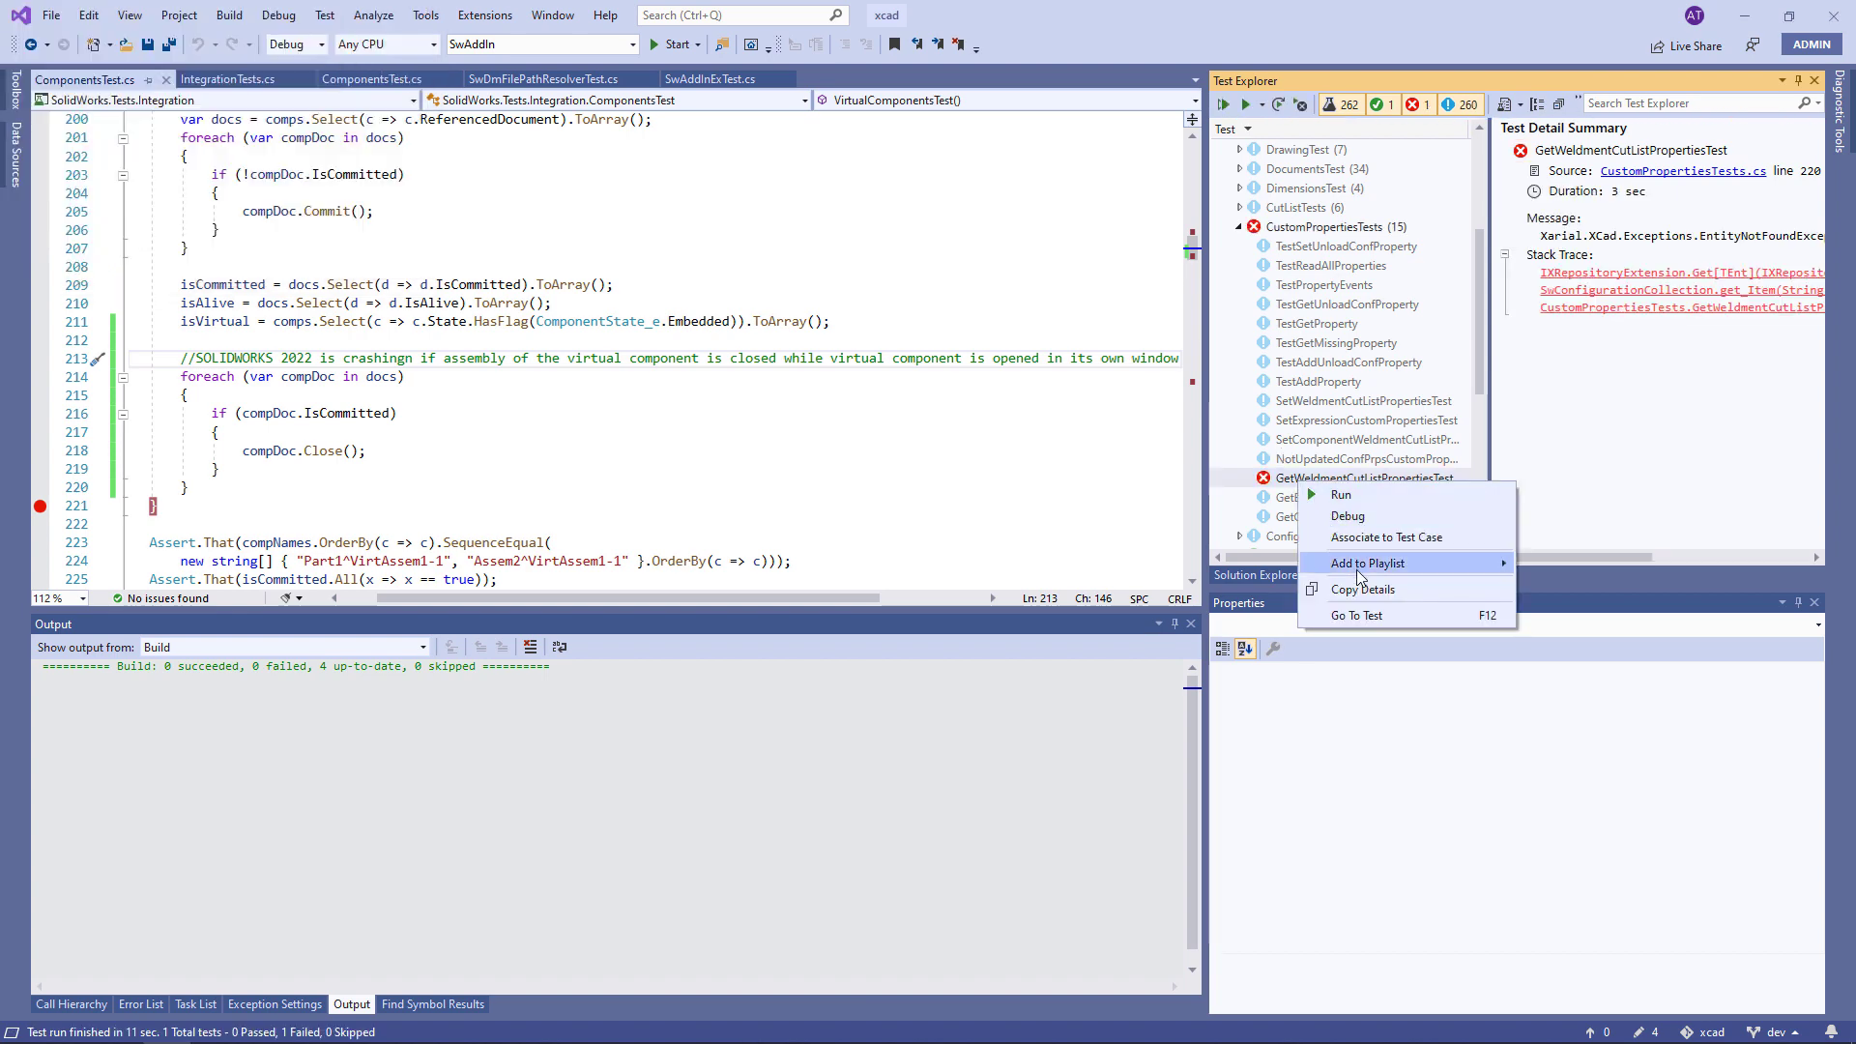
left_click(1357, 615)
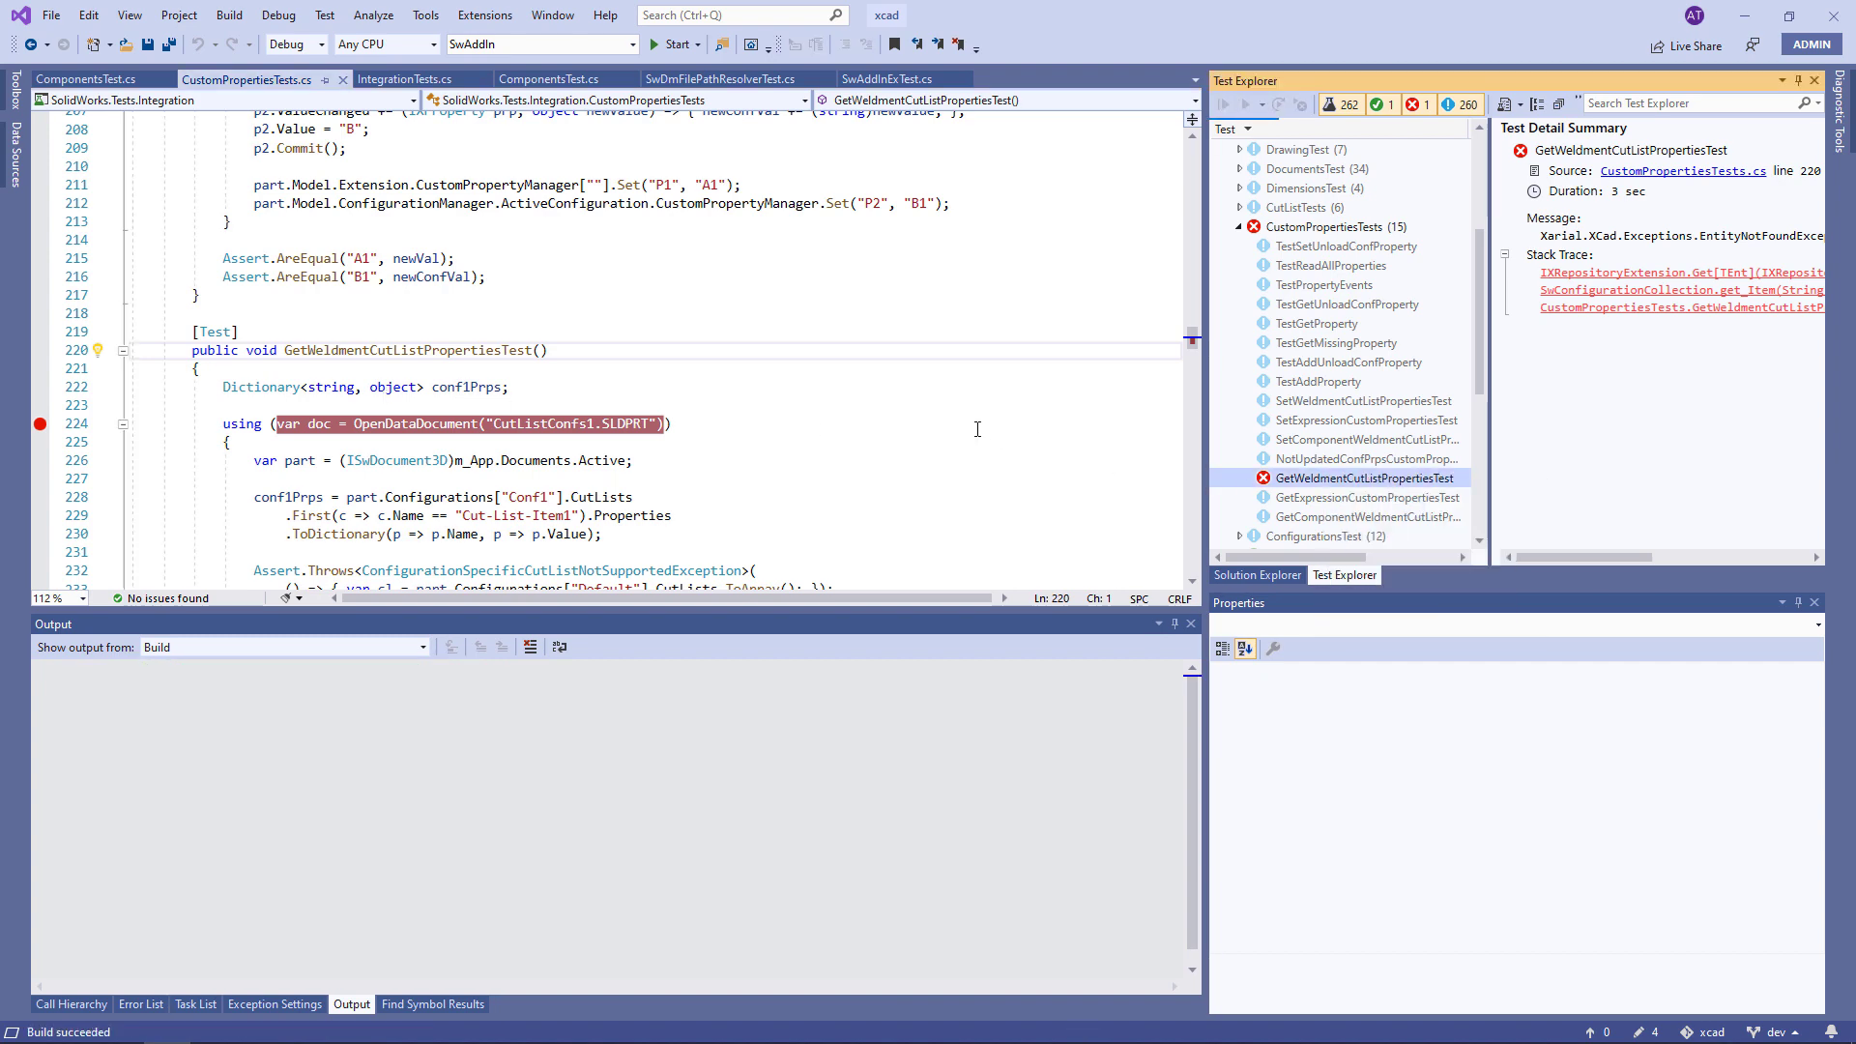
Step: Debug to inspect configuration names in Watch 1, then select configurations via StartsWith("Conf1") and StartsWith("Default")
left_click(668, 44)
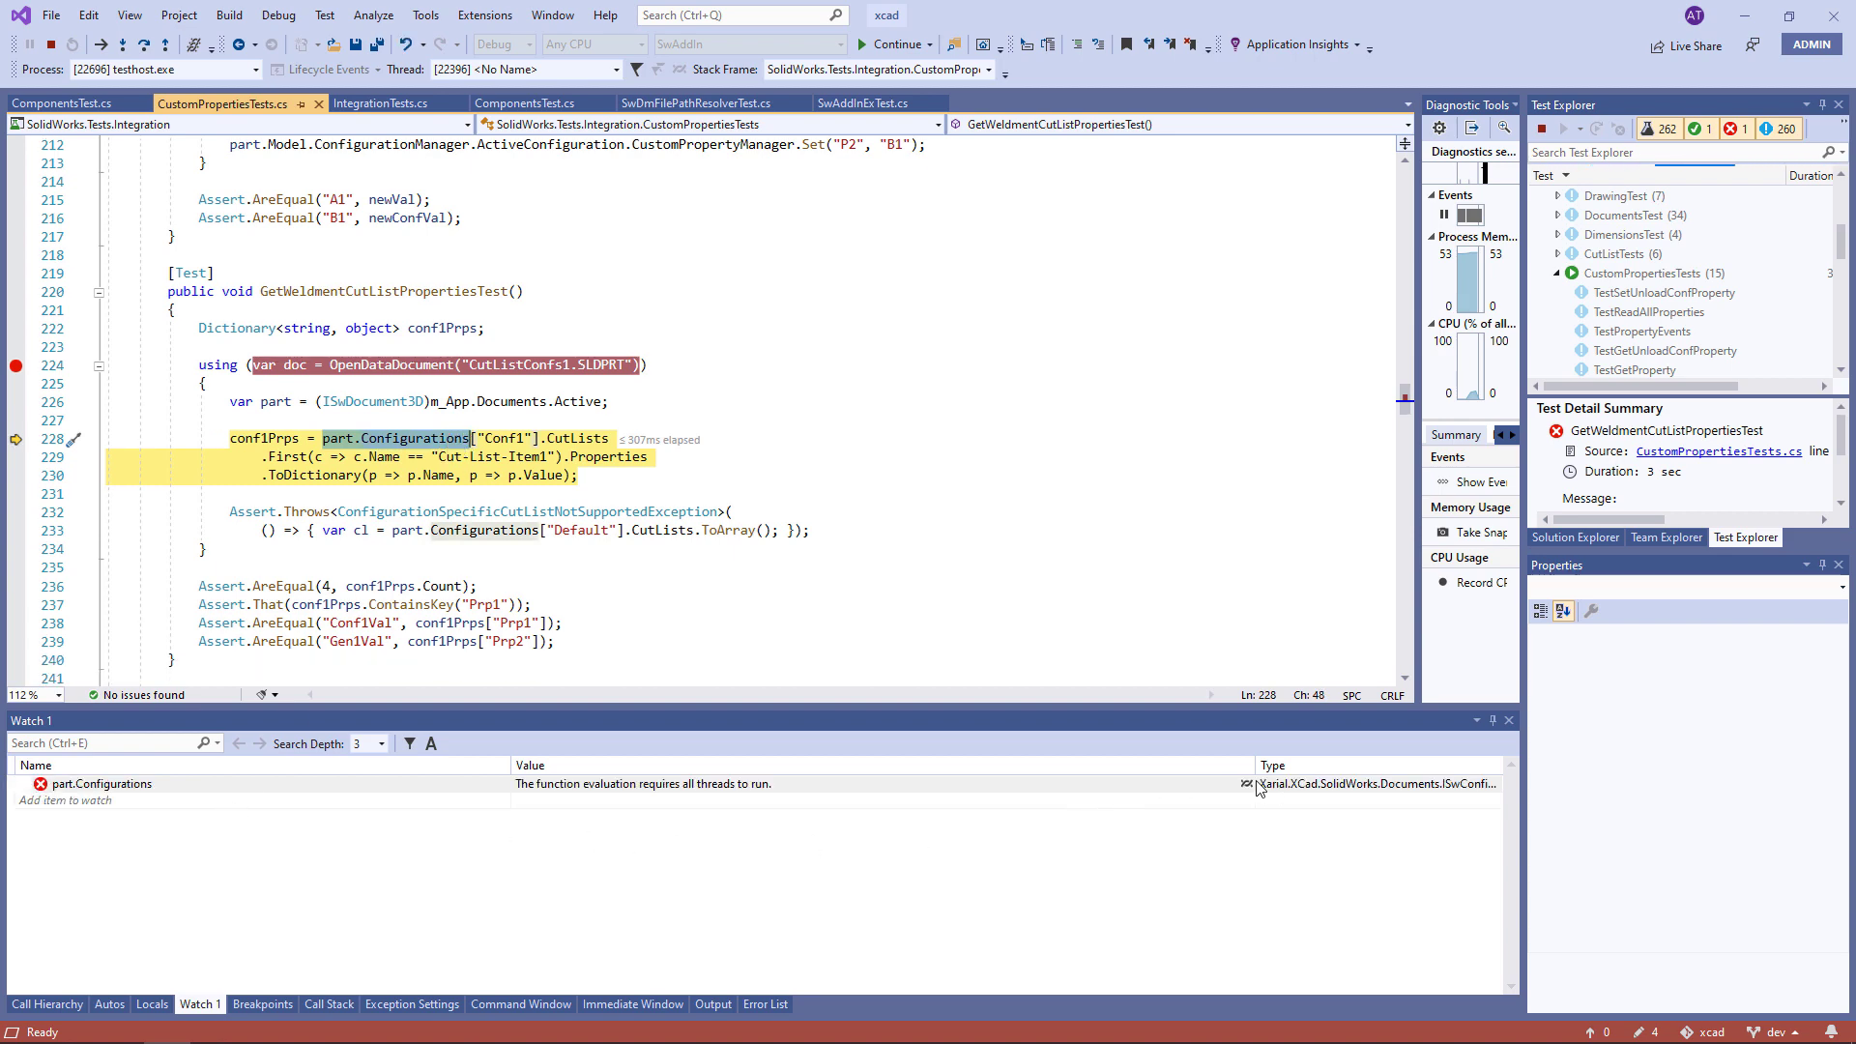
left_click(23, 784)
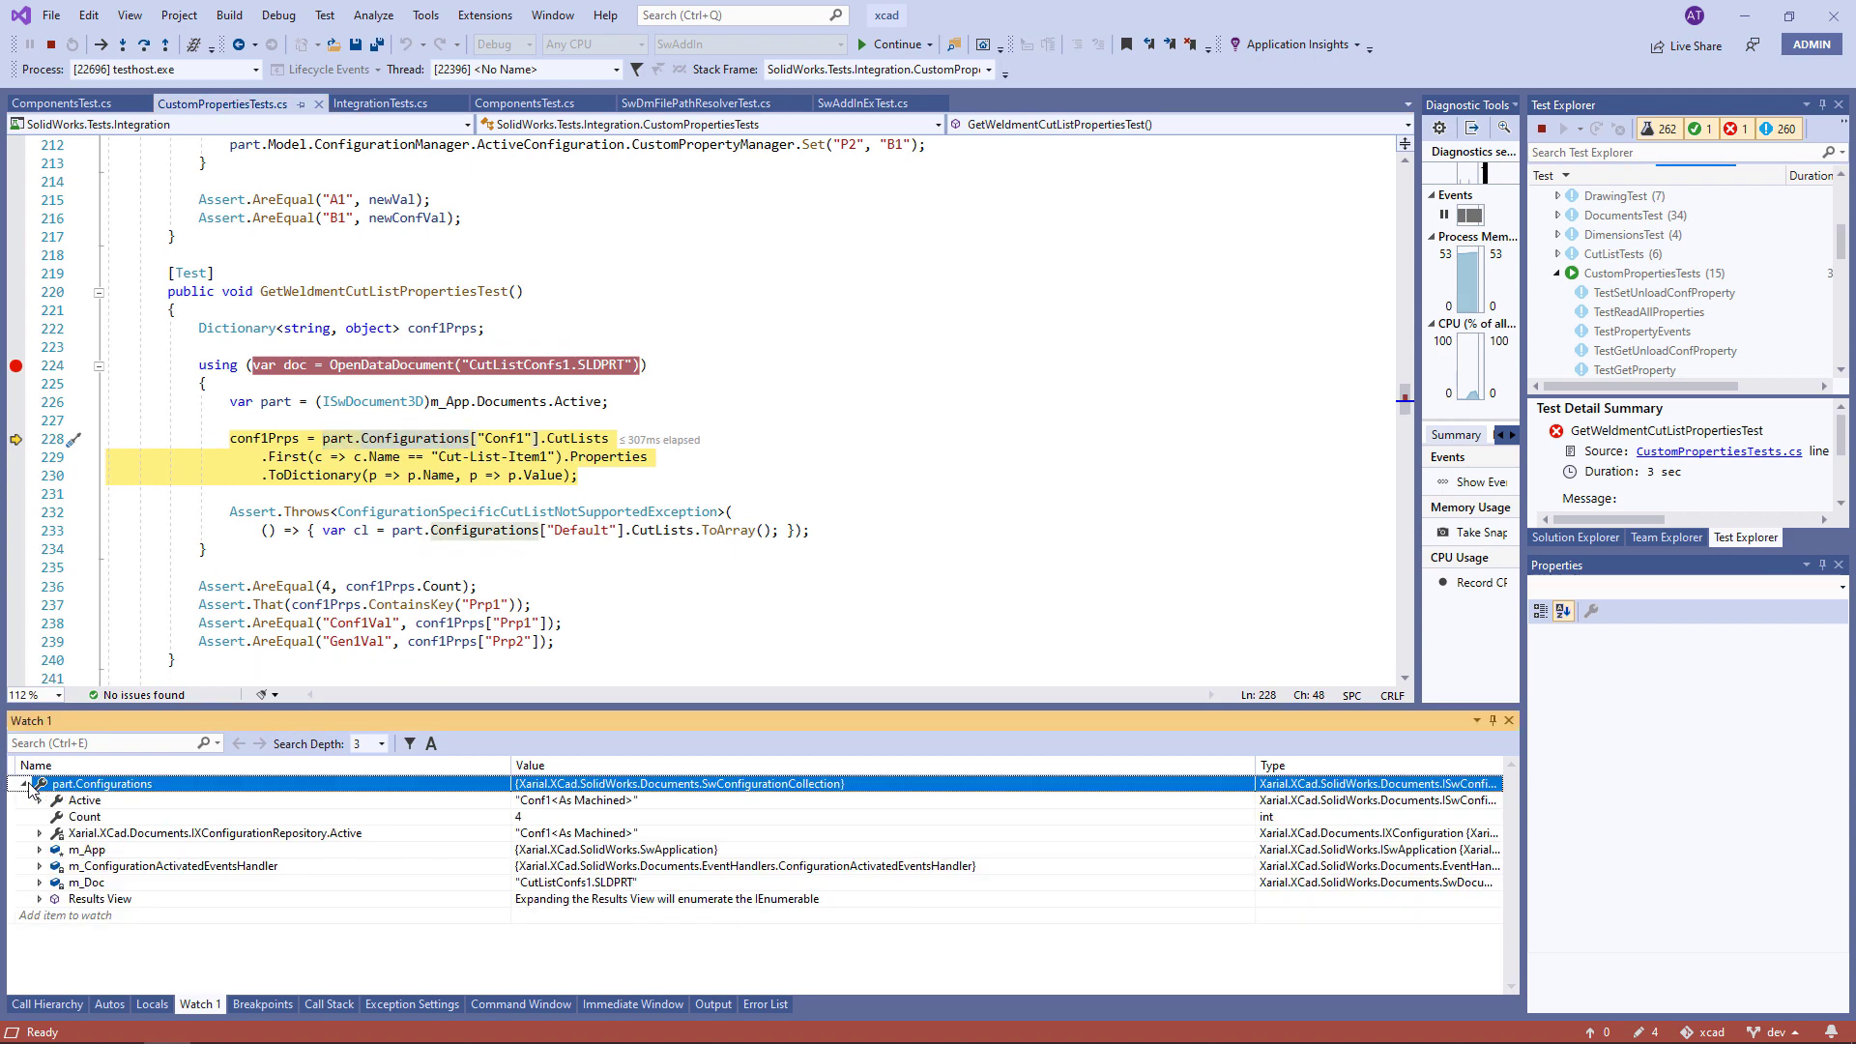
left_click(39, 898)
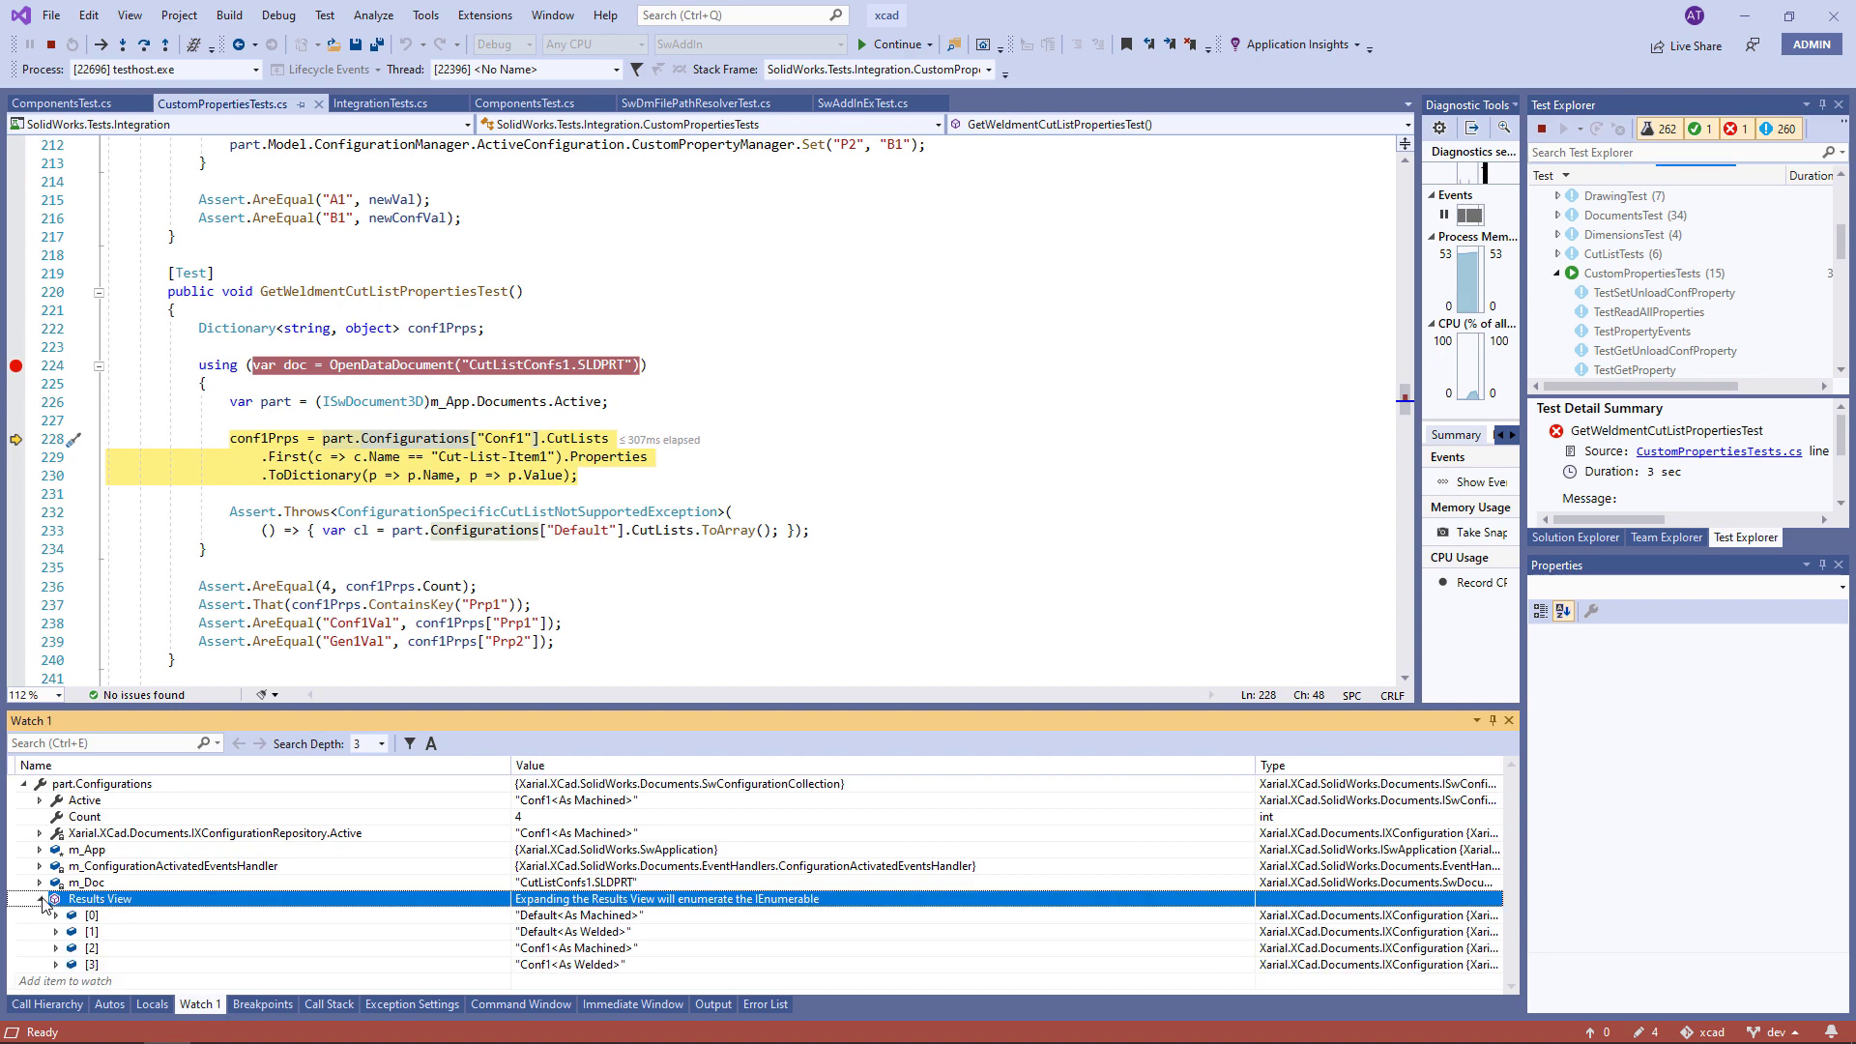
mouse_move(572, 897)
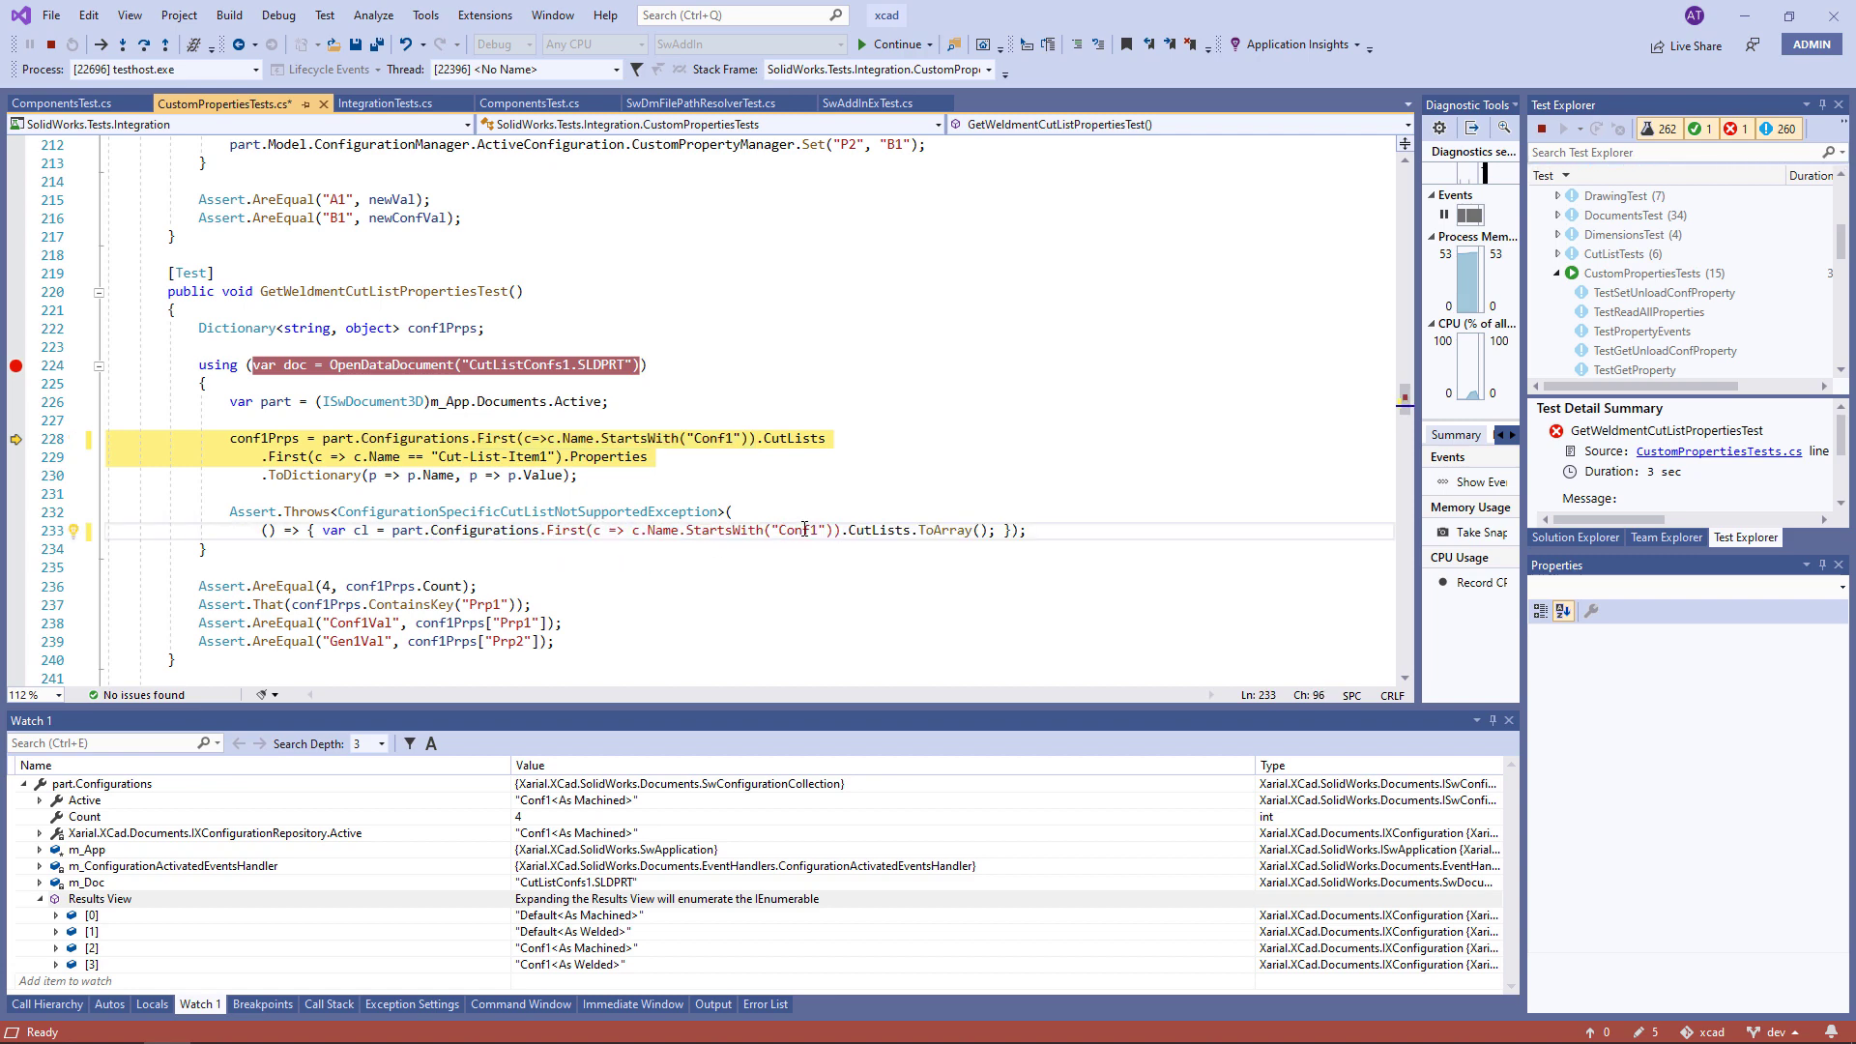
type("Default")
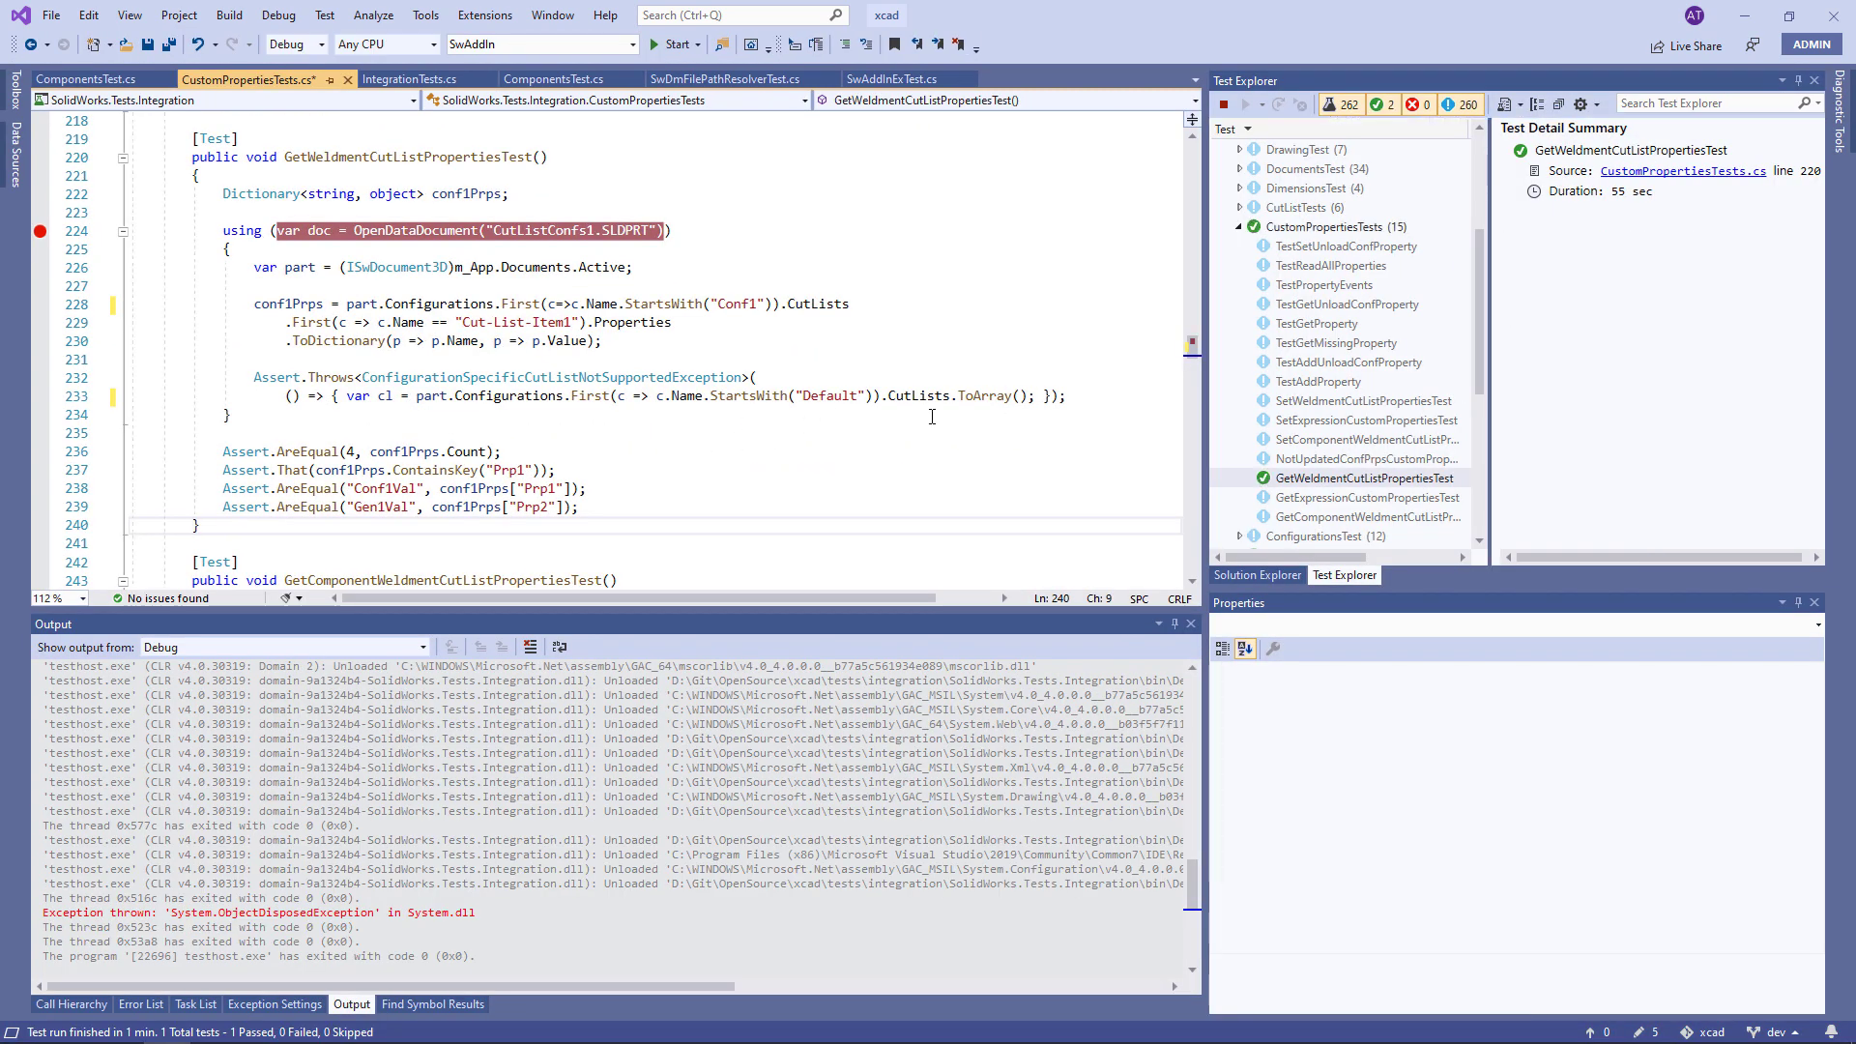
mouse_move(1373, 441)
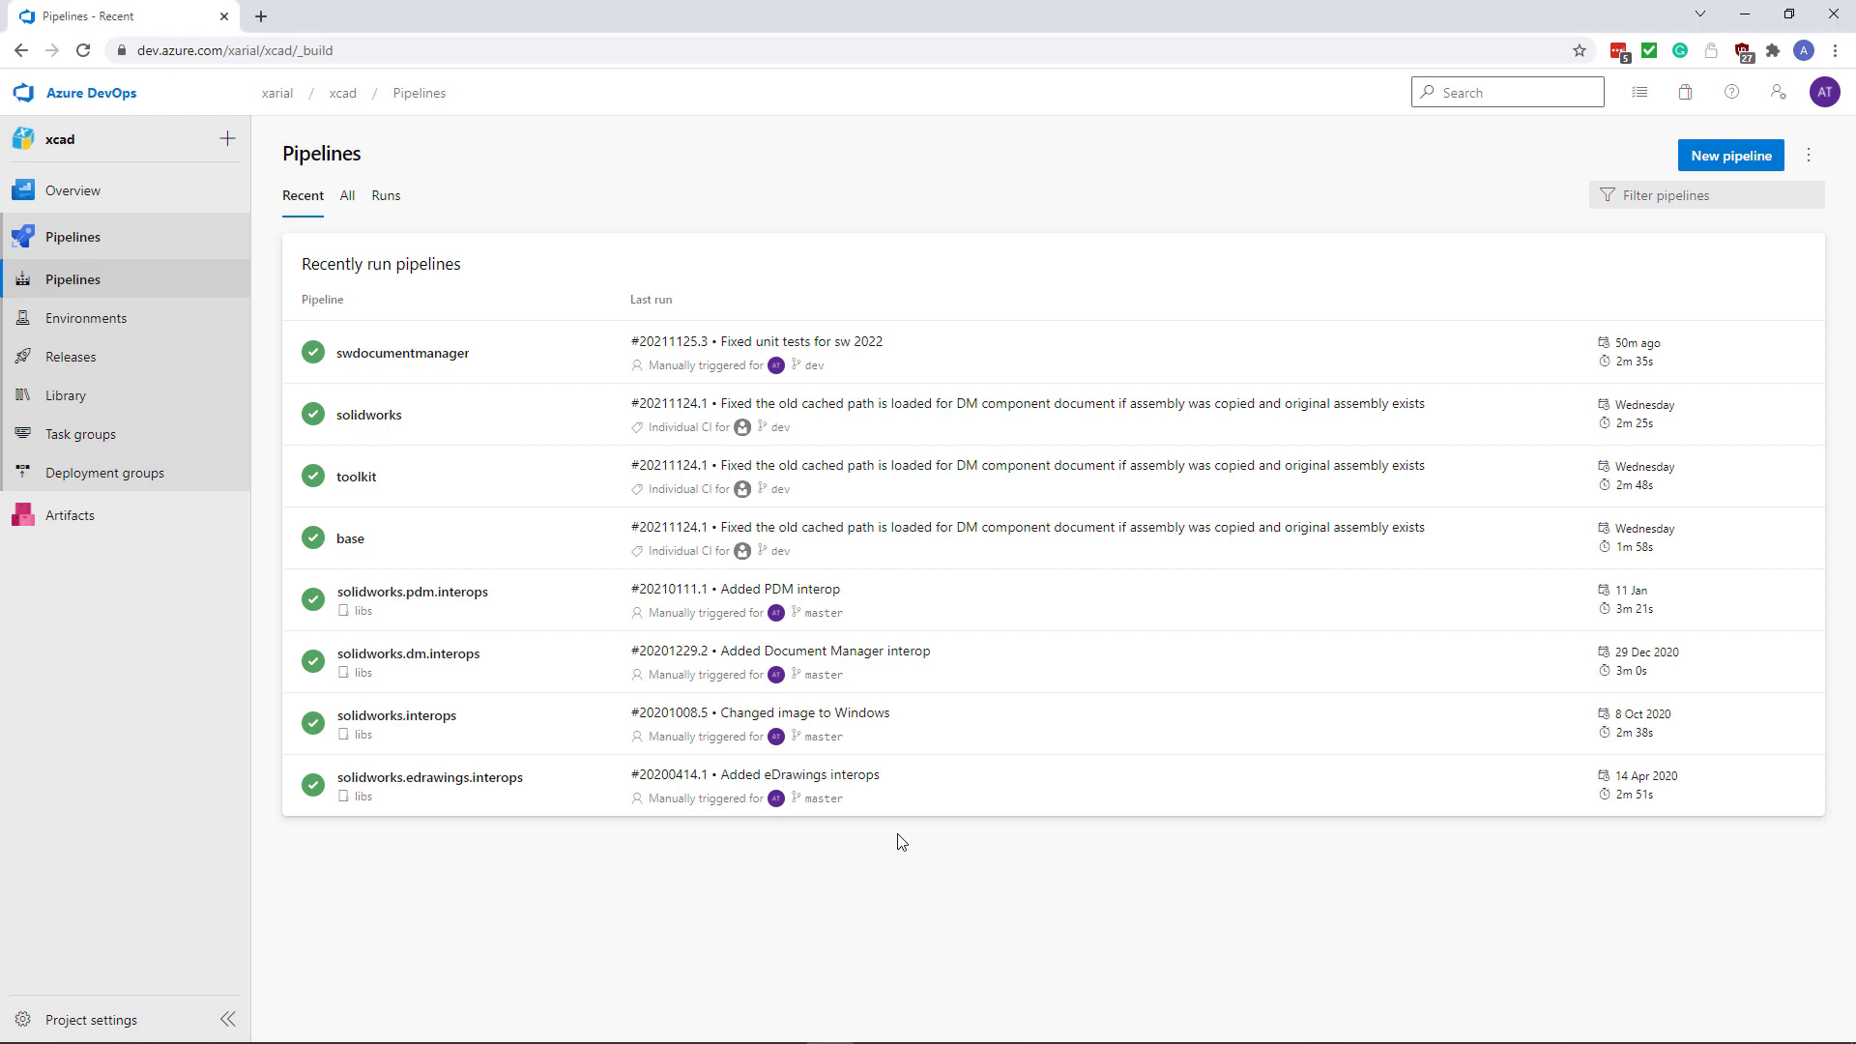
Step: Open solidworks pipeline run 20211124.1 and view its Build stage with 100% tests passed
left_click(369, 414)
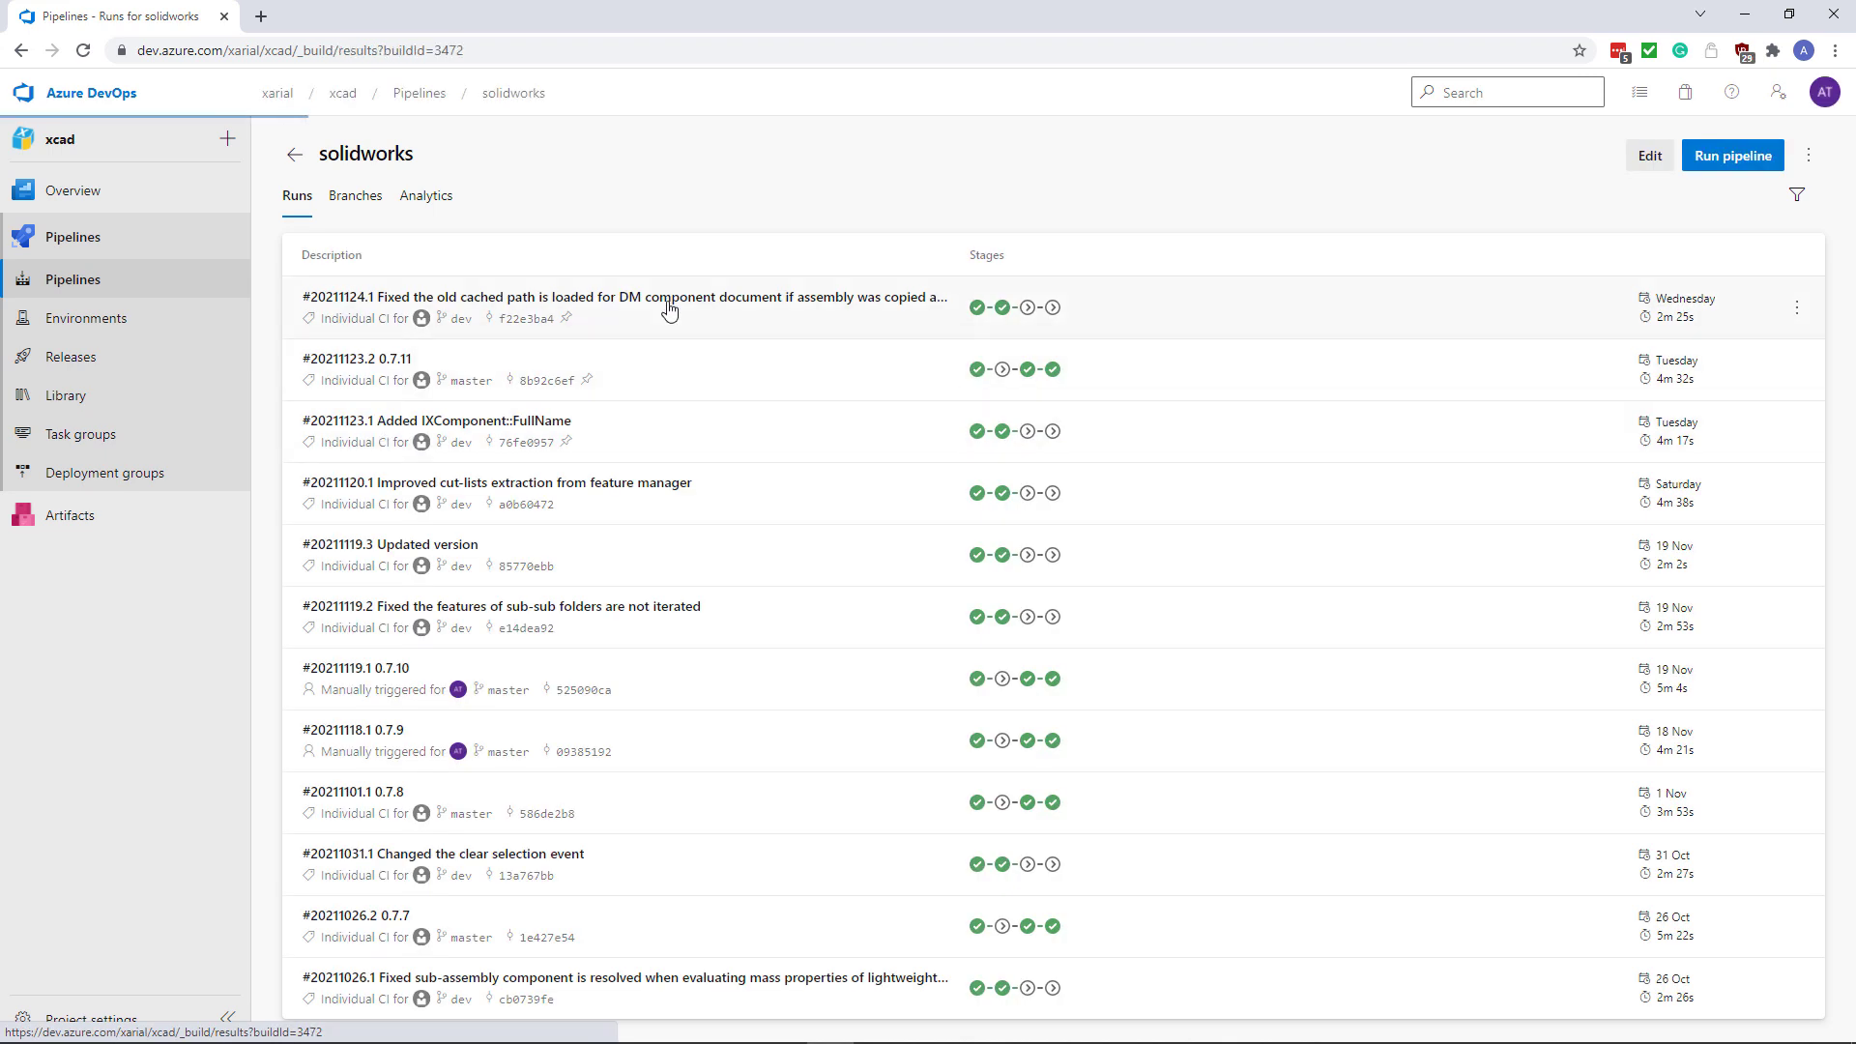
left_click(623, 297)
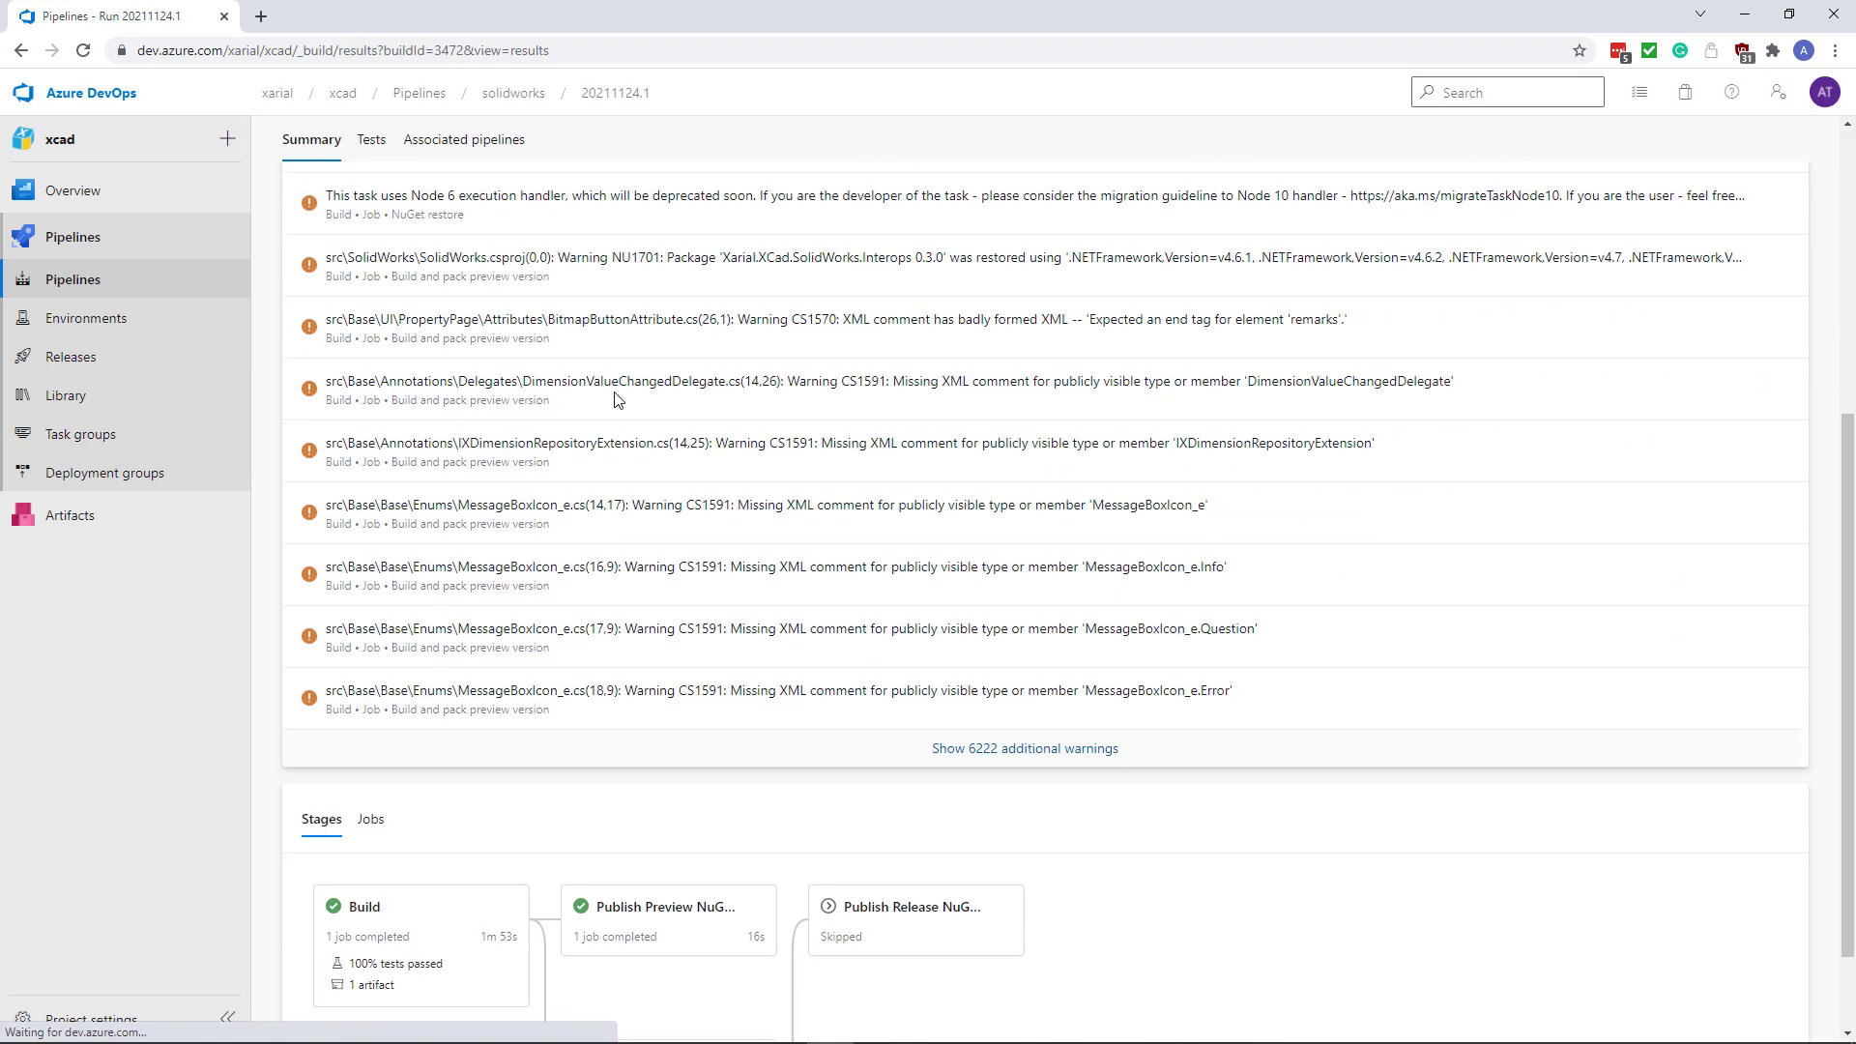
scroll("down", 3)
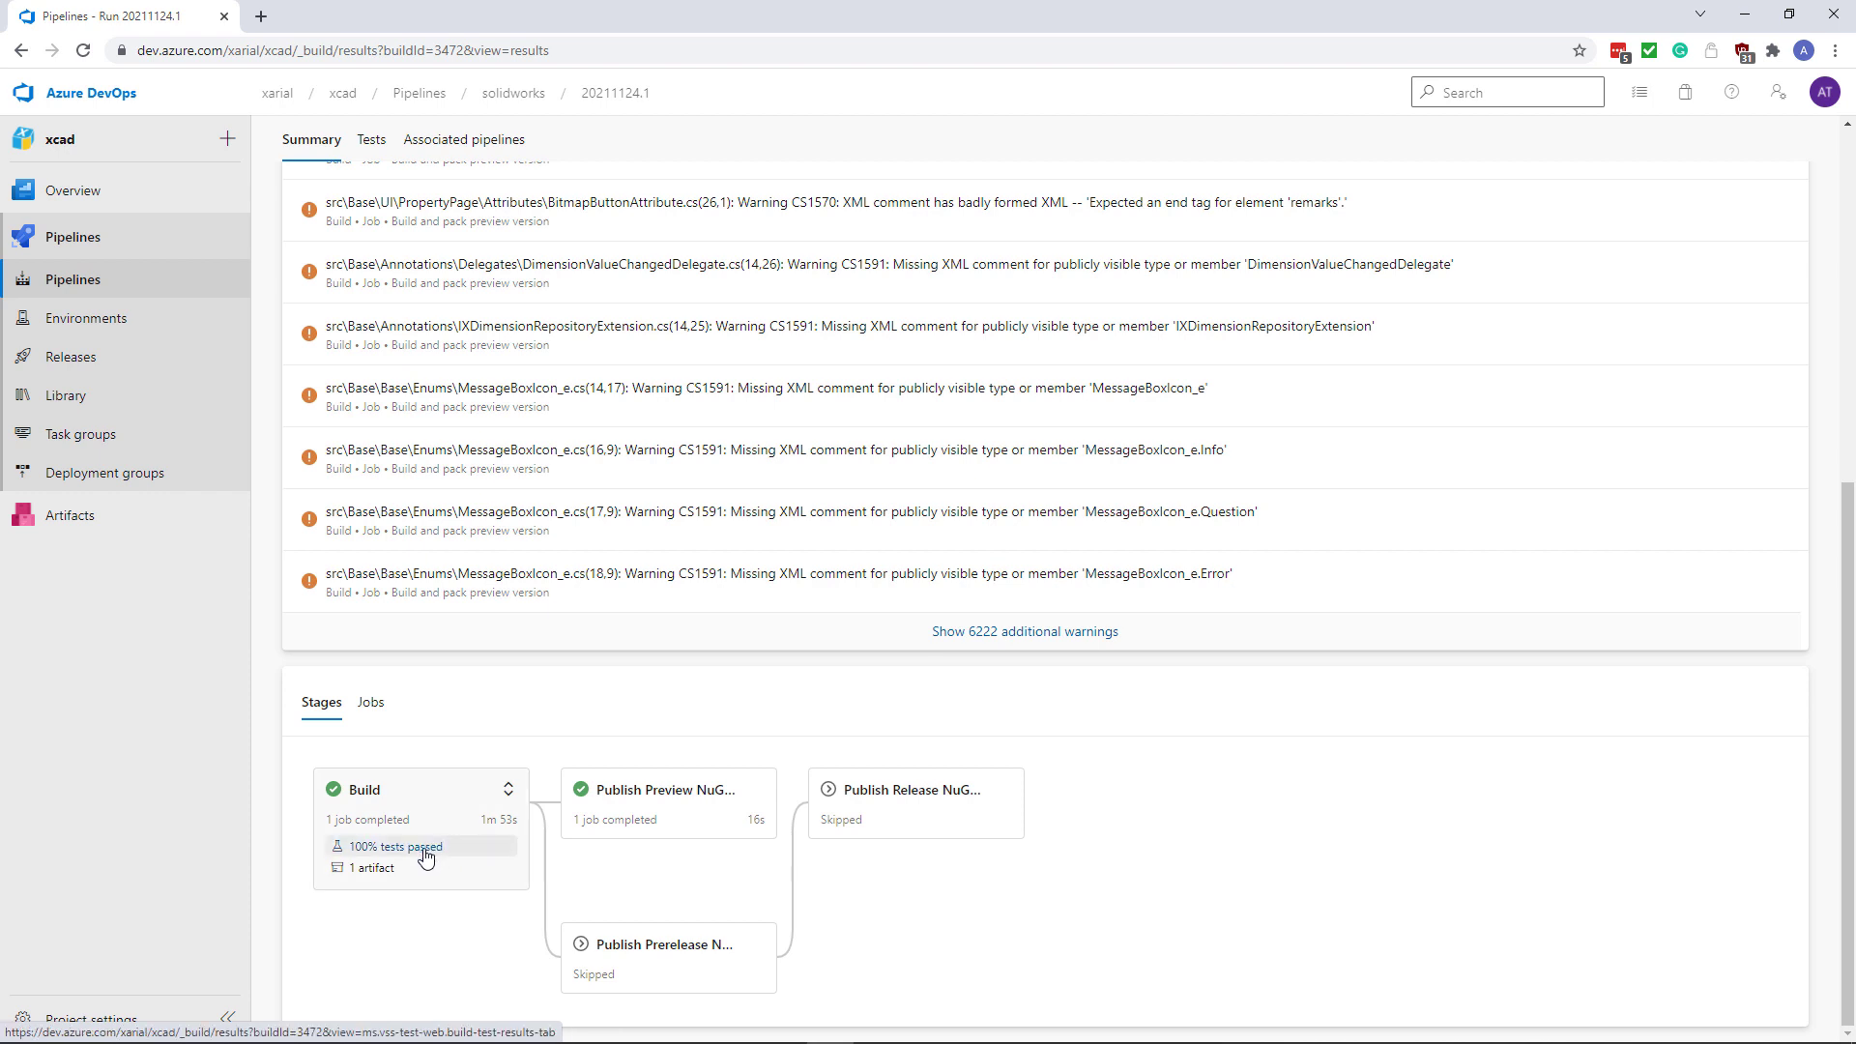
mouse_move(1698, 331)
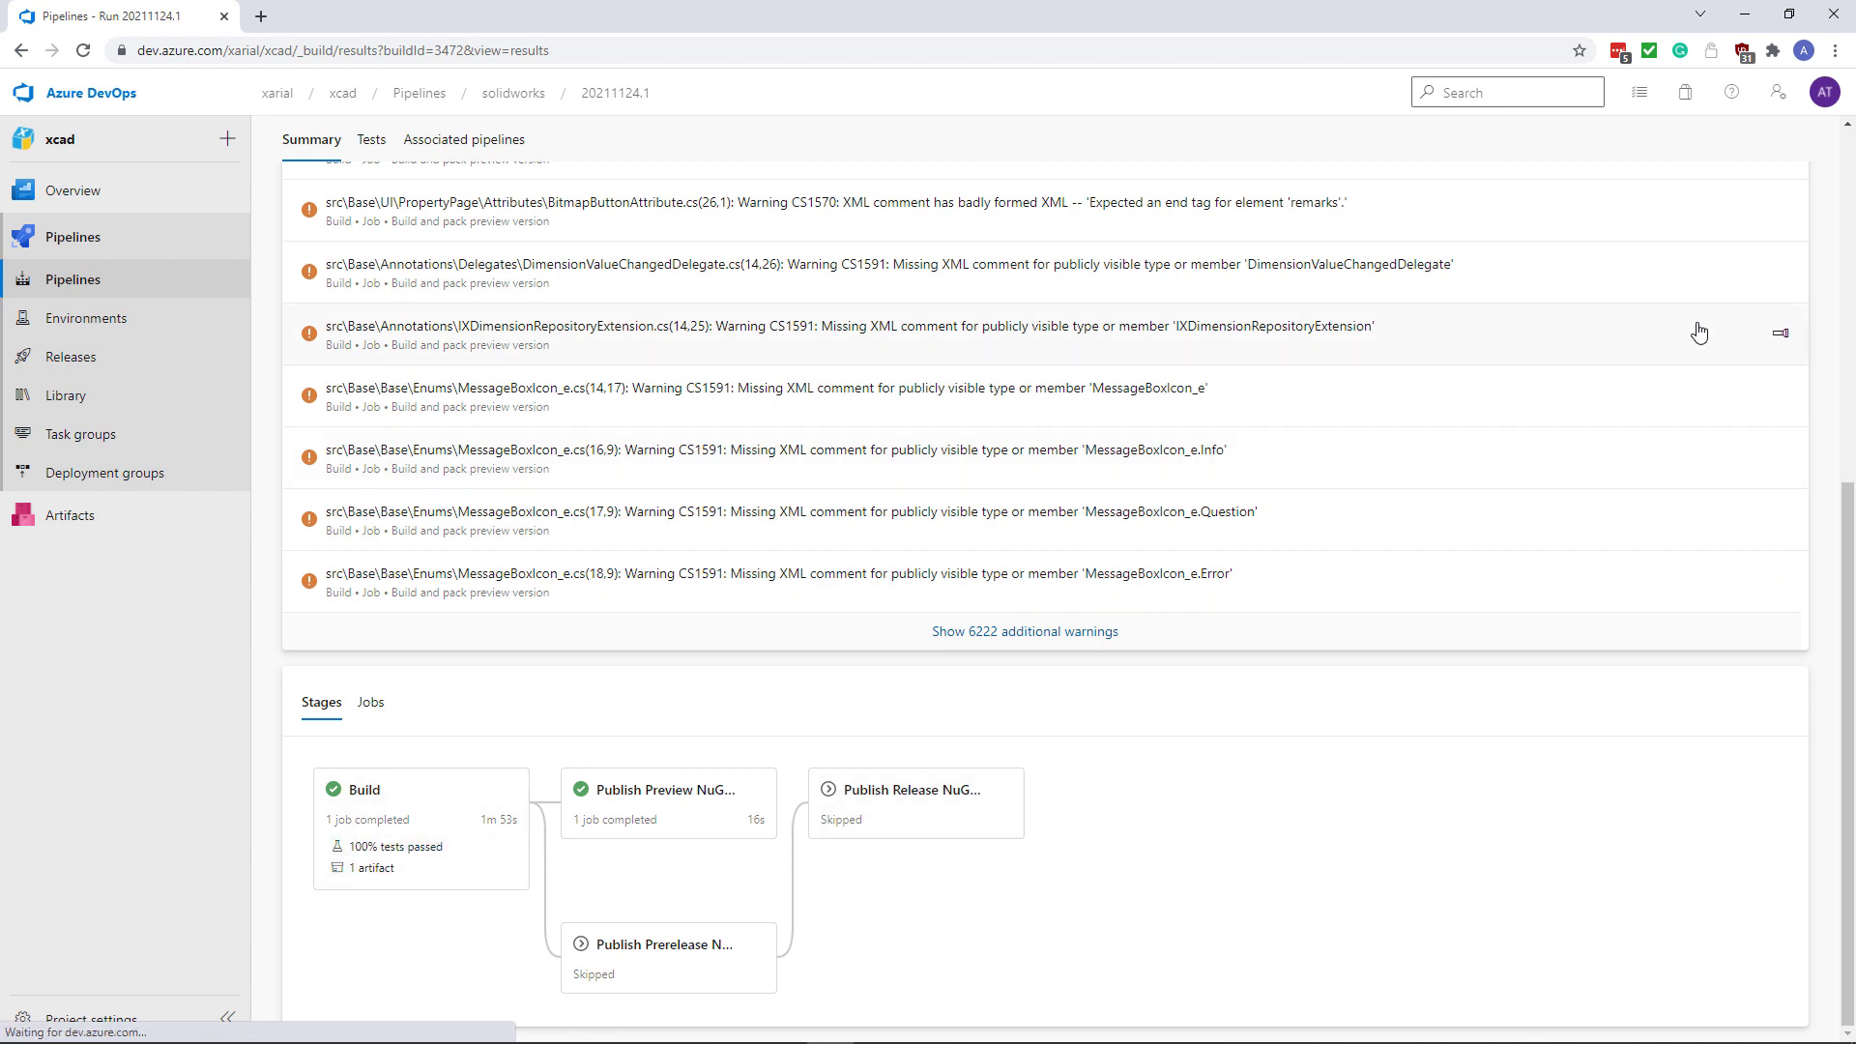